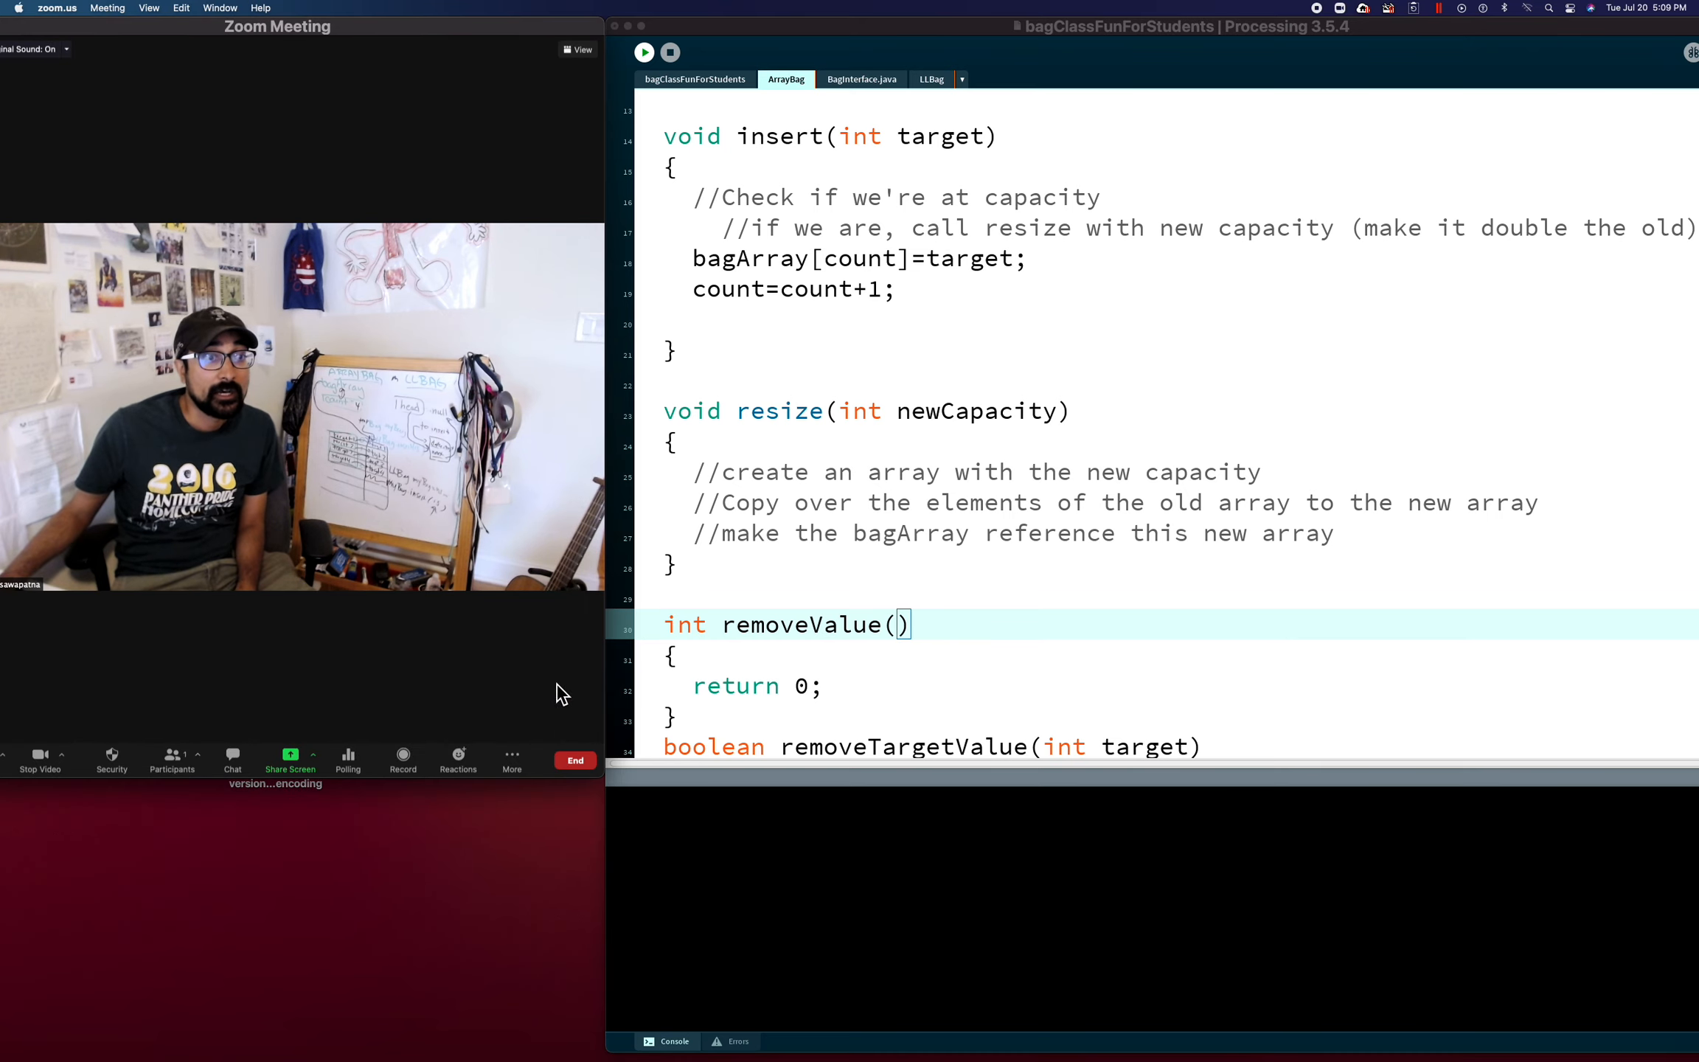
Begin insert's capacity check with if(bagArray.length==count) after the capacity comment
left_click(851, 564)
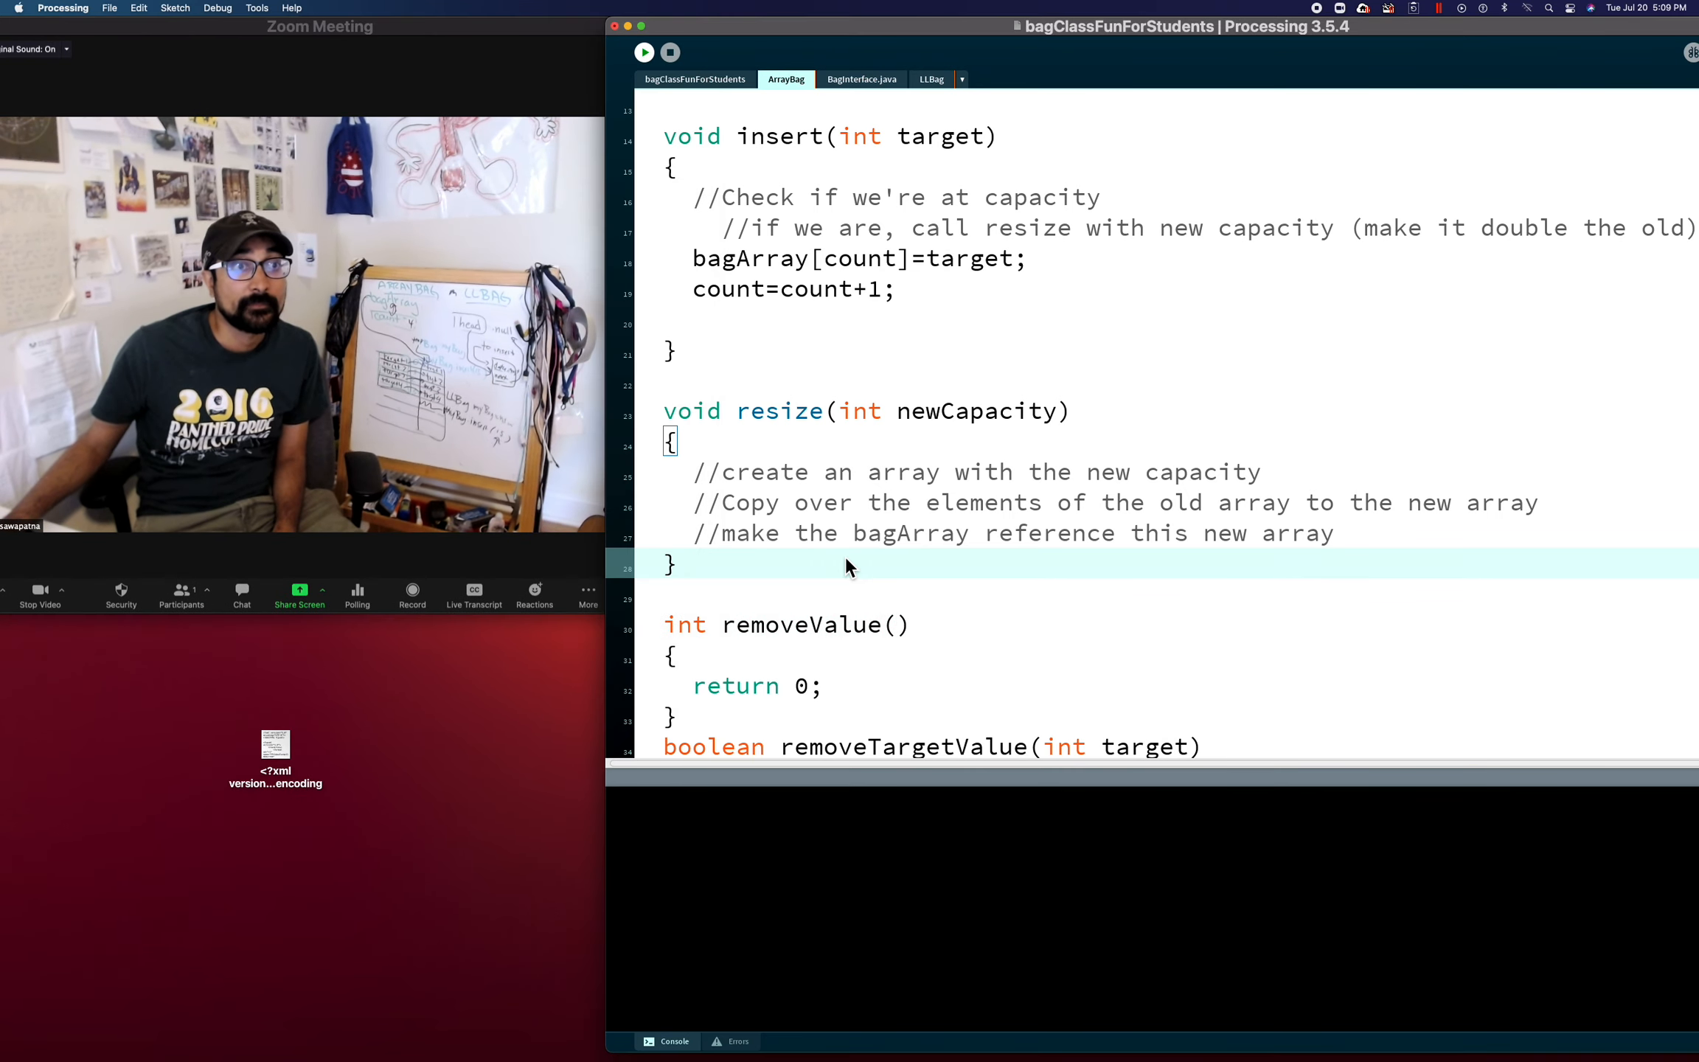
scroll("up", 3)
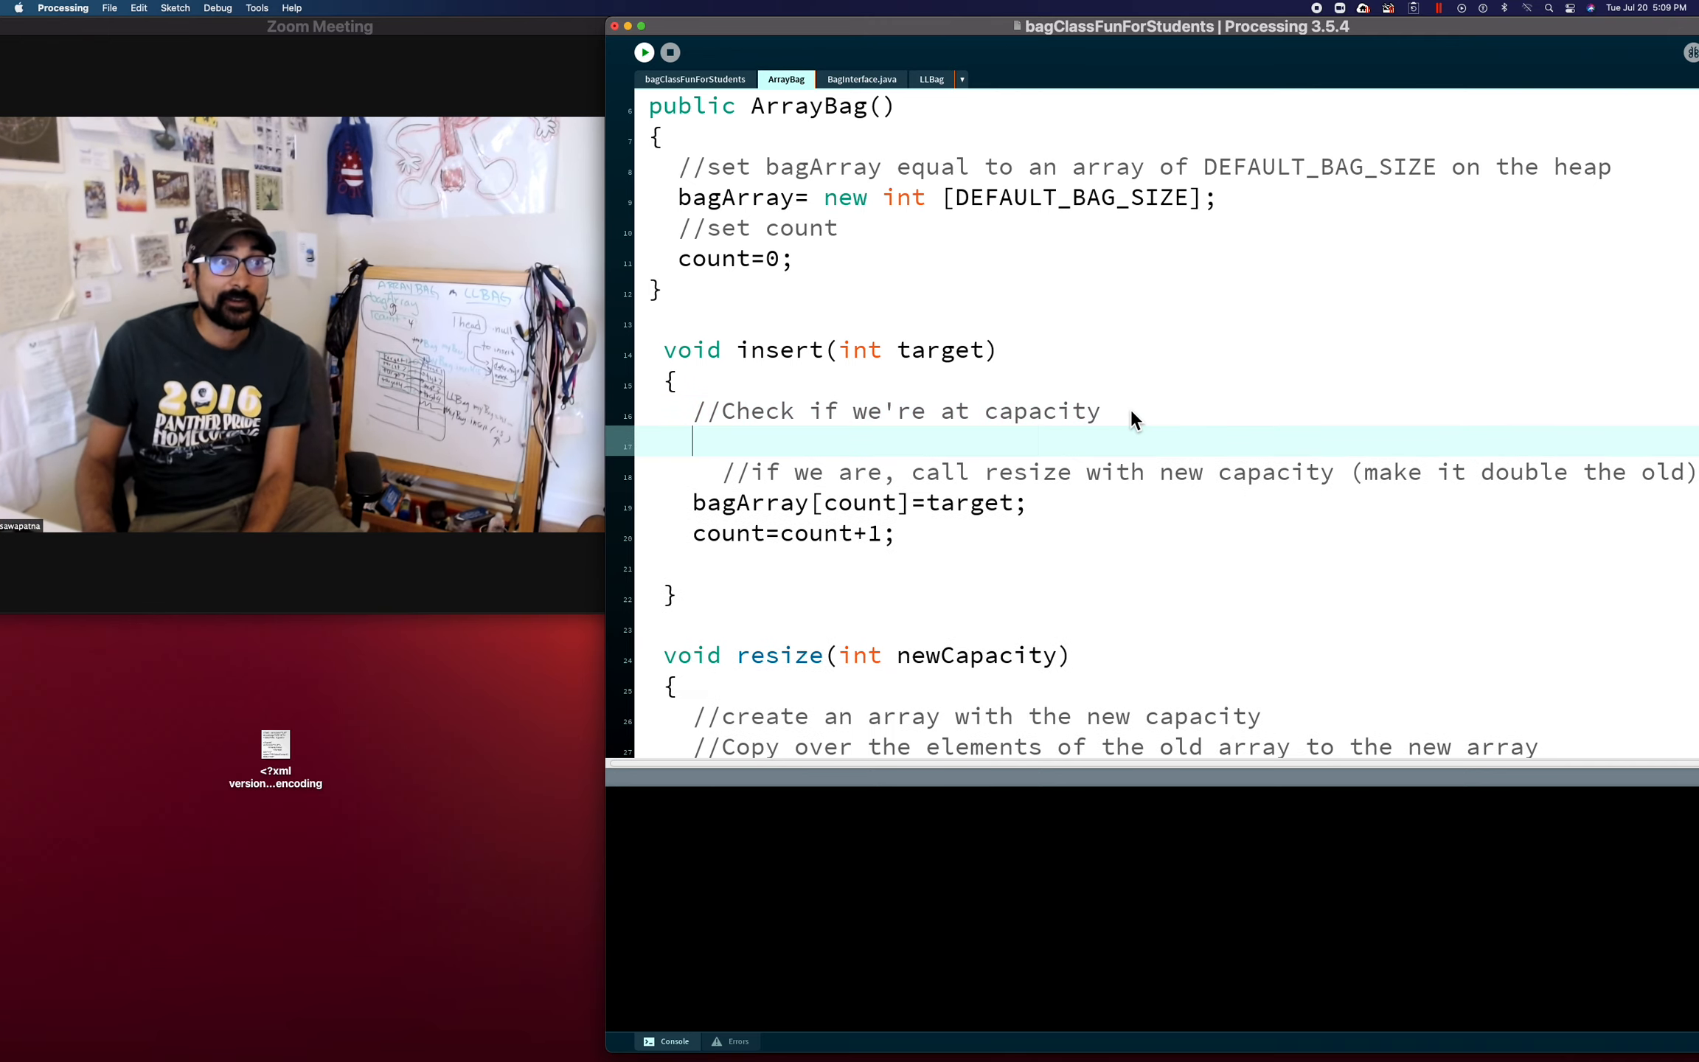
type("if(")
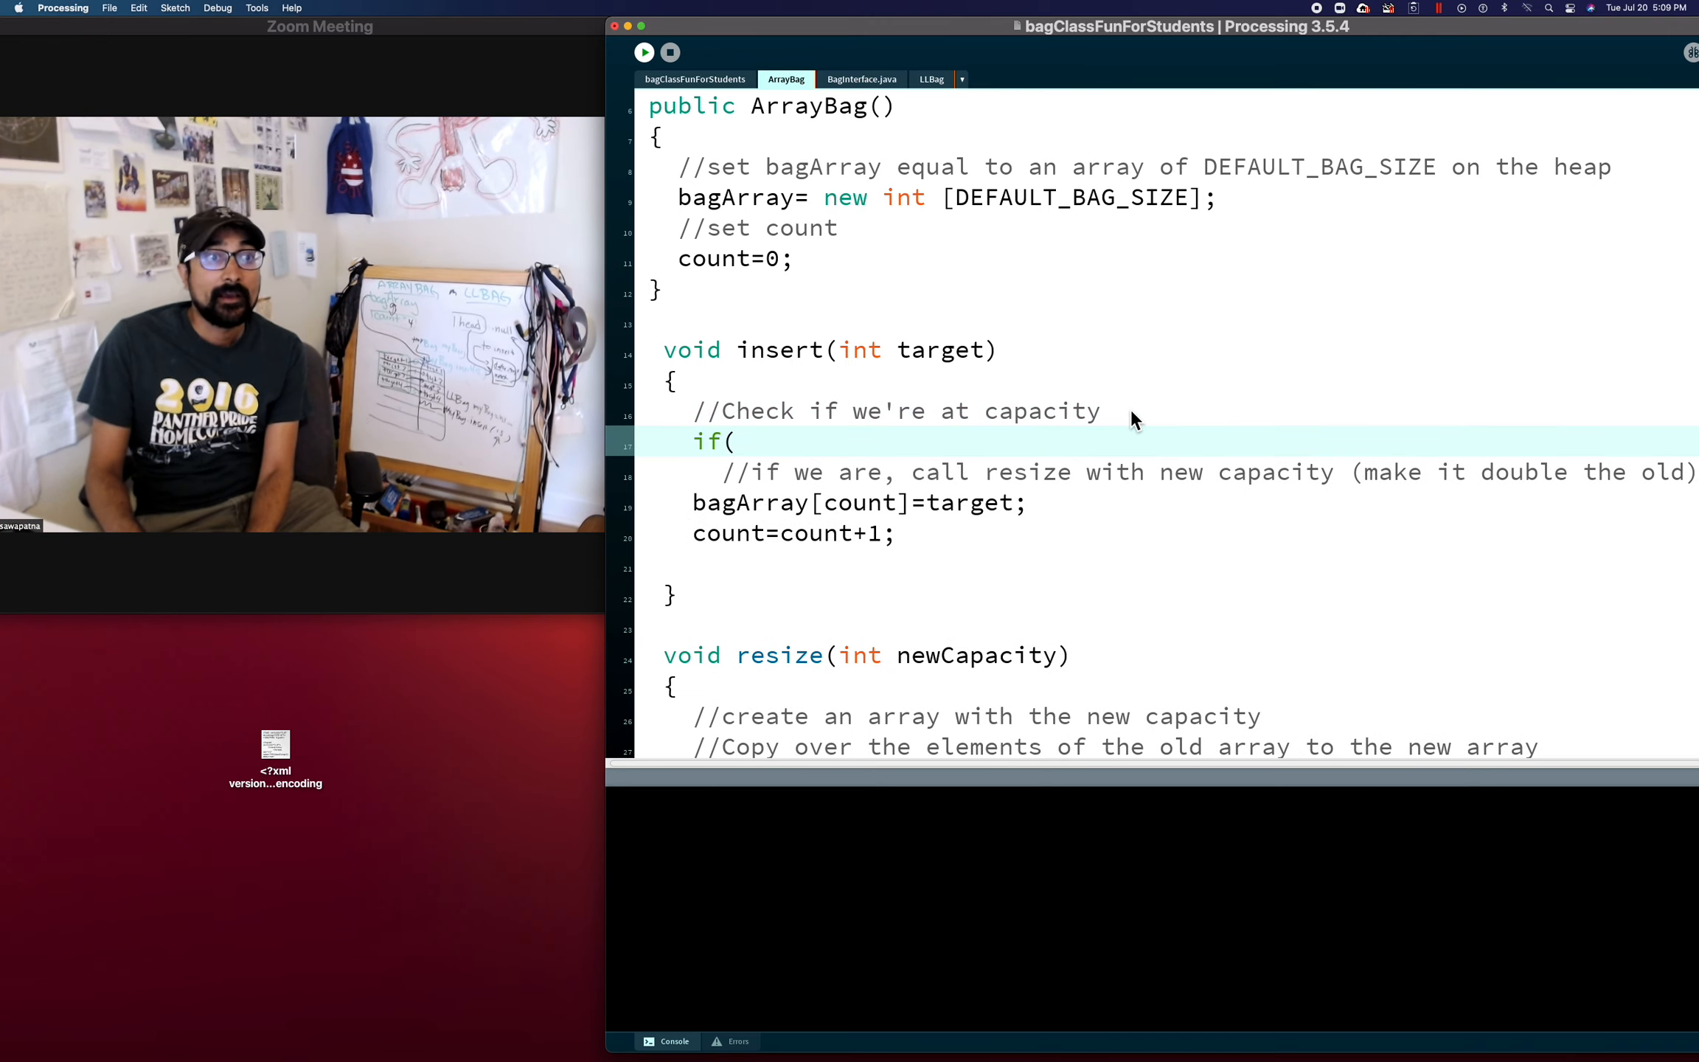
type("bagArray.length==")
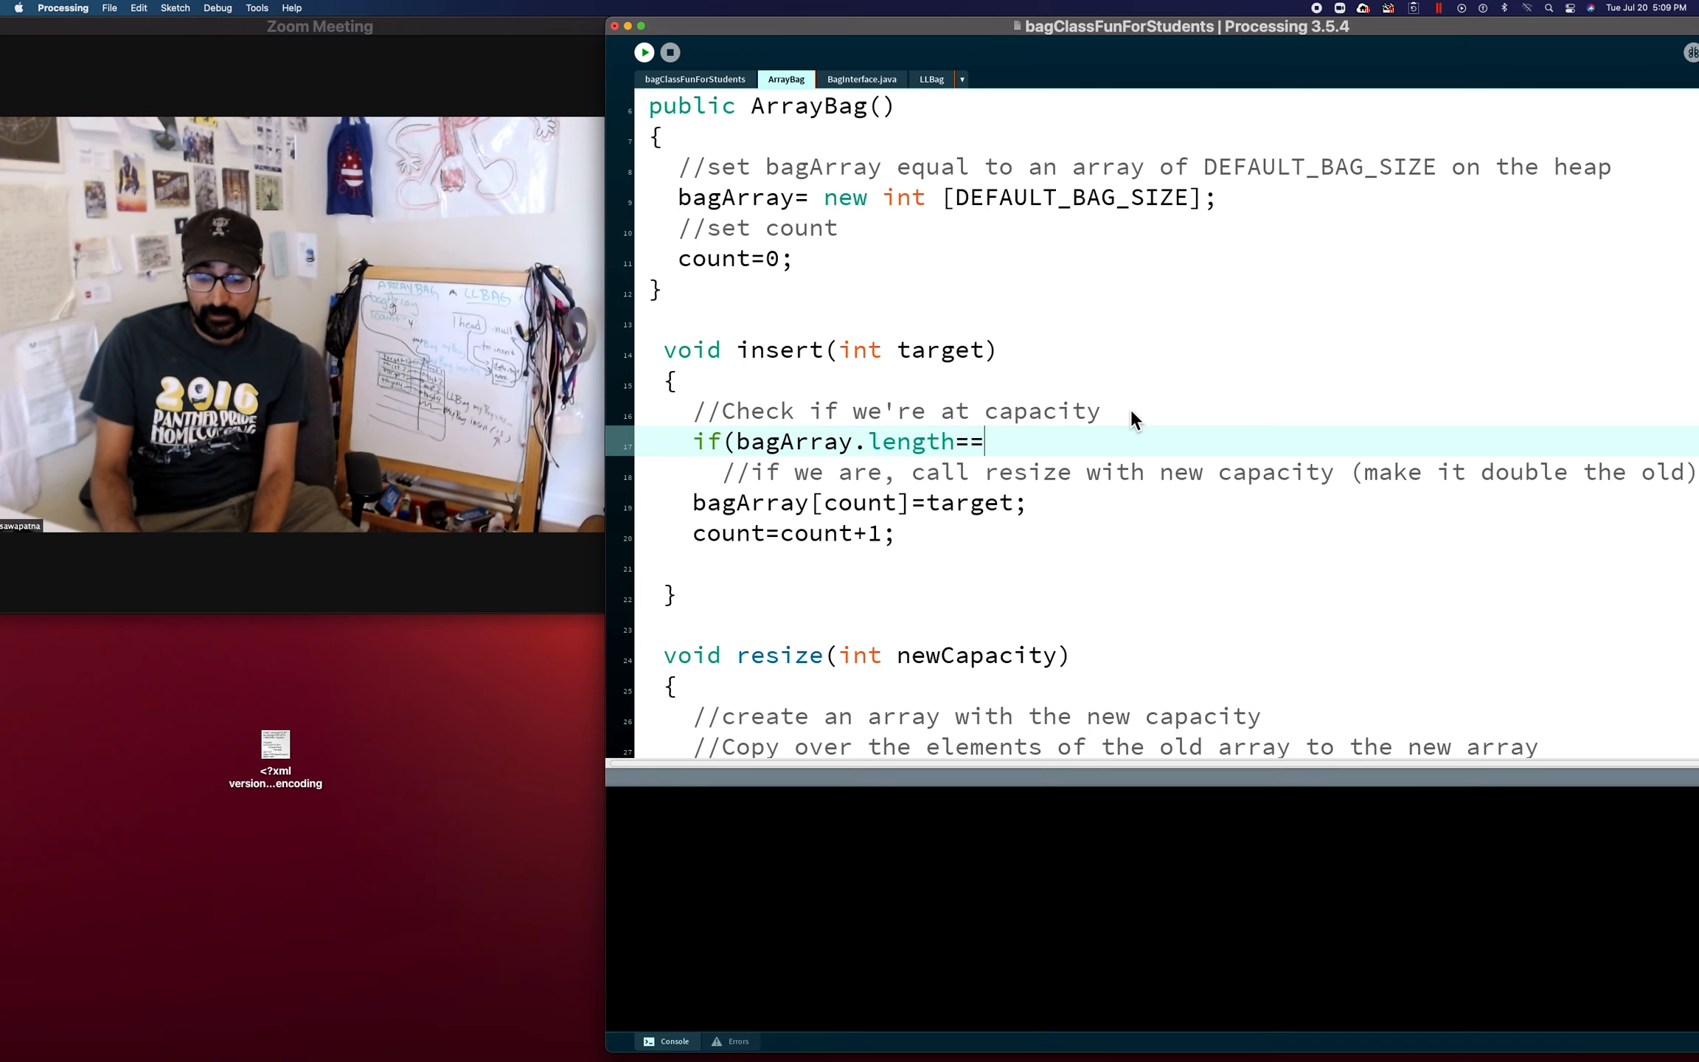
type("count)")
type("{")
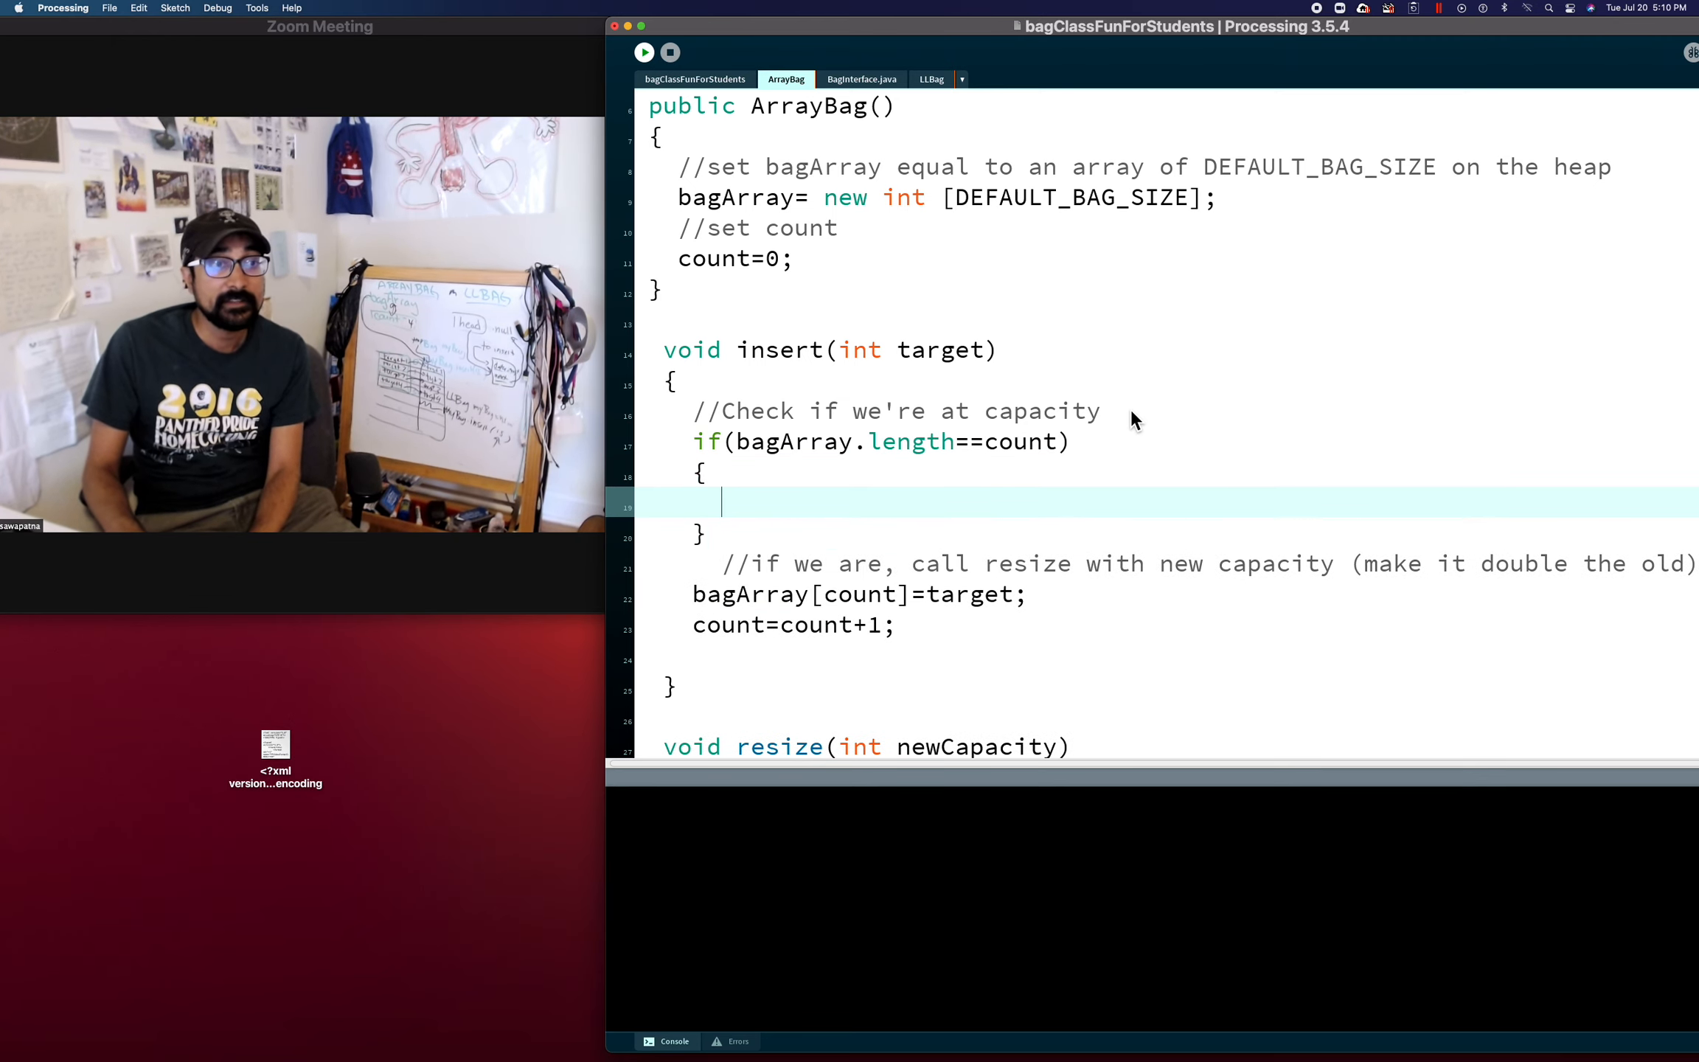
Inside the if block call resize(2*bagArray.length); to double the array when full
type("resize(")
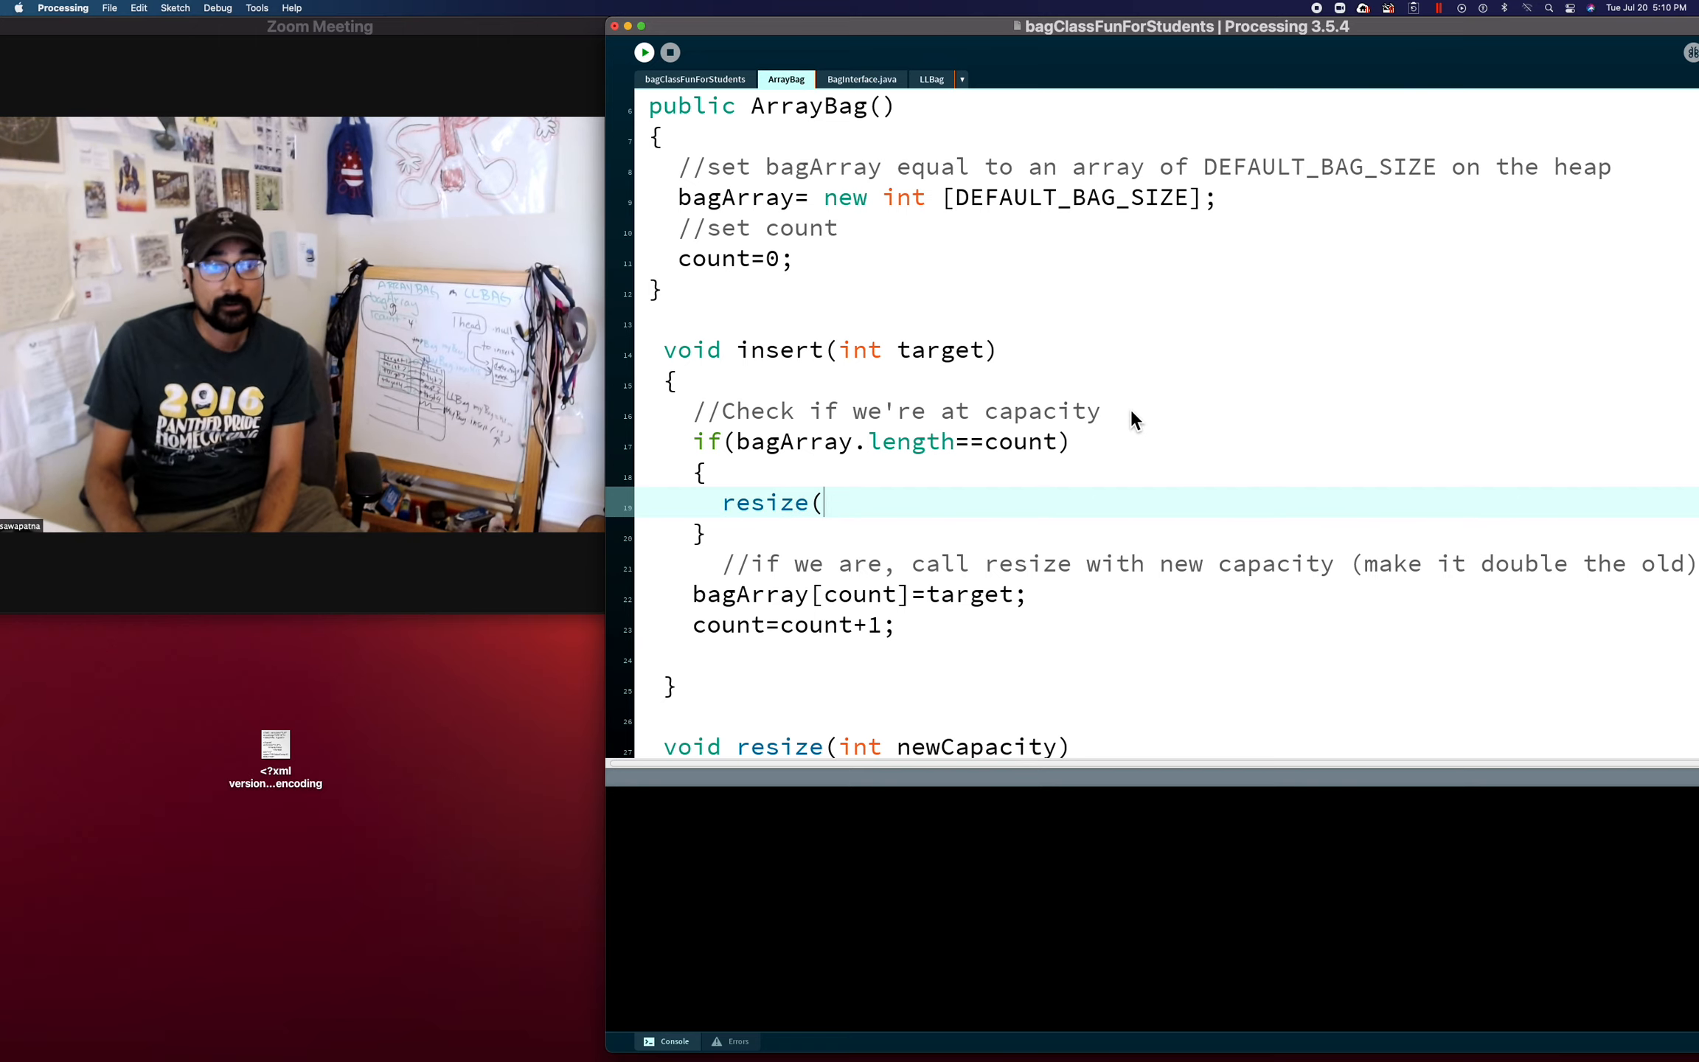
type("2")
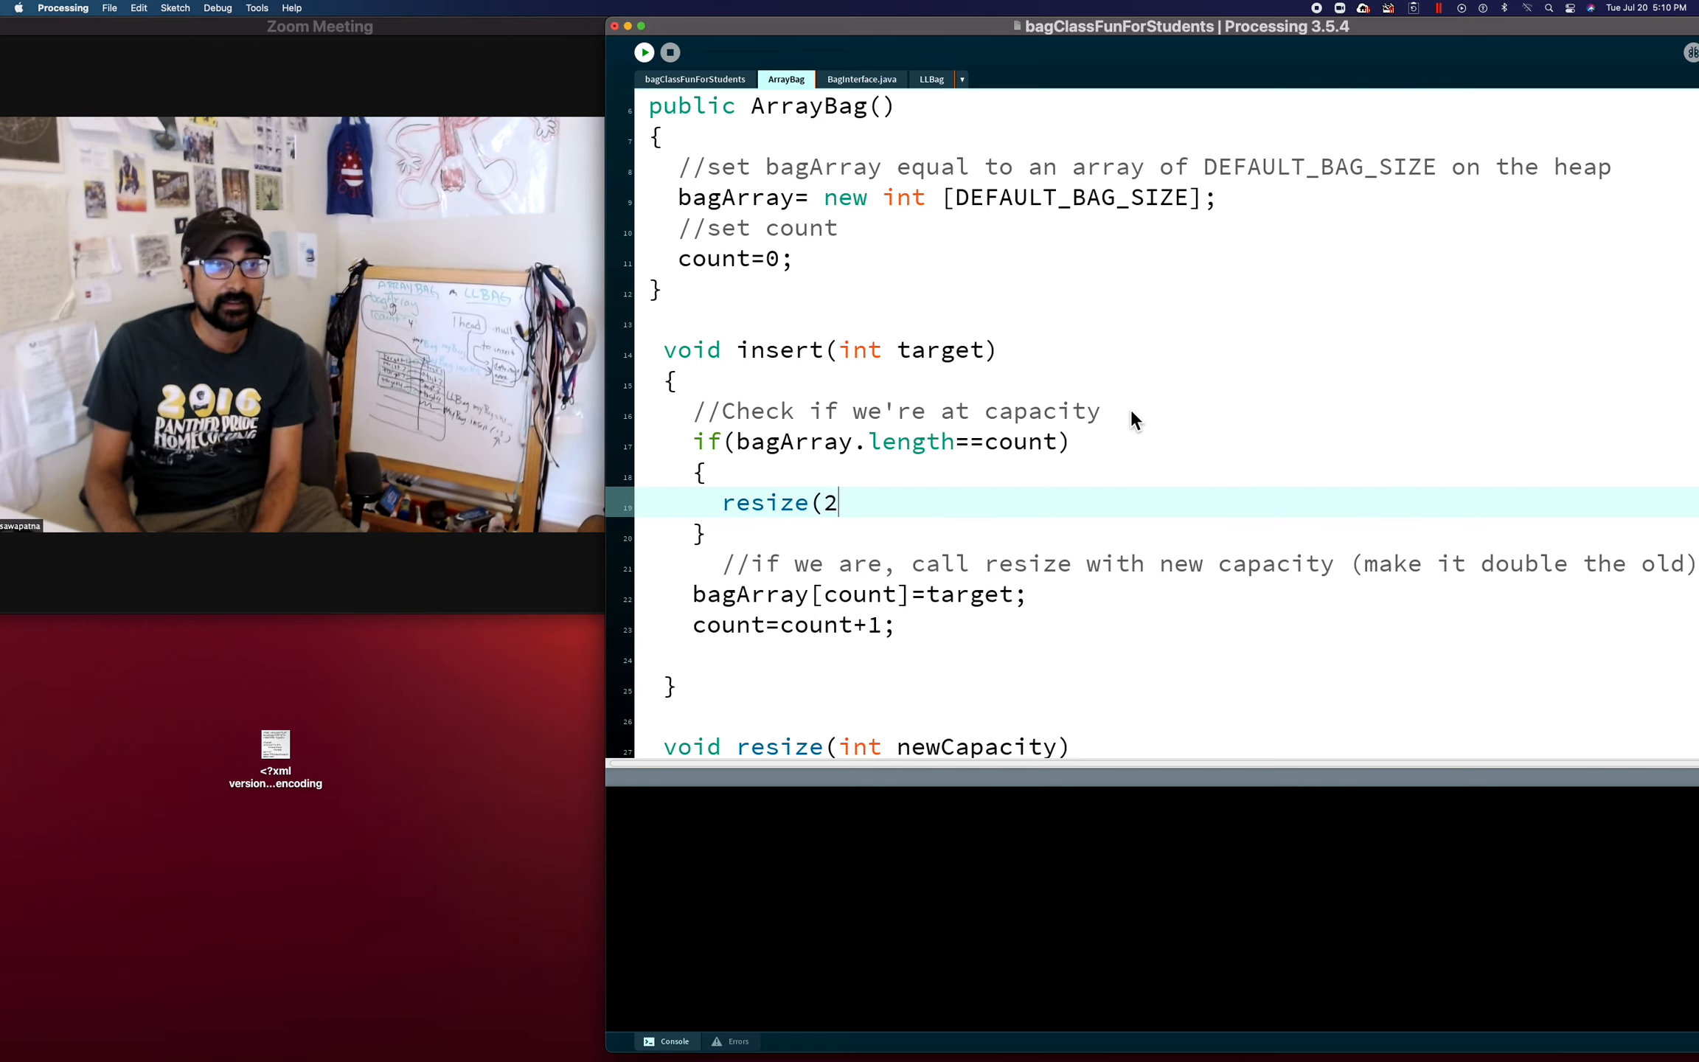
type("*b")
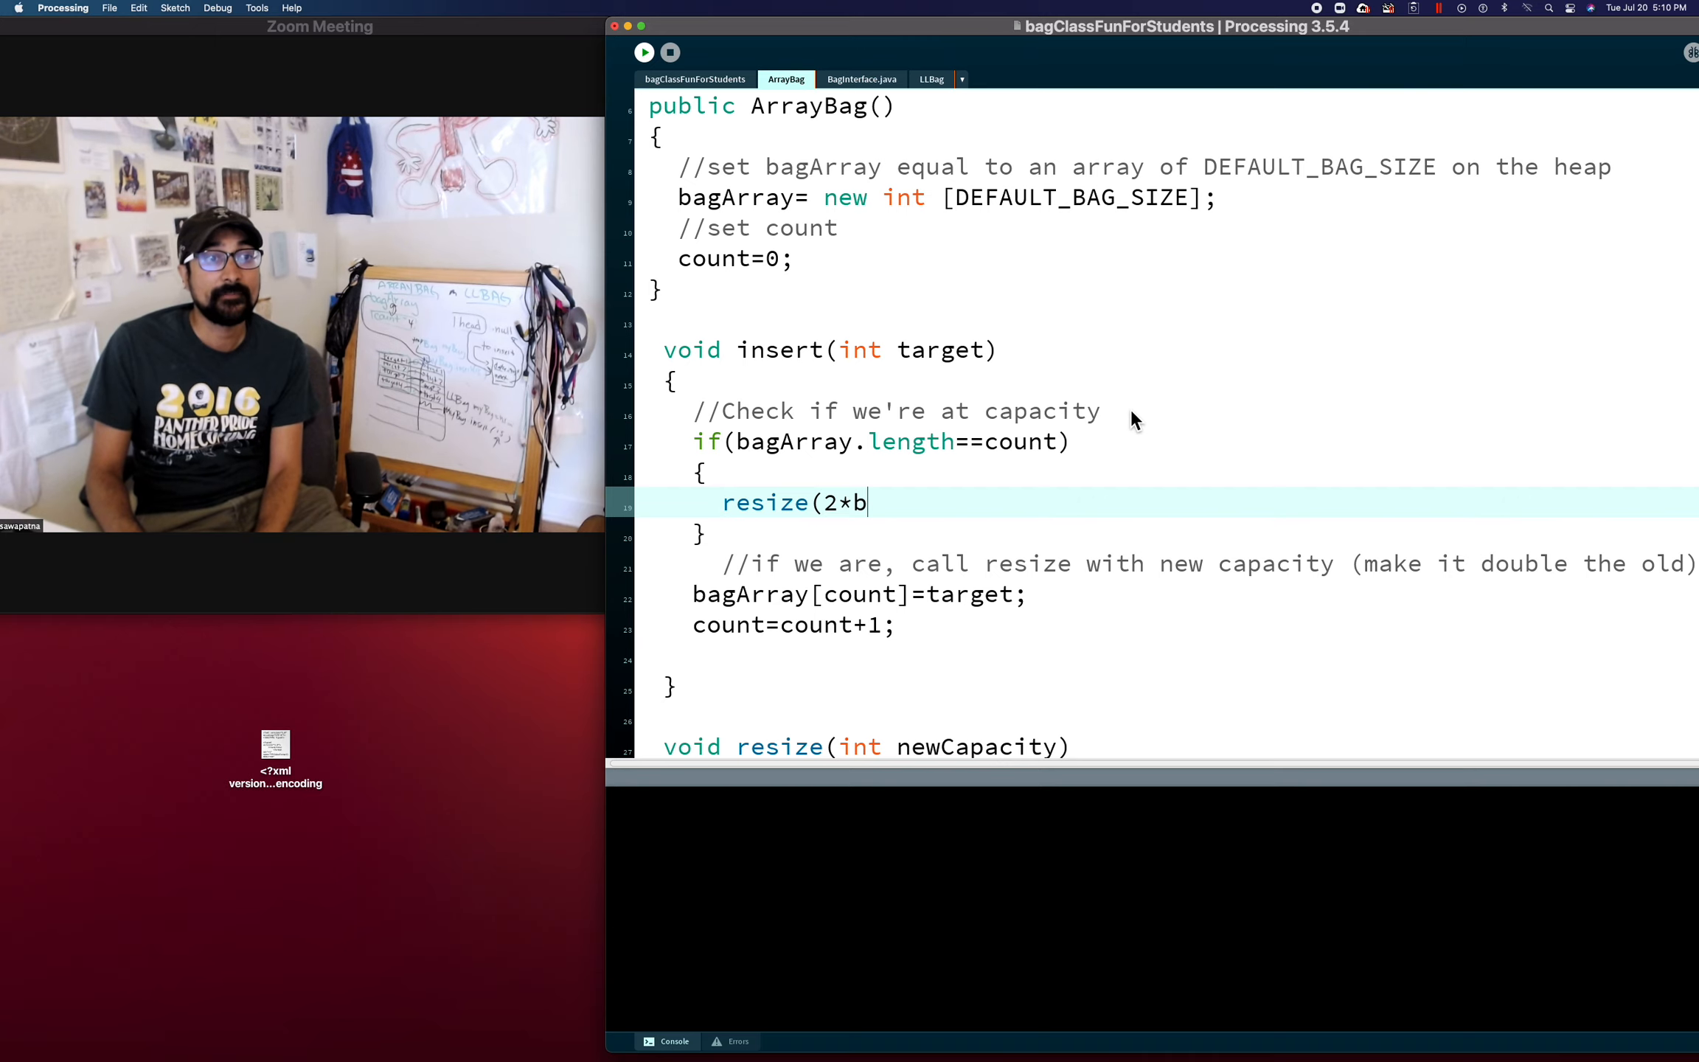
type("agArray.le")
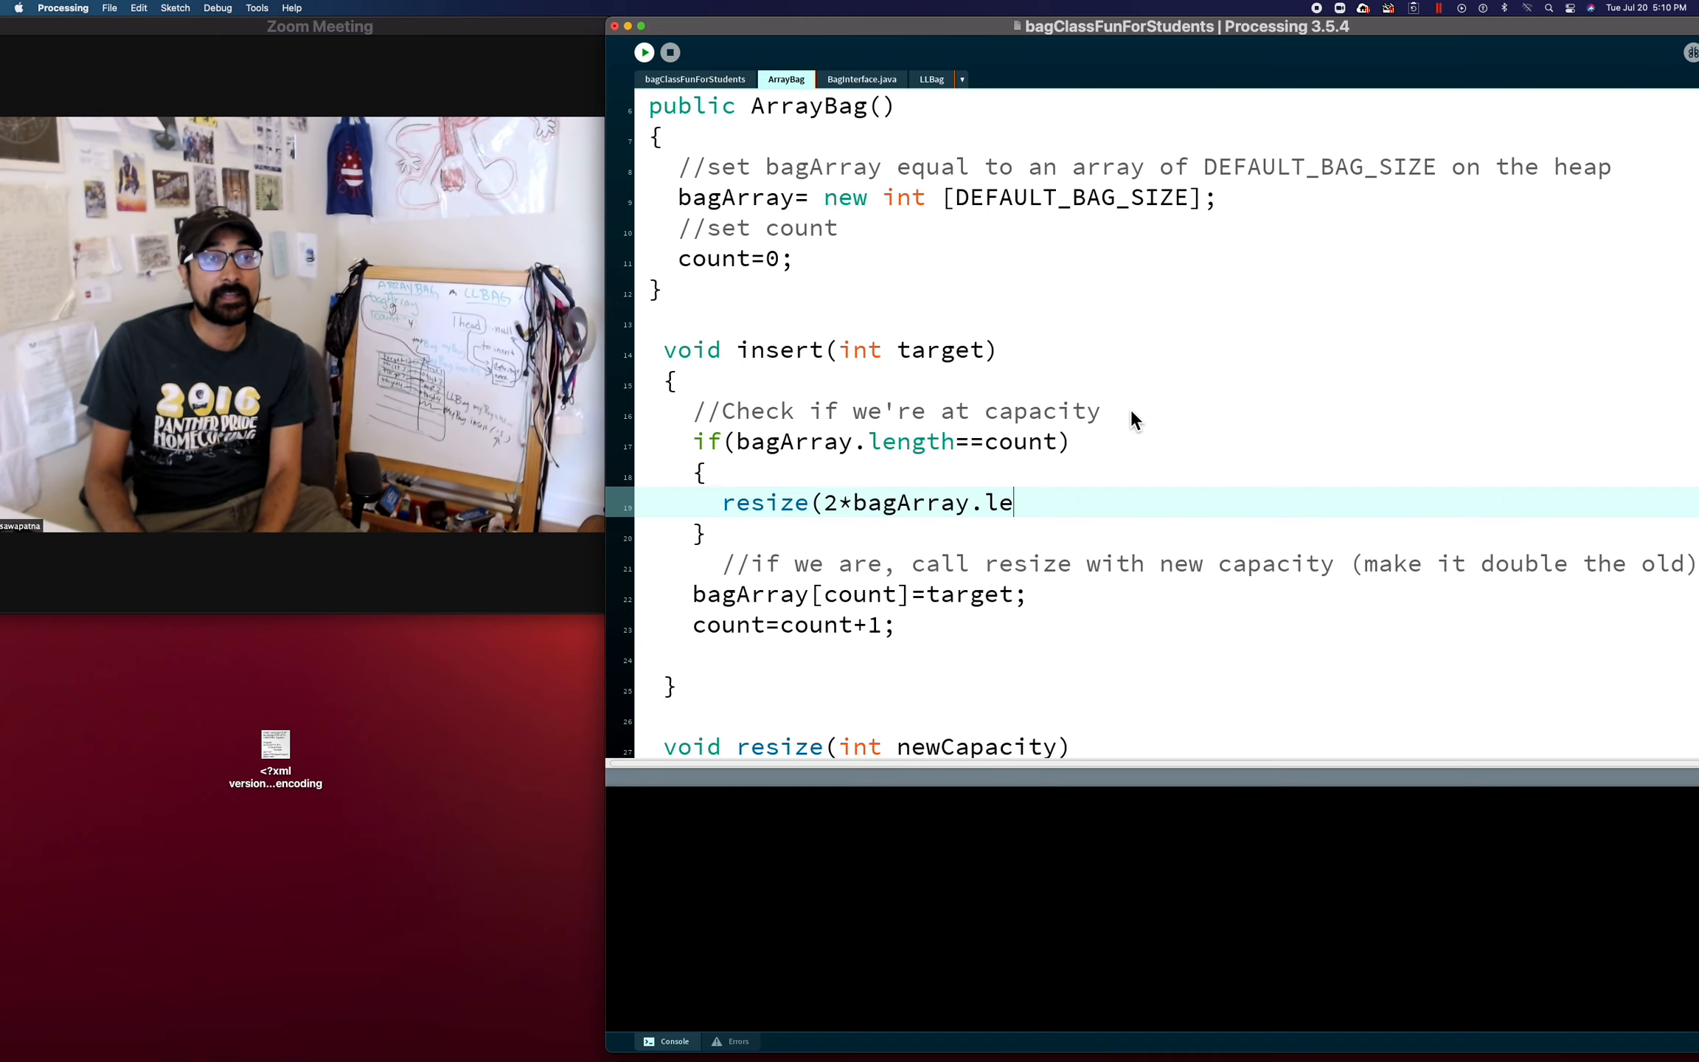
type("ngth);")
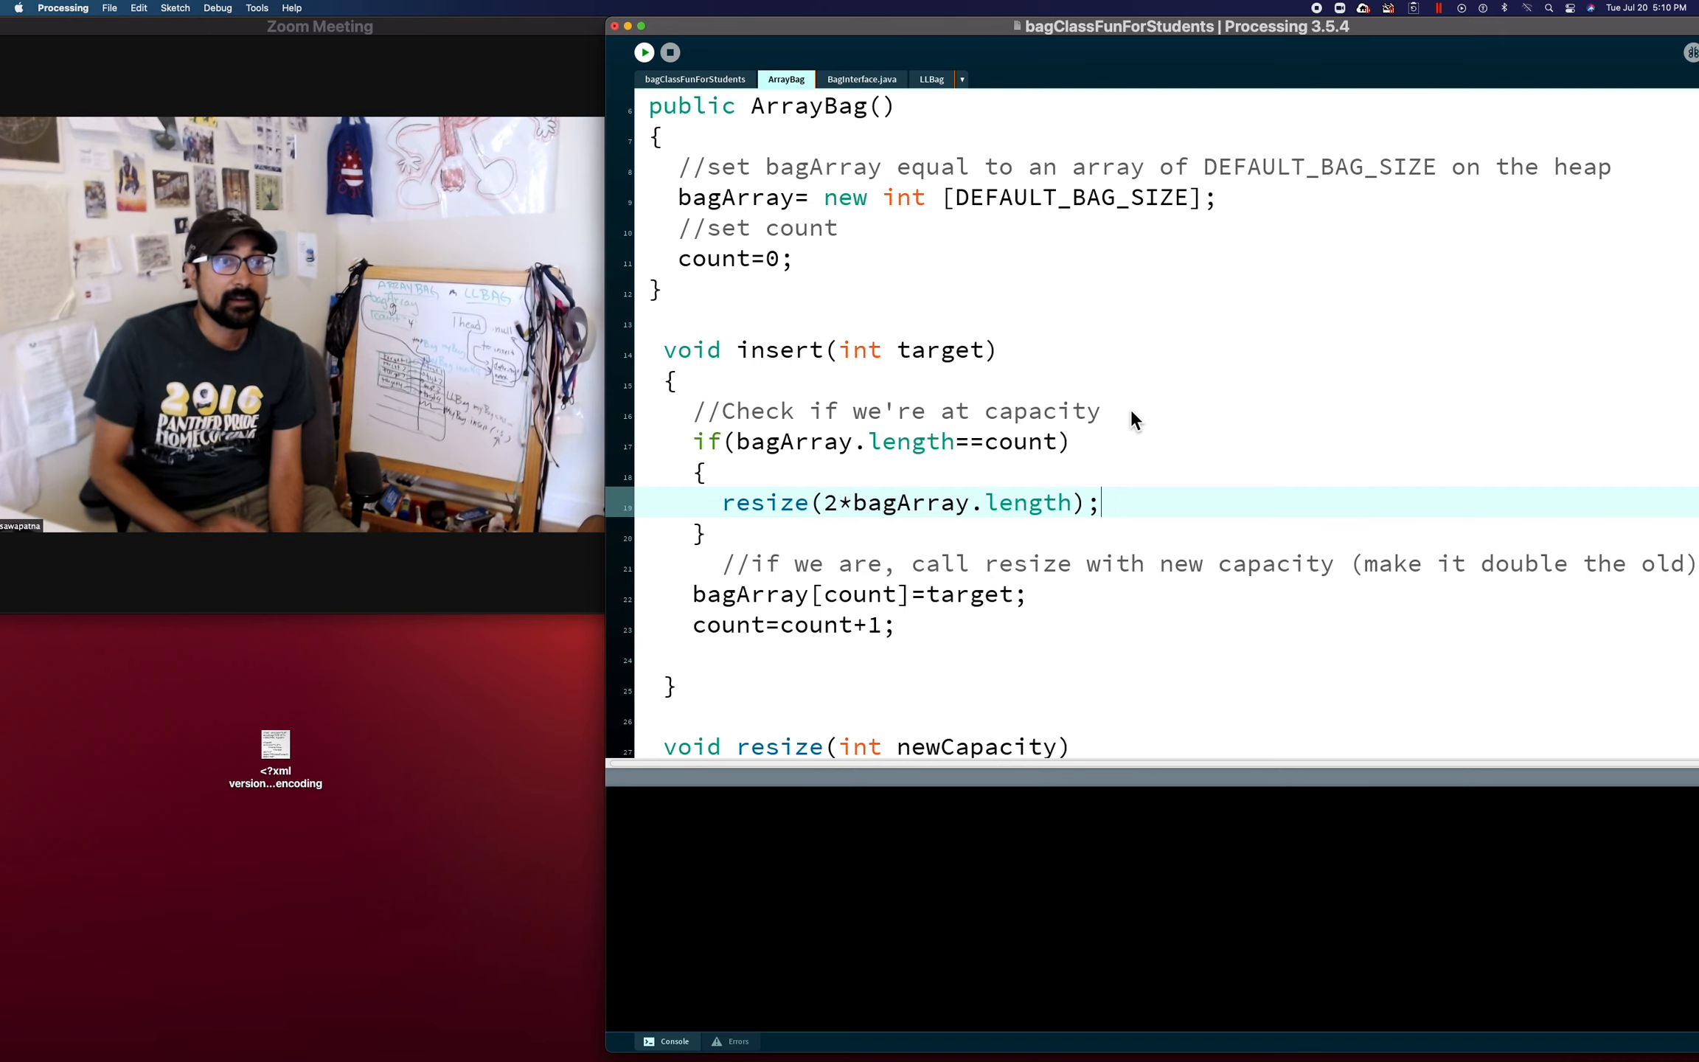
scroll("down", 3)
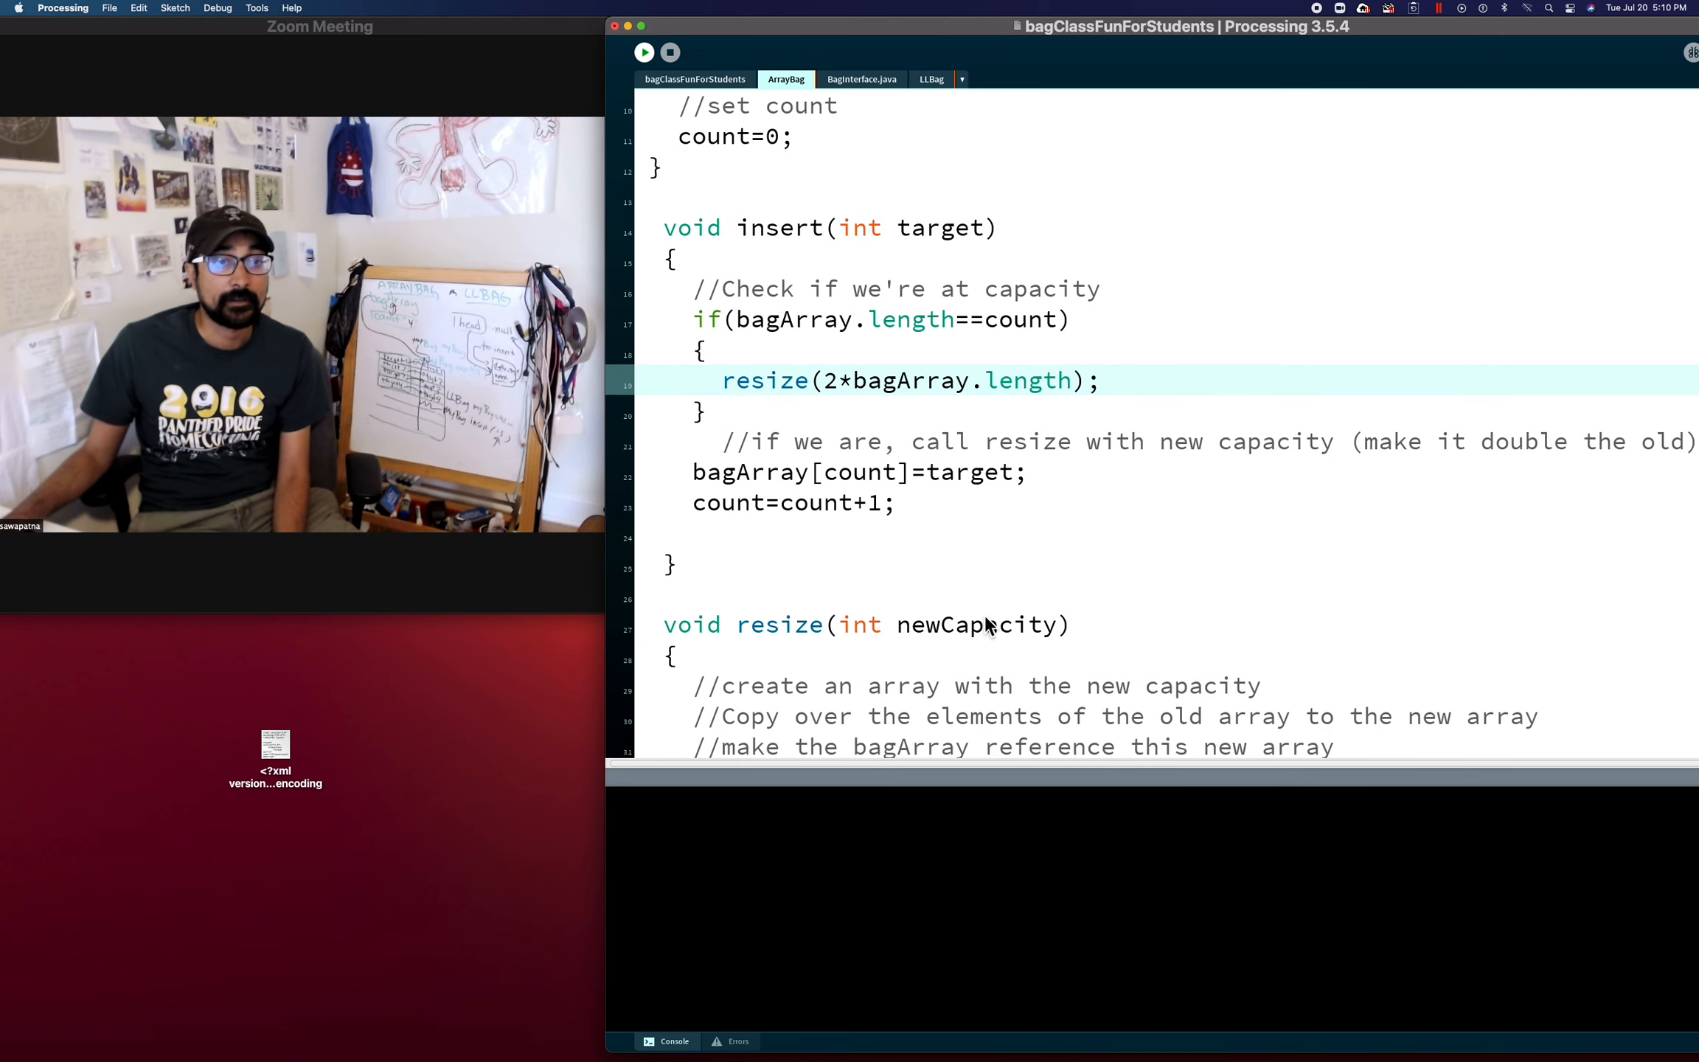
Declare int newArray= new int[newCapacity]; under resize's create-array comment
left_click(924, 684)
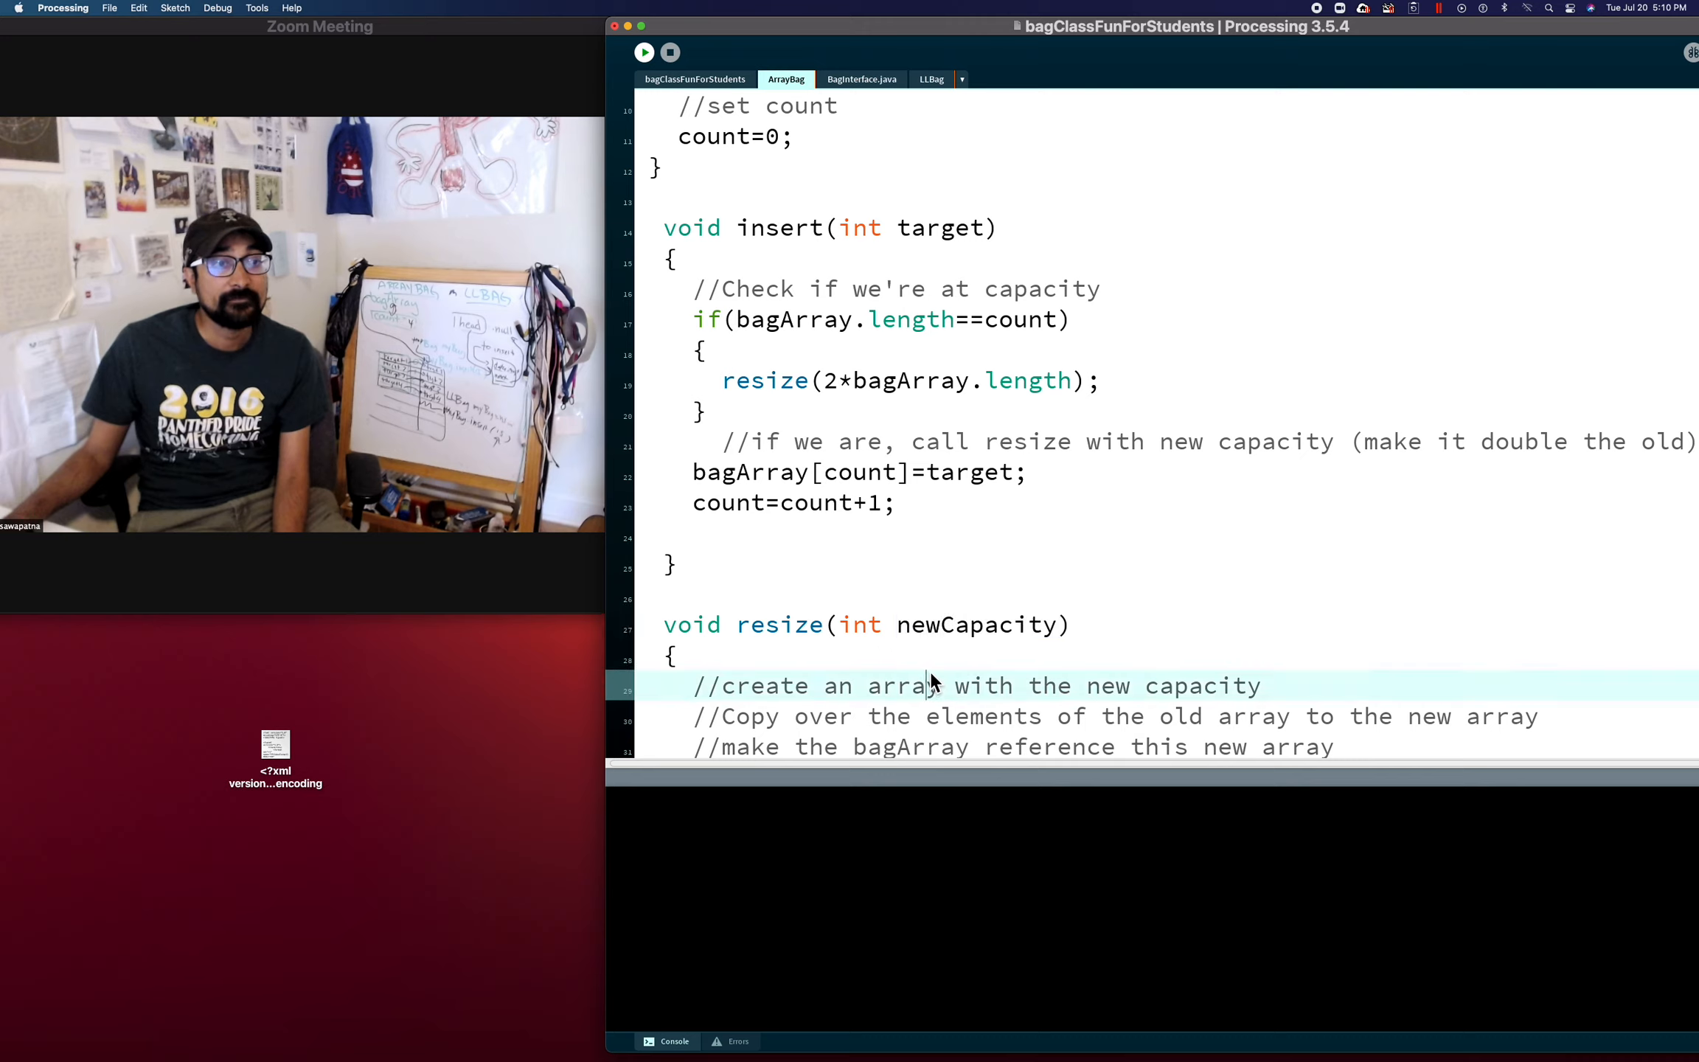
mouse_move(1308, 692)
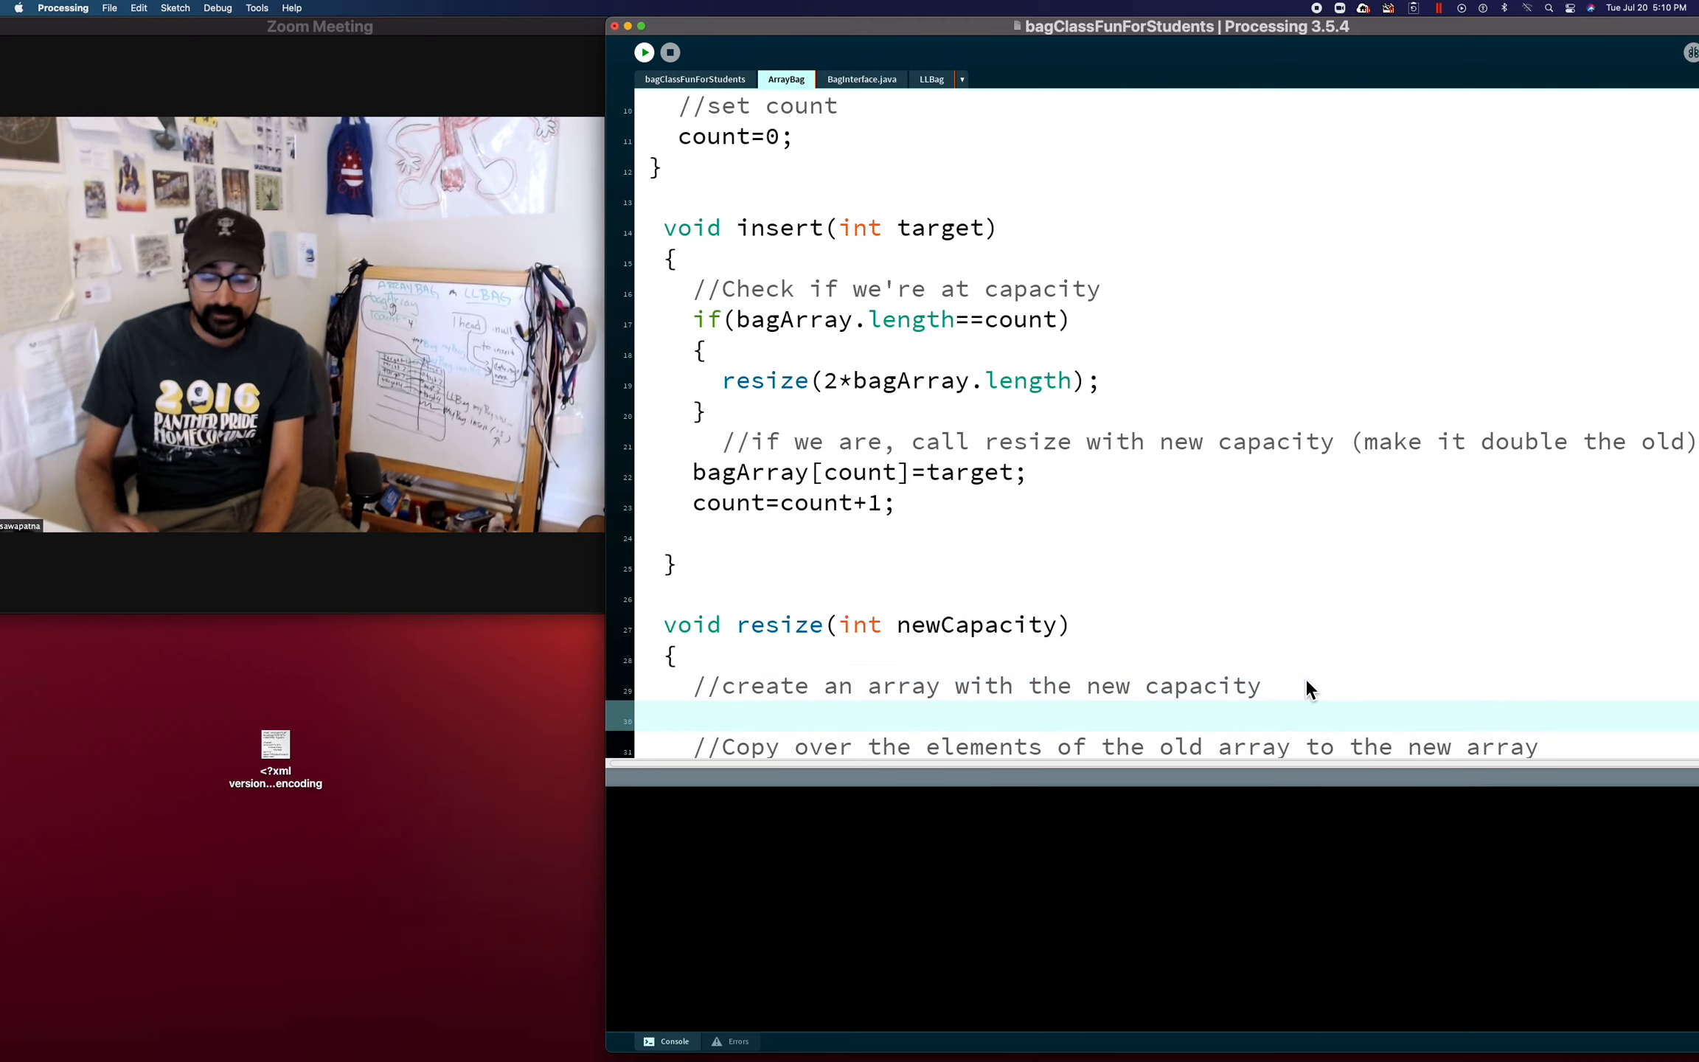
type("int")
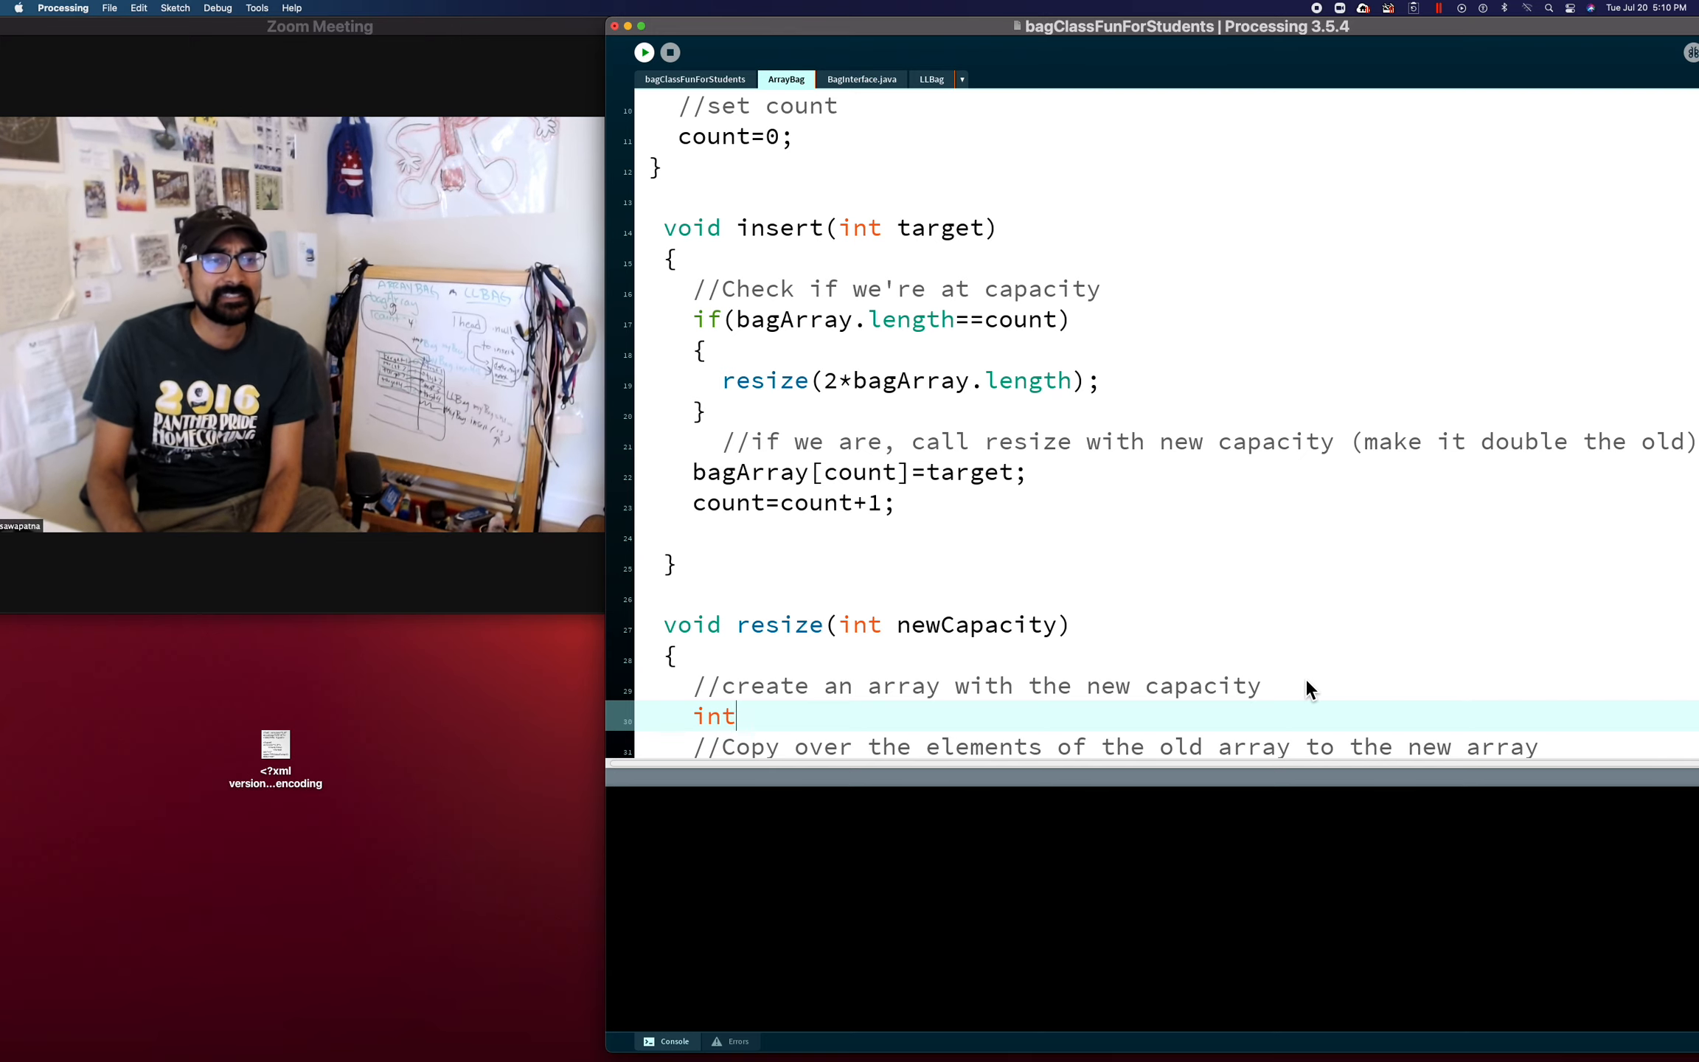
type("newArray")
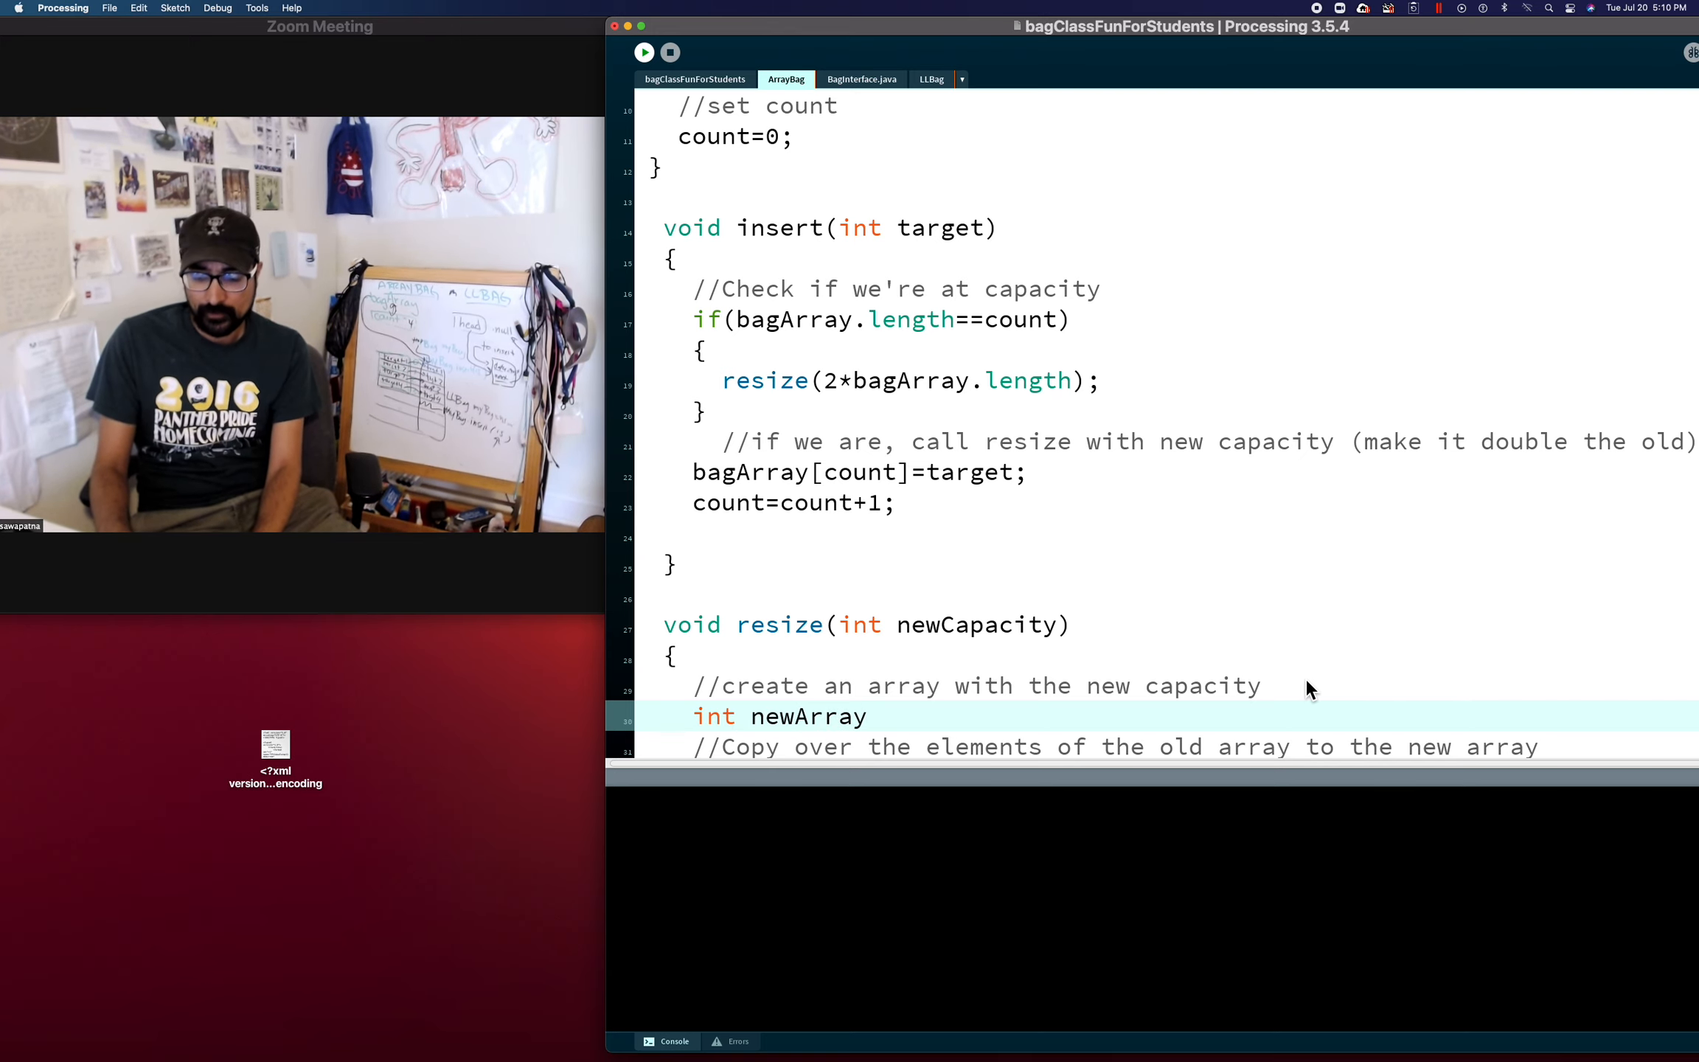
type("= new int")
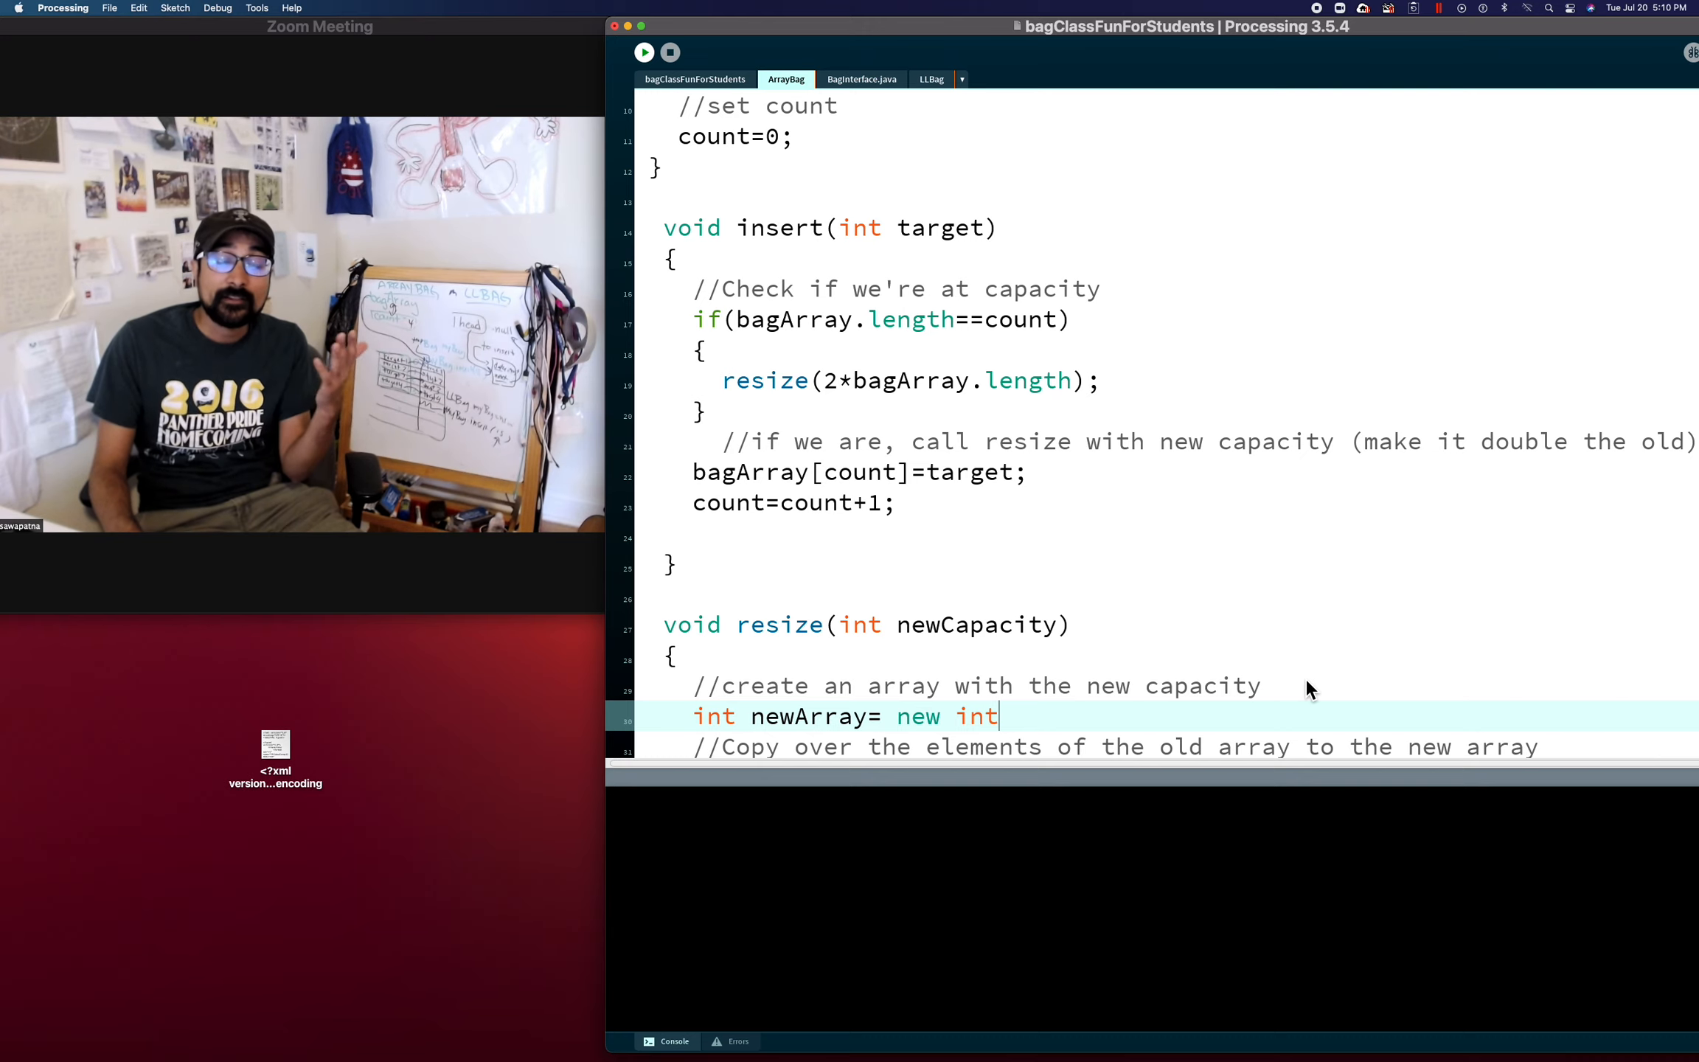
type("[")
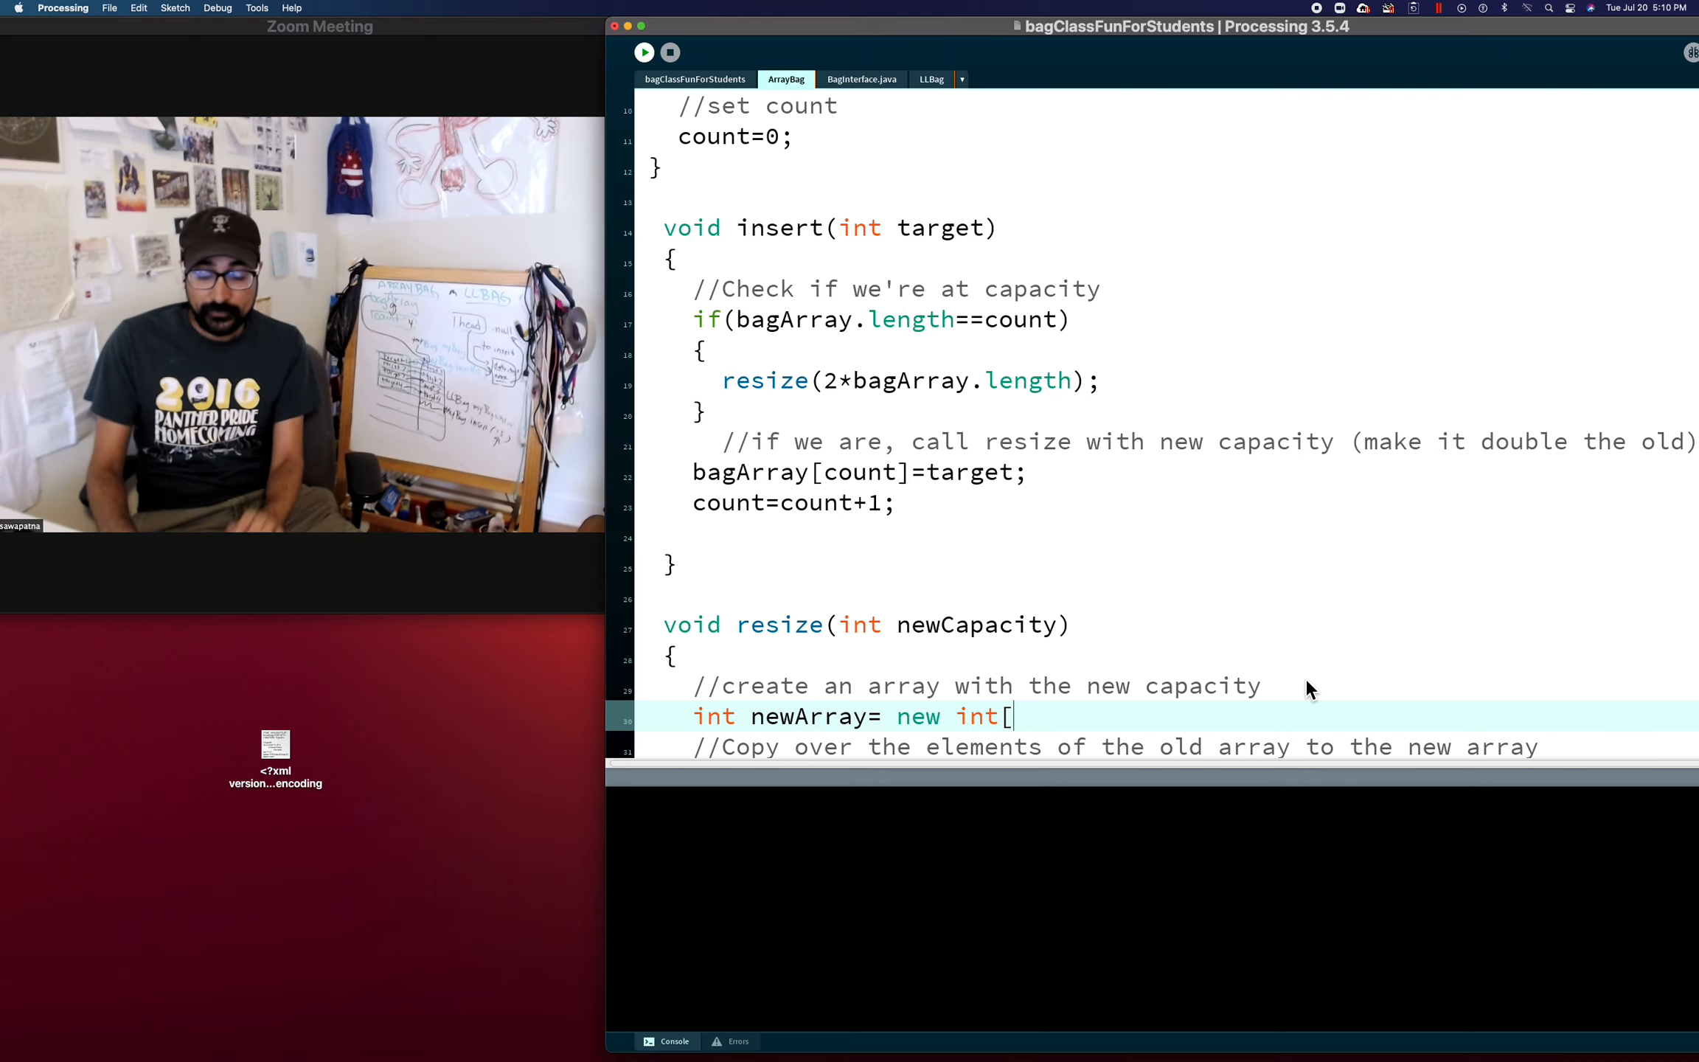
type("newC")
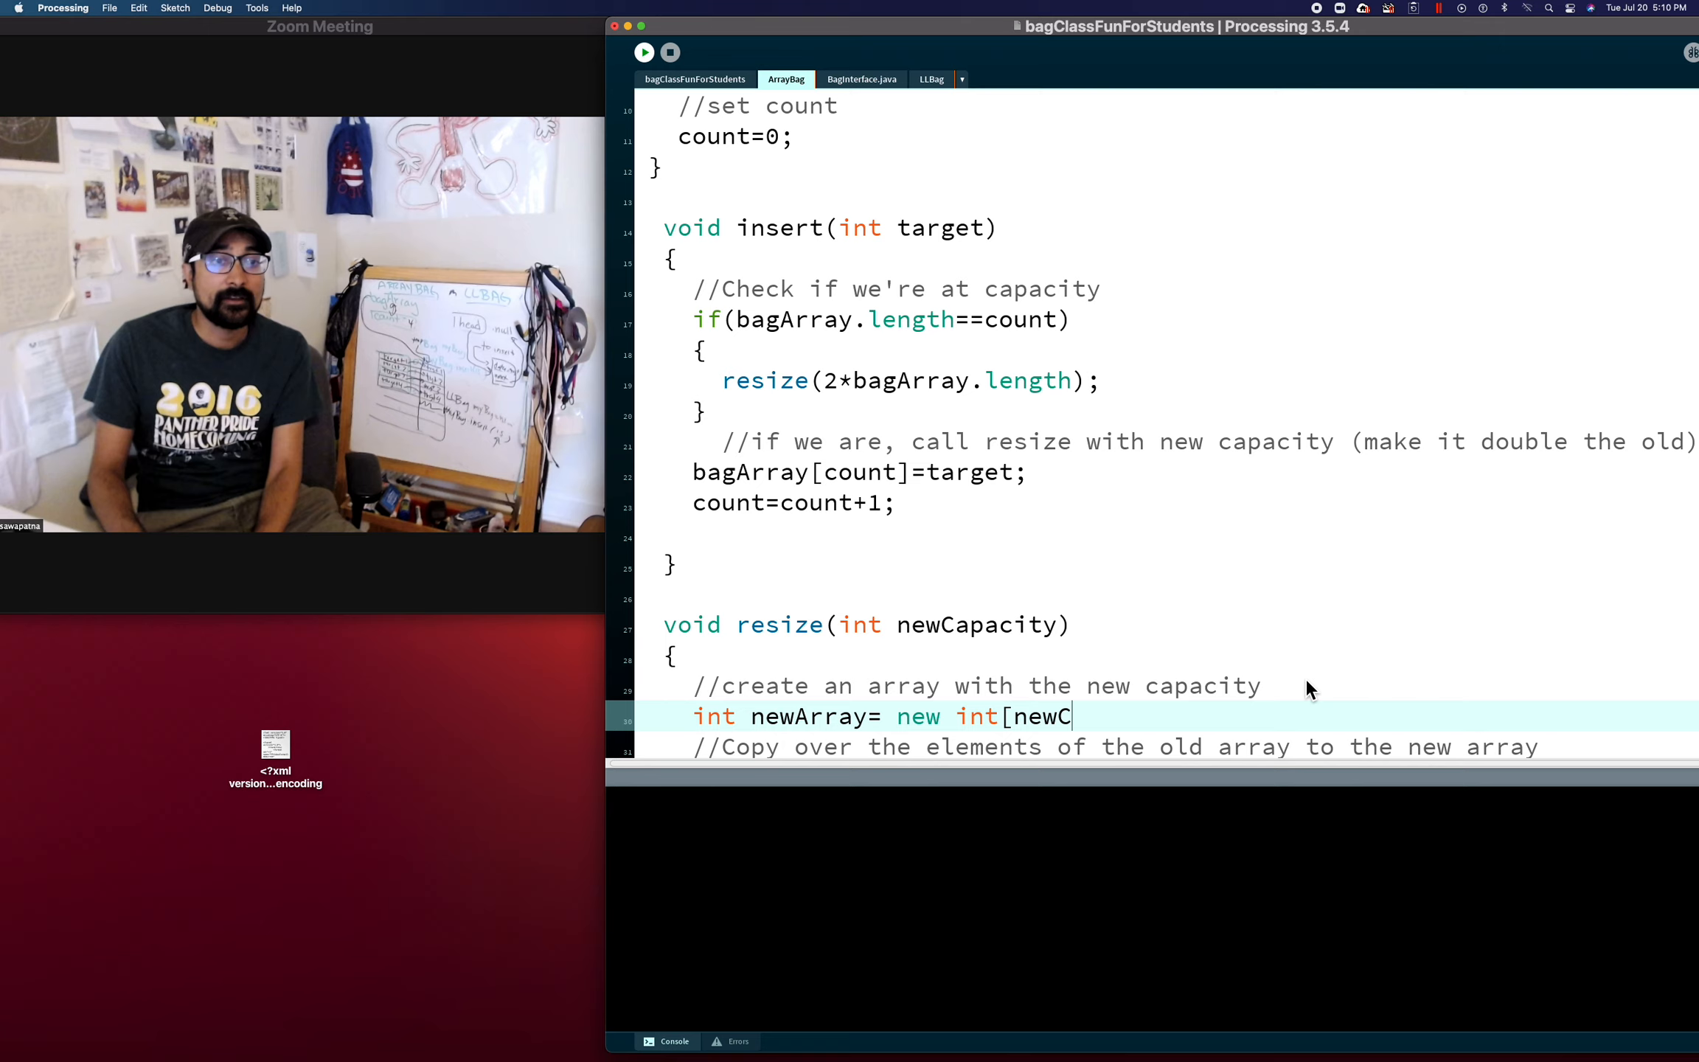
type("apacity]")
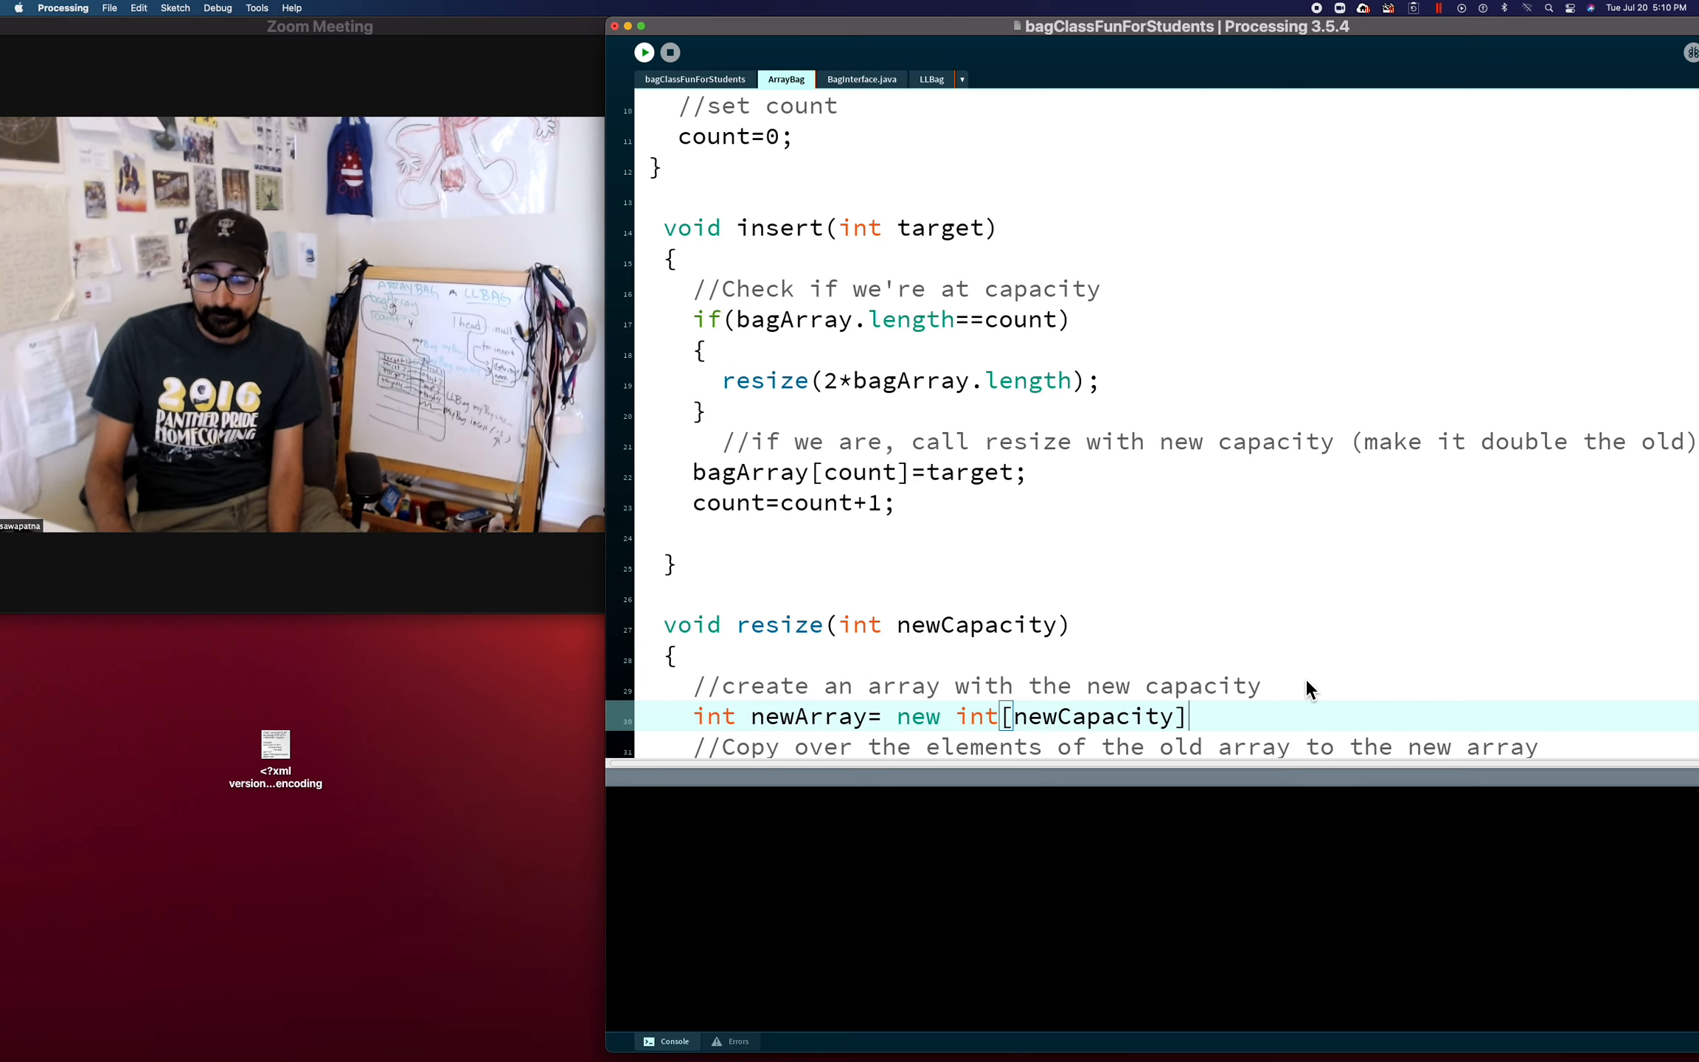
type(";")
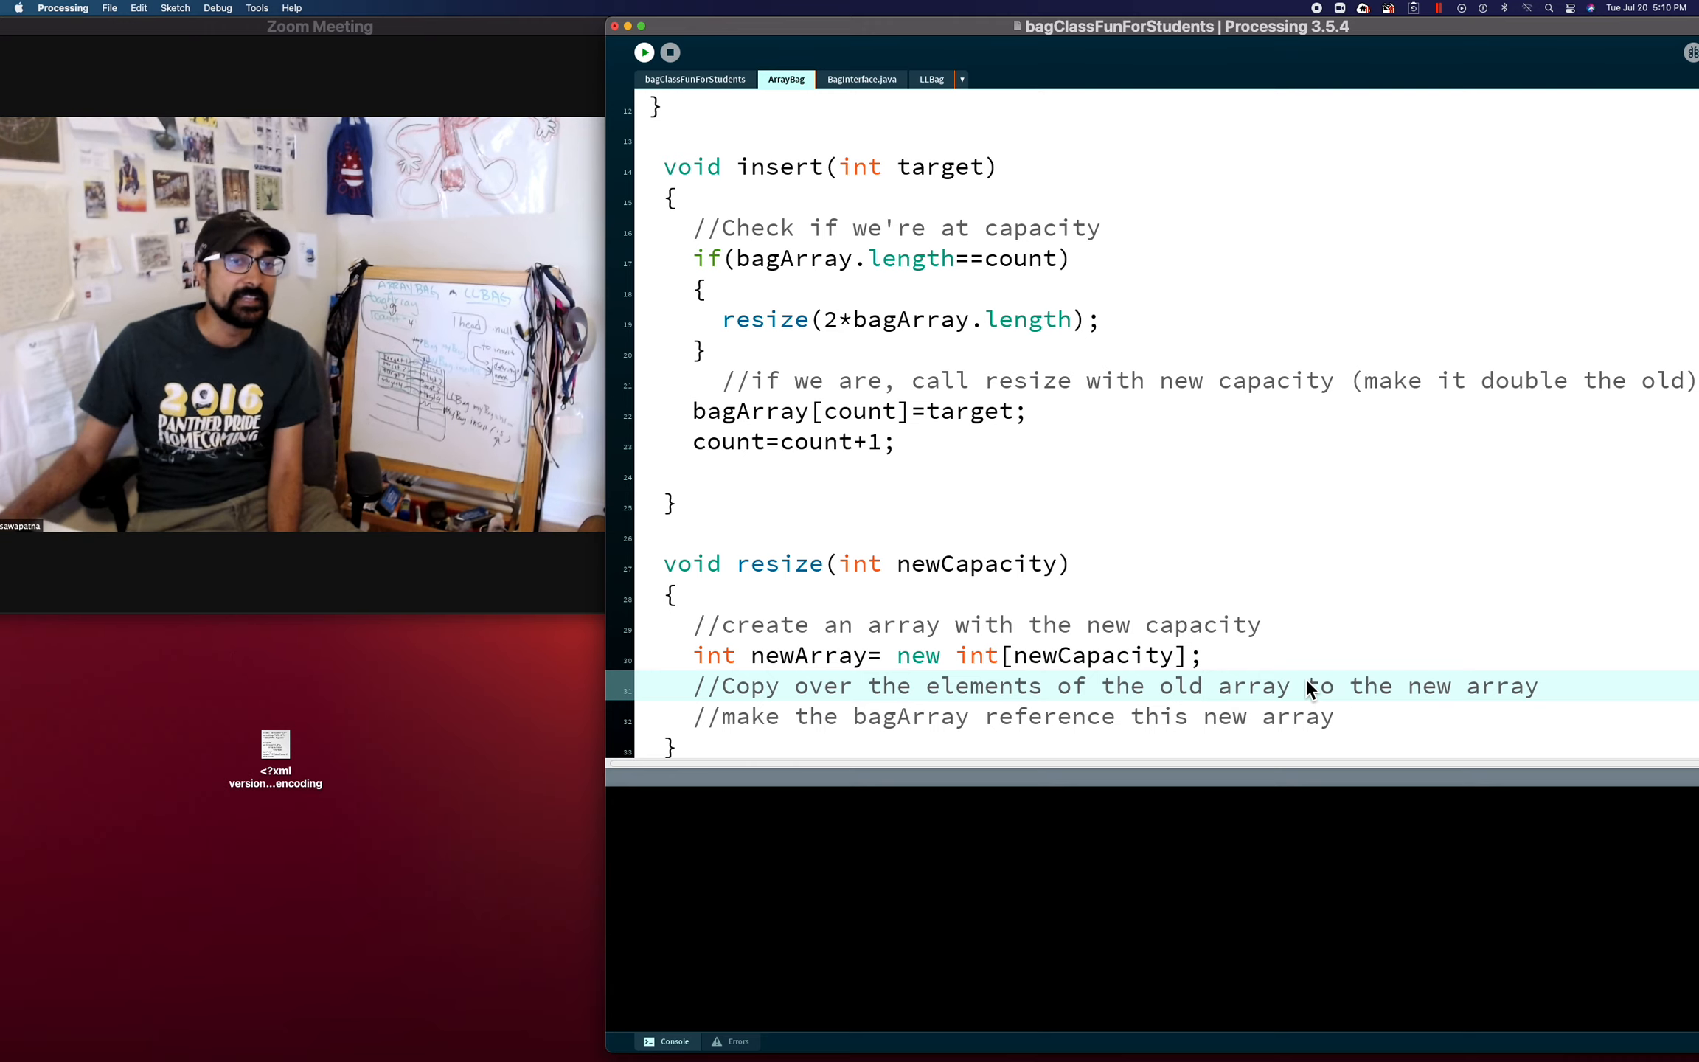
mouse_move(1574, 702)
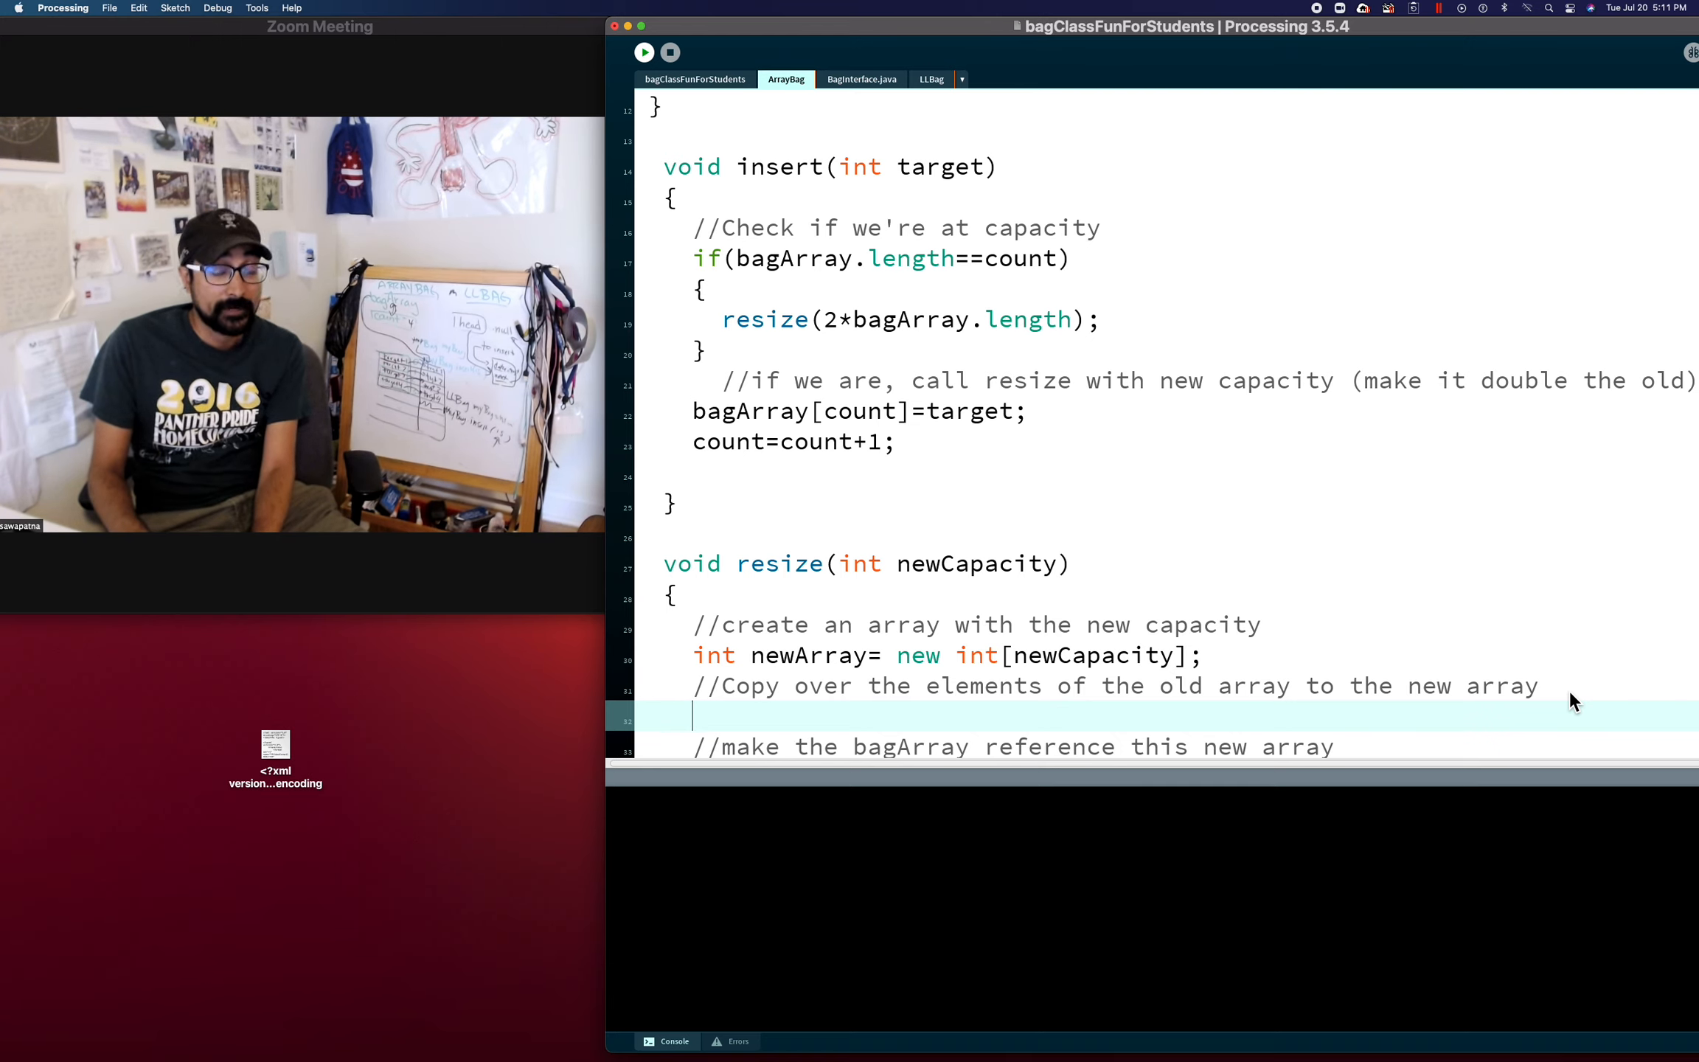
Write for(int i=0; i<count; i=i+1) with an empty body under the copy comment
type("for(")
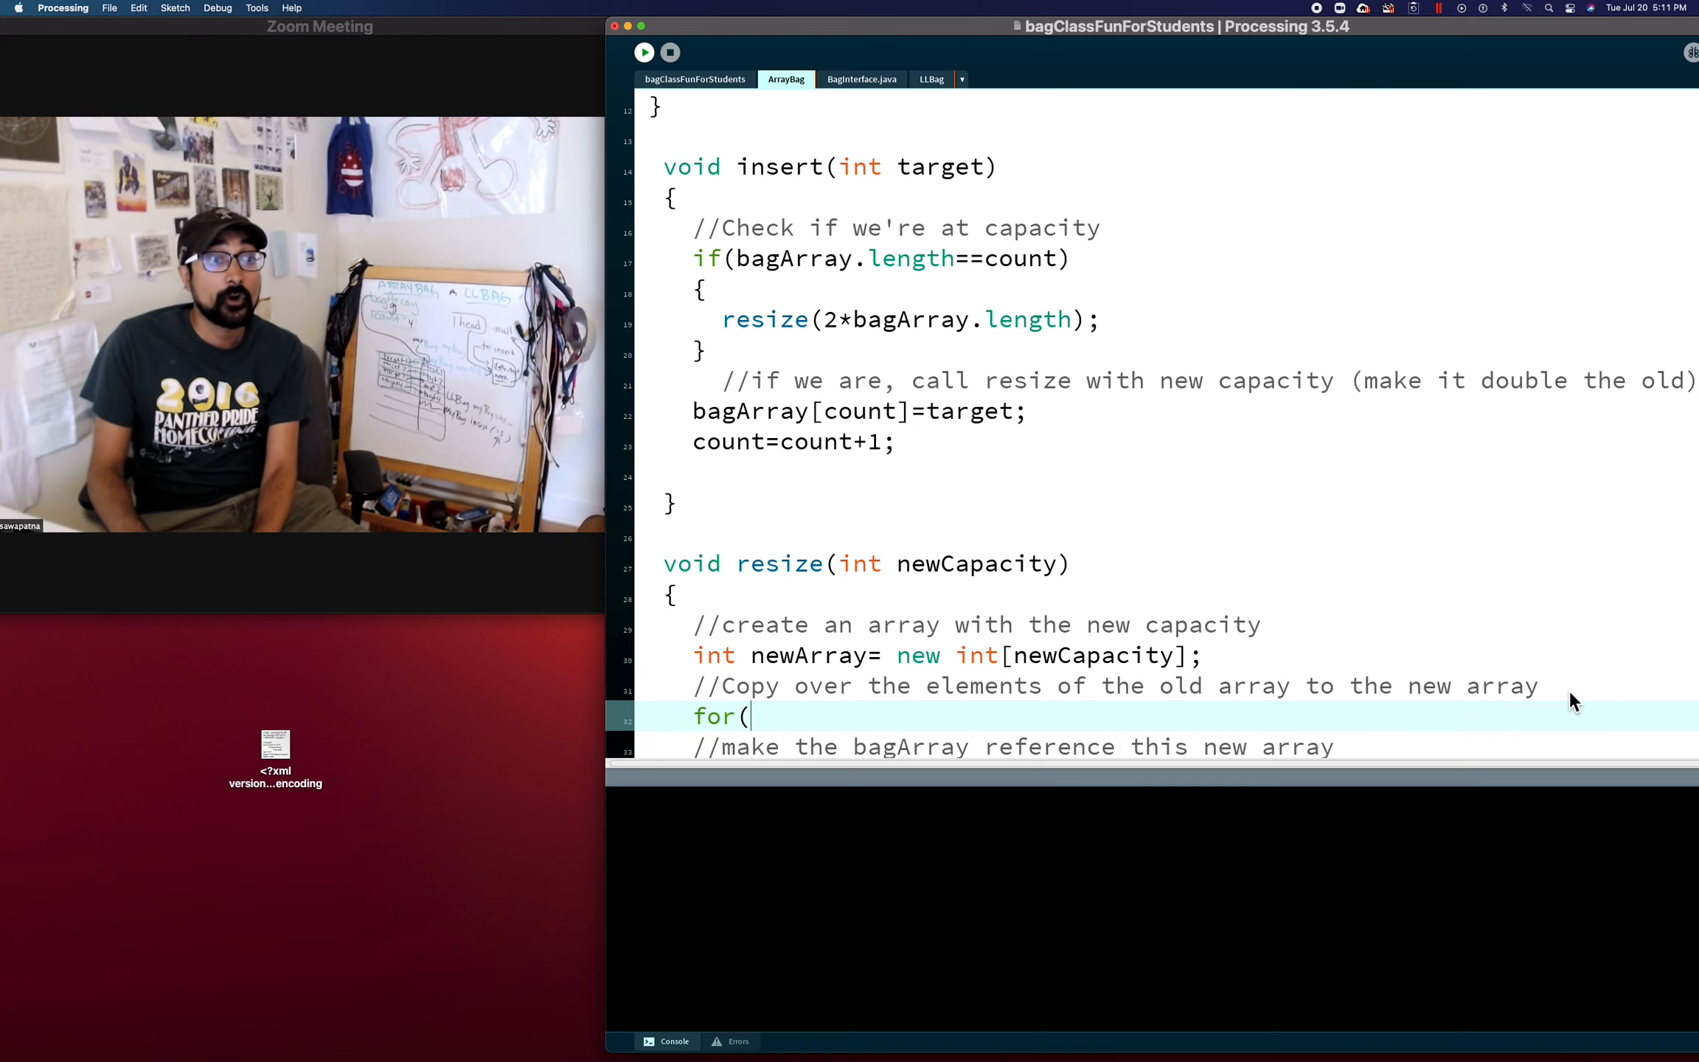
type("int i=0")
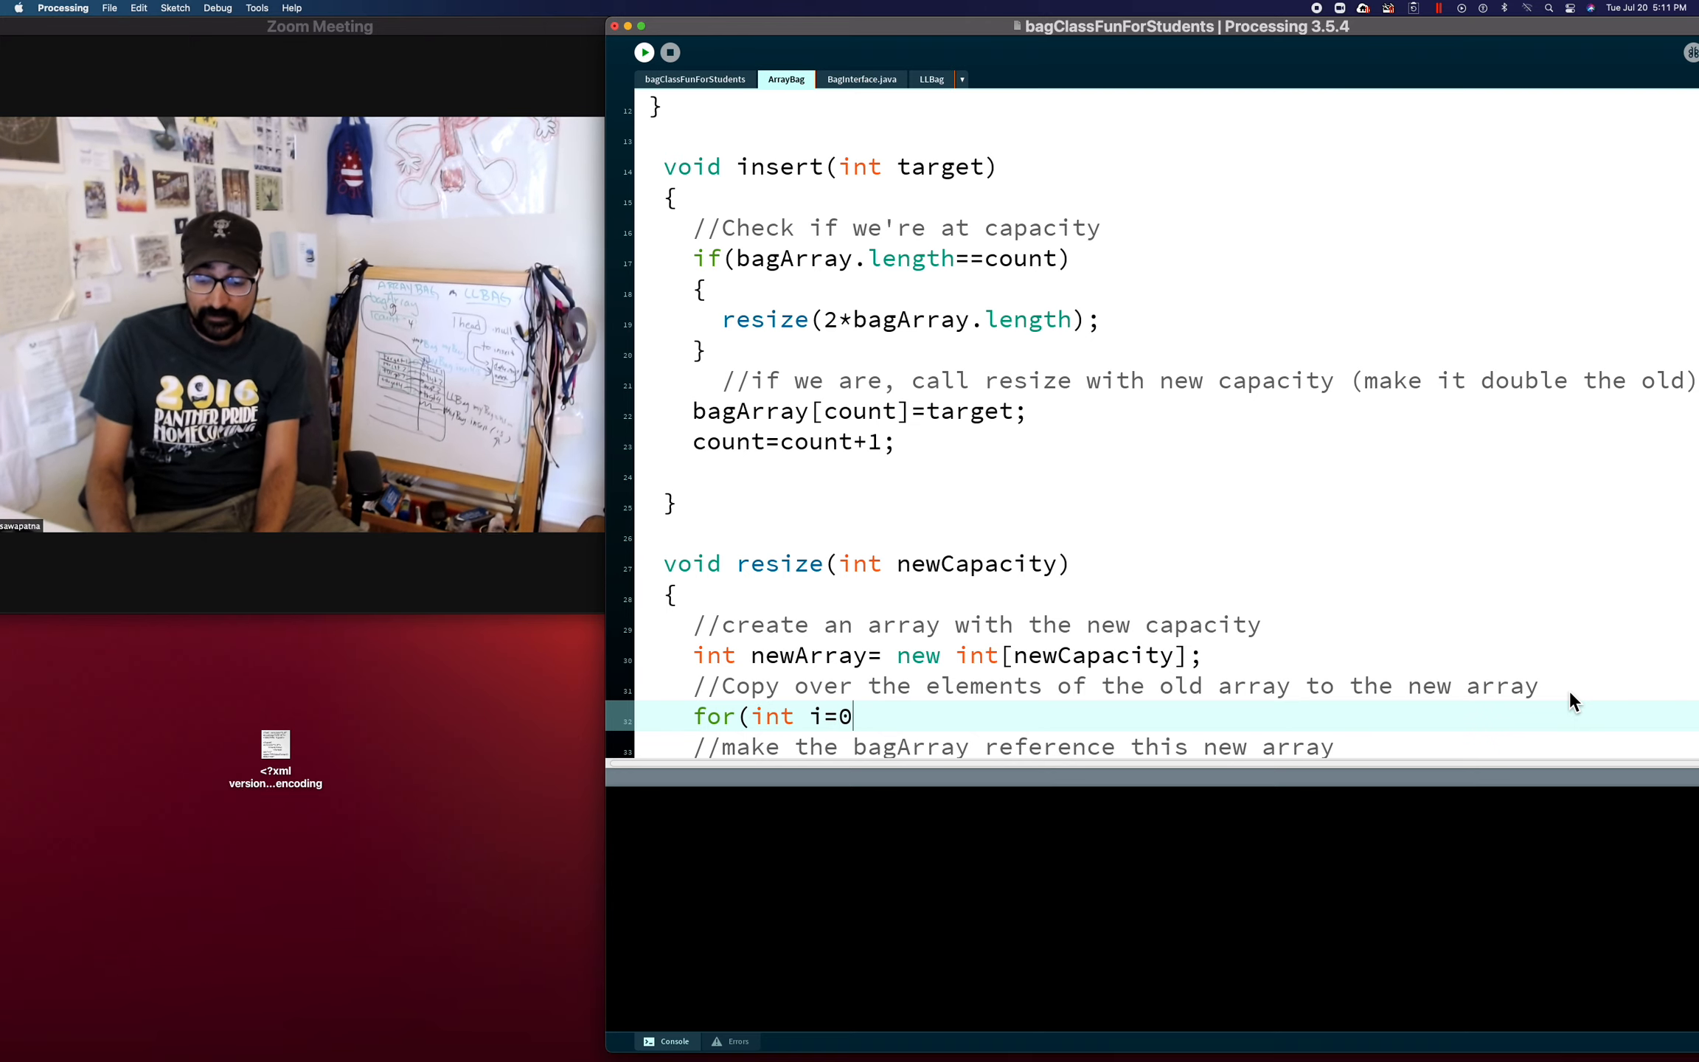
type("; i<")
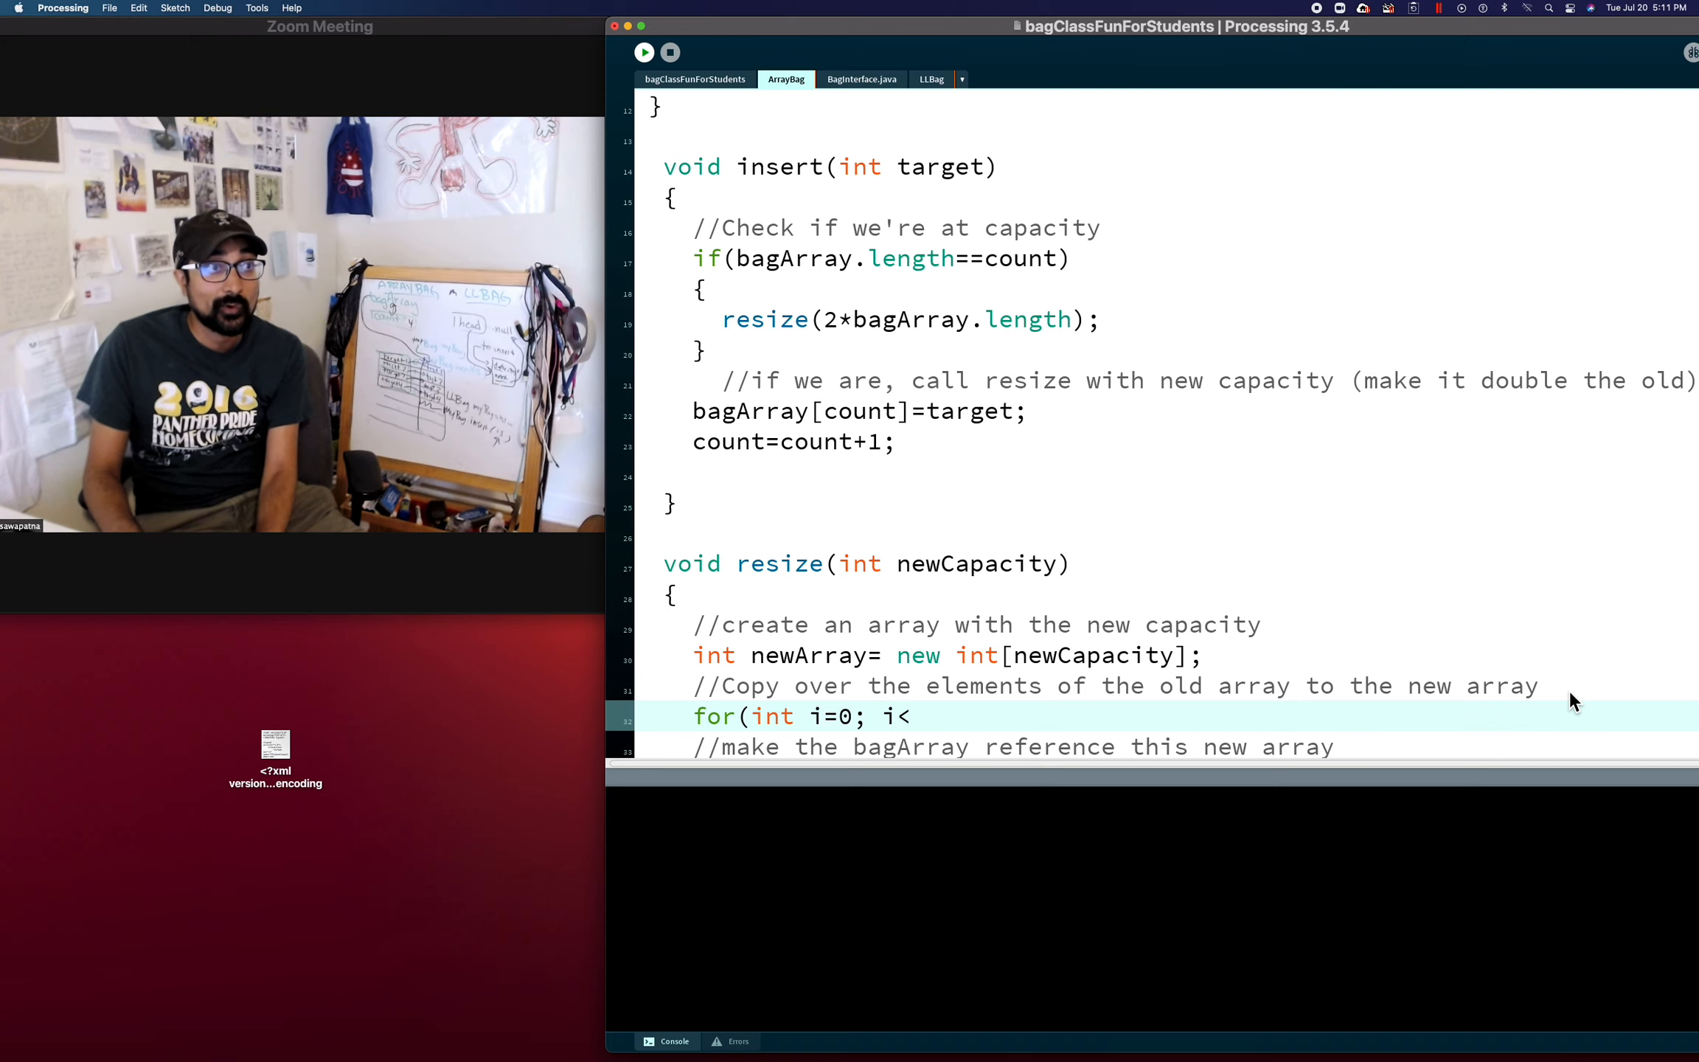
type("count")
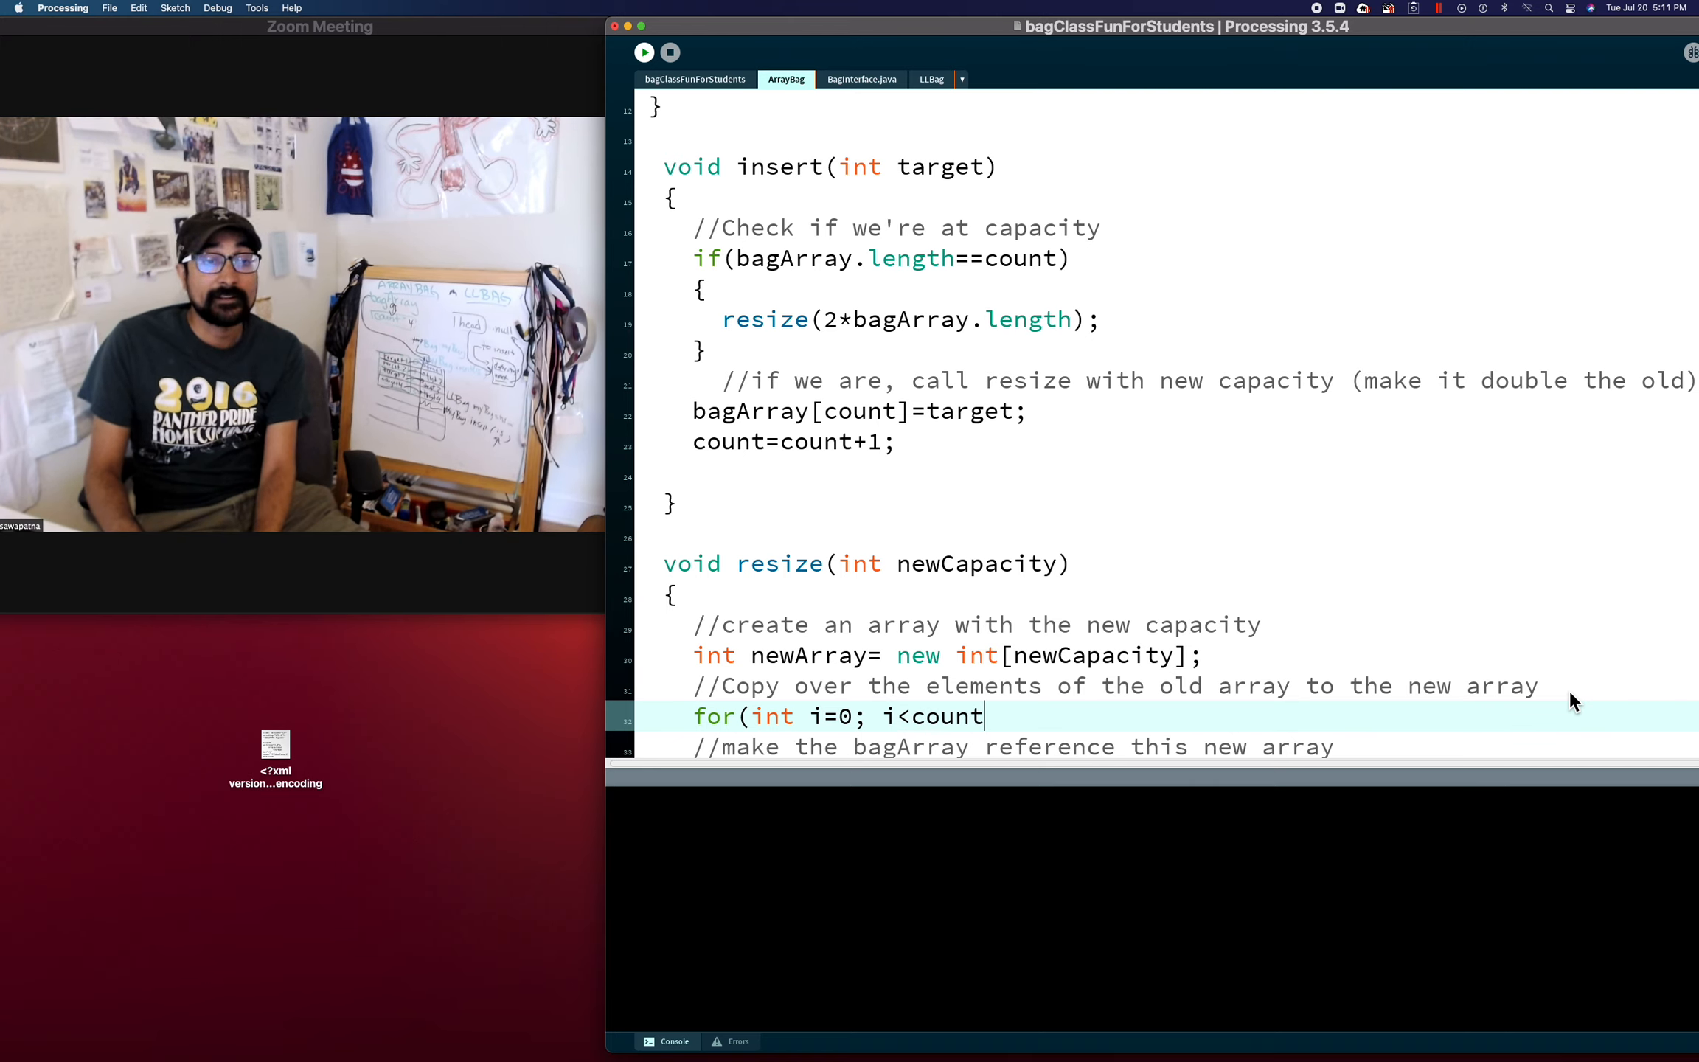
type("; i")
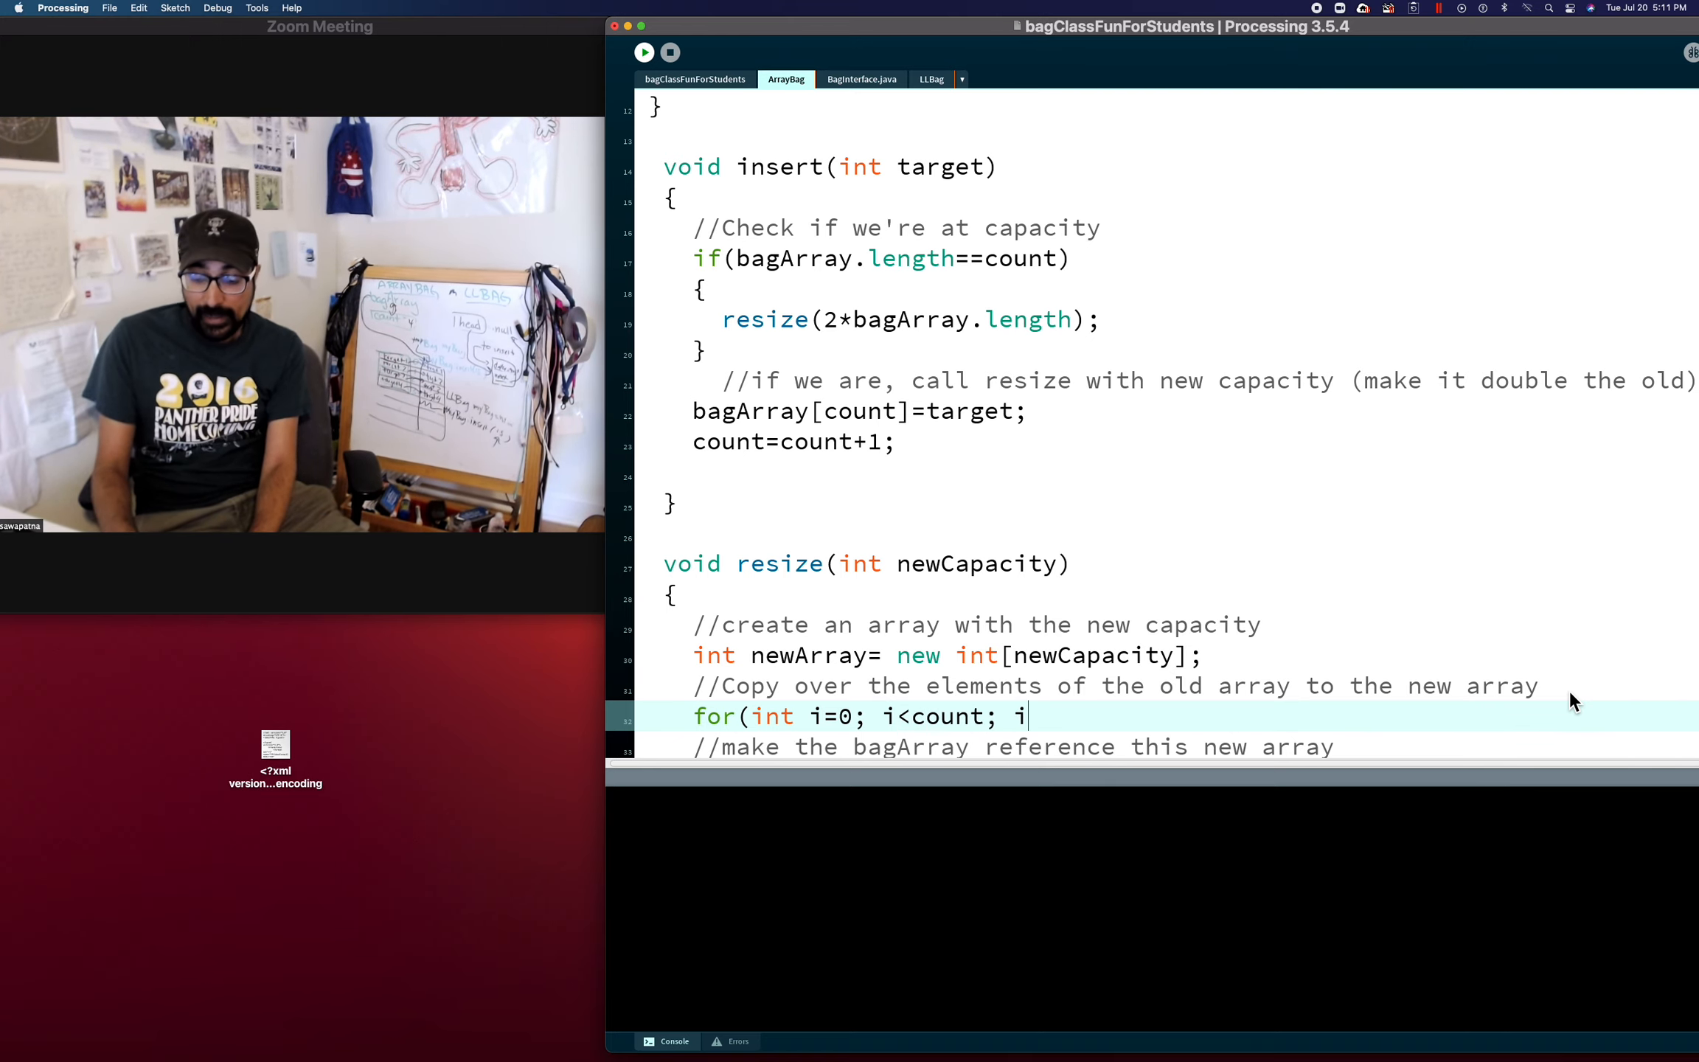
type("=i+1)")
type("{")
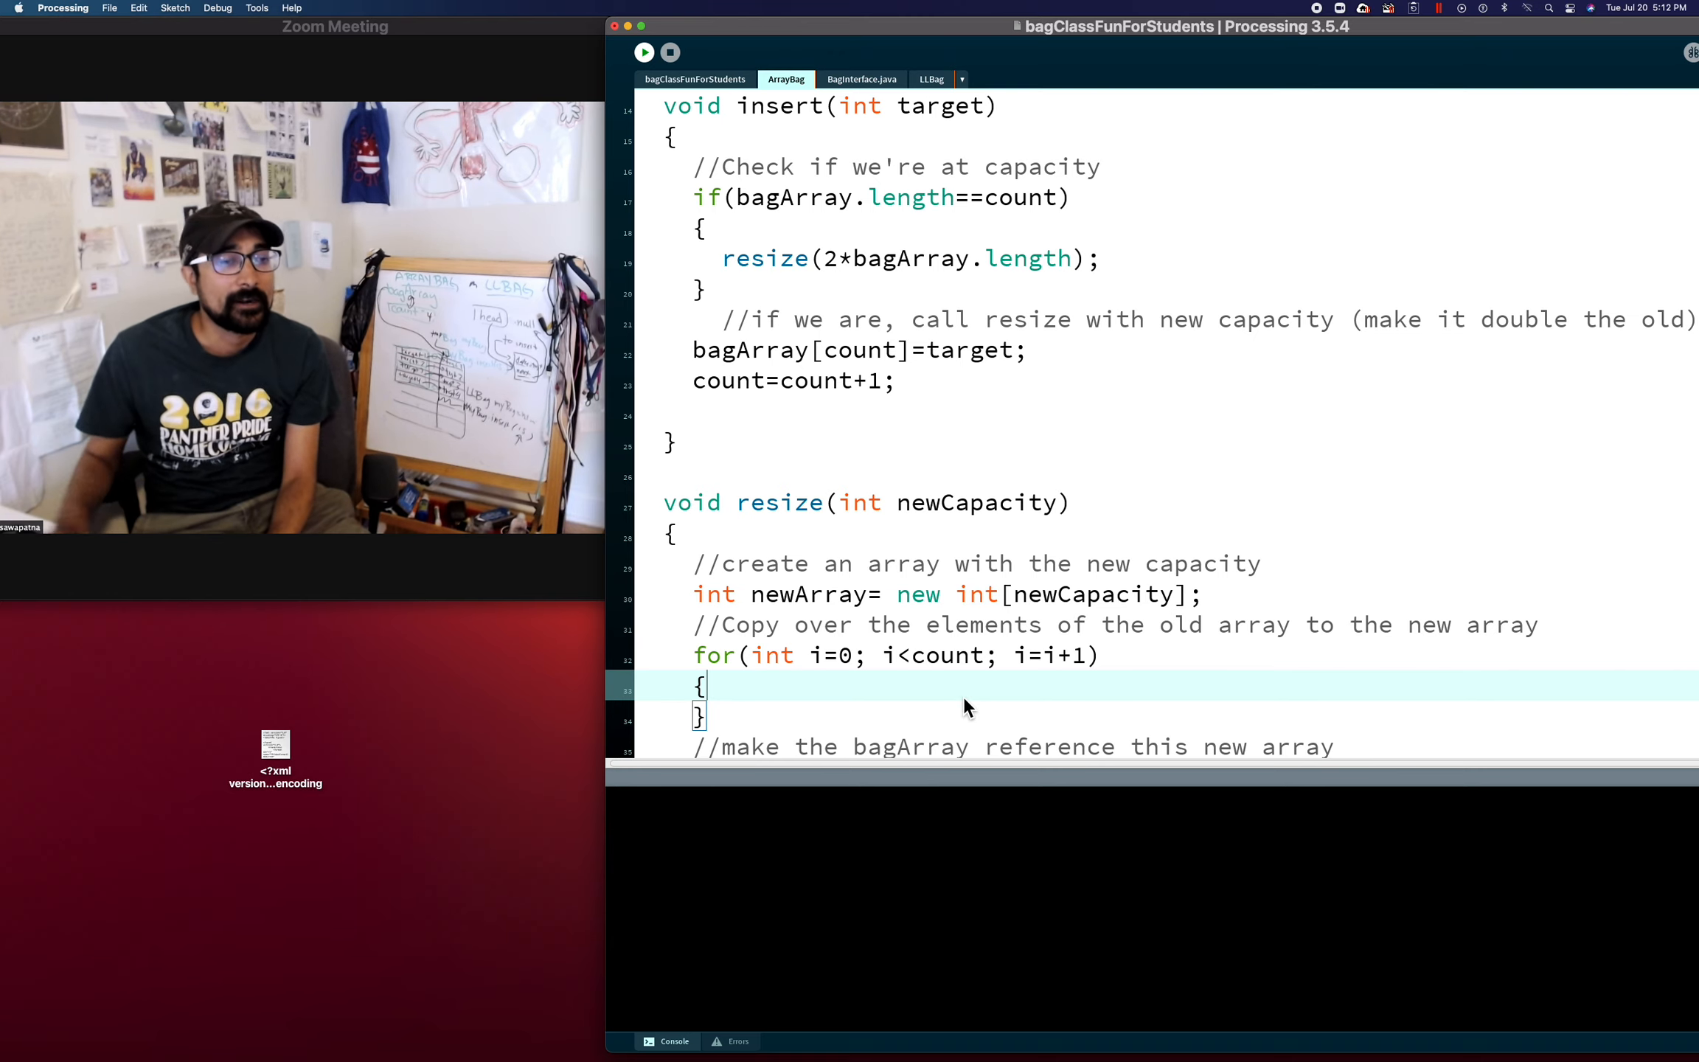
key("Return")
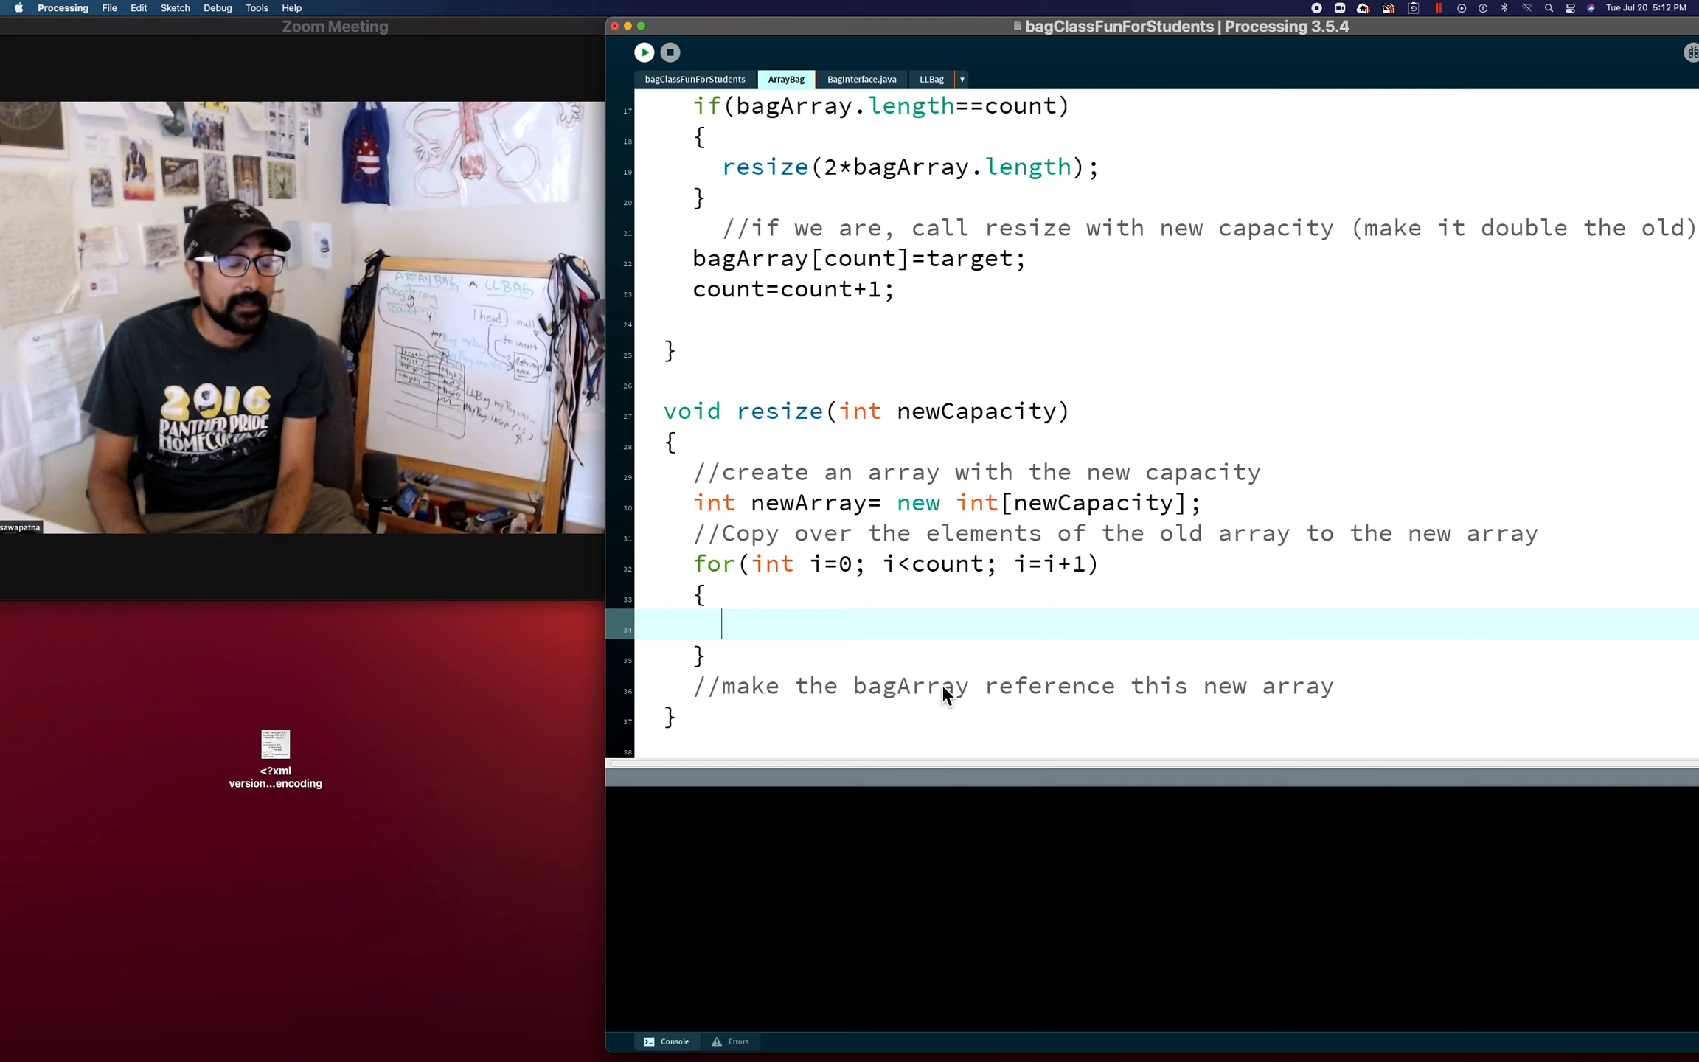
Fill the loop body with newArray[i]= bagArray[i]; to copy each old element
type("newArra")
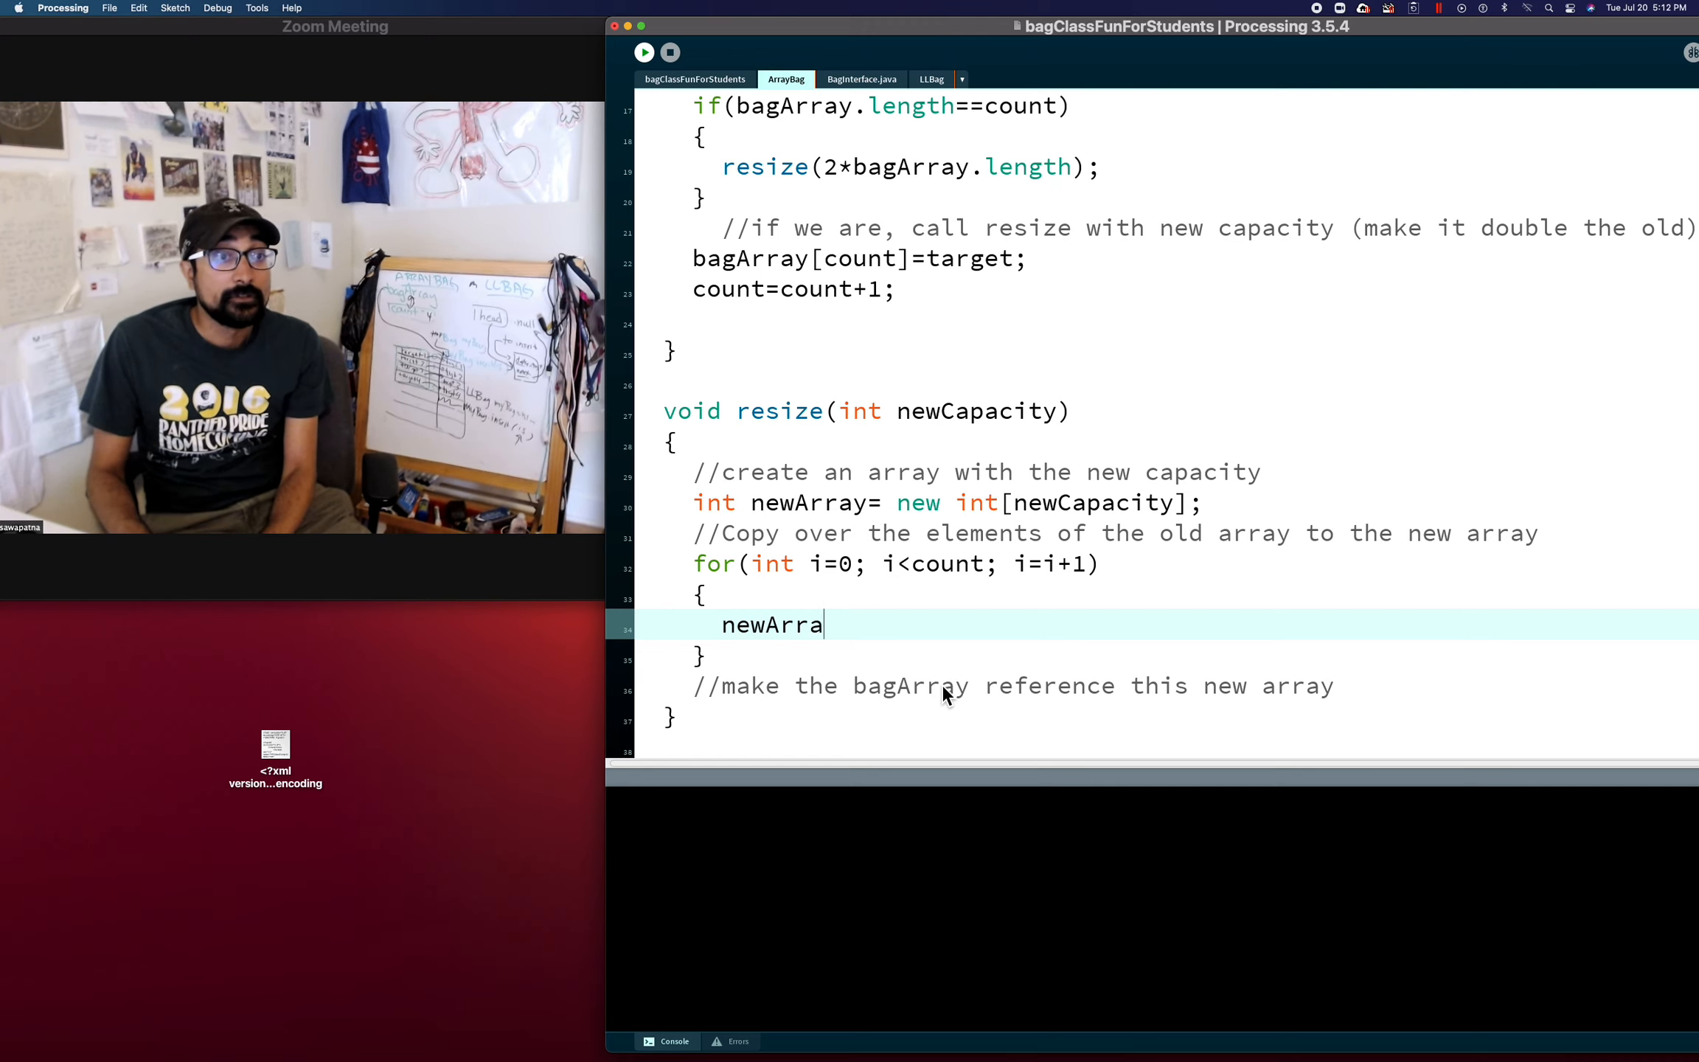
type("y[i]")
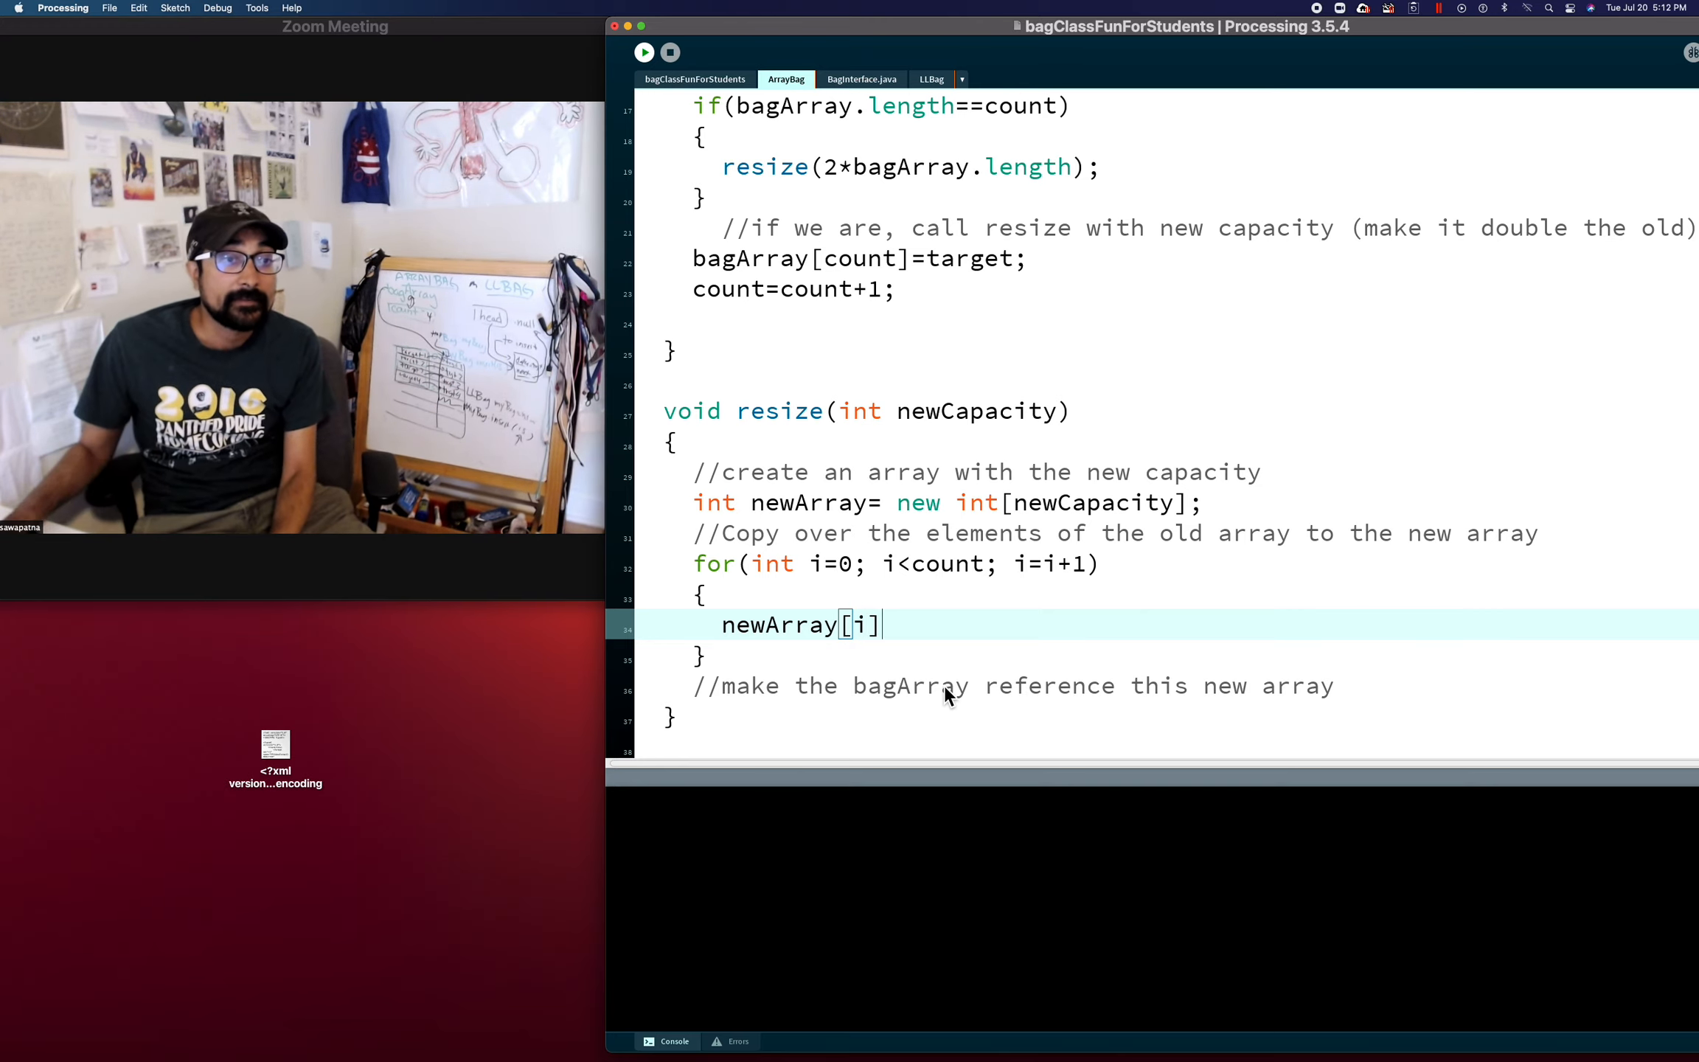
double_click(867, 625)
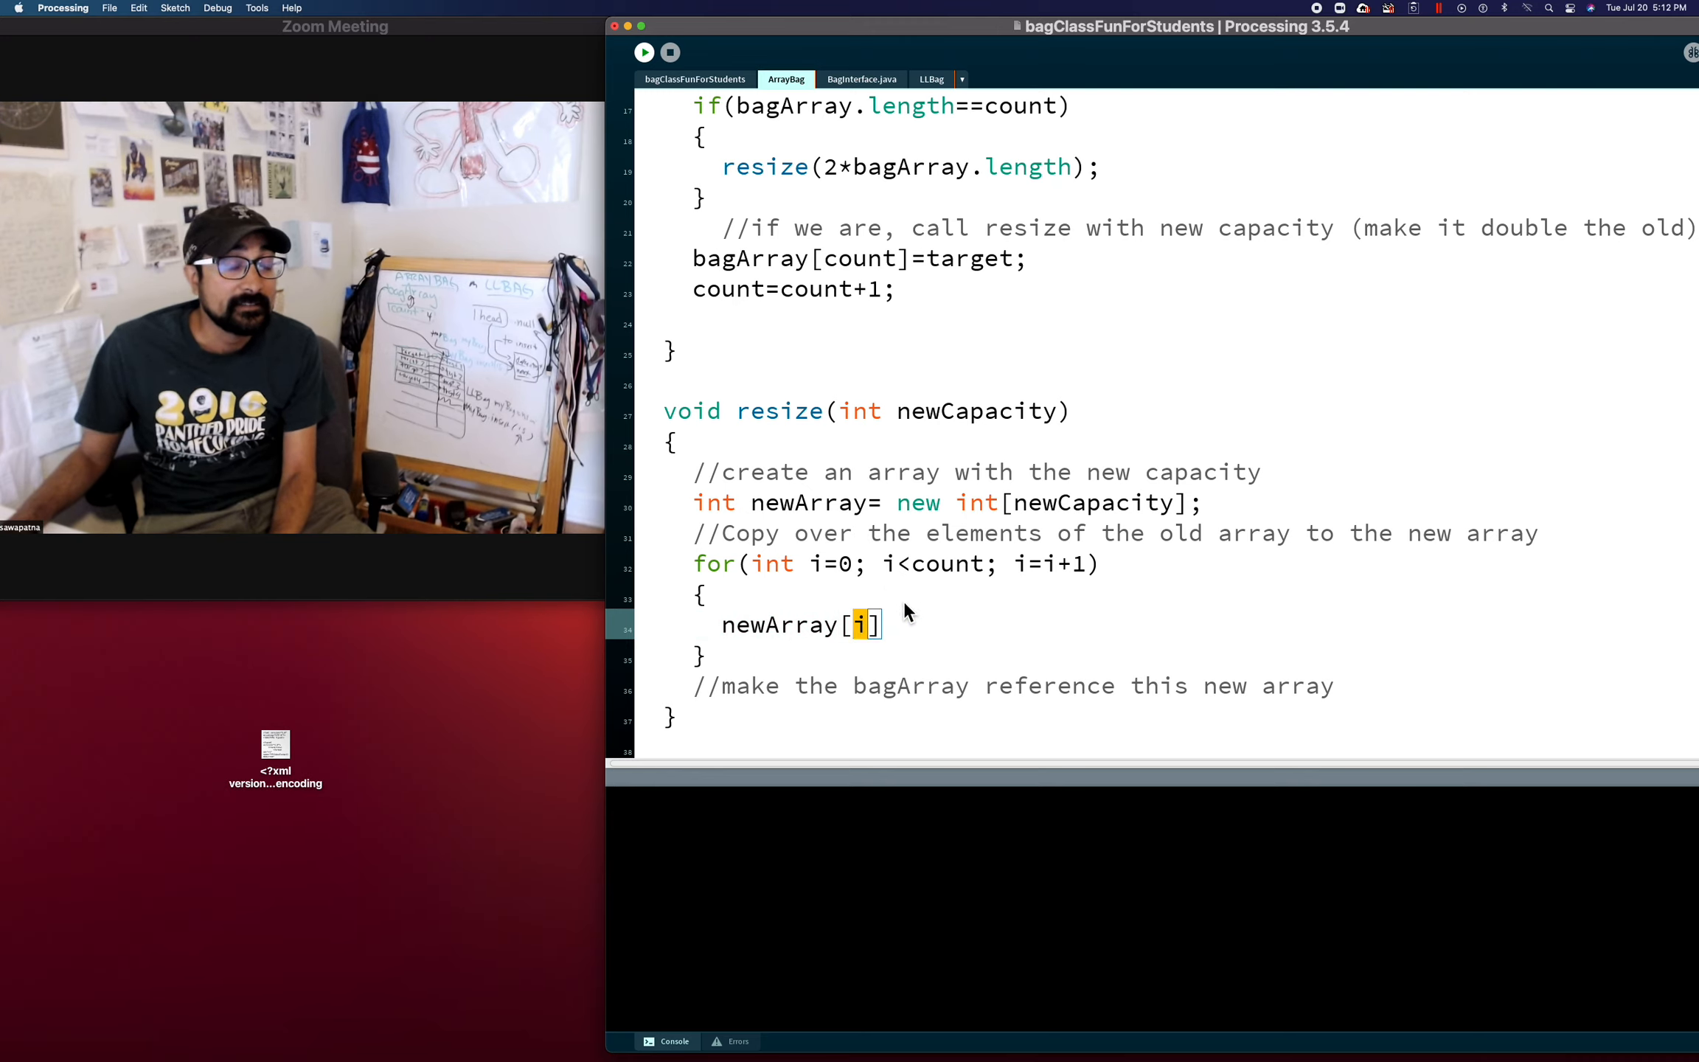
type("=")
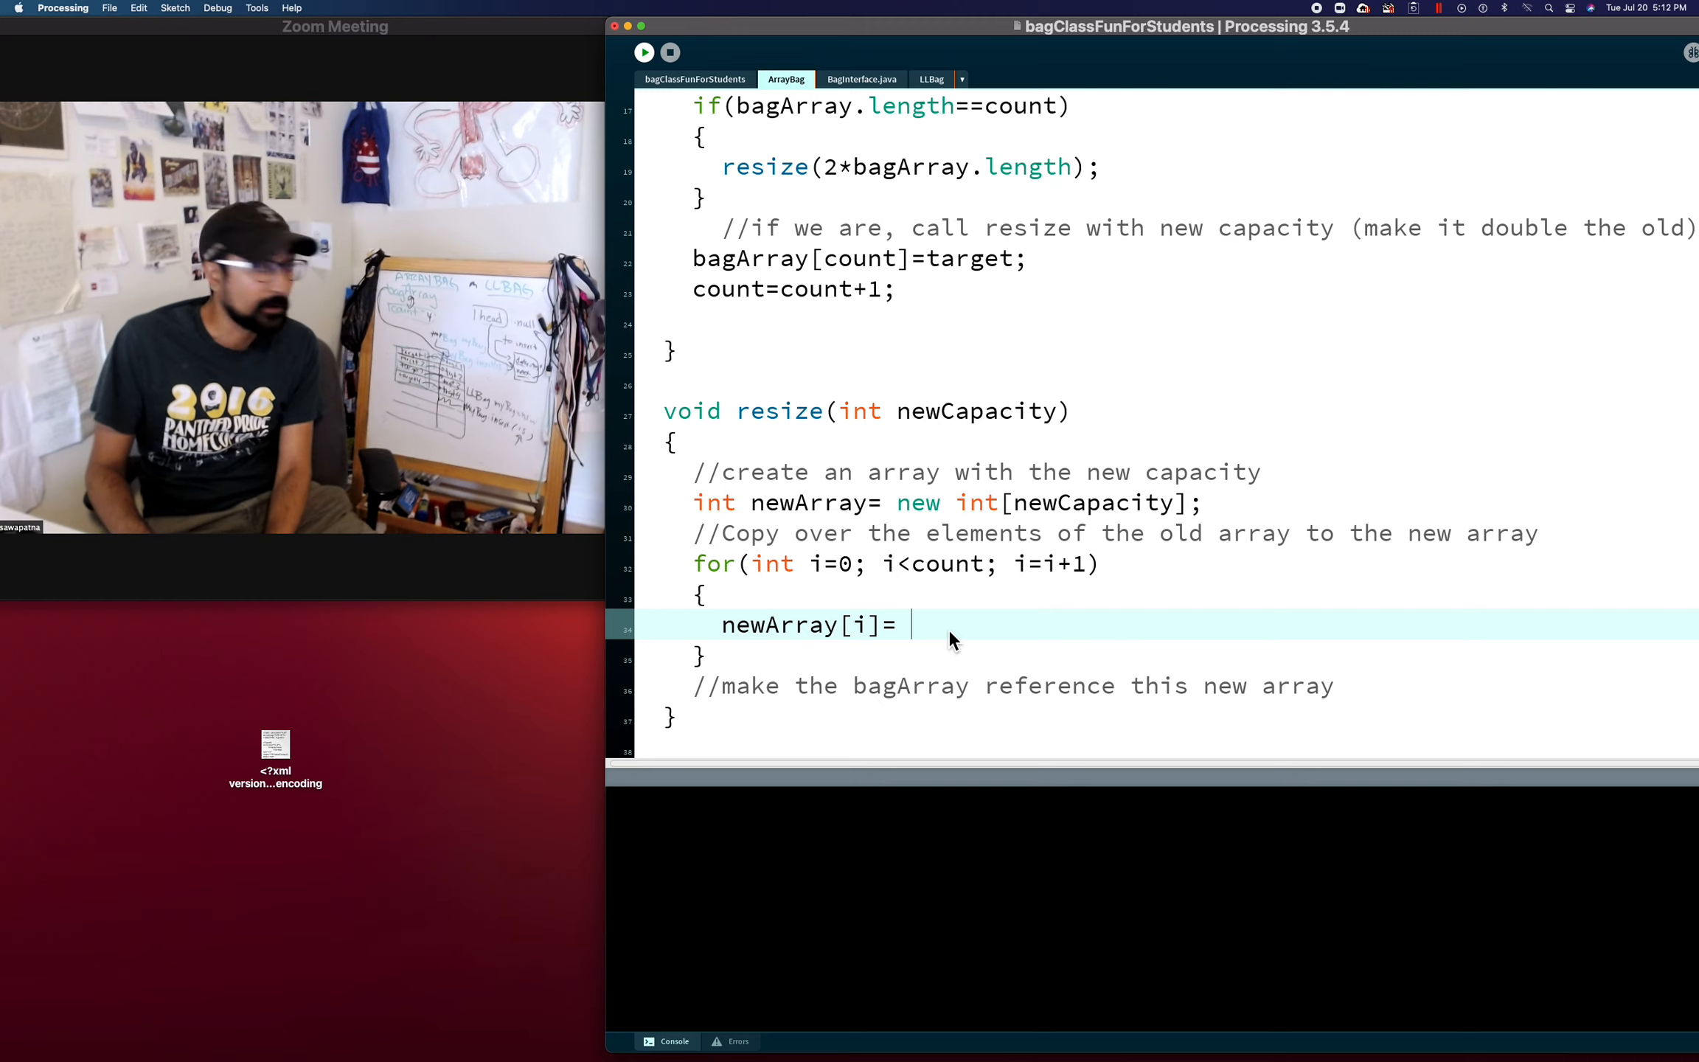
type("bagAr")
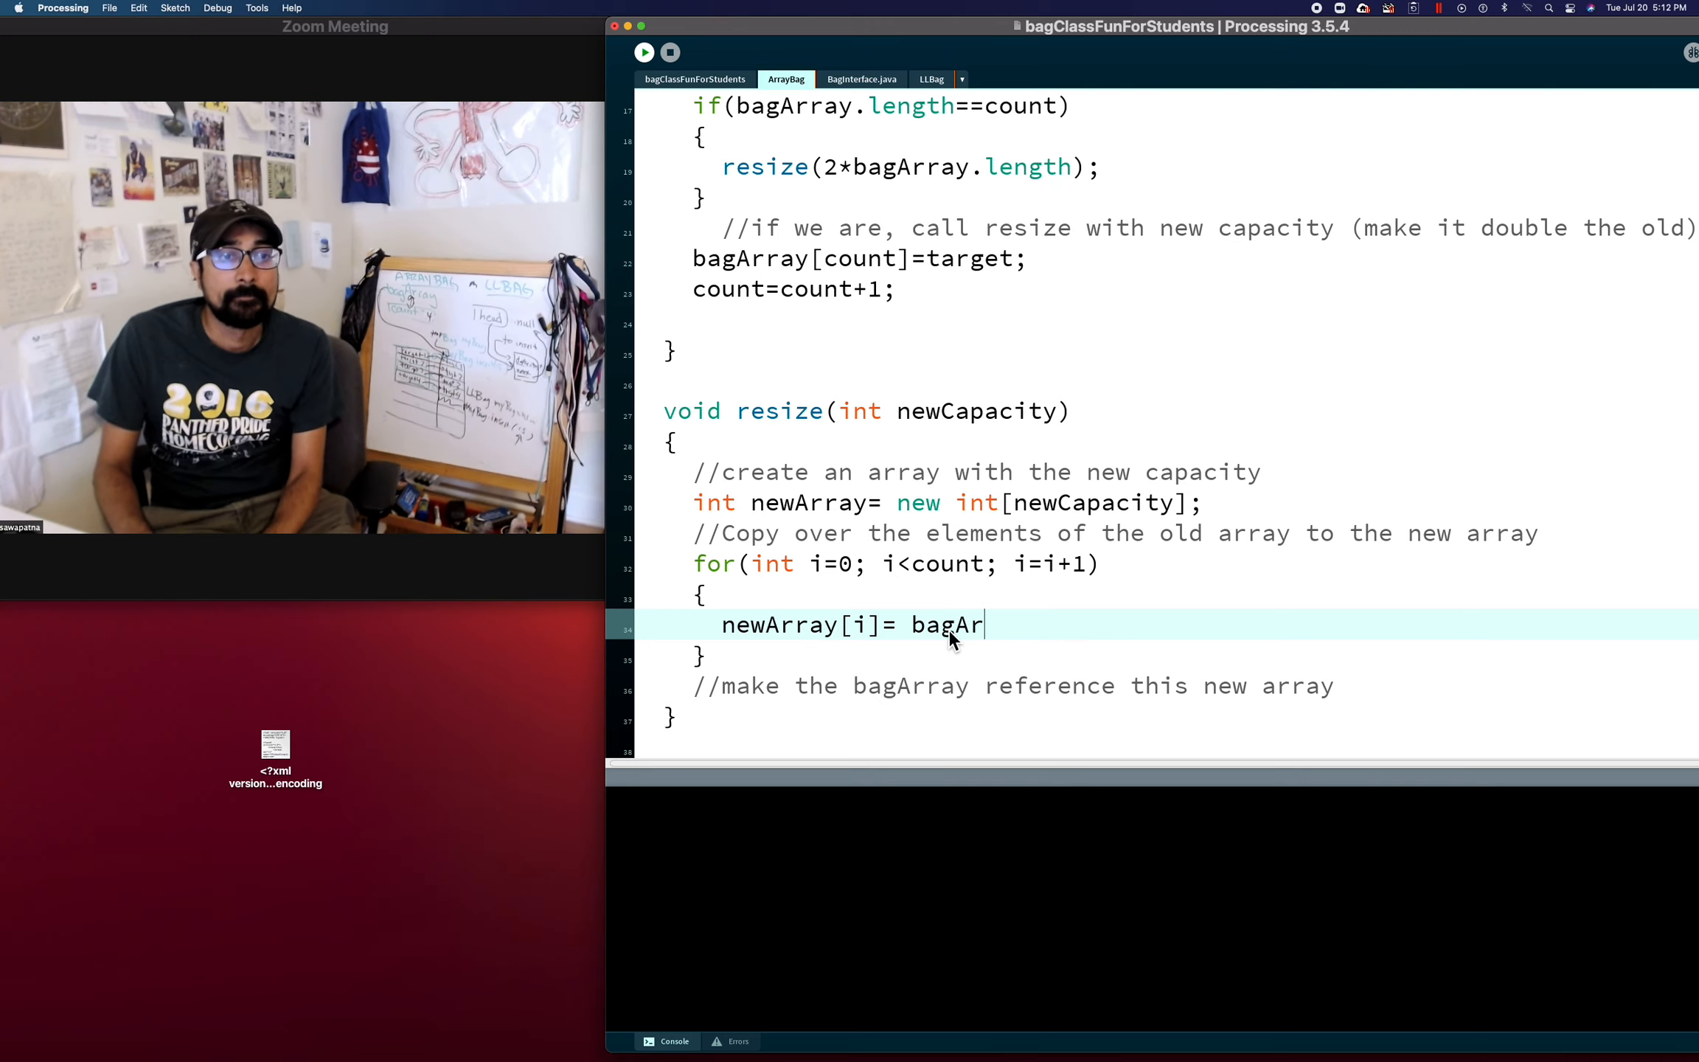
type("ray[i]")
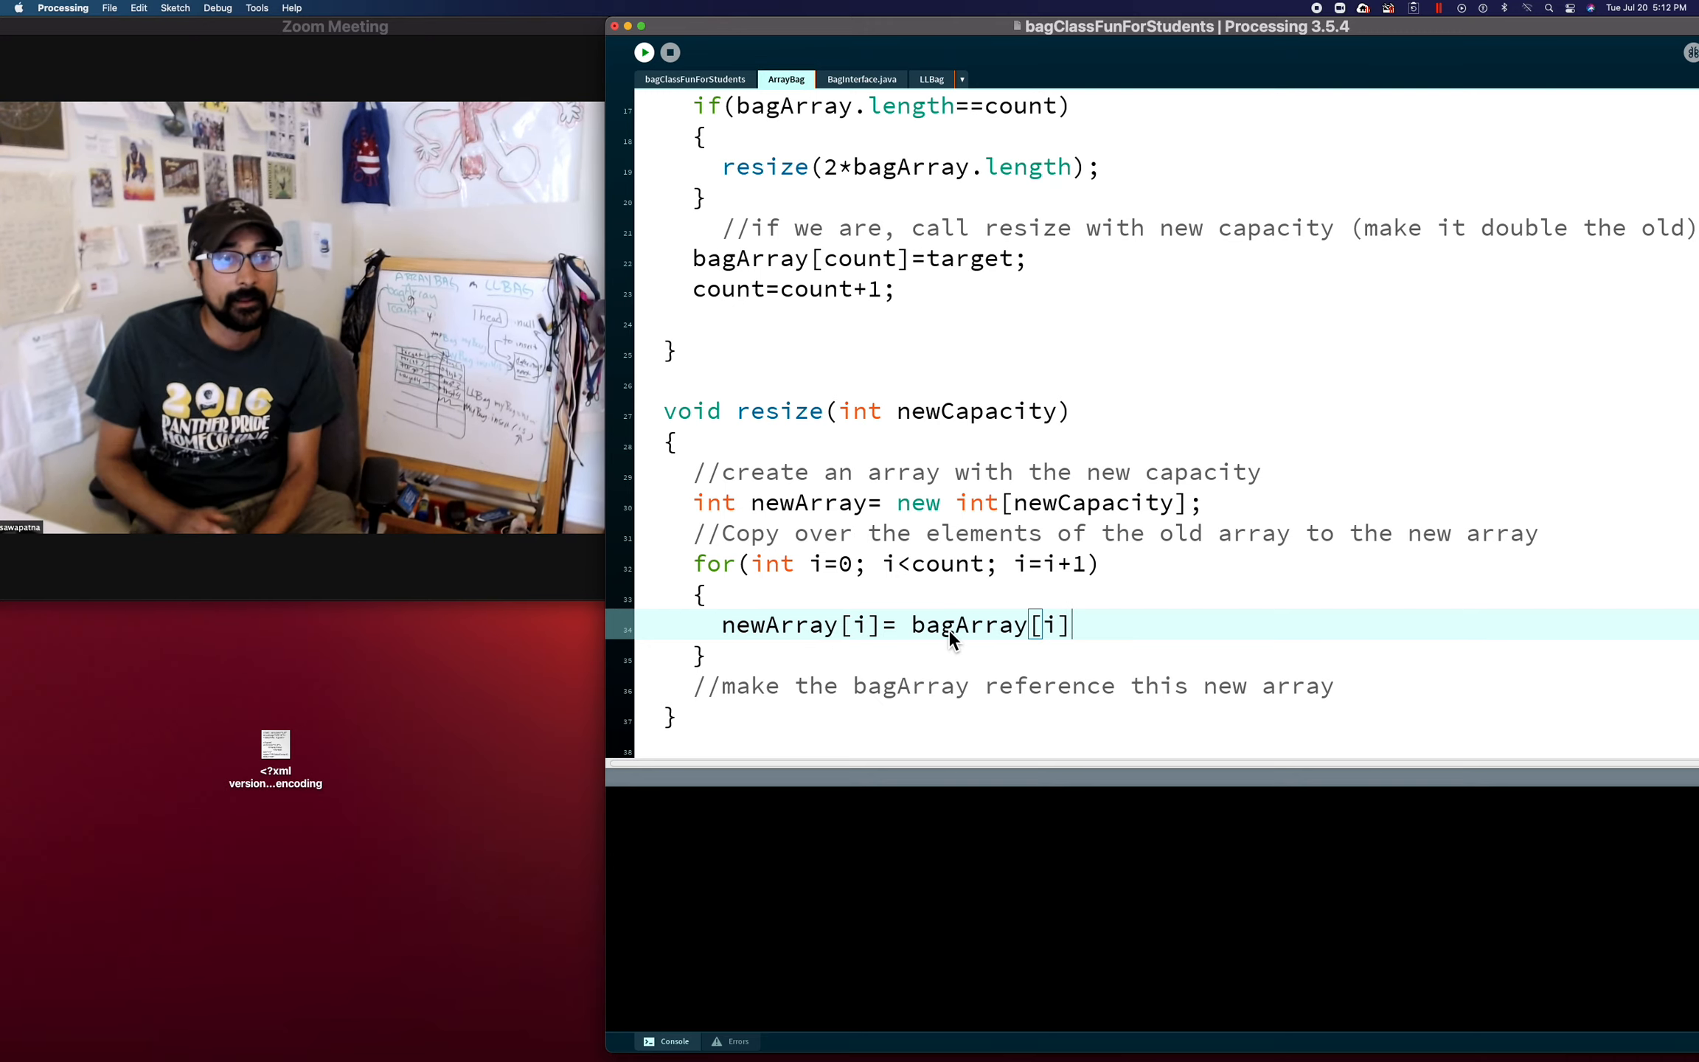
type(";")
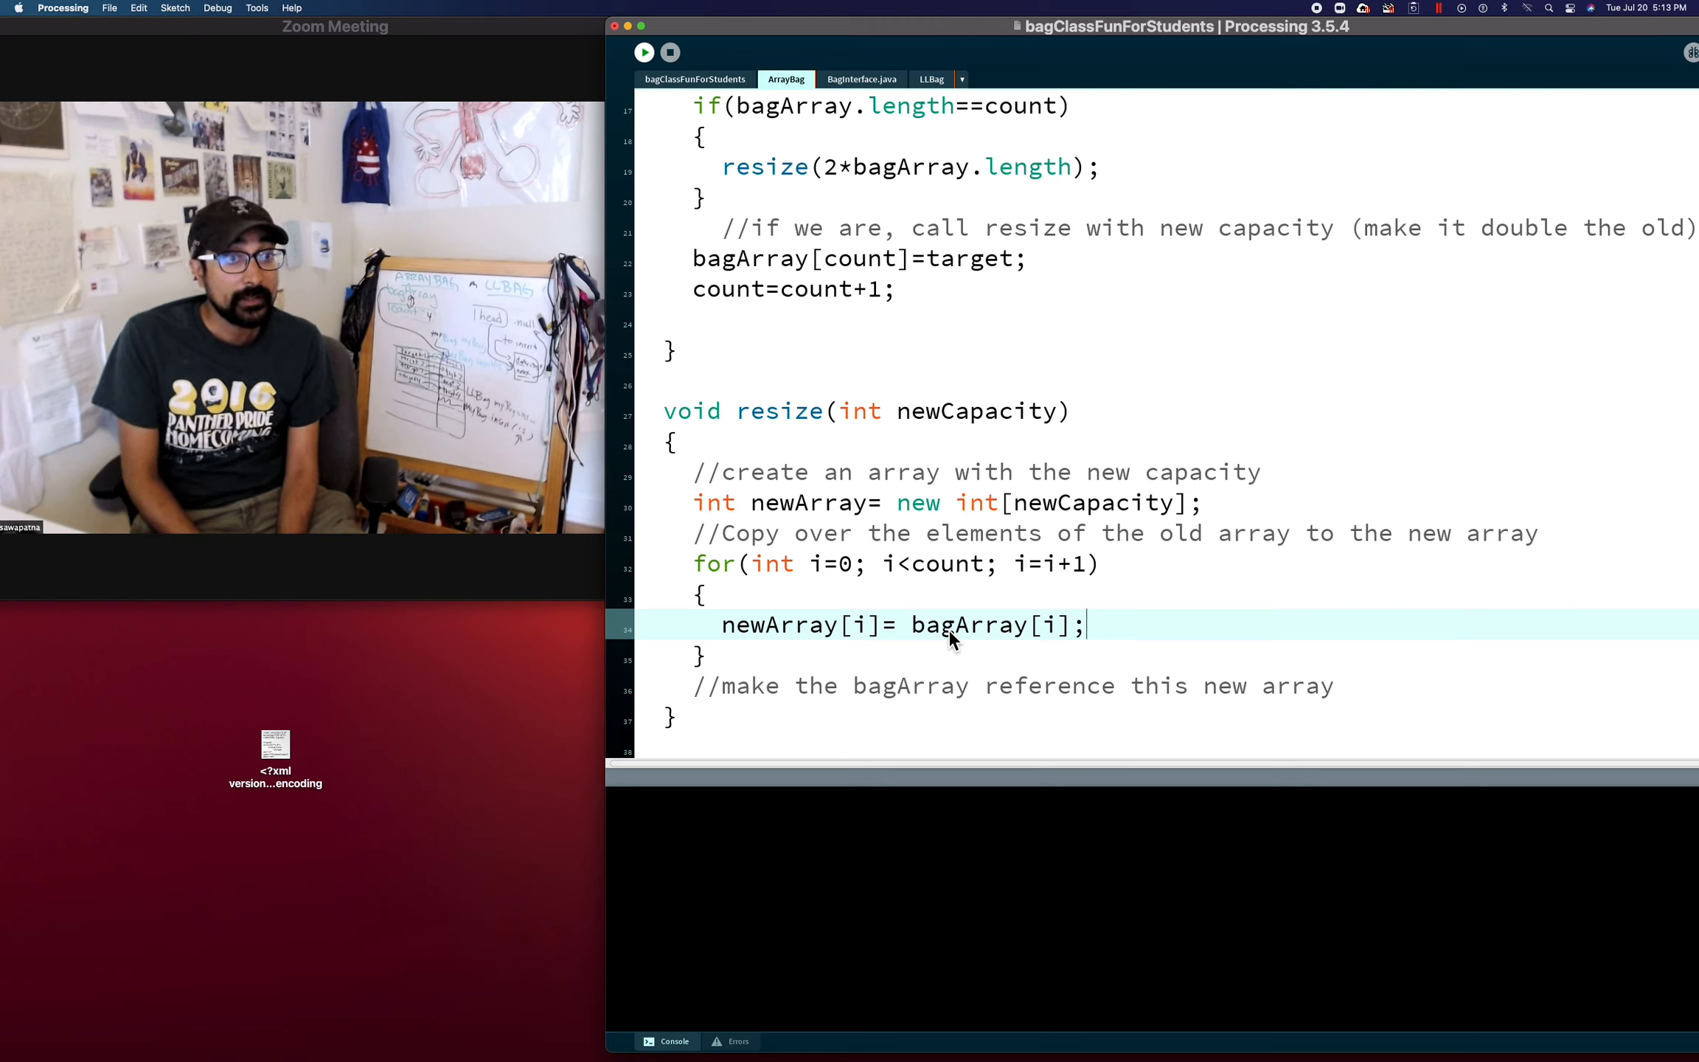
mouse_move(1031, 639)
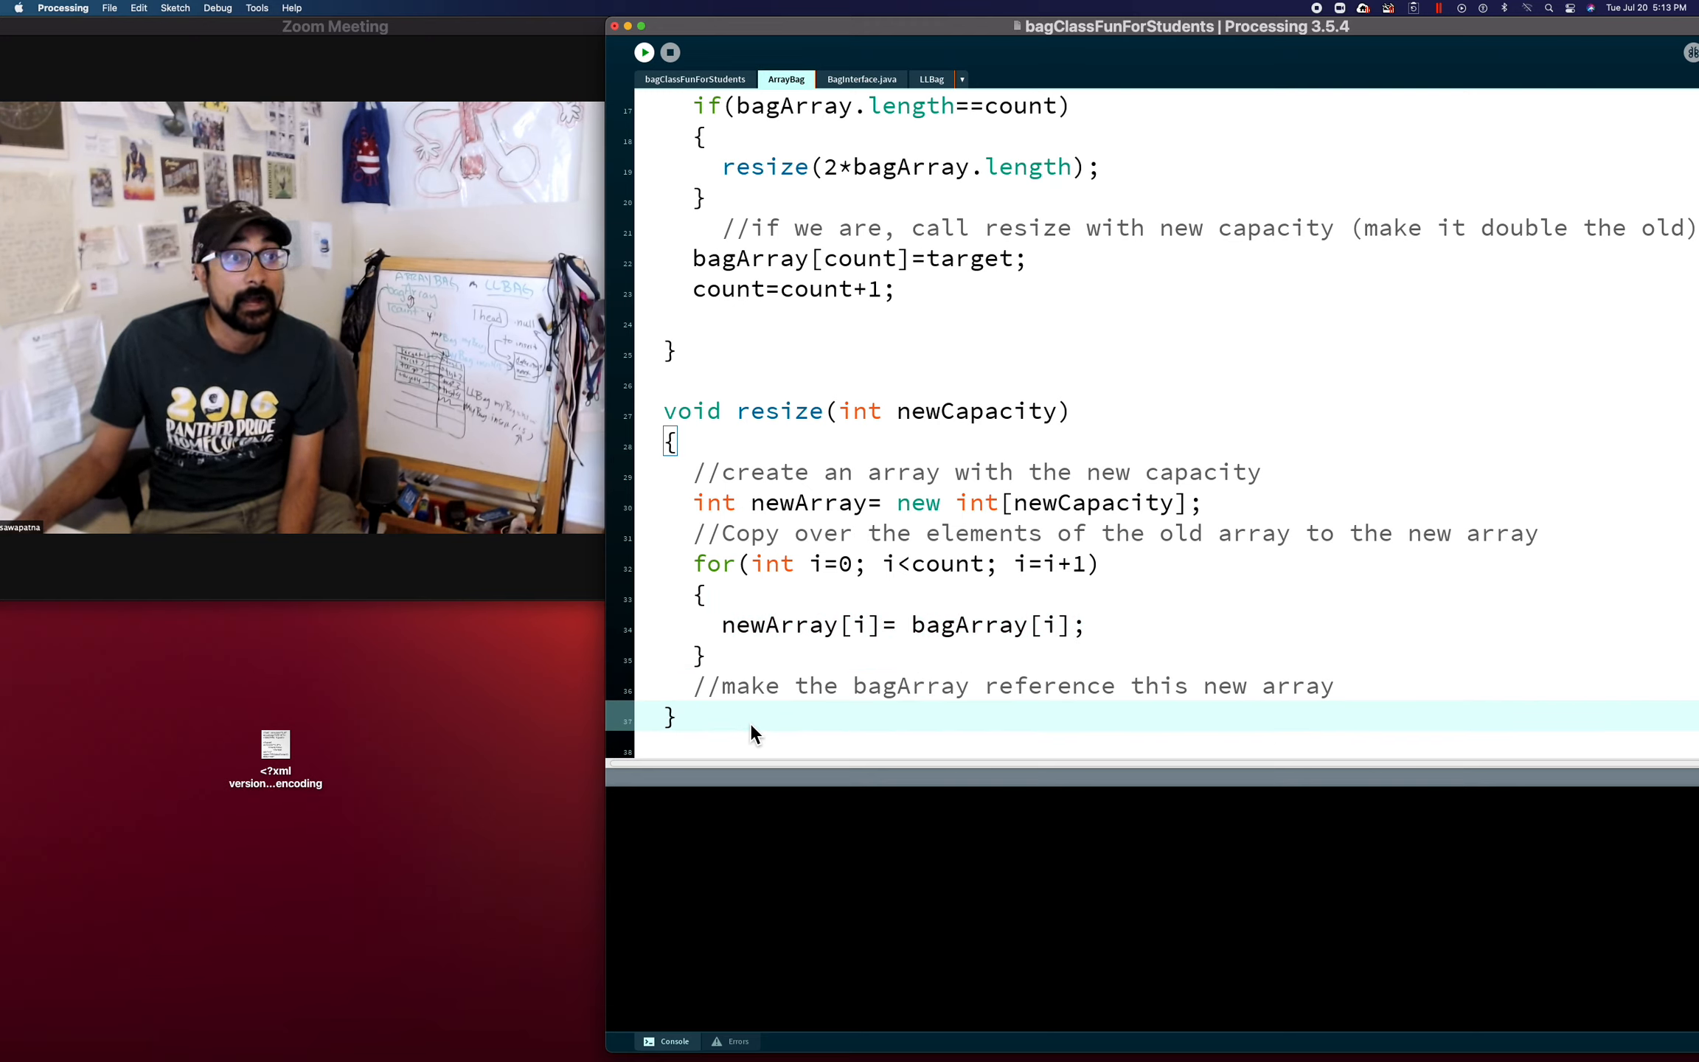
mouse_move(777, 715)
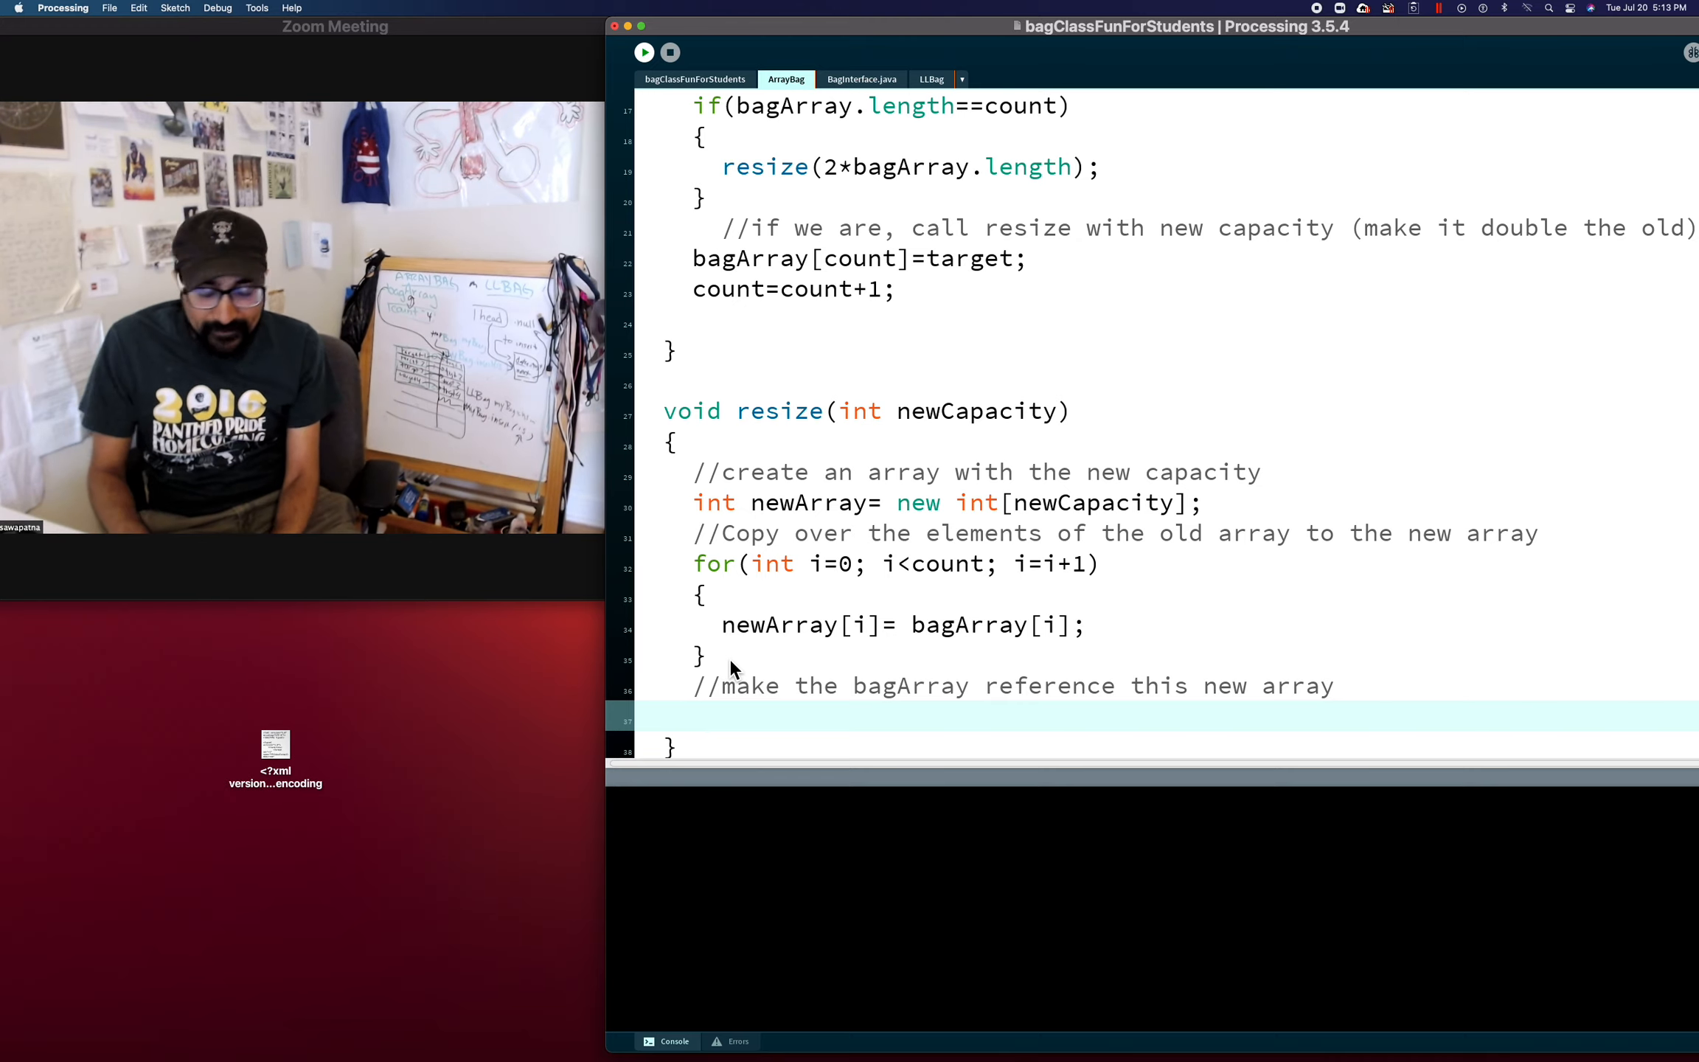
End resize with bagArray=newArray; removing a stray apostrophe after the semicolon
type("bagArray")
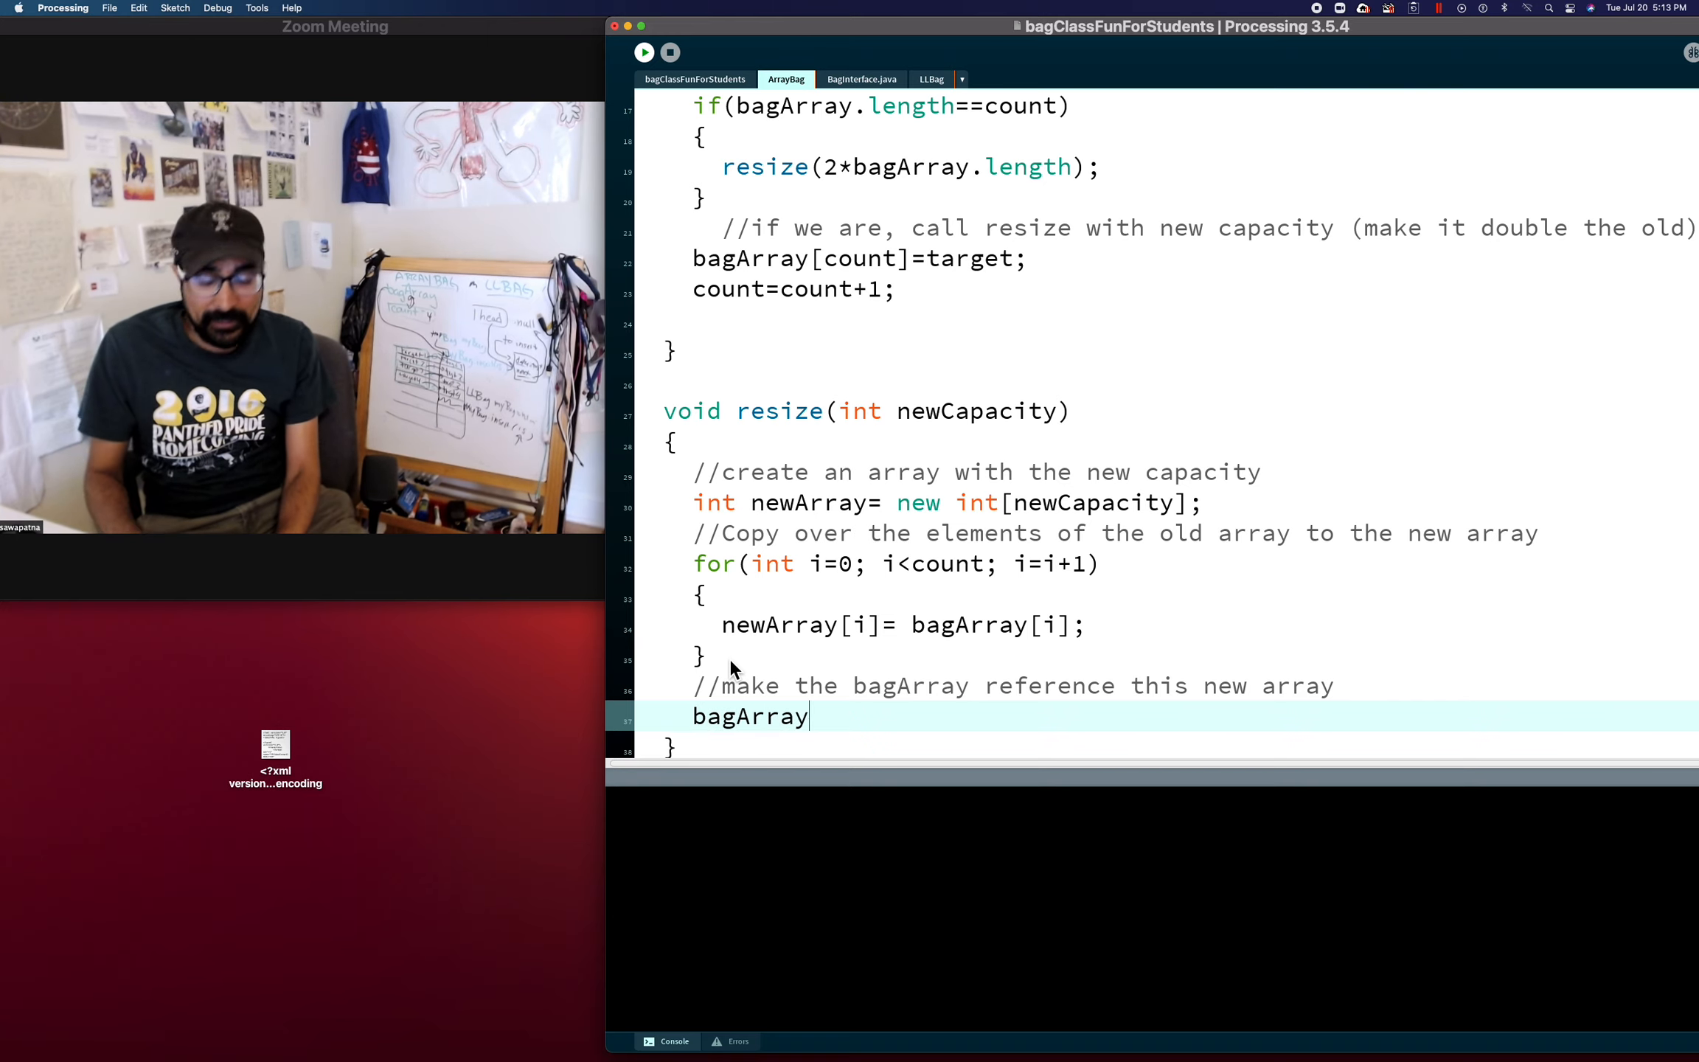
type("=")
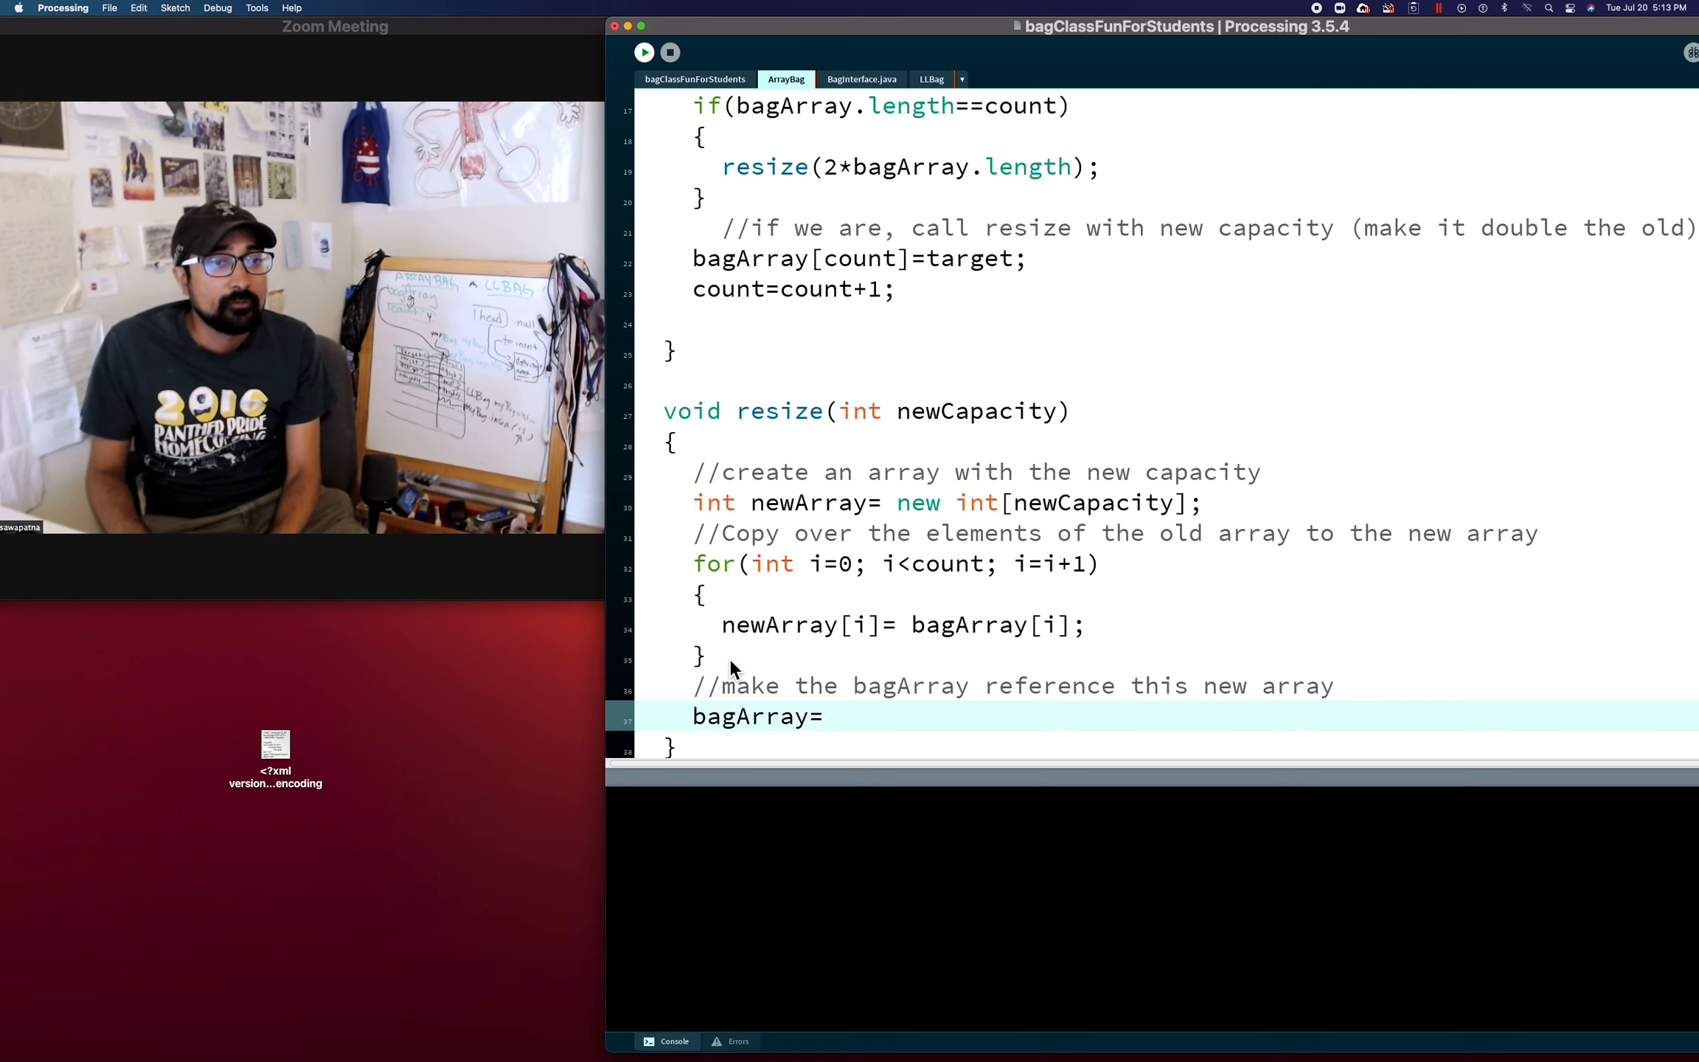
type("newArray;'")
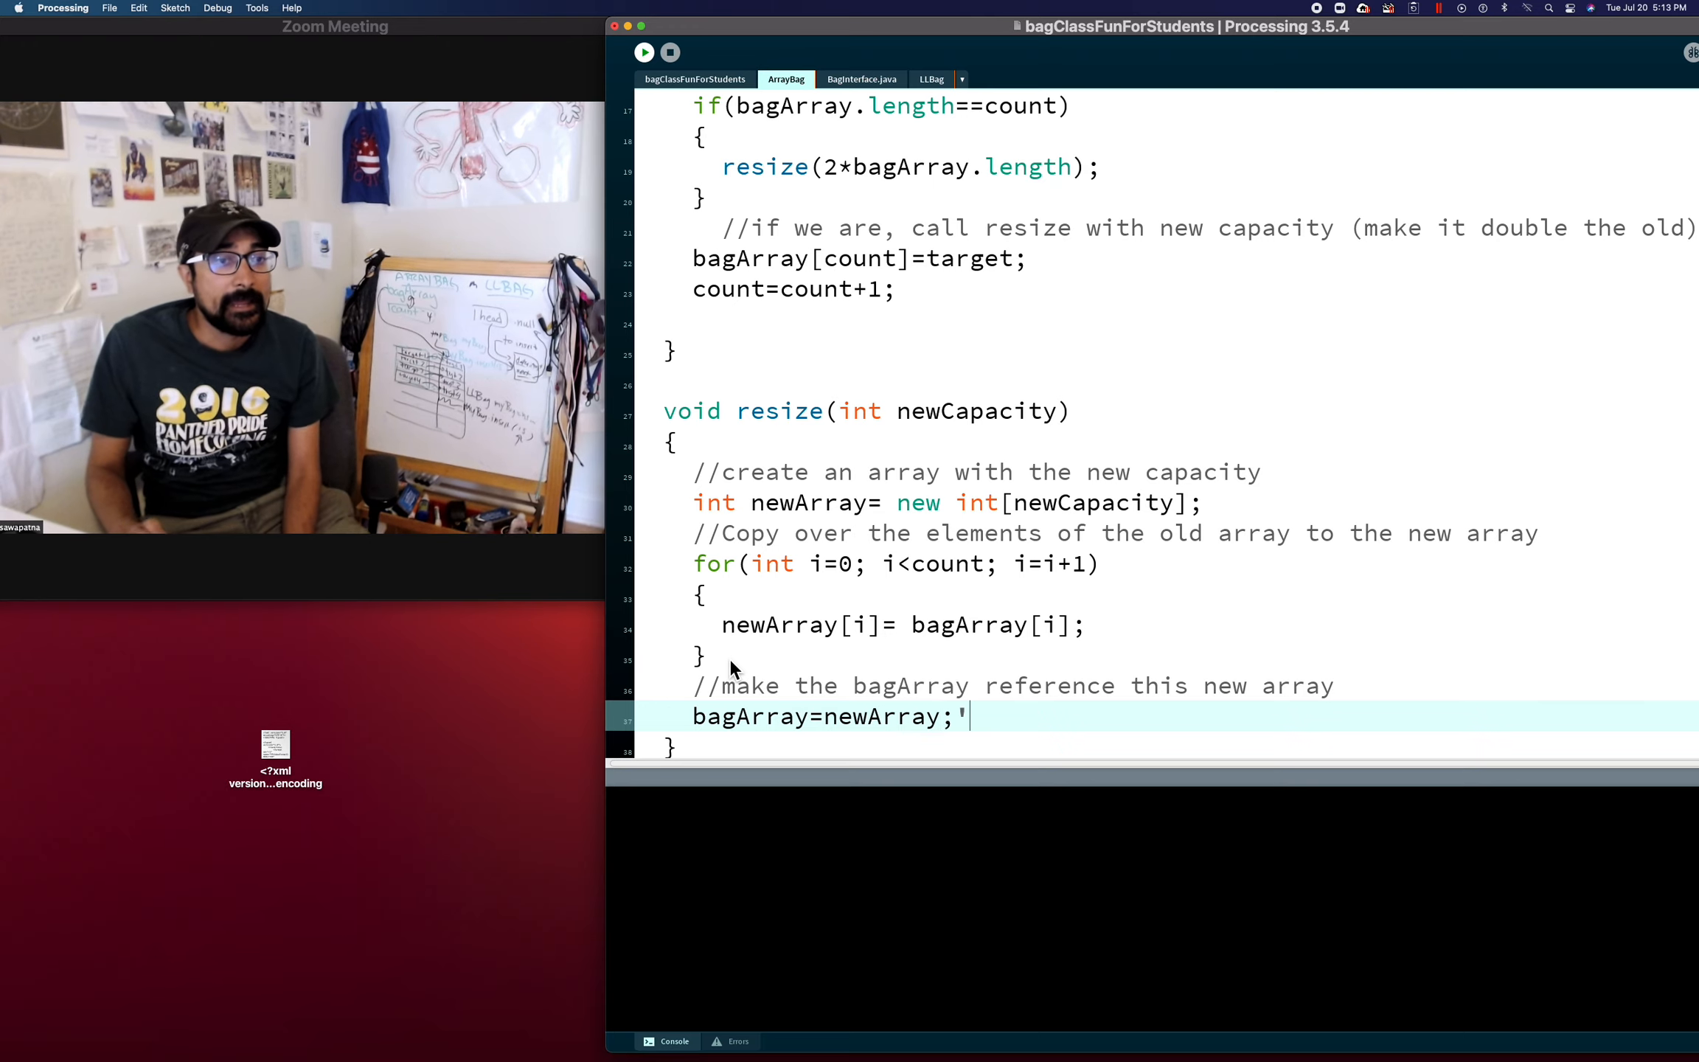
key("backspace")
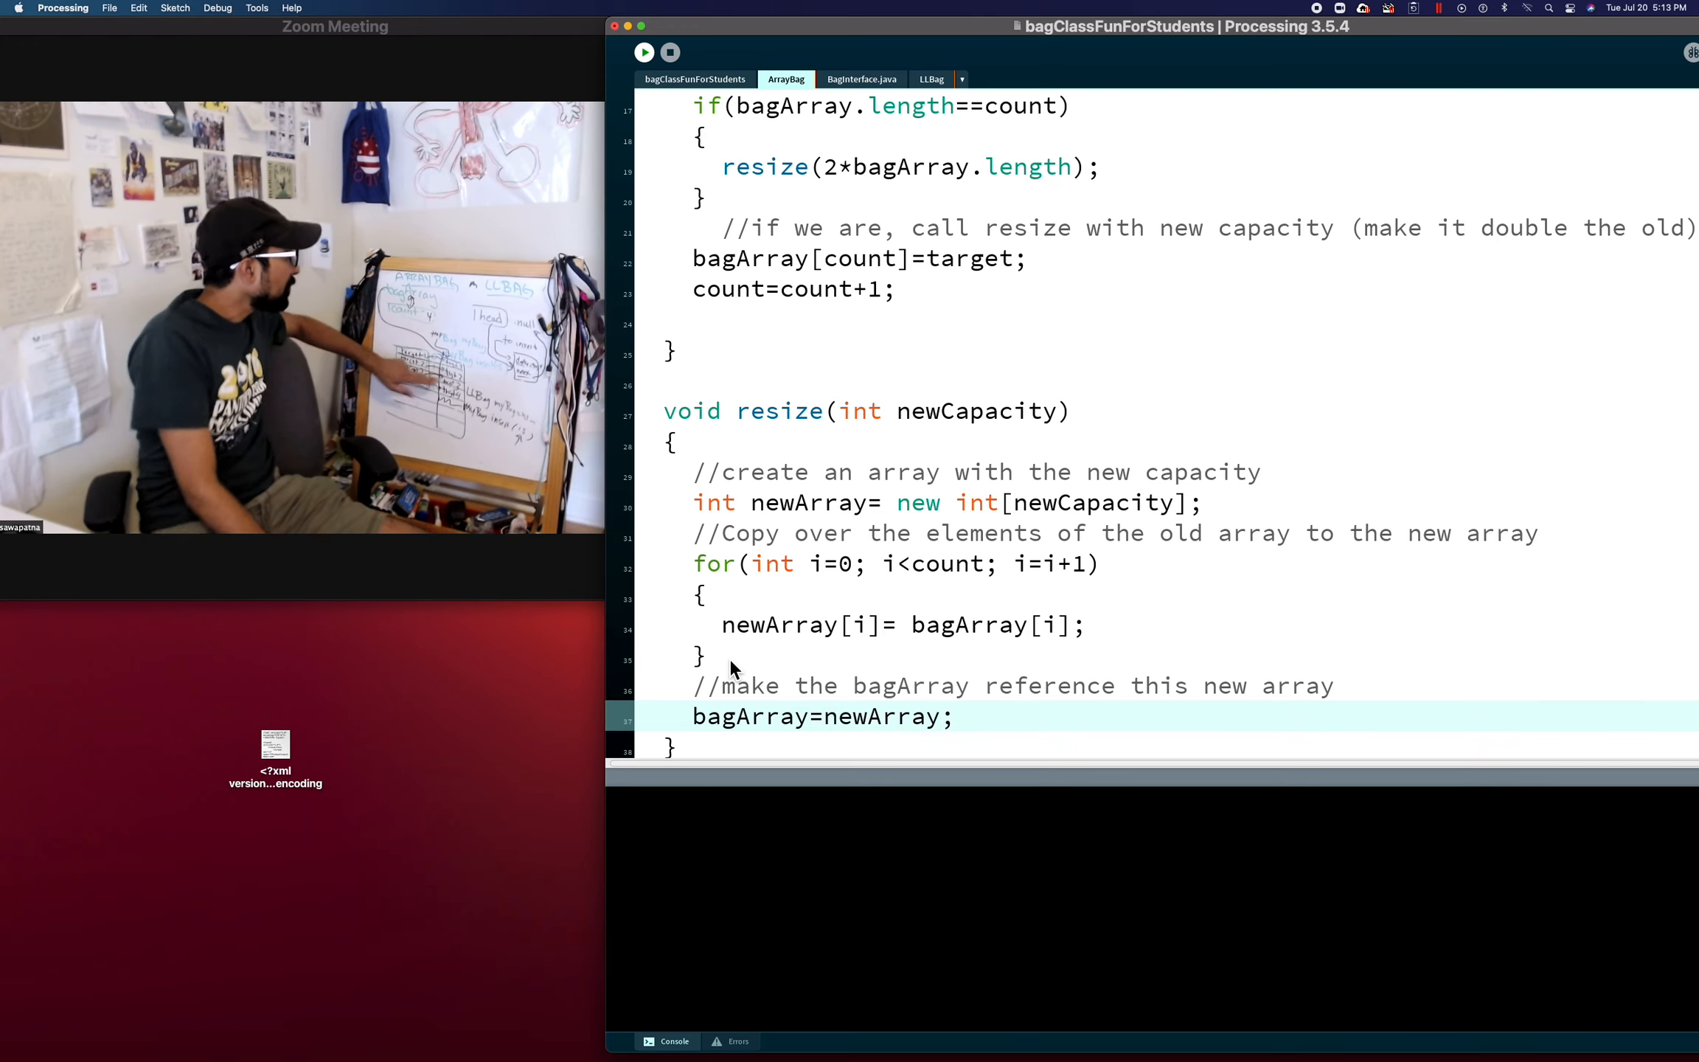
mouse_move(811, 620)
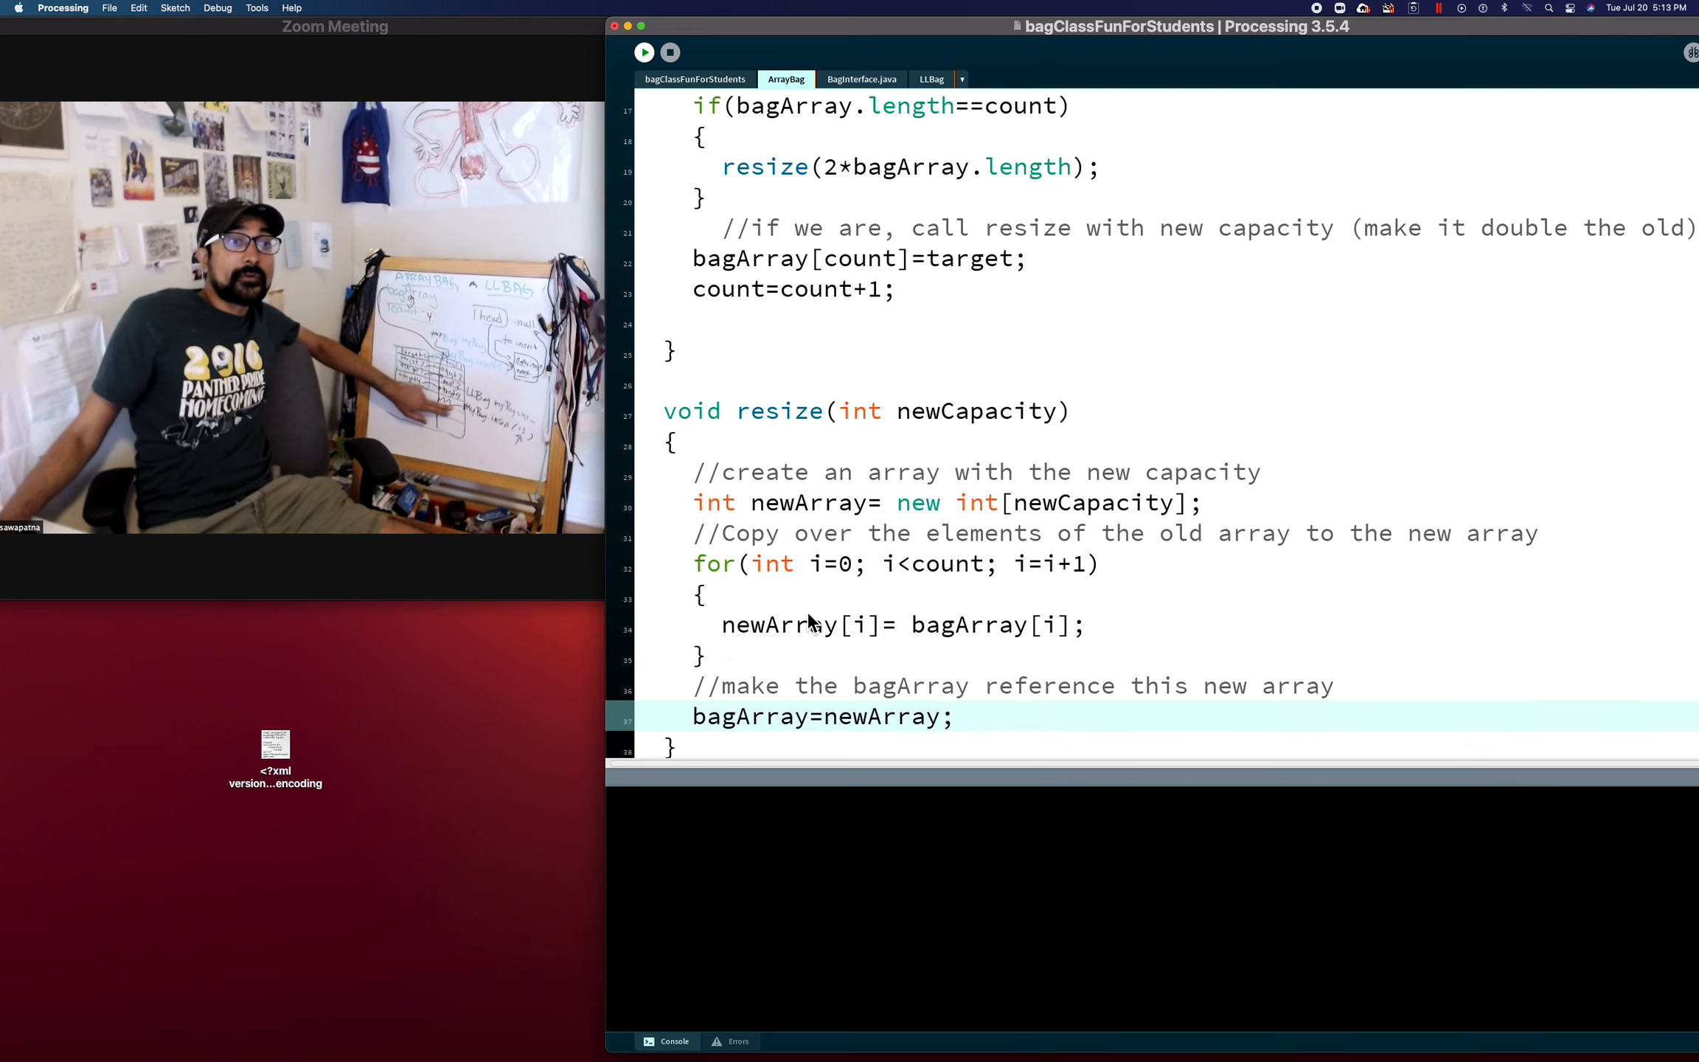
scroll("down", 3)
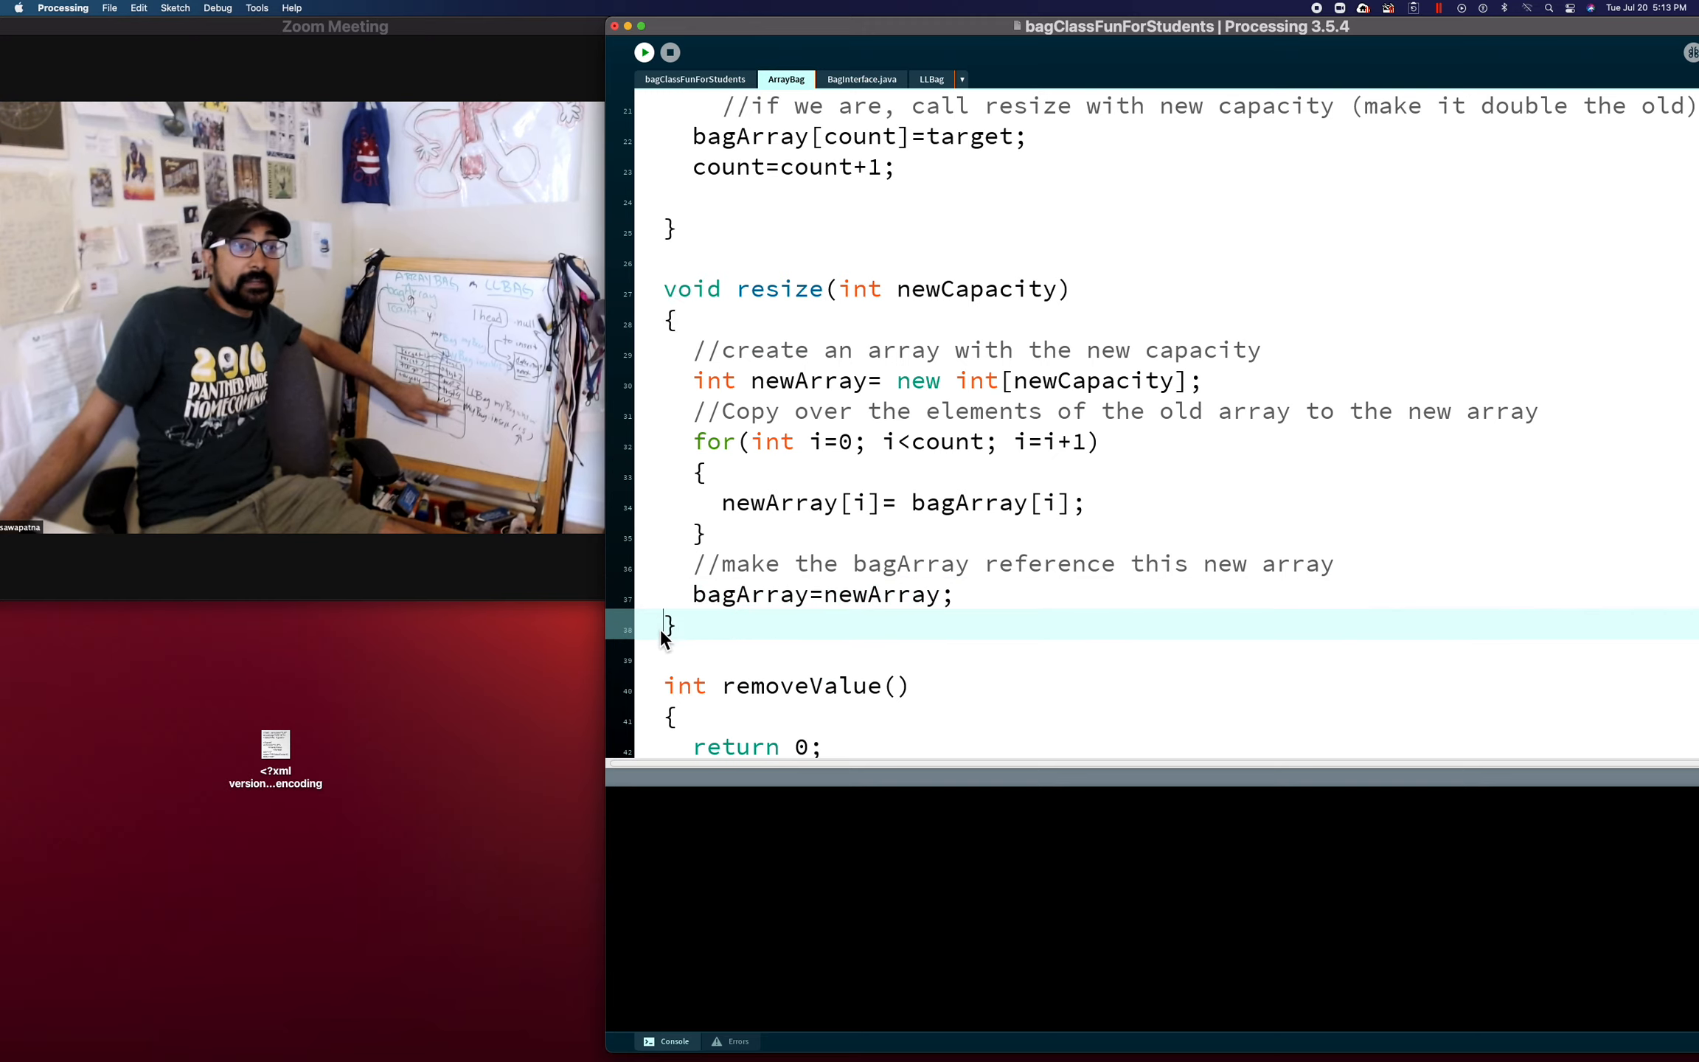
mouse_move(774, 625)
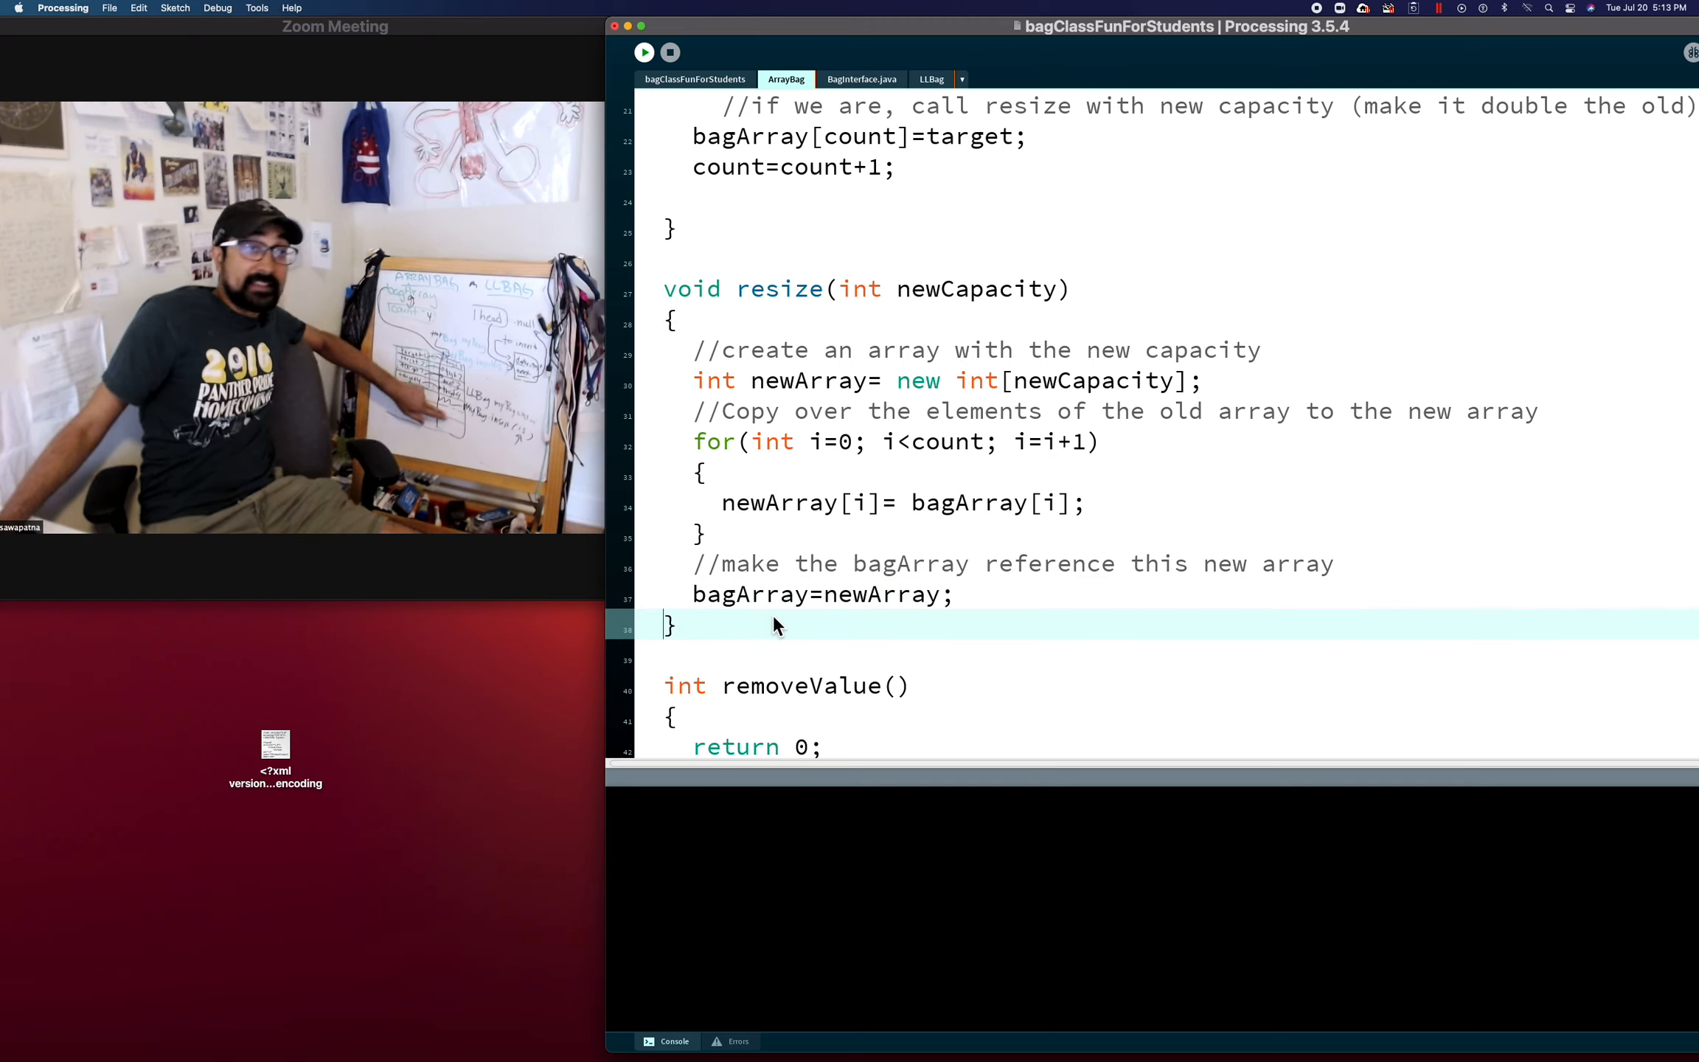
mouse_move(783, 631)
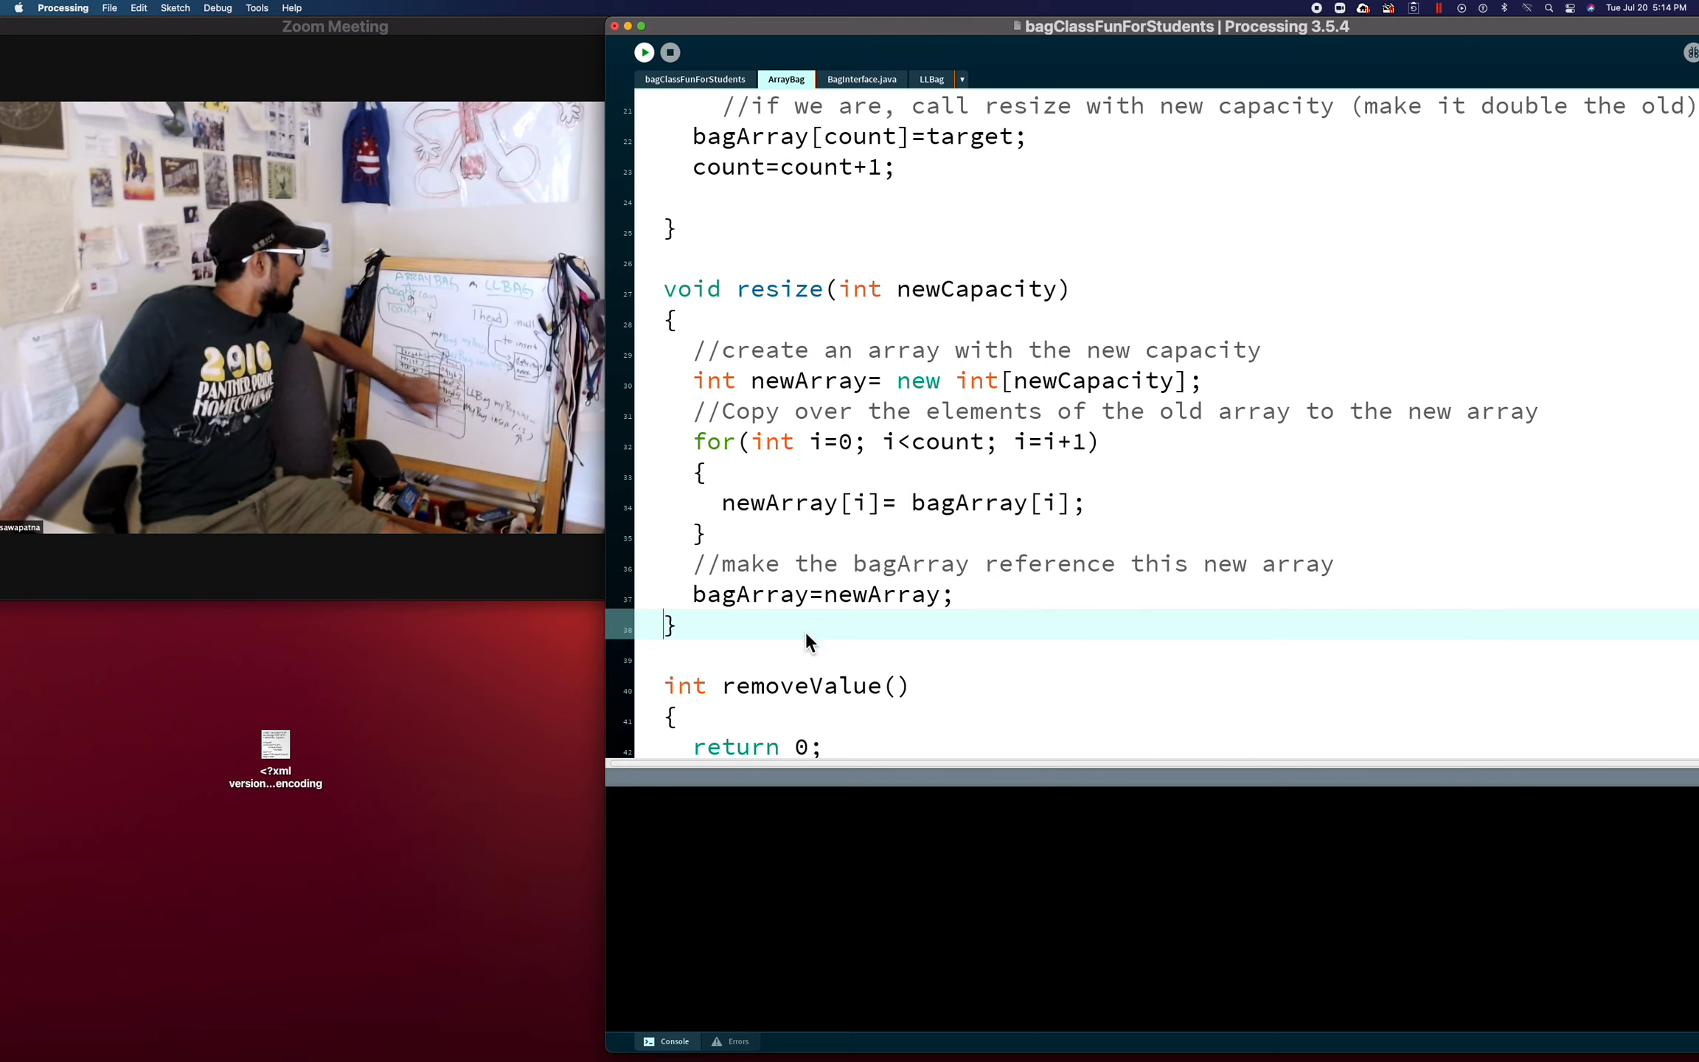
mouse_move(807, 627)
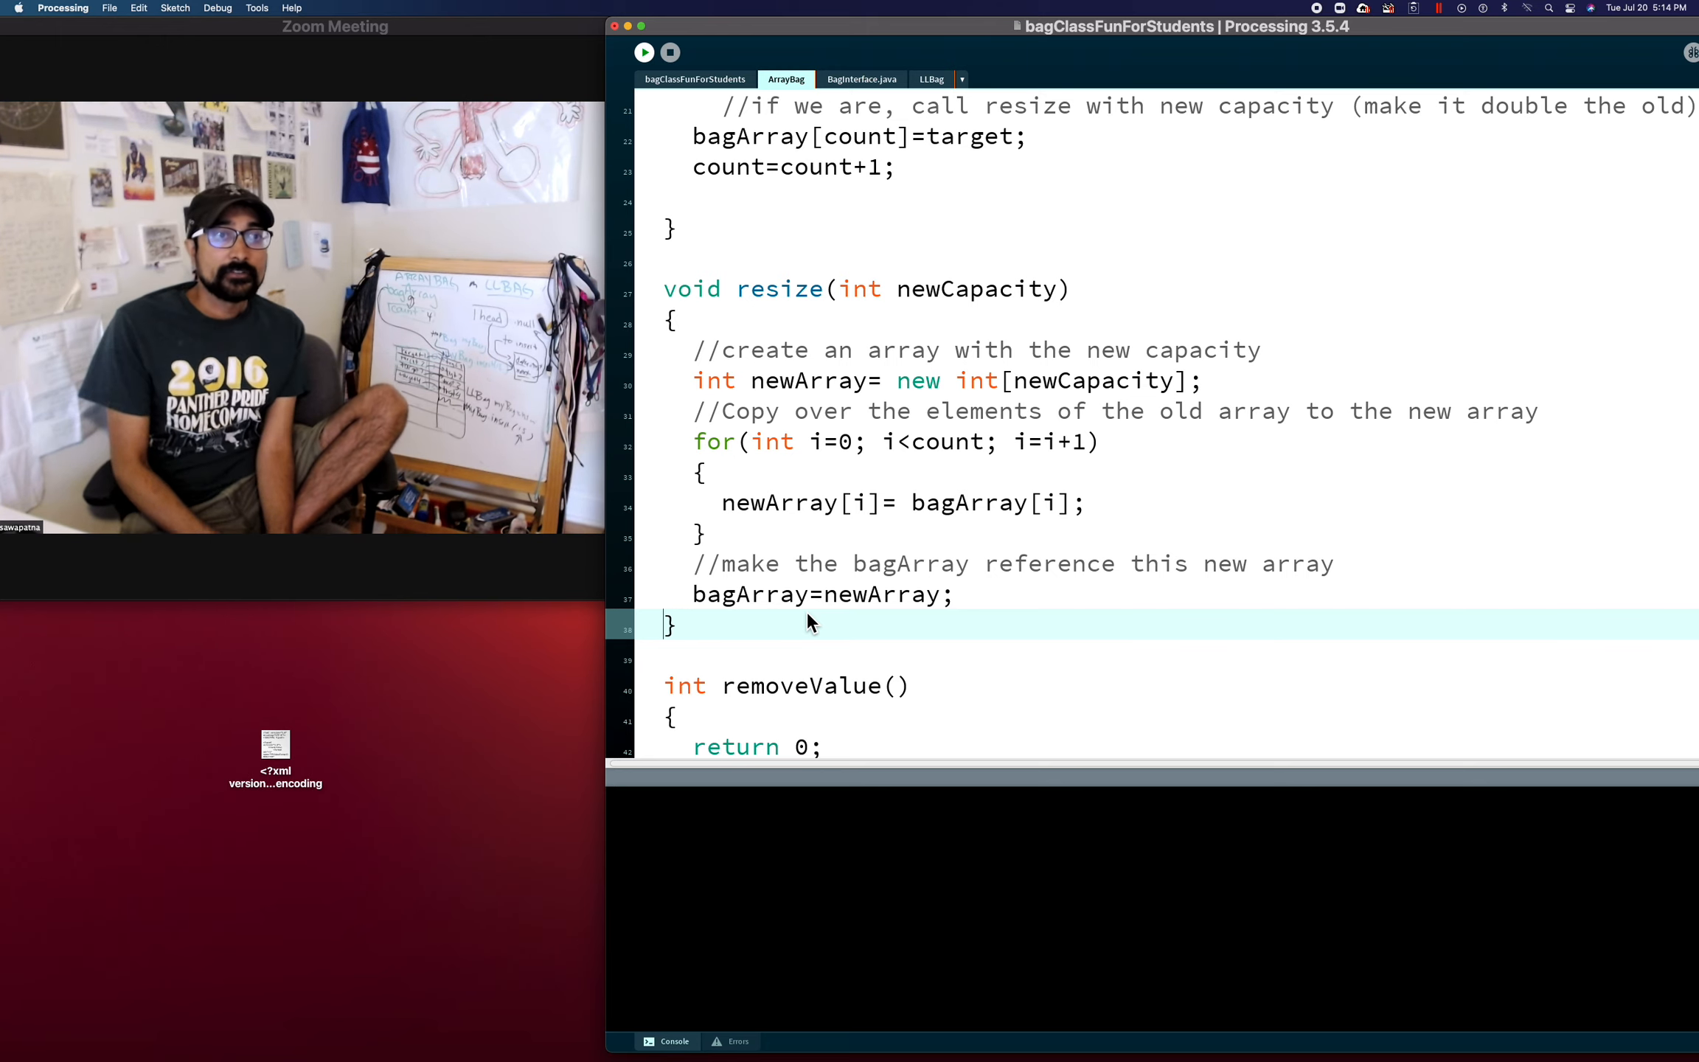
scroll("up", 3)
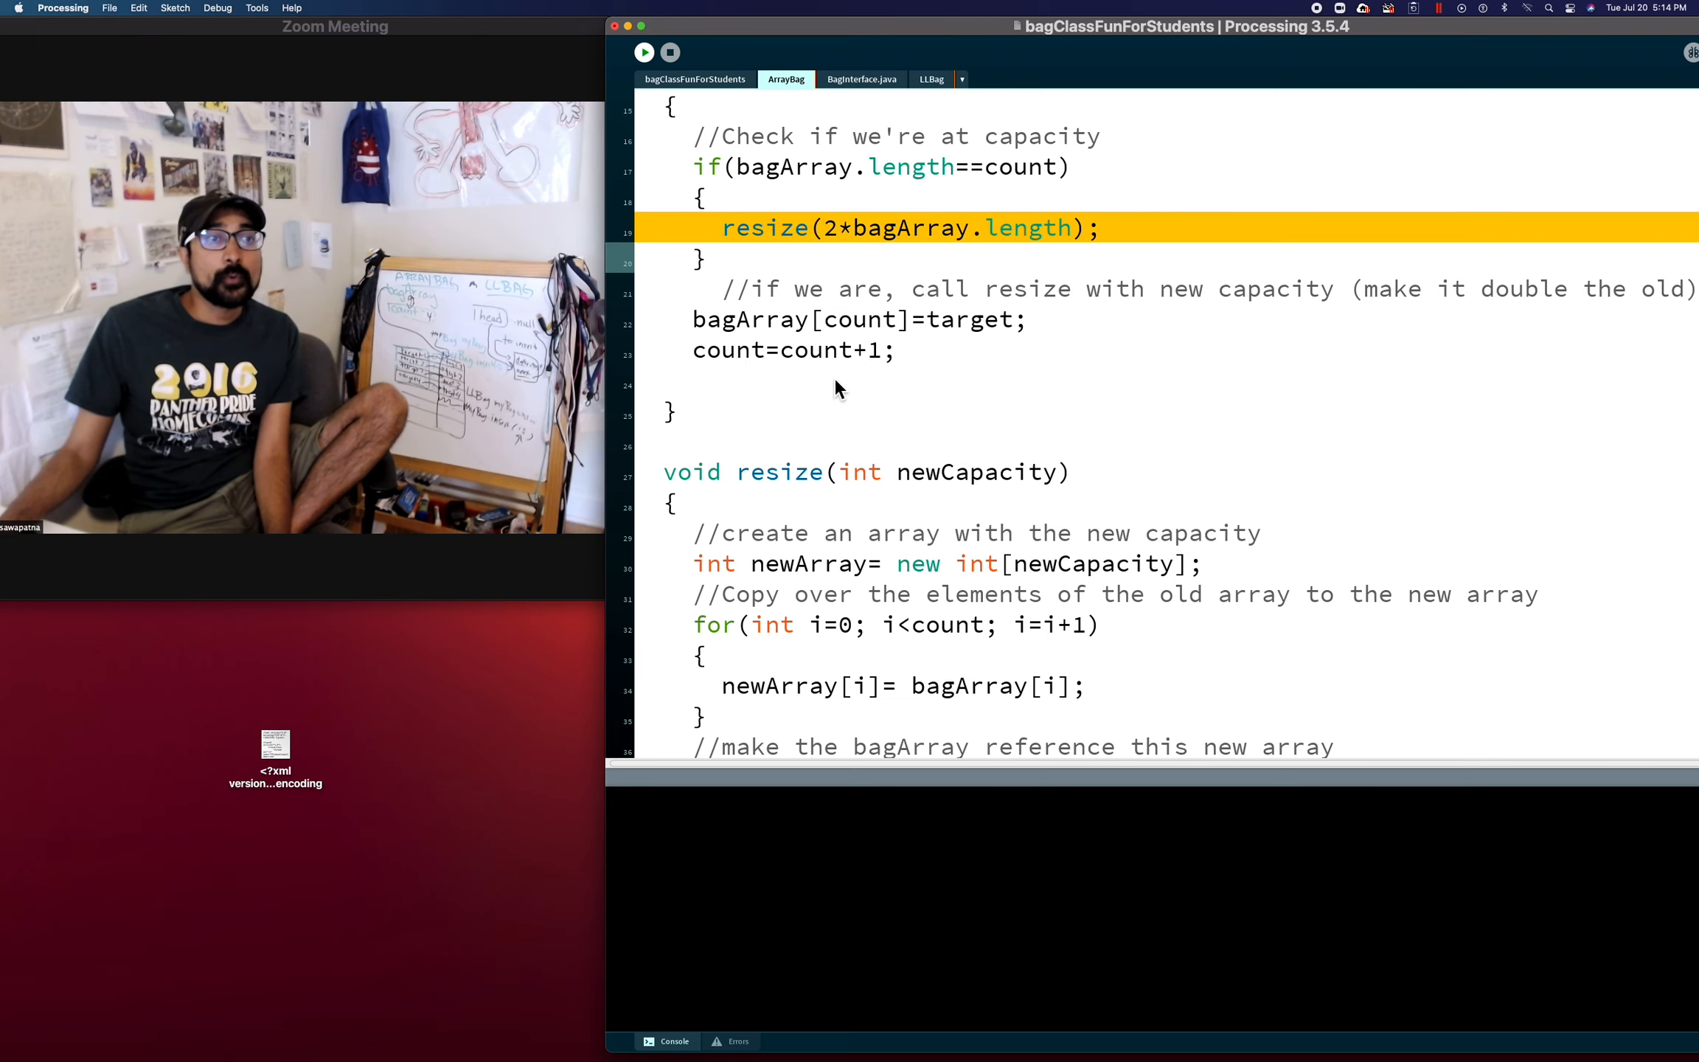
scroll("down", 3)
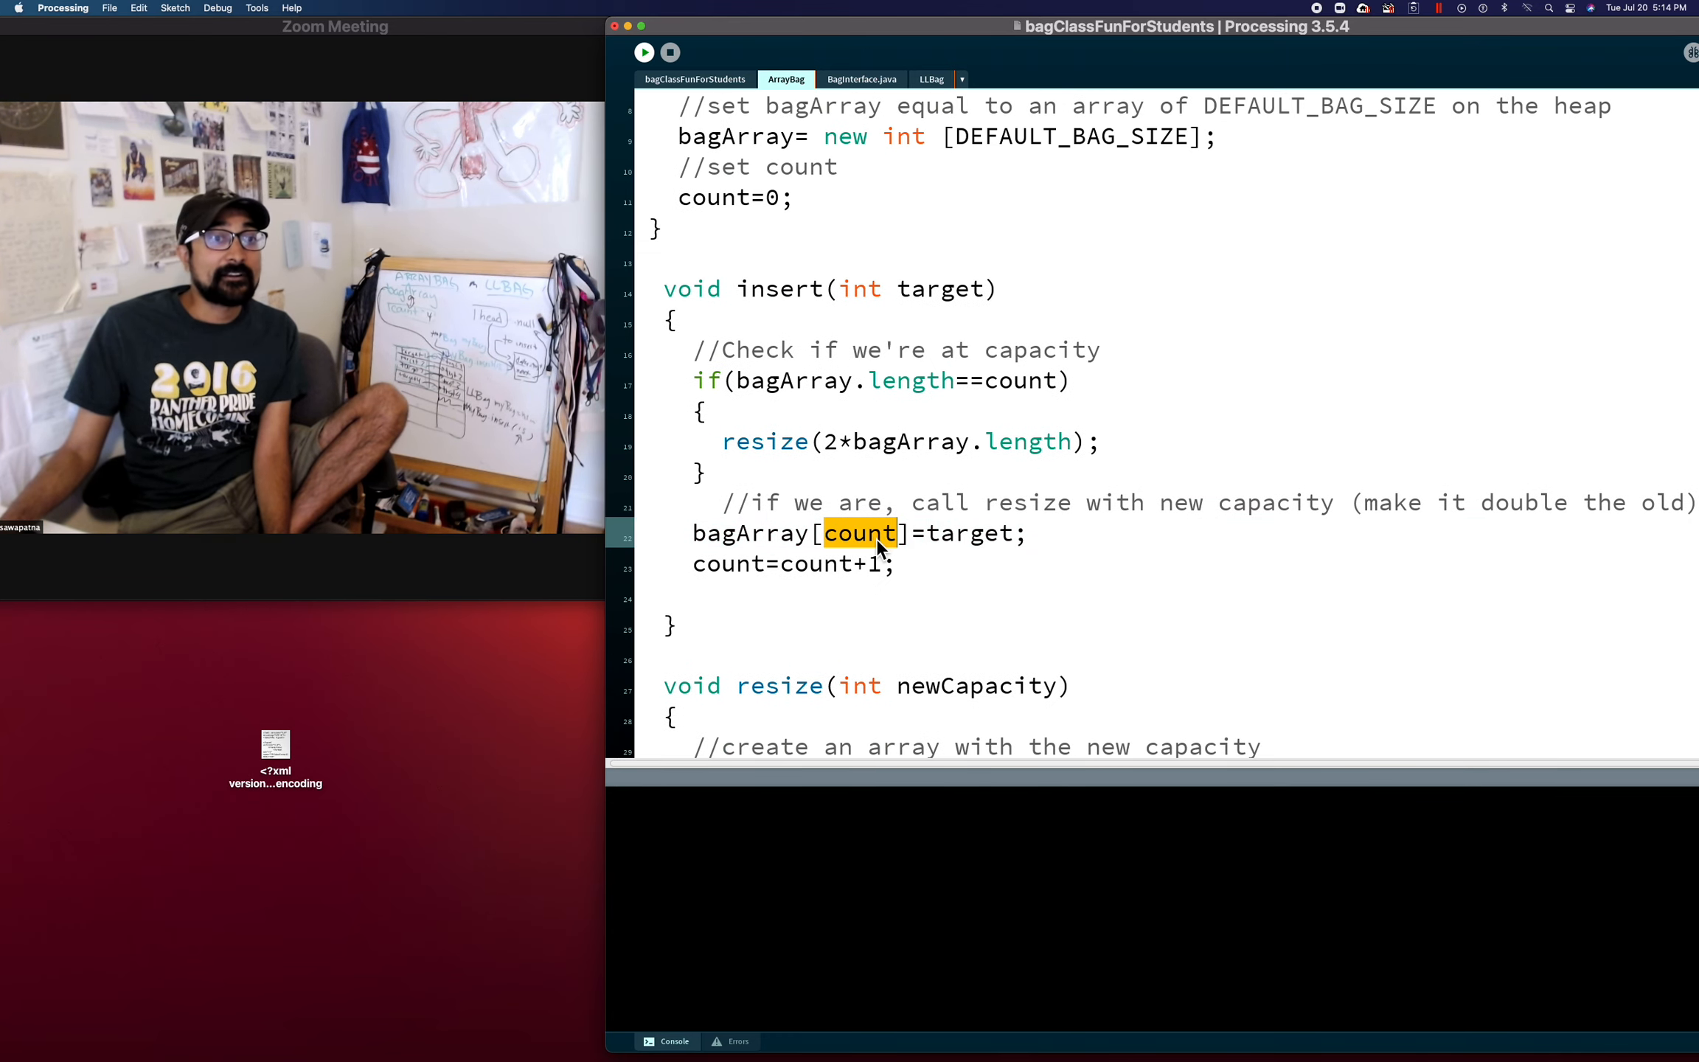
double_click(968, 532)
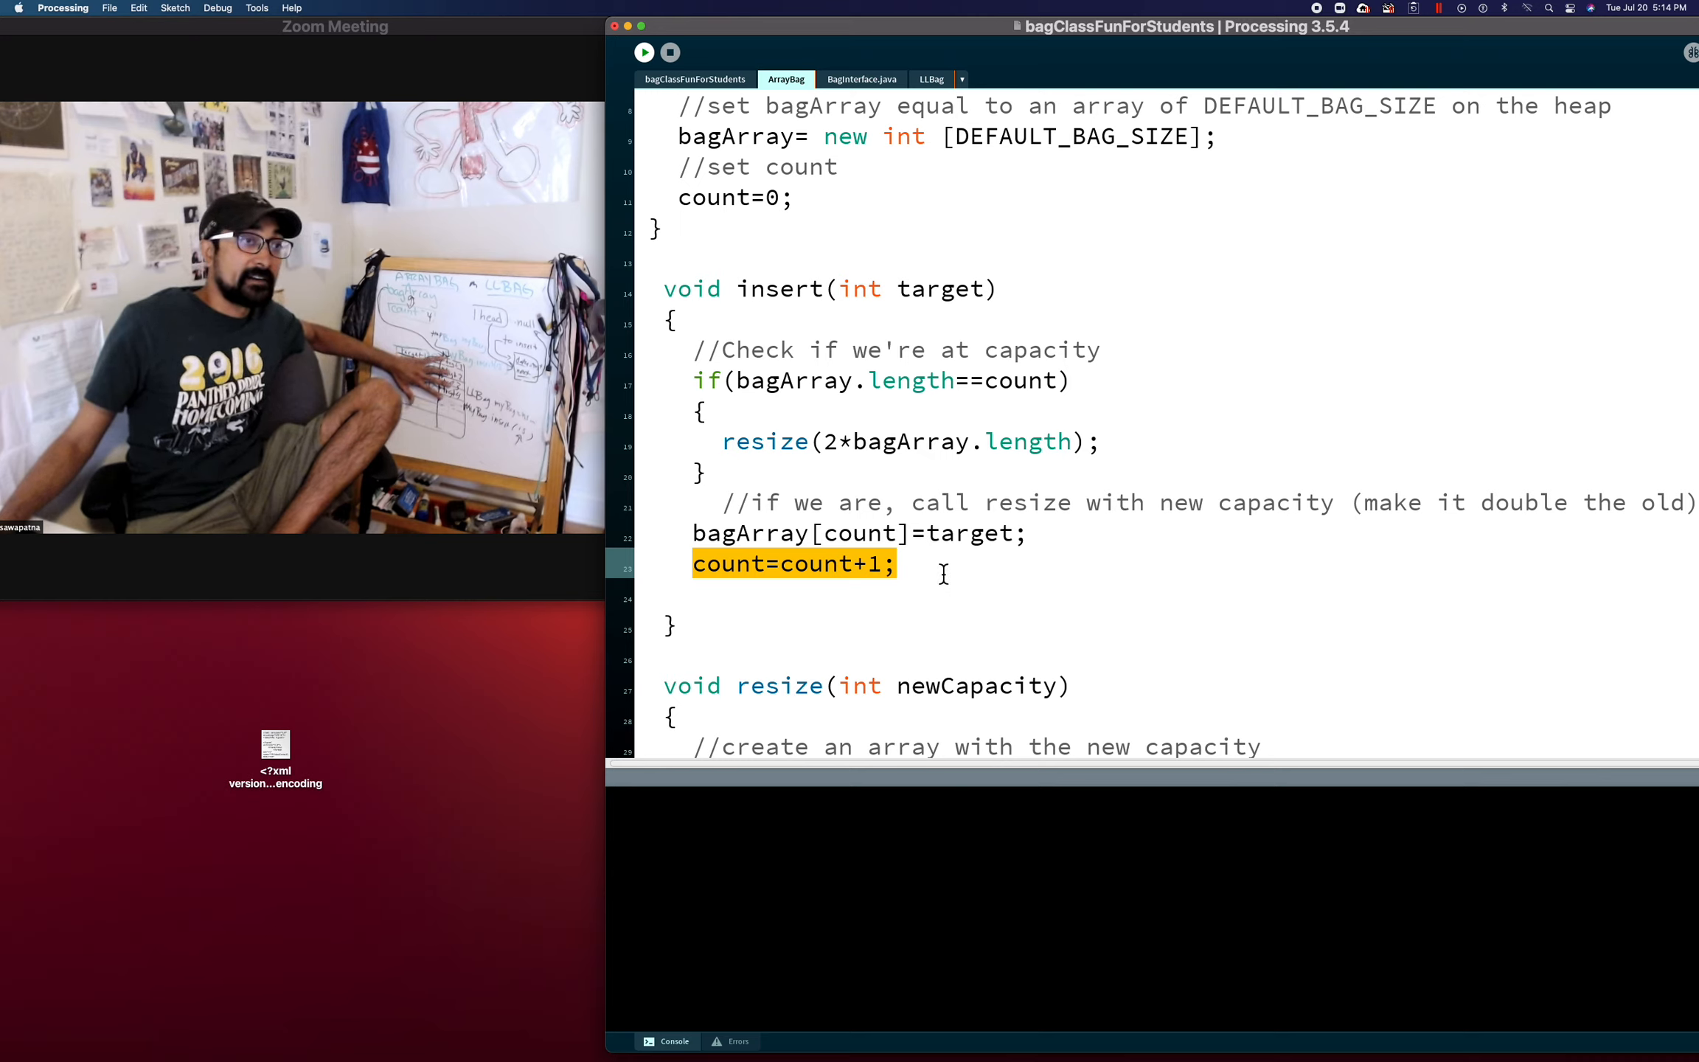
mouse_move(859, 556)
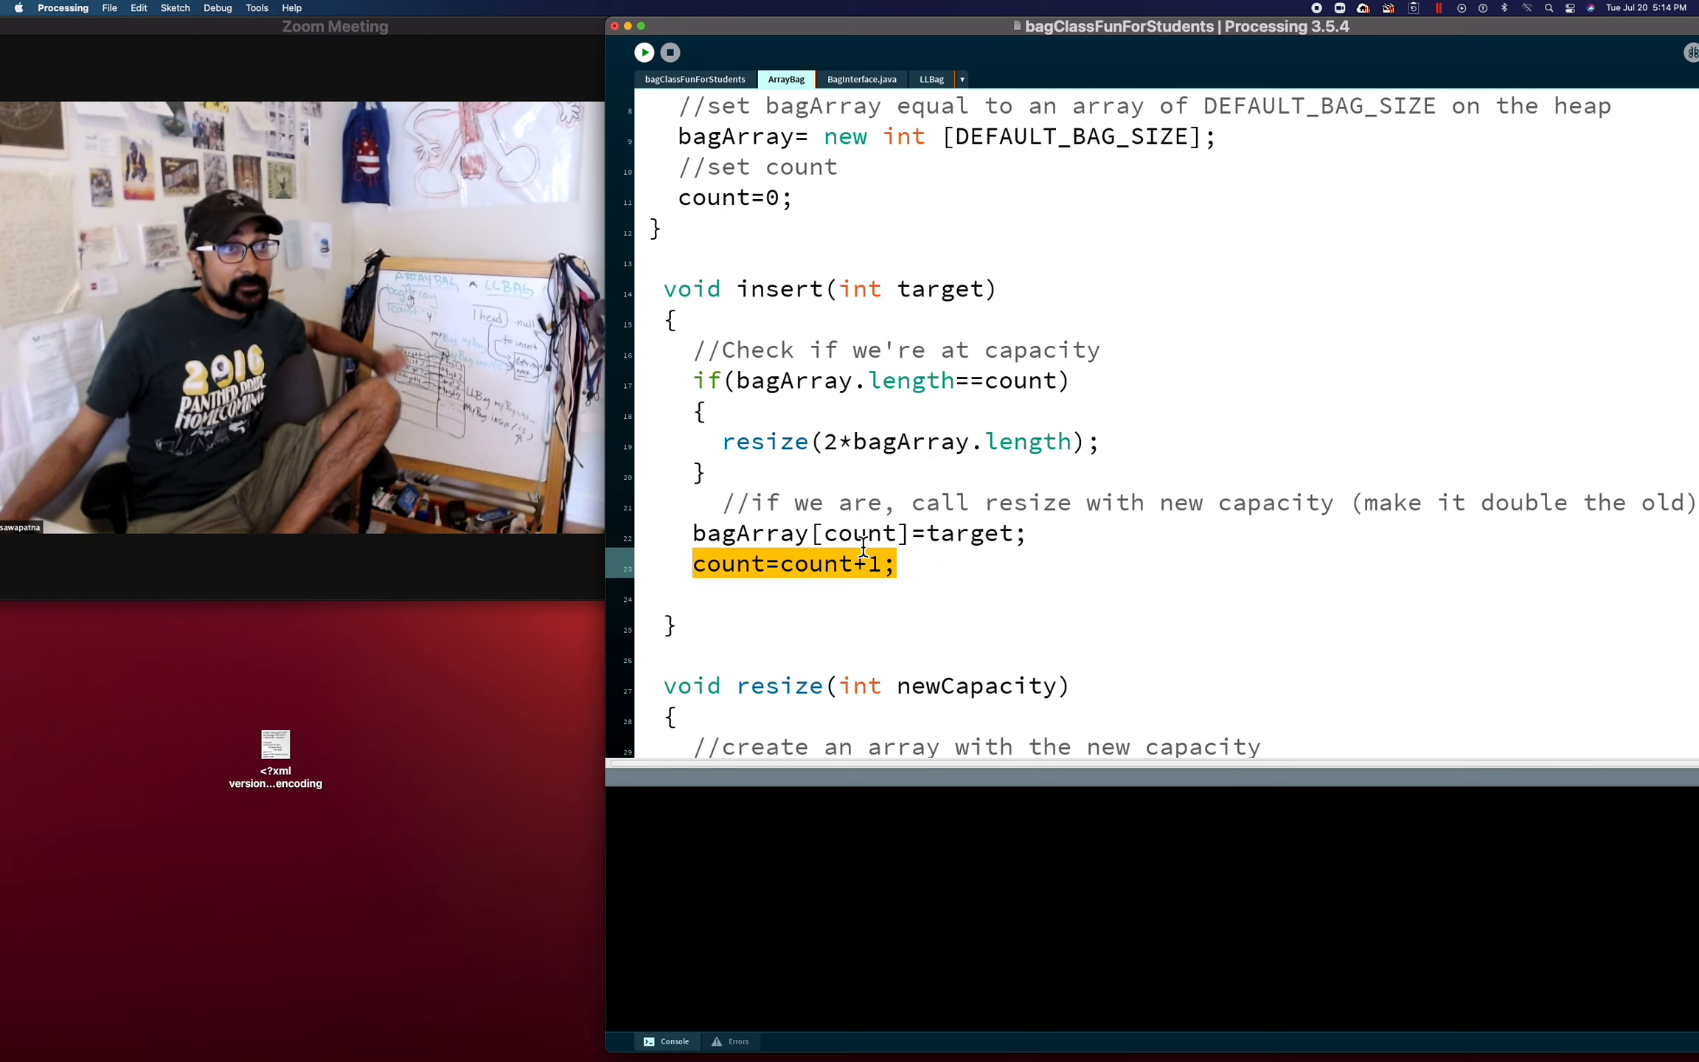
left_click(1007, 565)
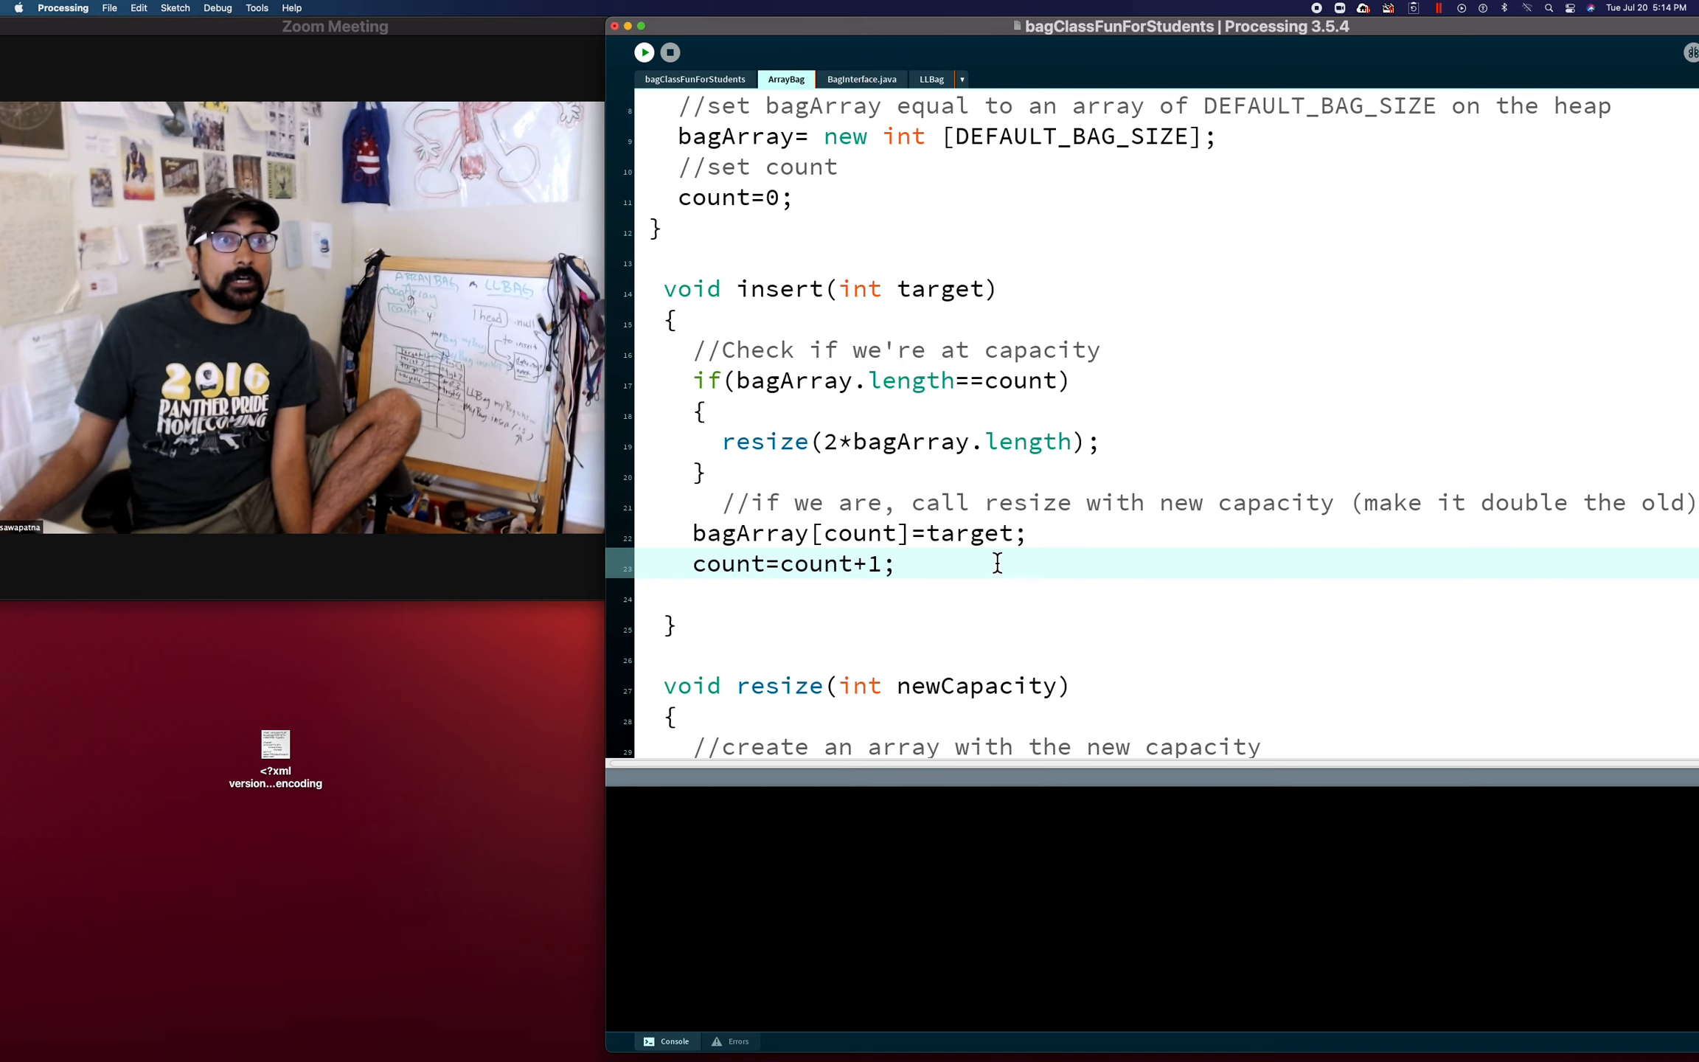
scroll("up", 3)
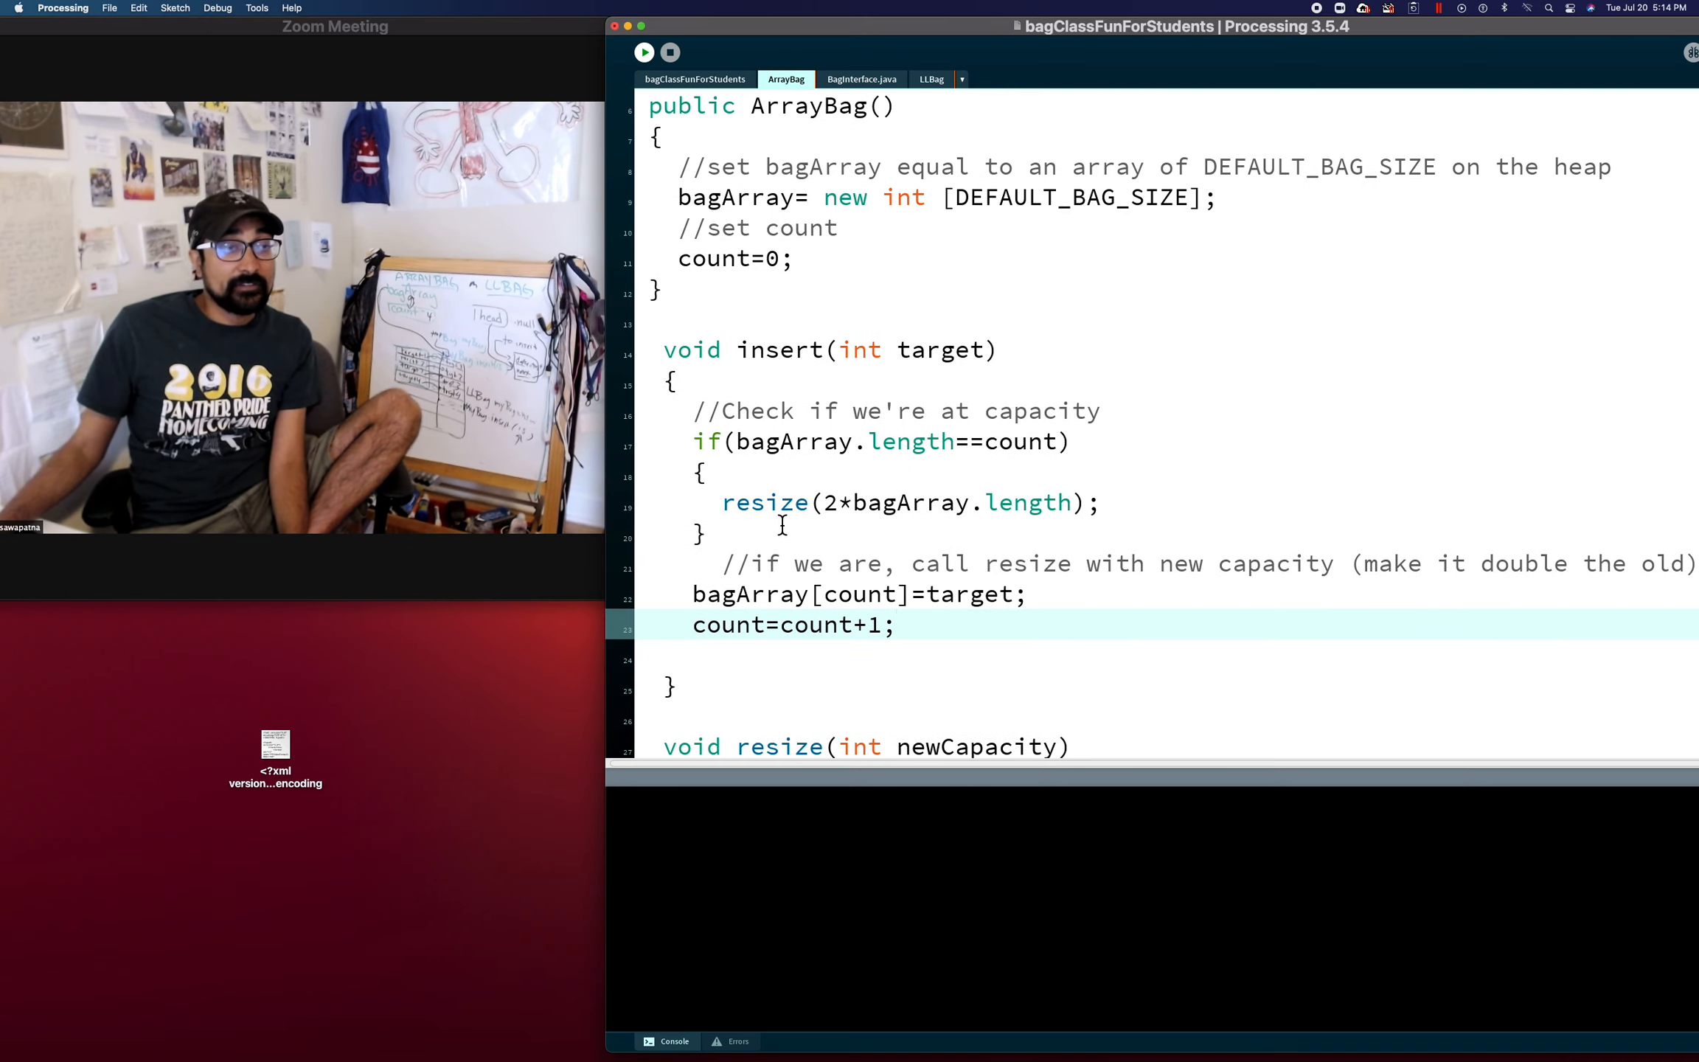
scroll("down", 3)
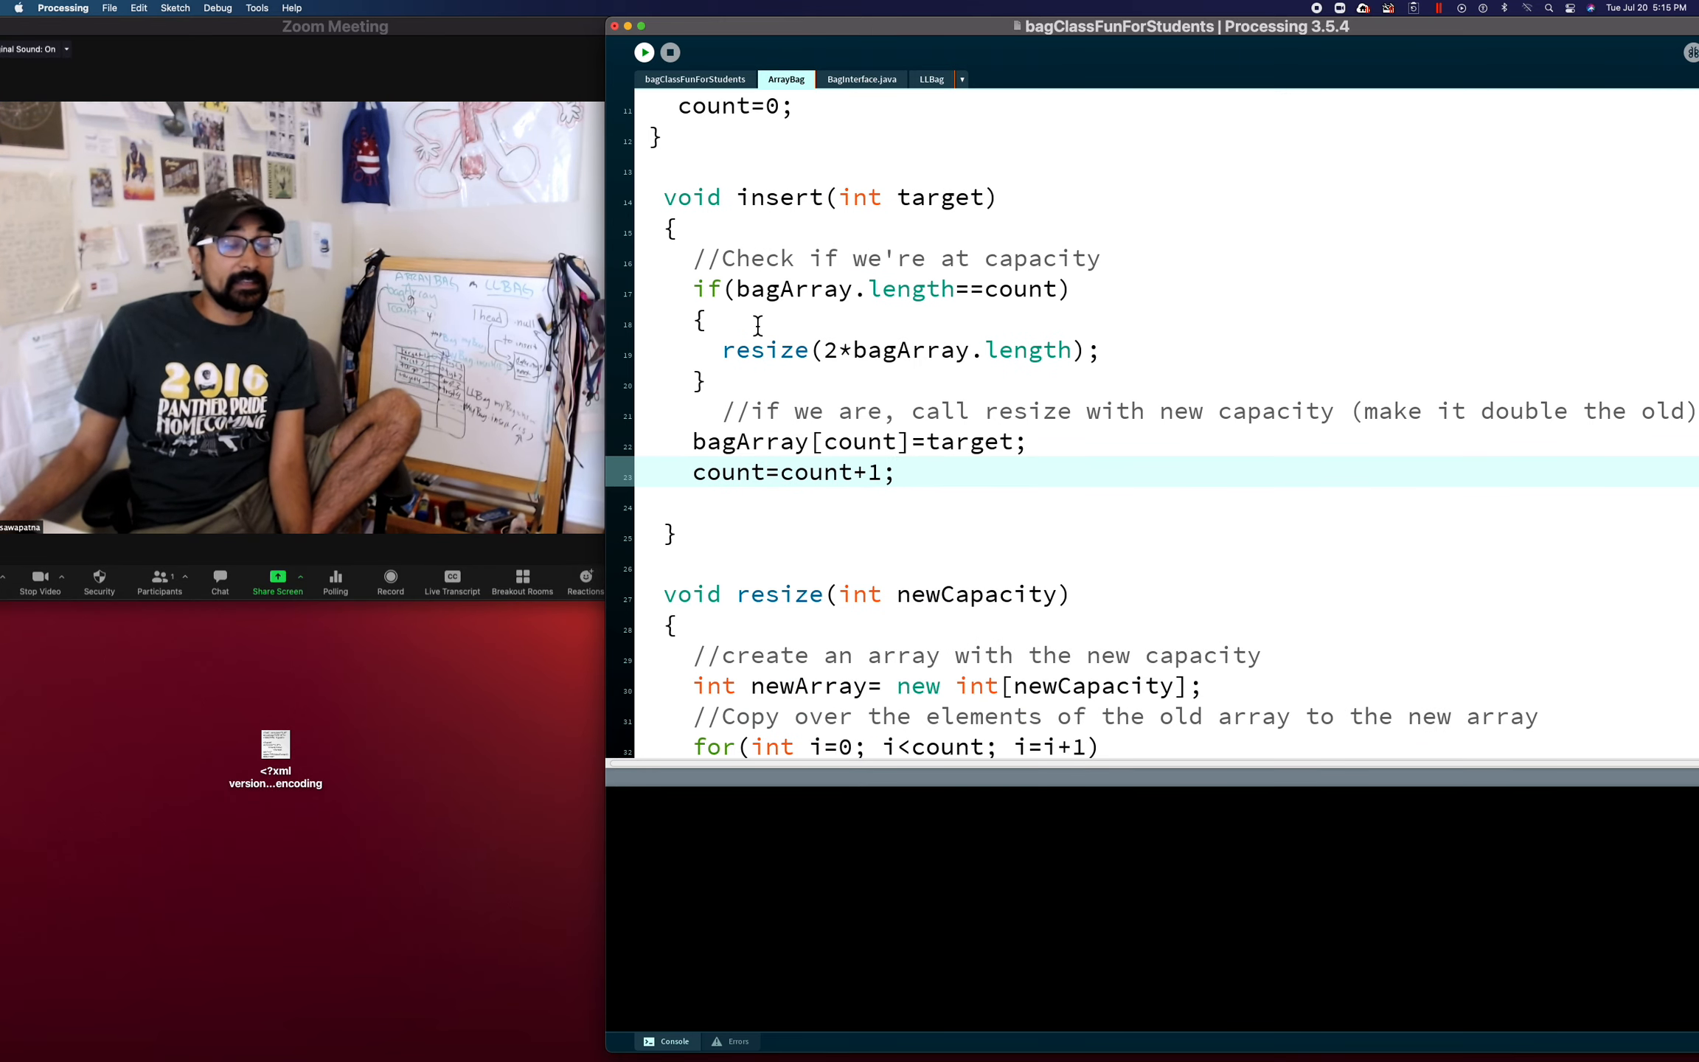
mouse_move(881, 498)
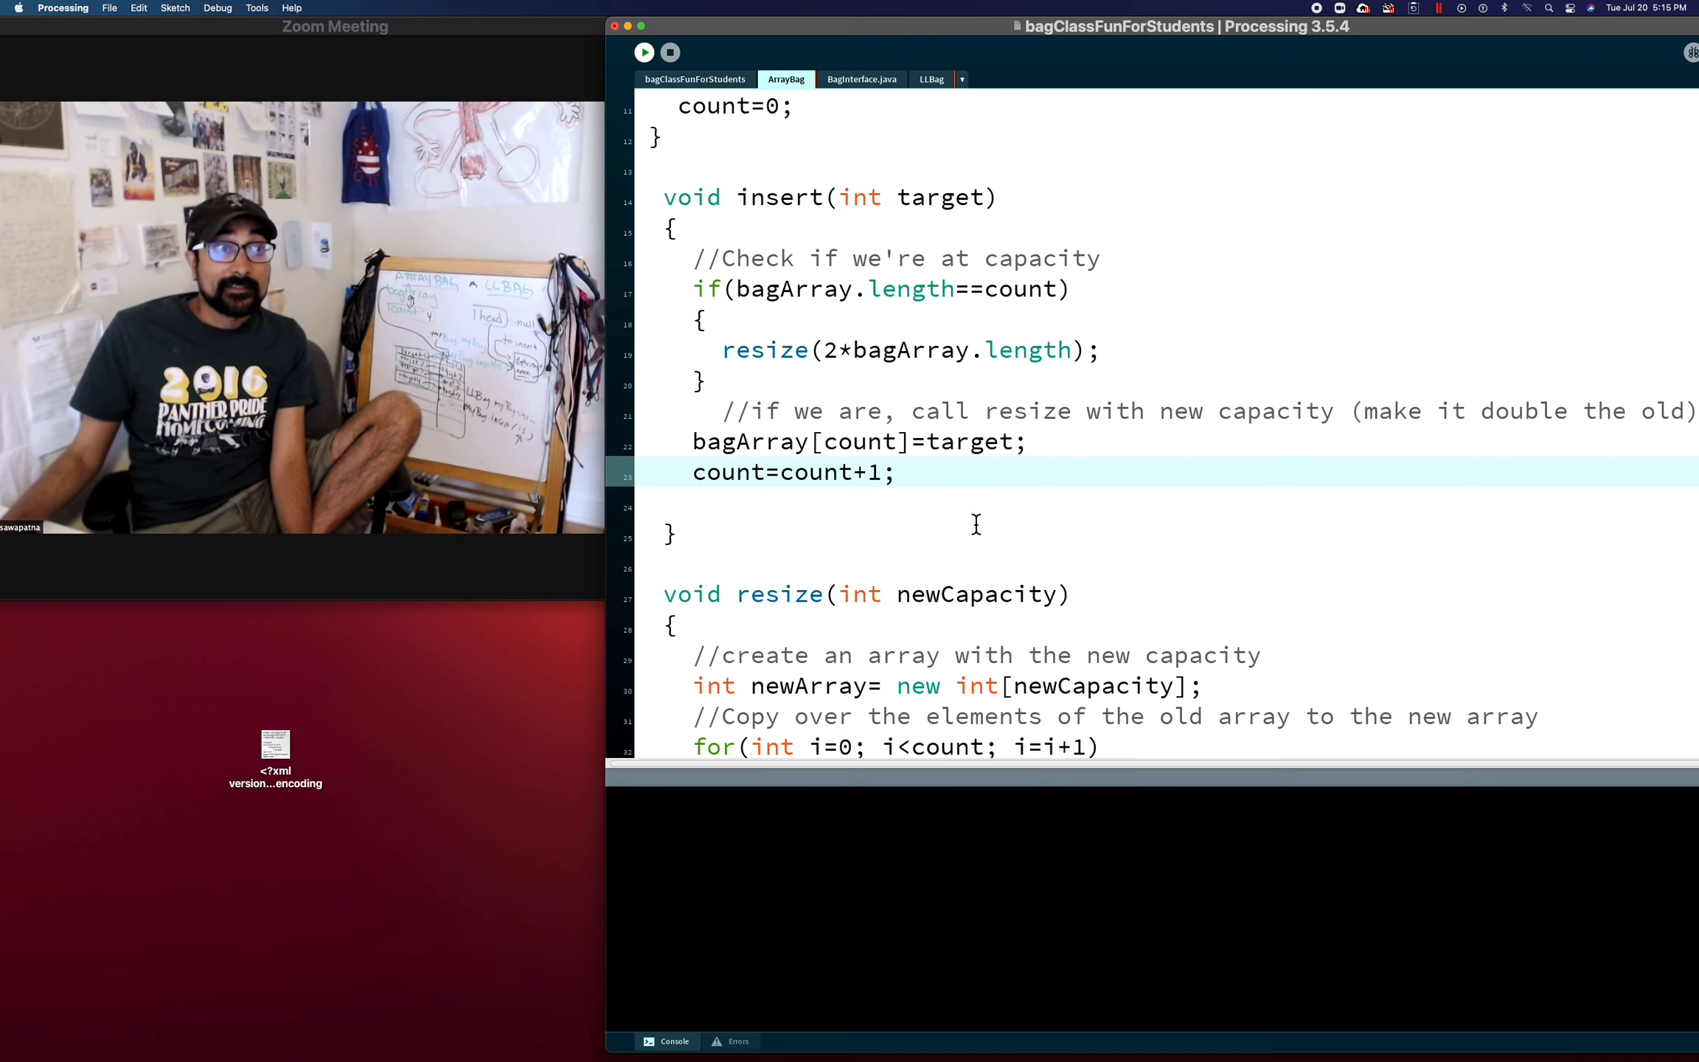
scroll("down", 3)
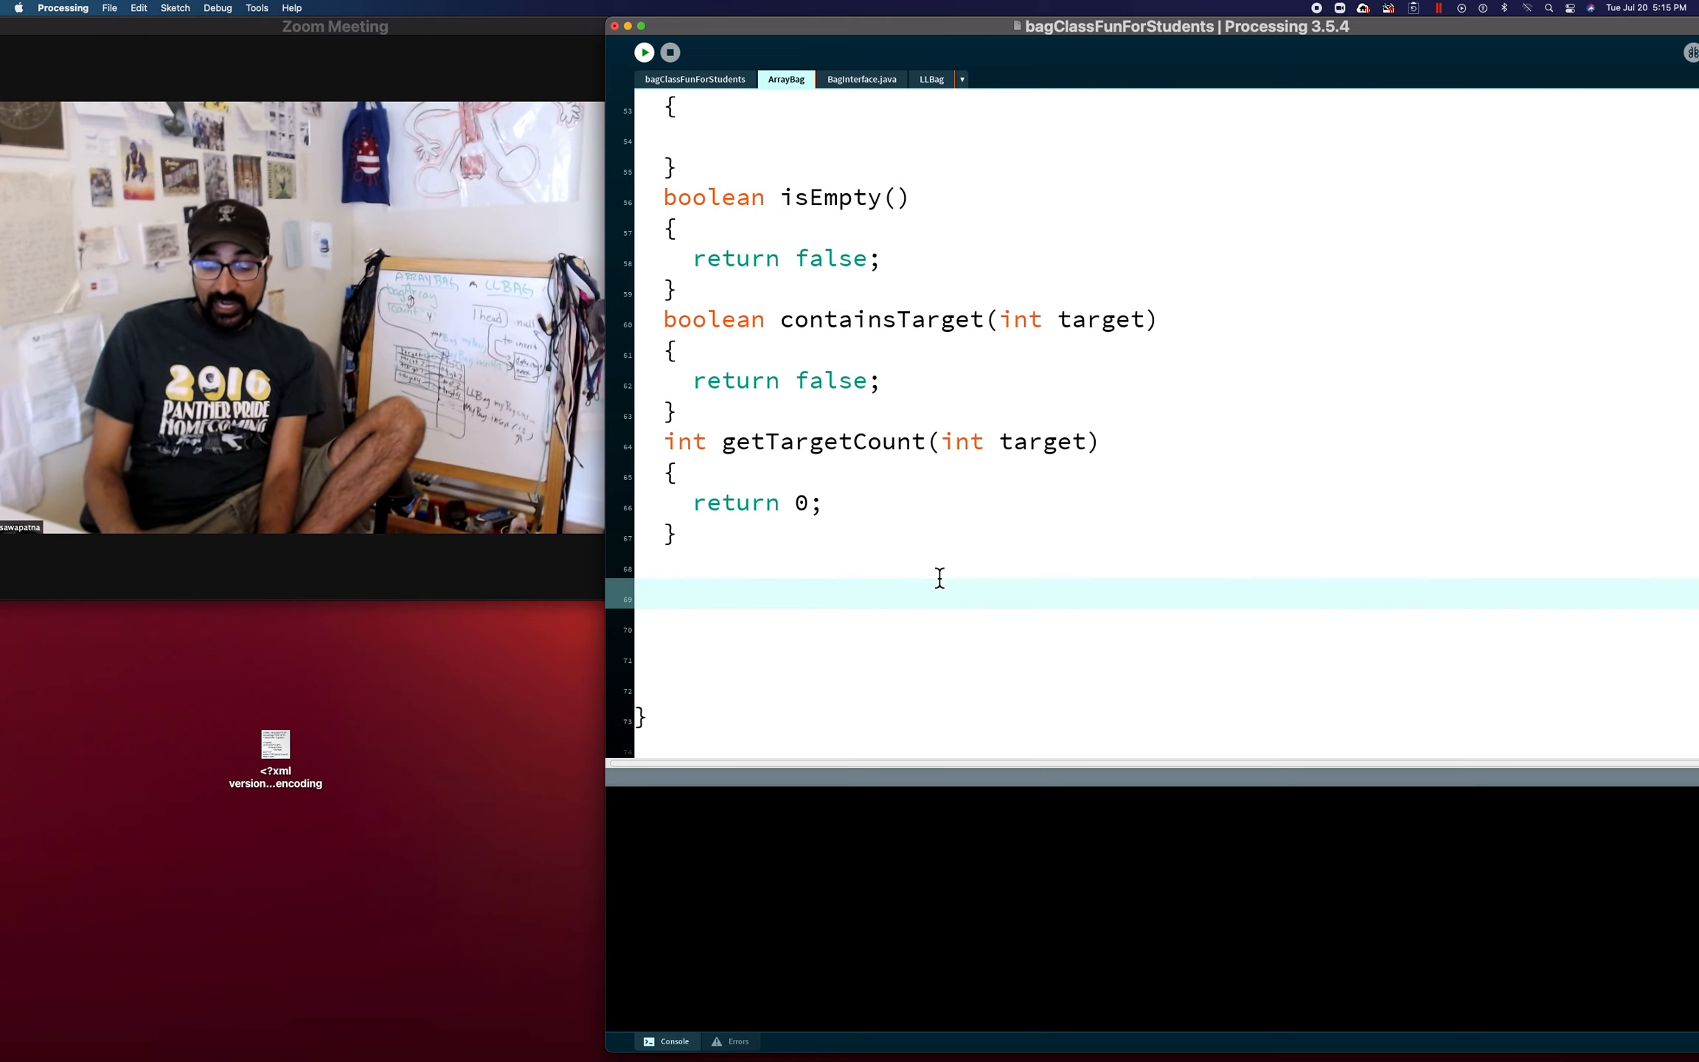
Add a String toString() method header with an empty body after getTargetCount
type("St")
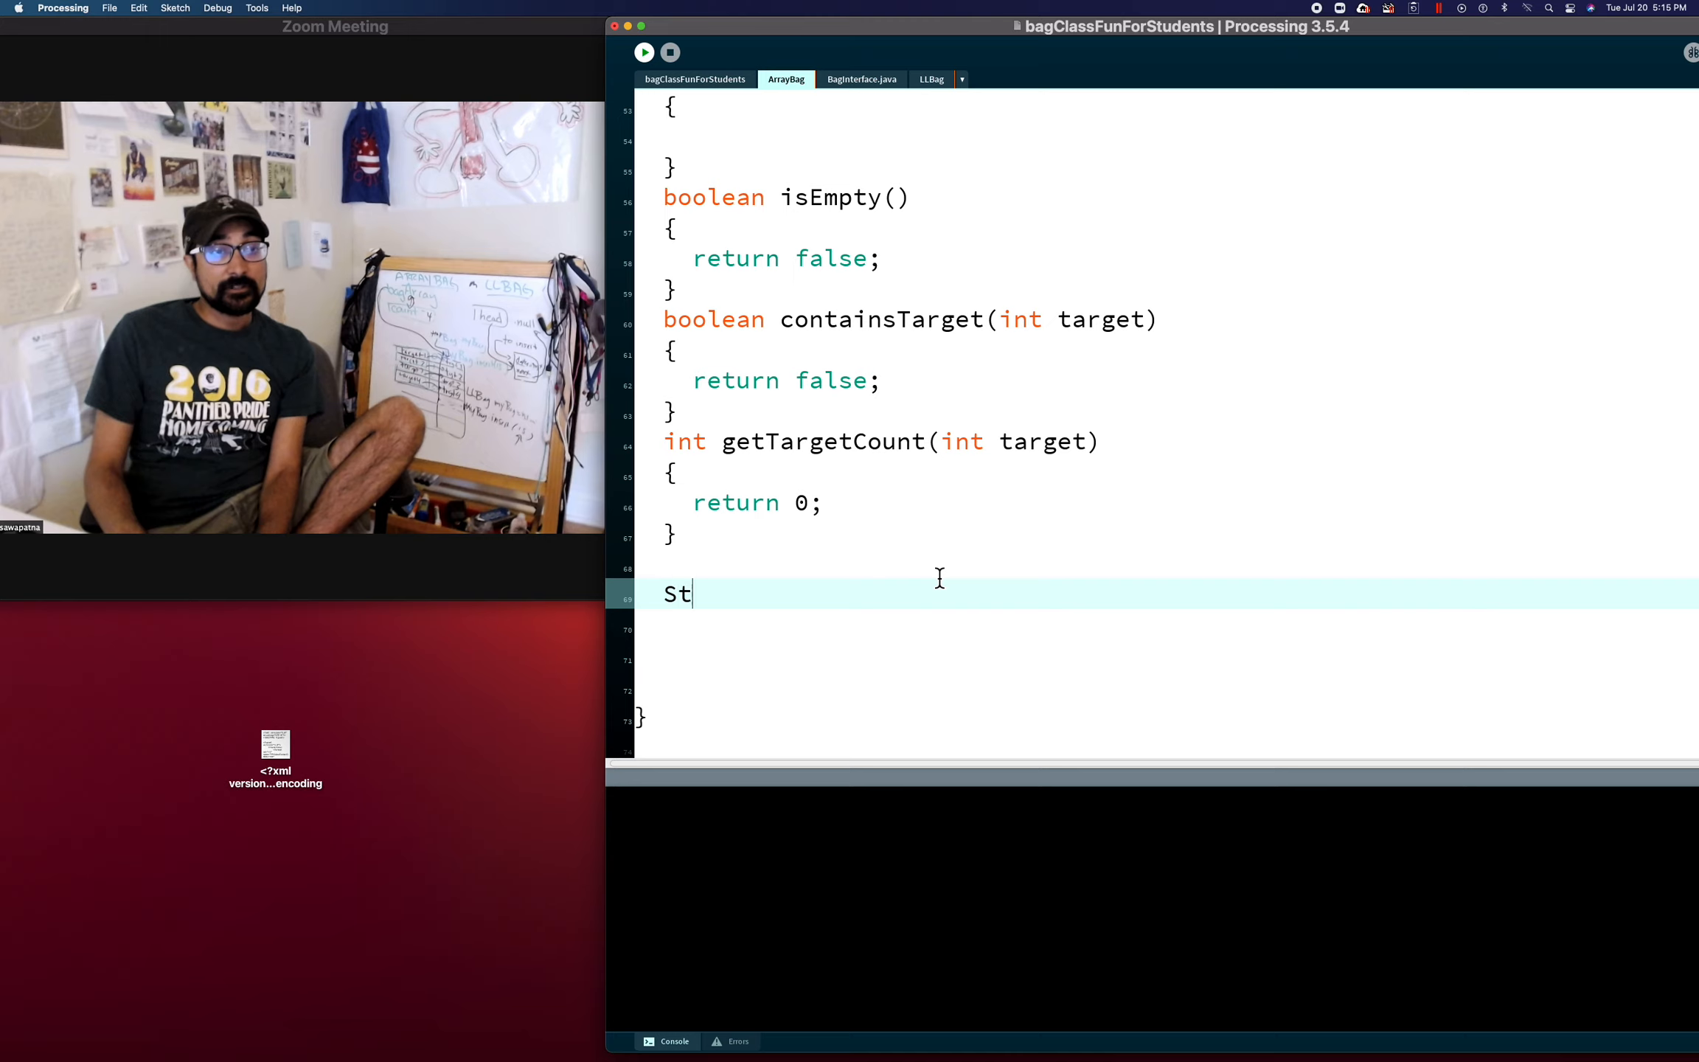
type("ring toString")
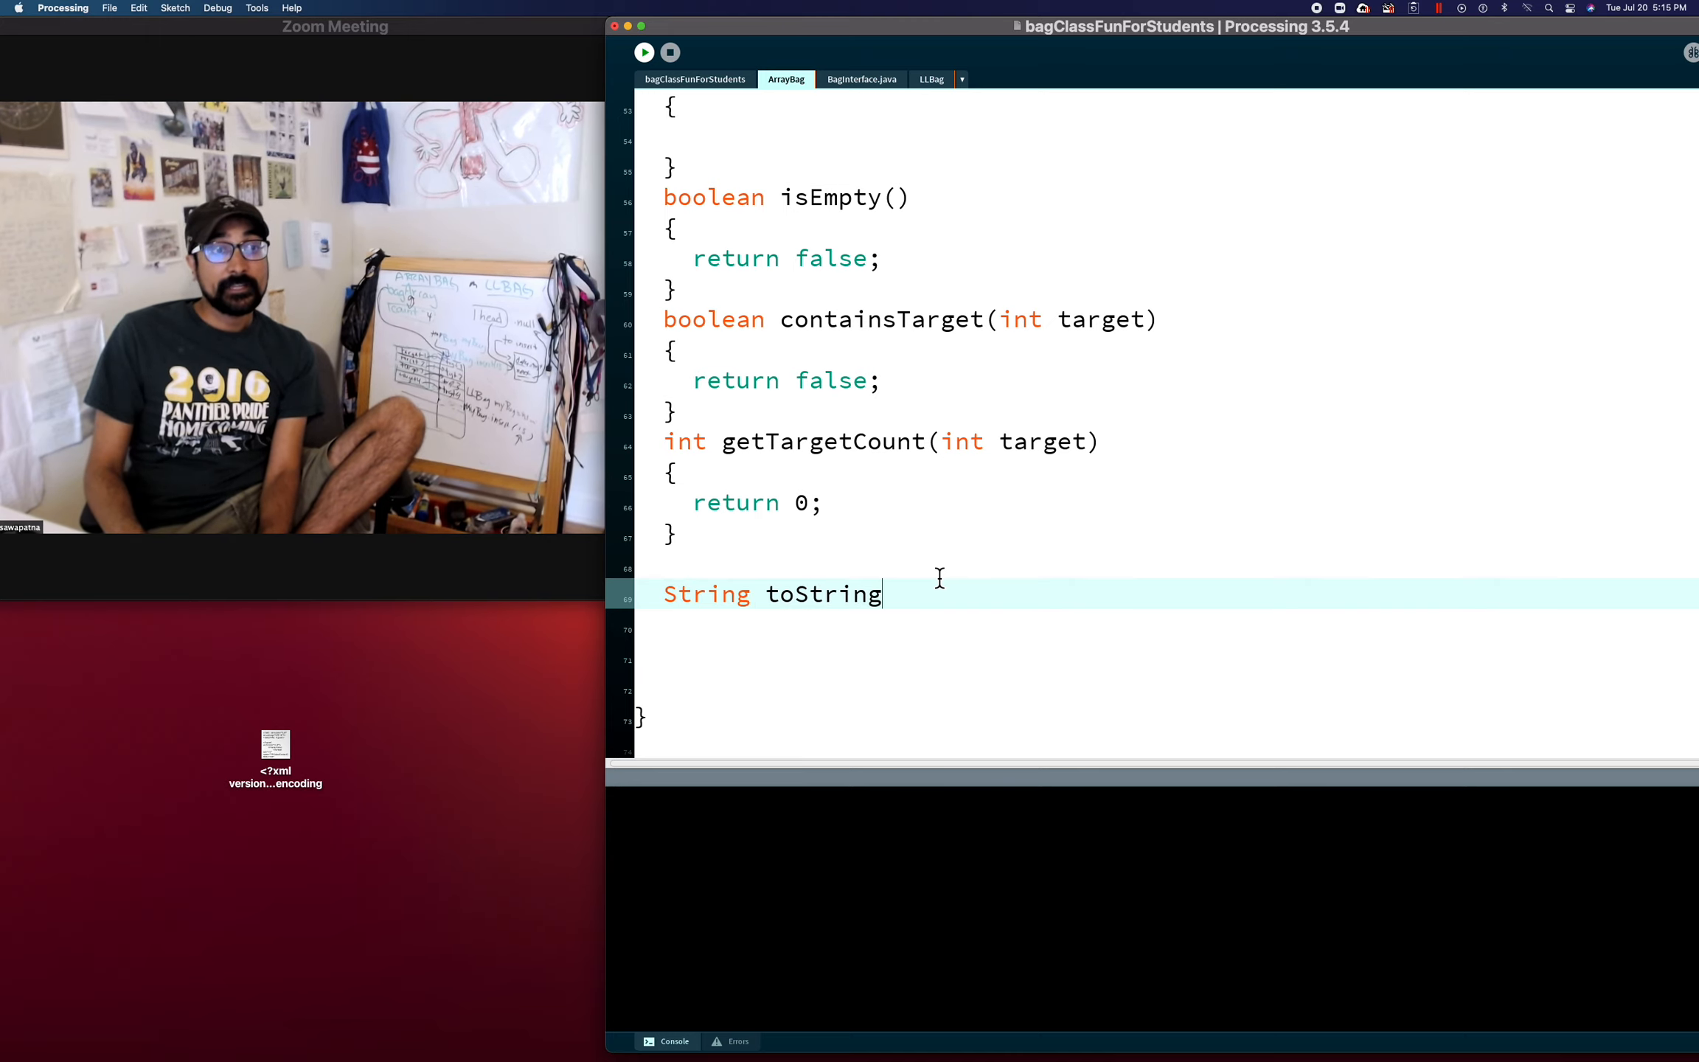
type("()")
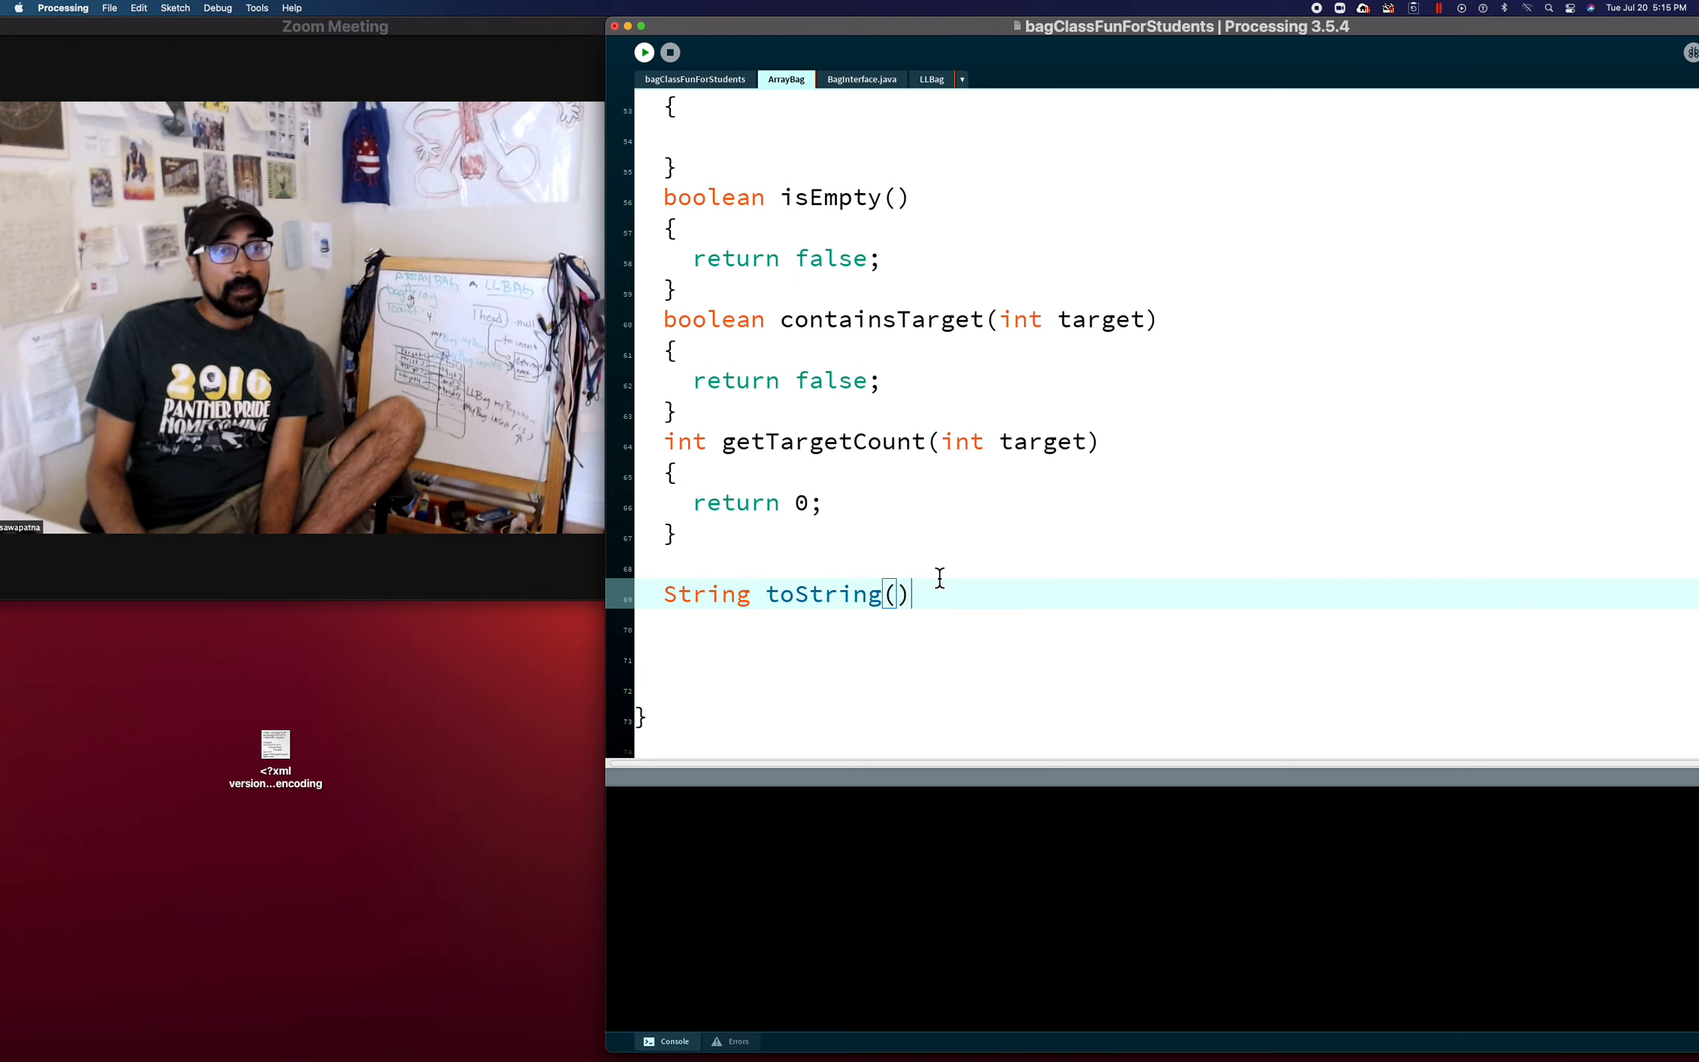
key("Return")
type("{")
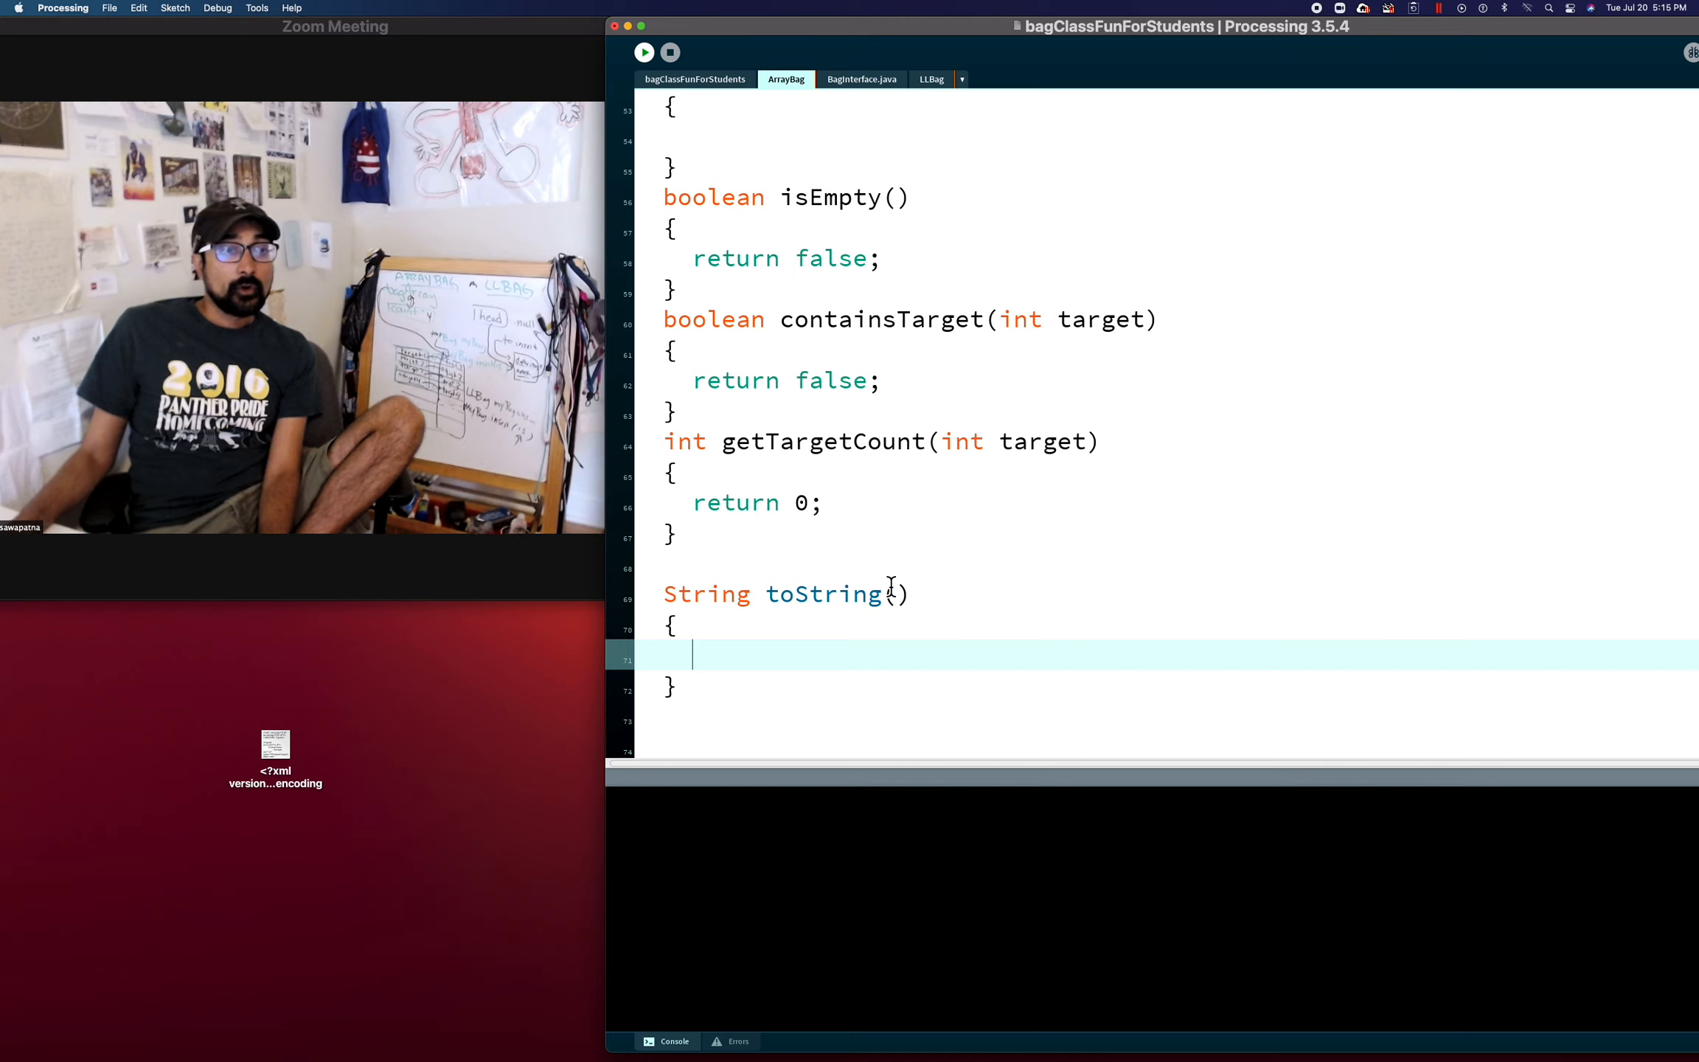
mouse_move(957, 659)
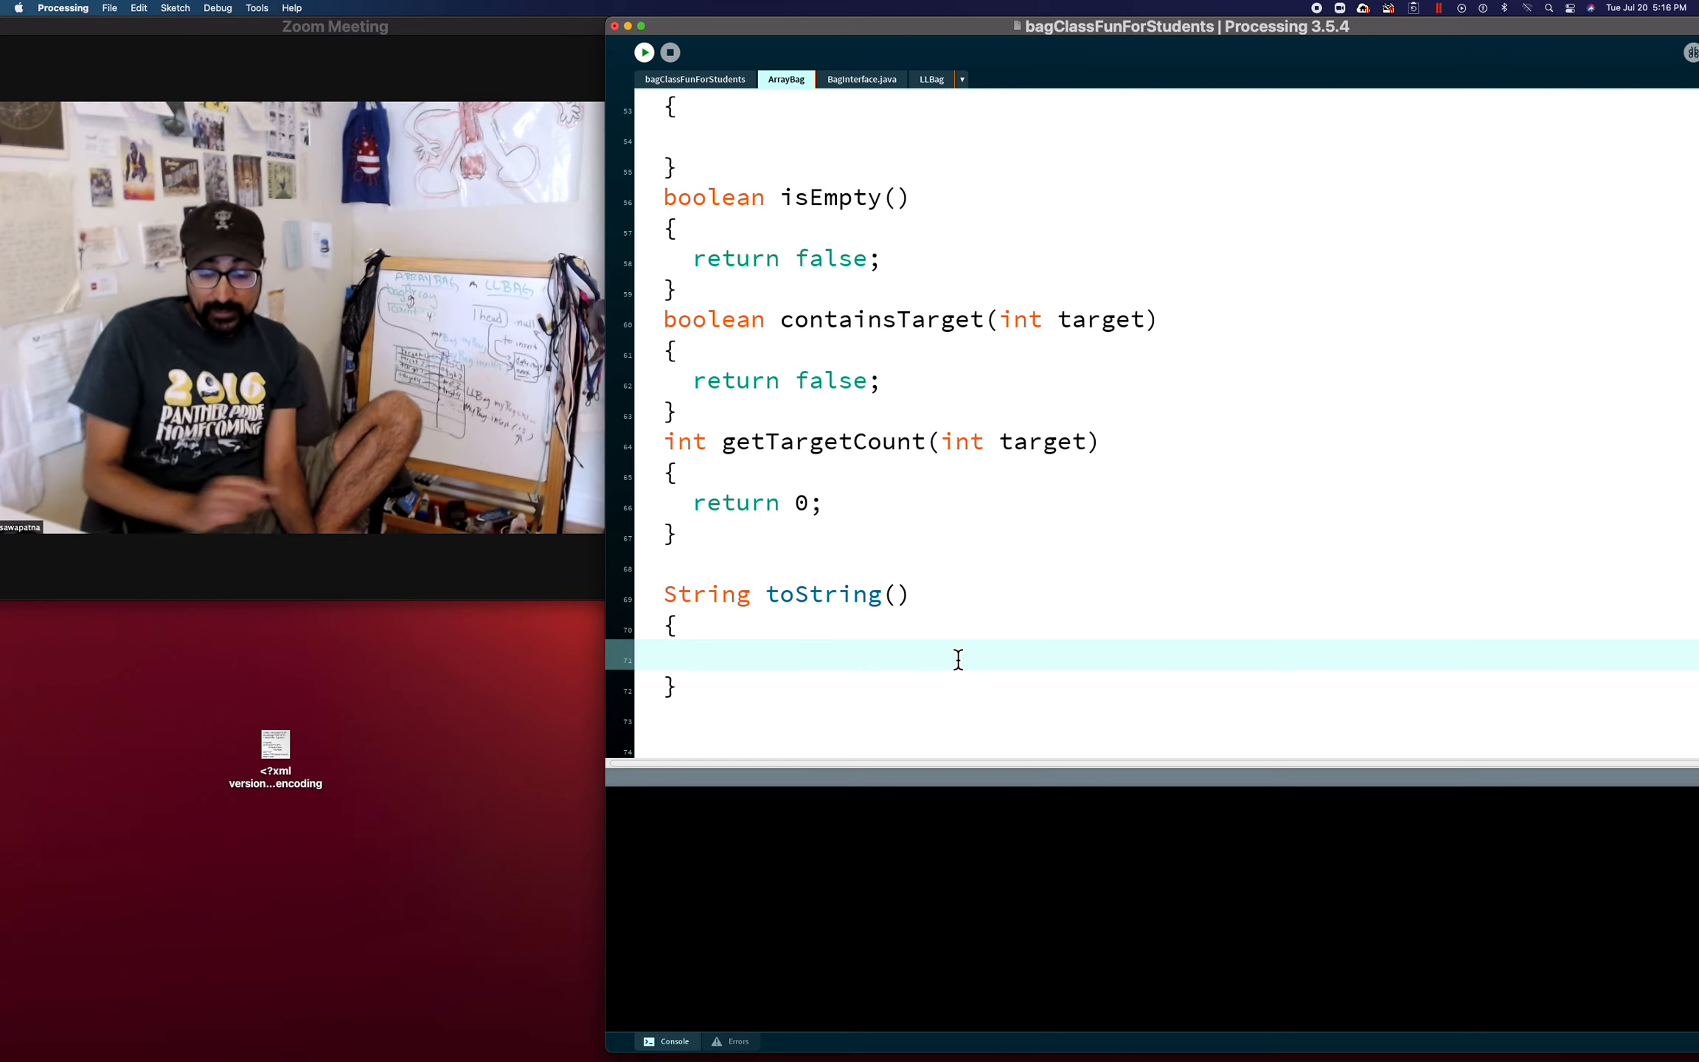
Declare String toReturn=""; and start a toReturn+= line with "5
type("String")
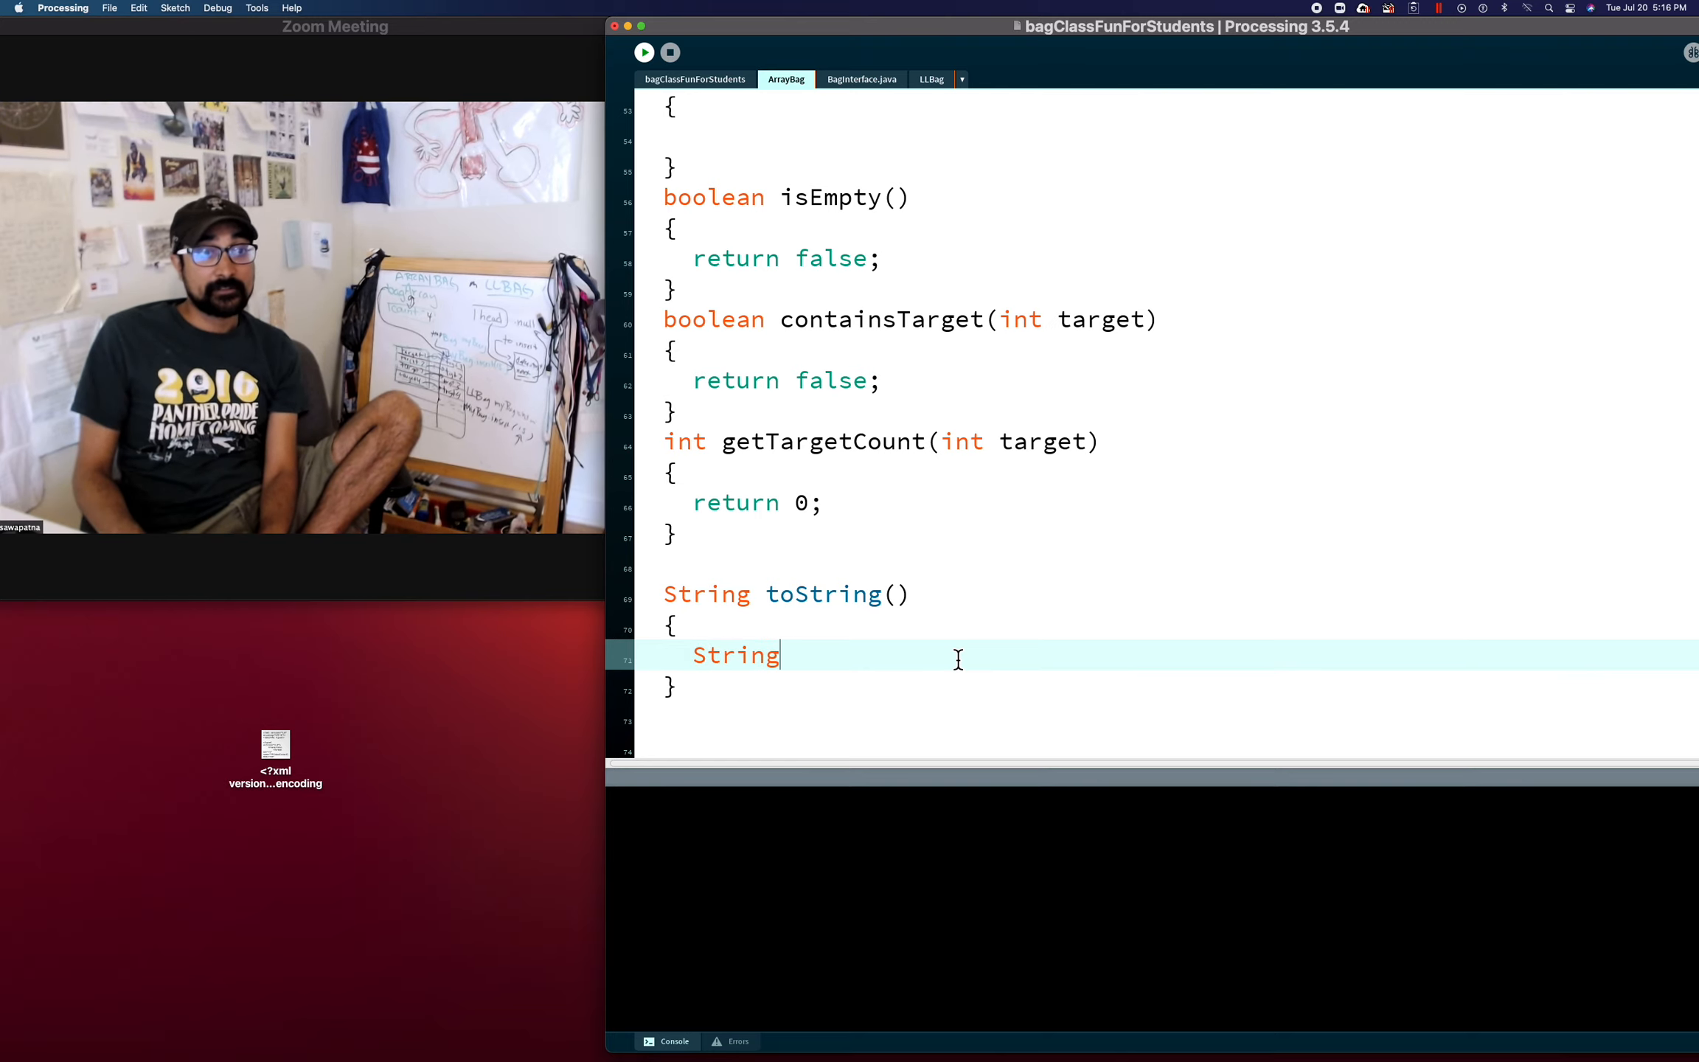
type("toReturn")
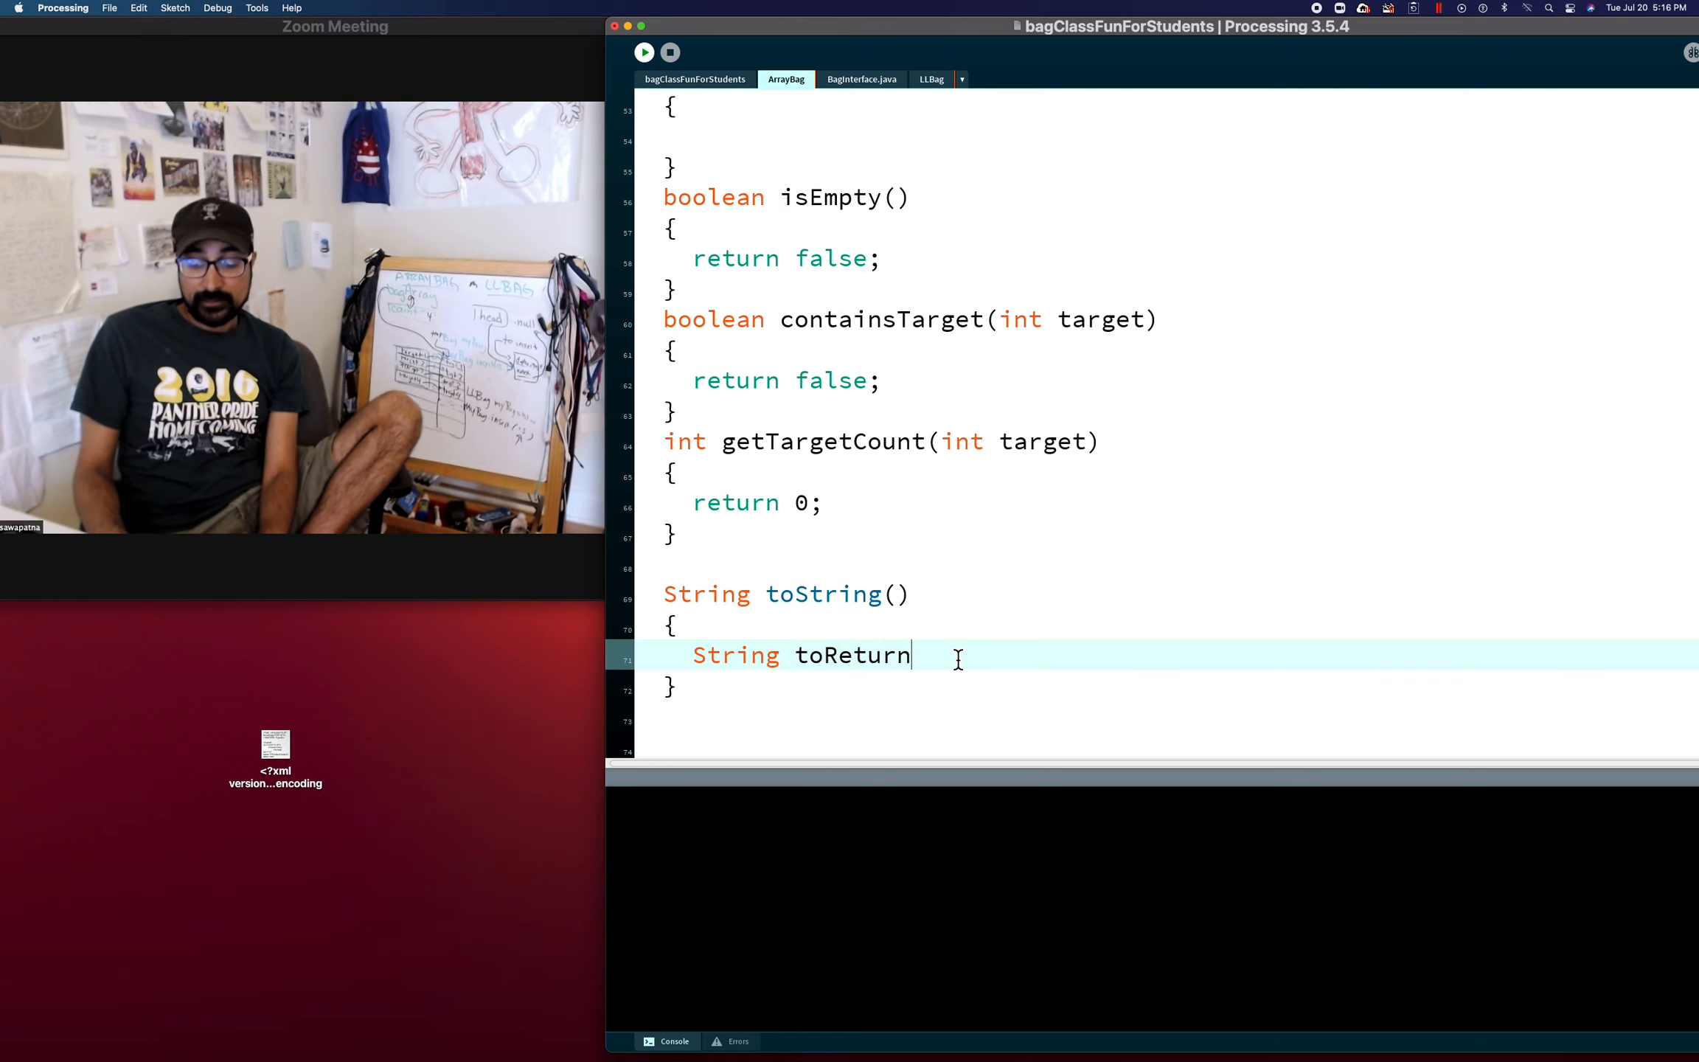
type("=\"\";")
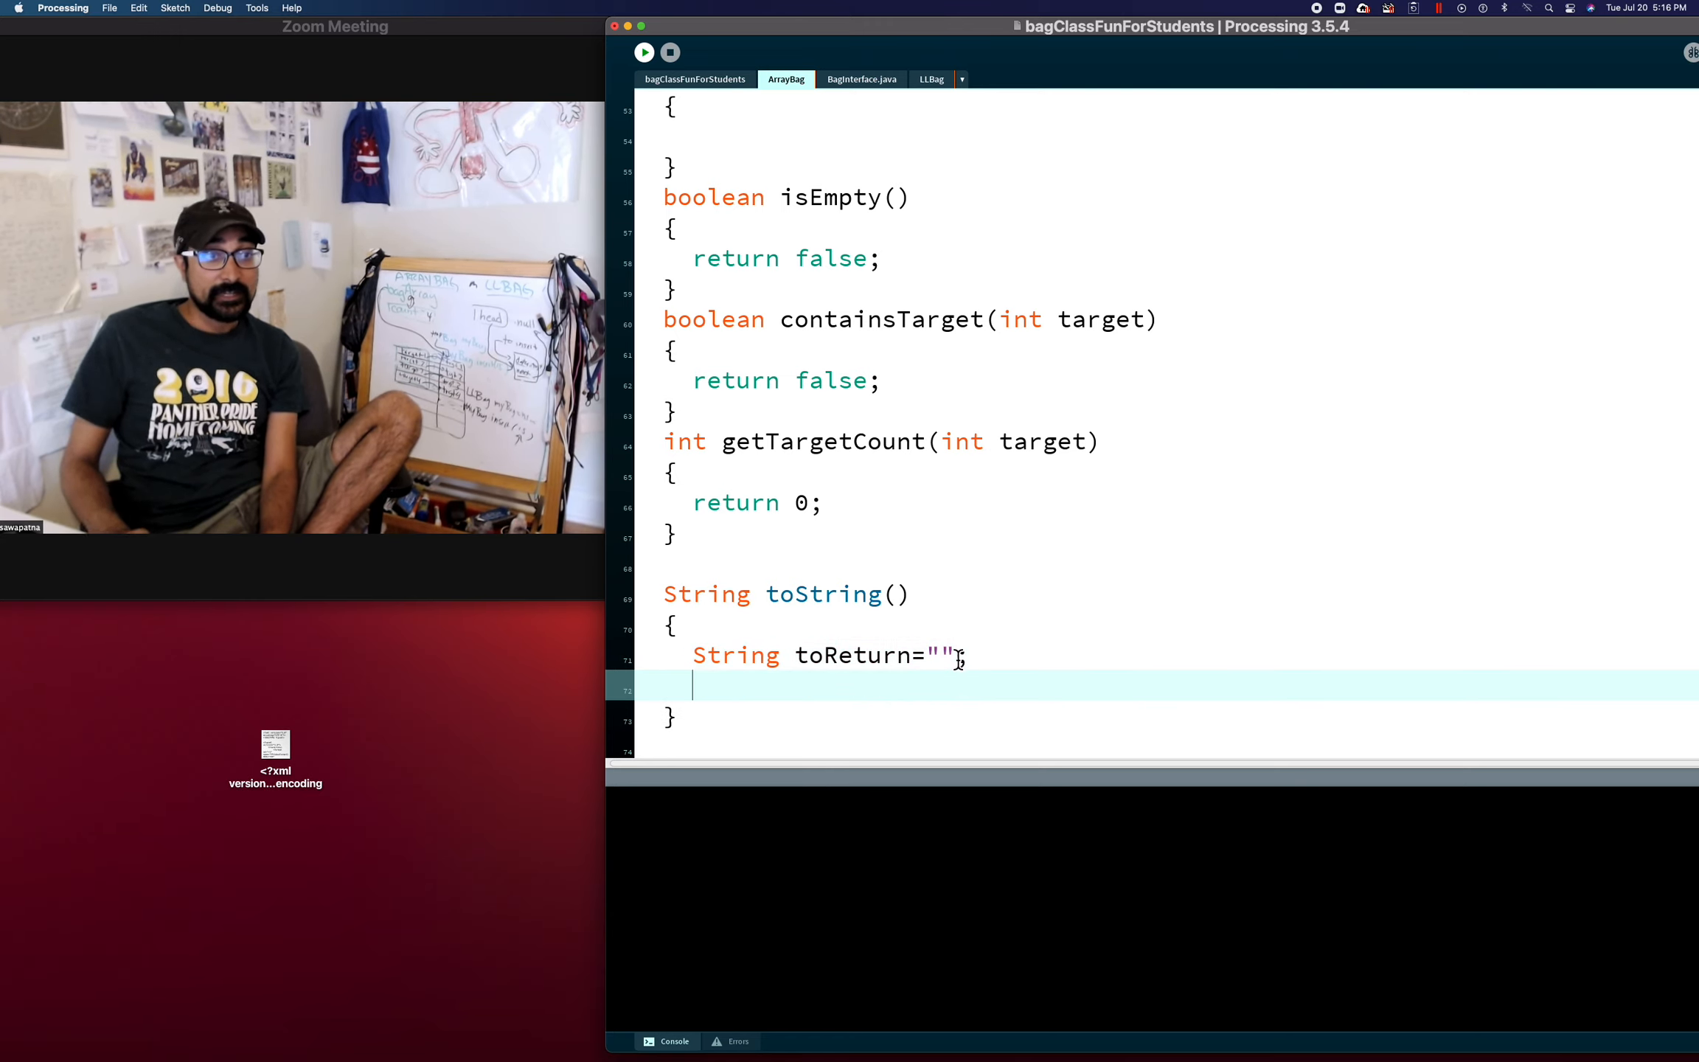
type("toReturn+")
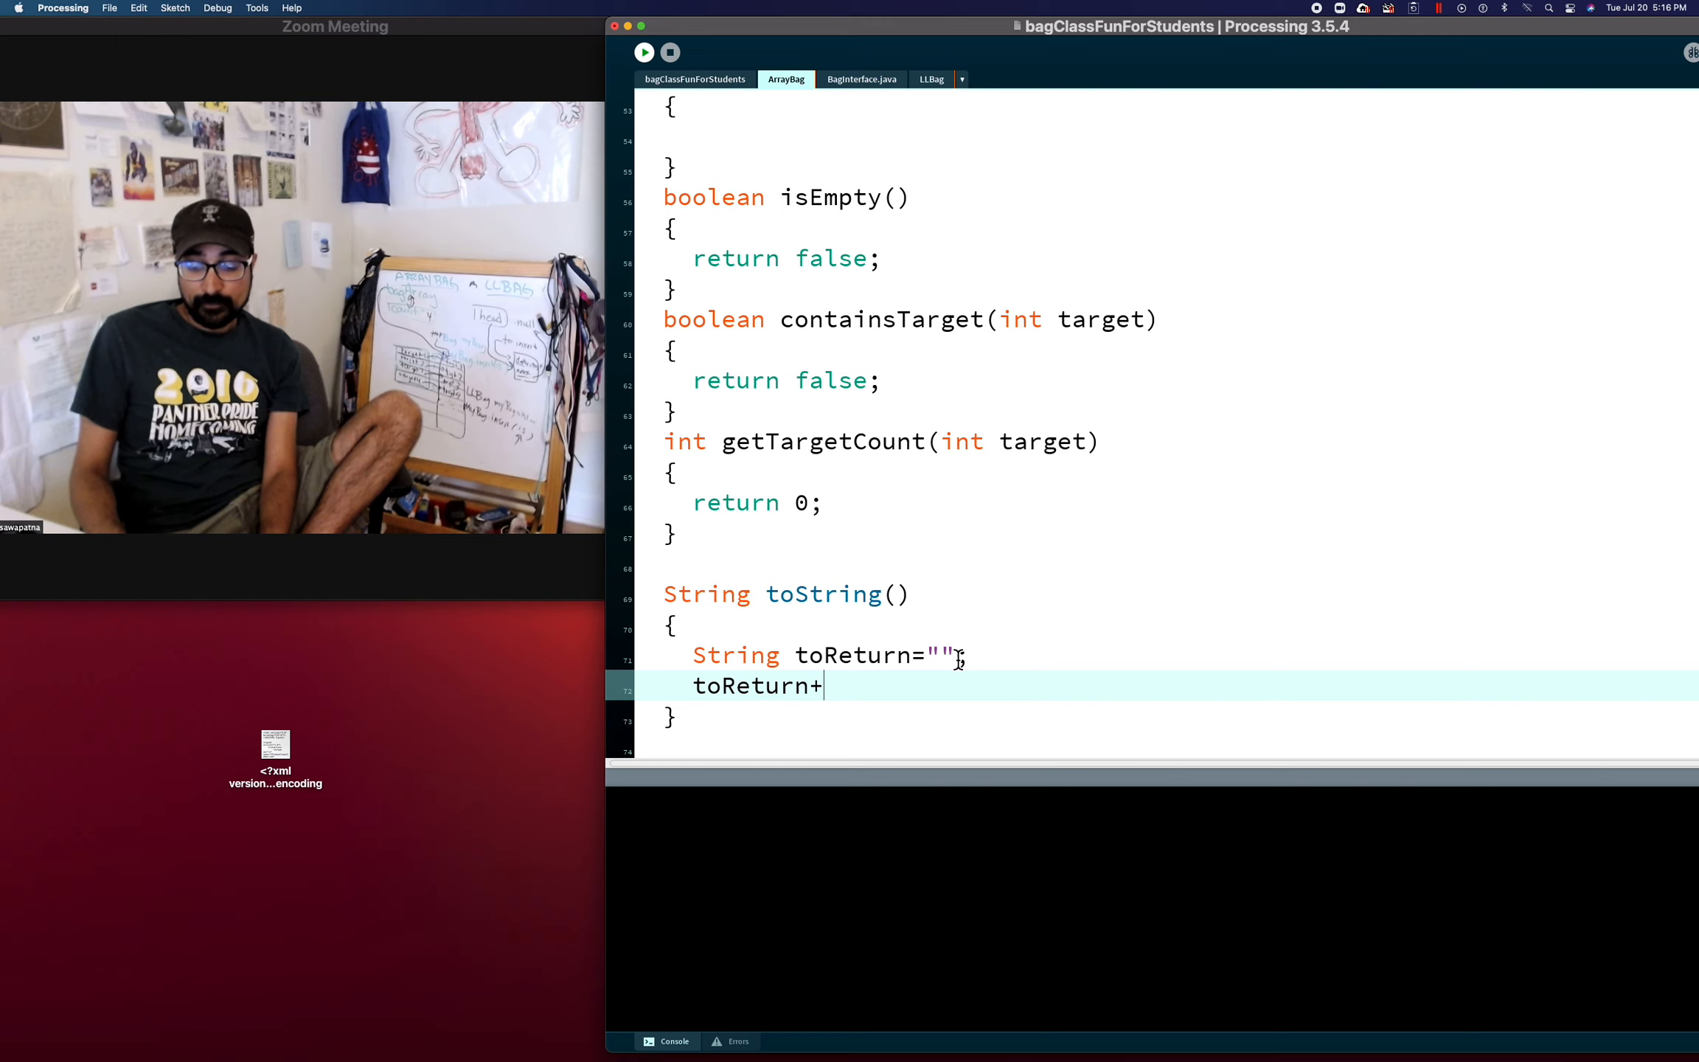
type("=\"5\" //")
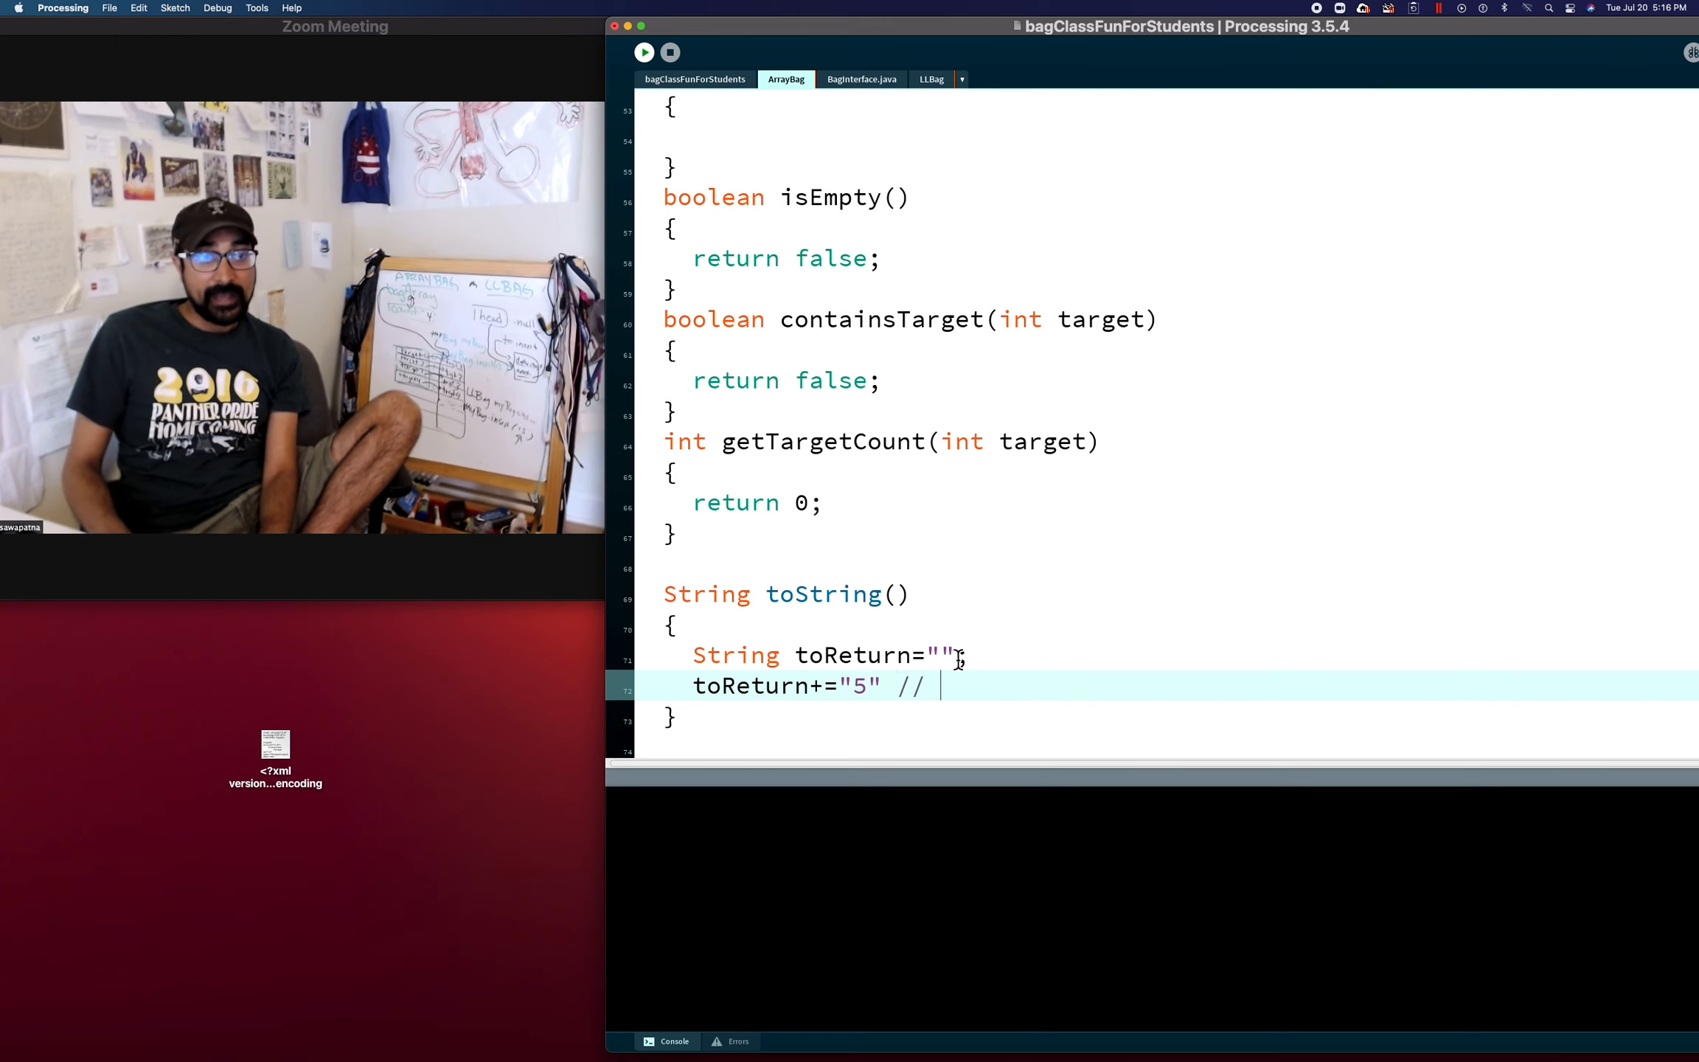
Experiment with the "5 " string and += forms before settling back to a line starting toReturn
type("to")
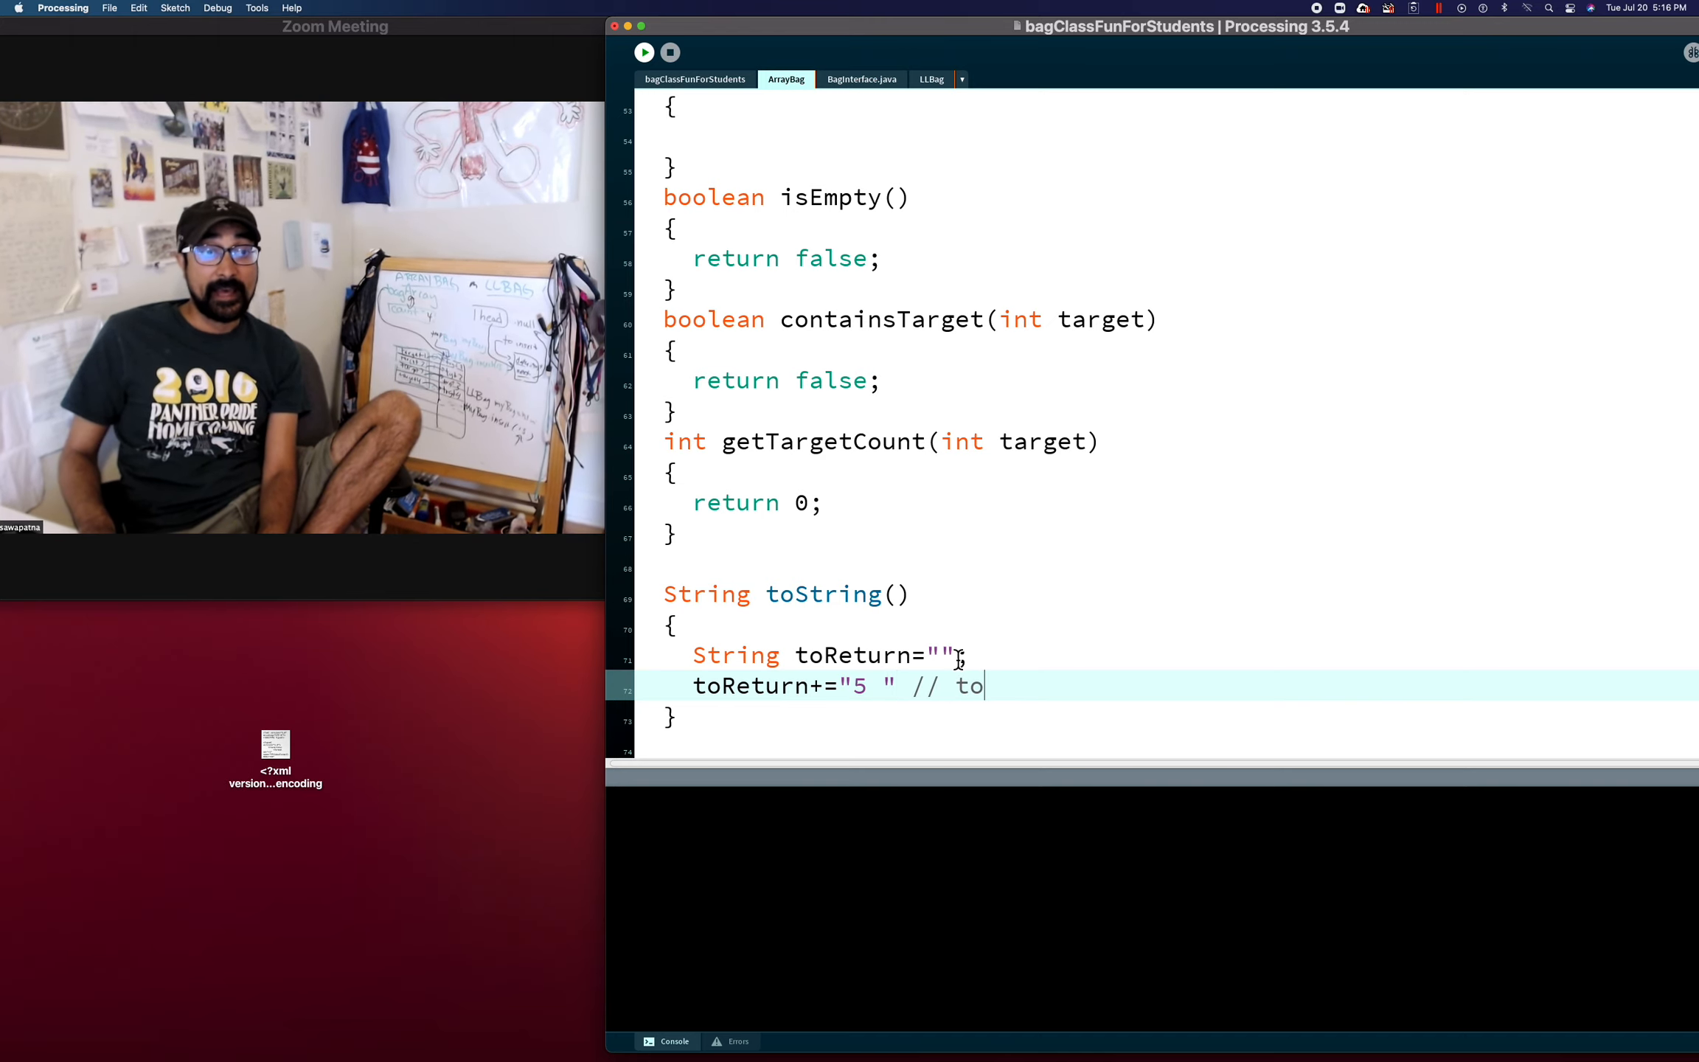
type("\"")
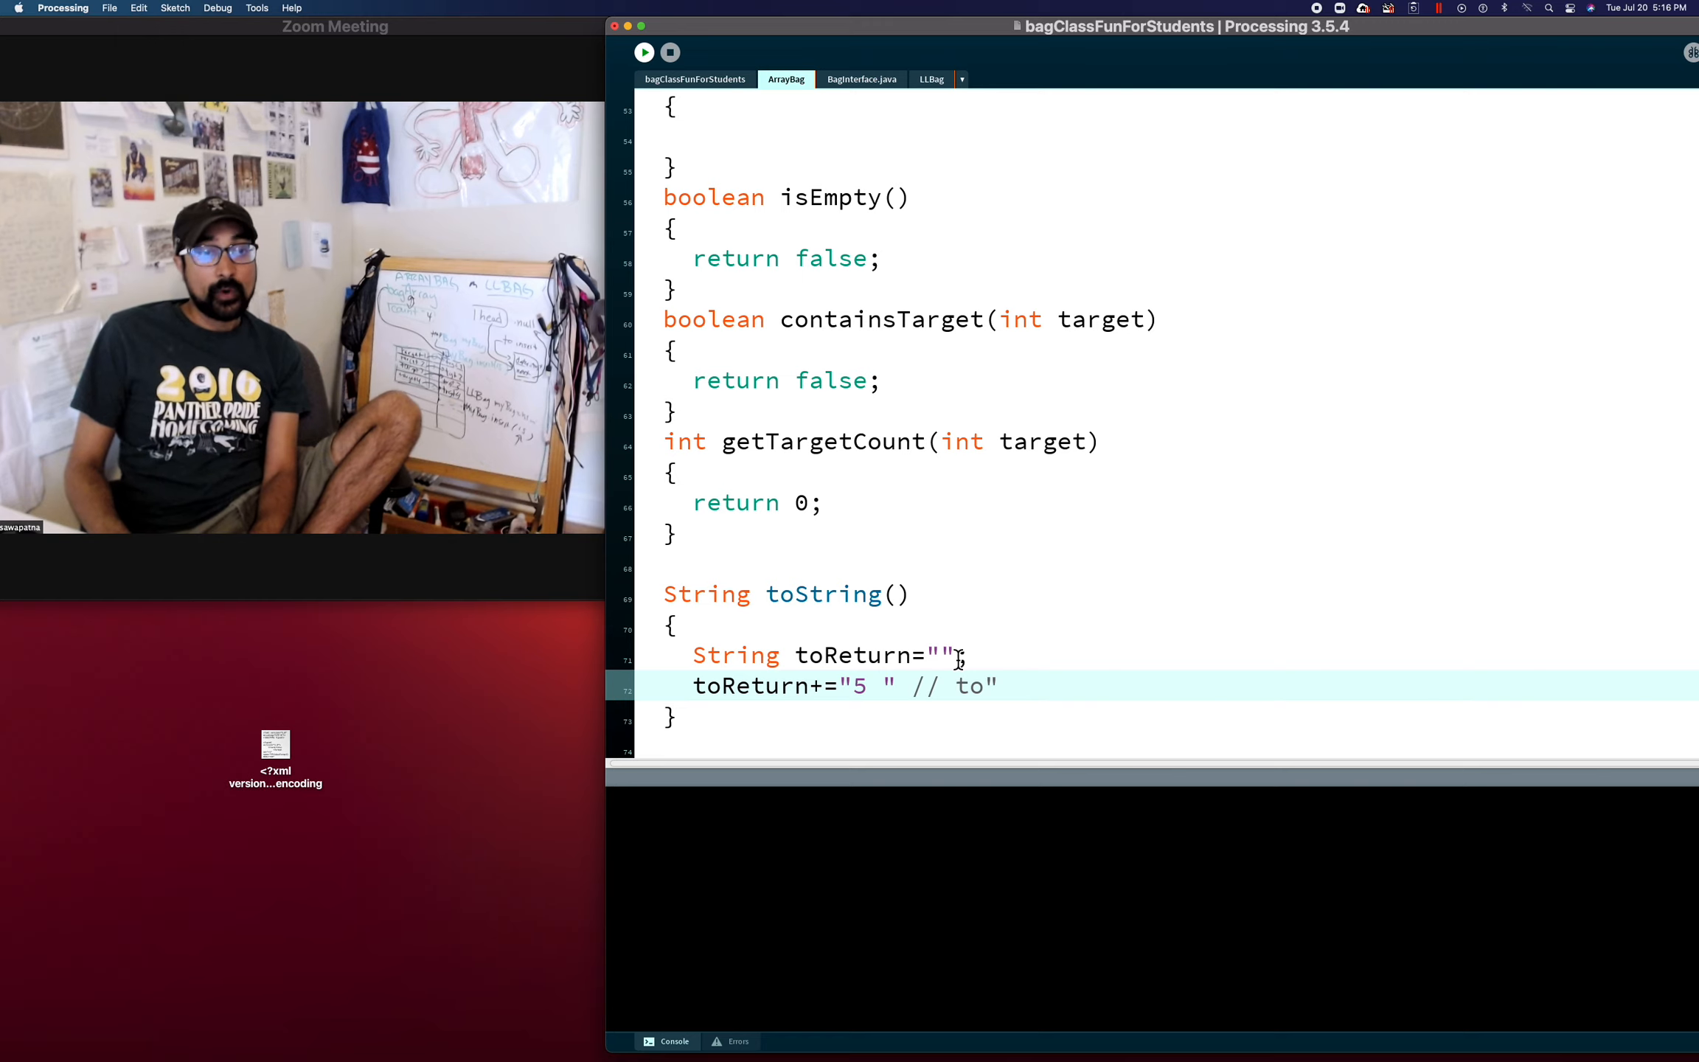
type("5")
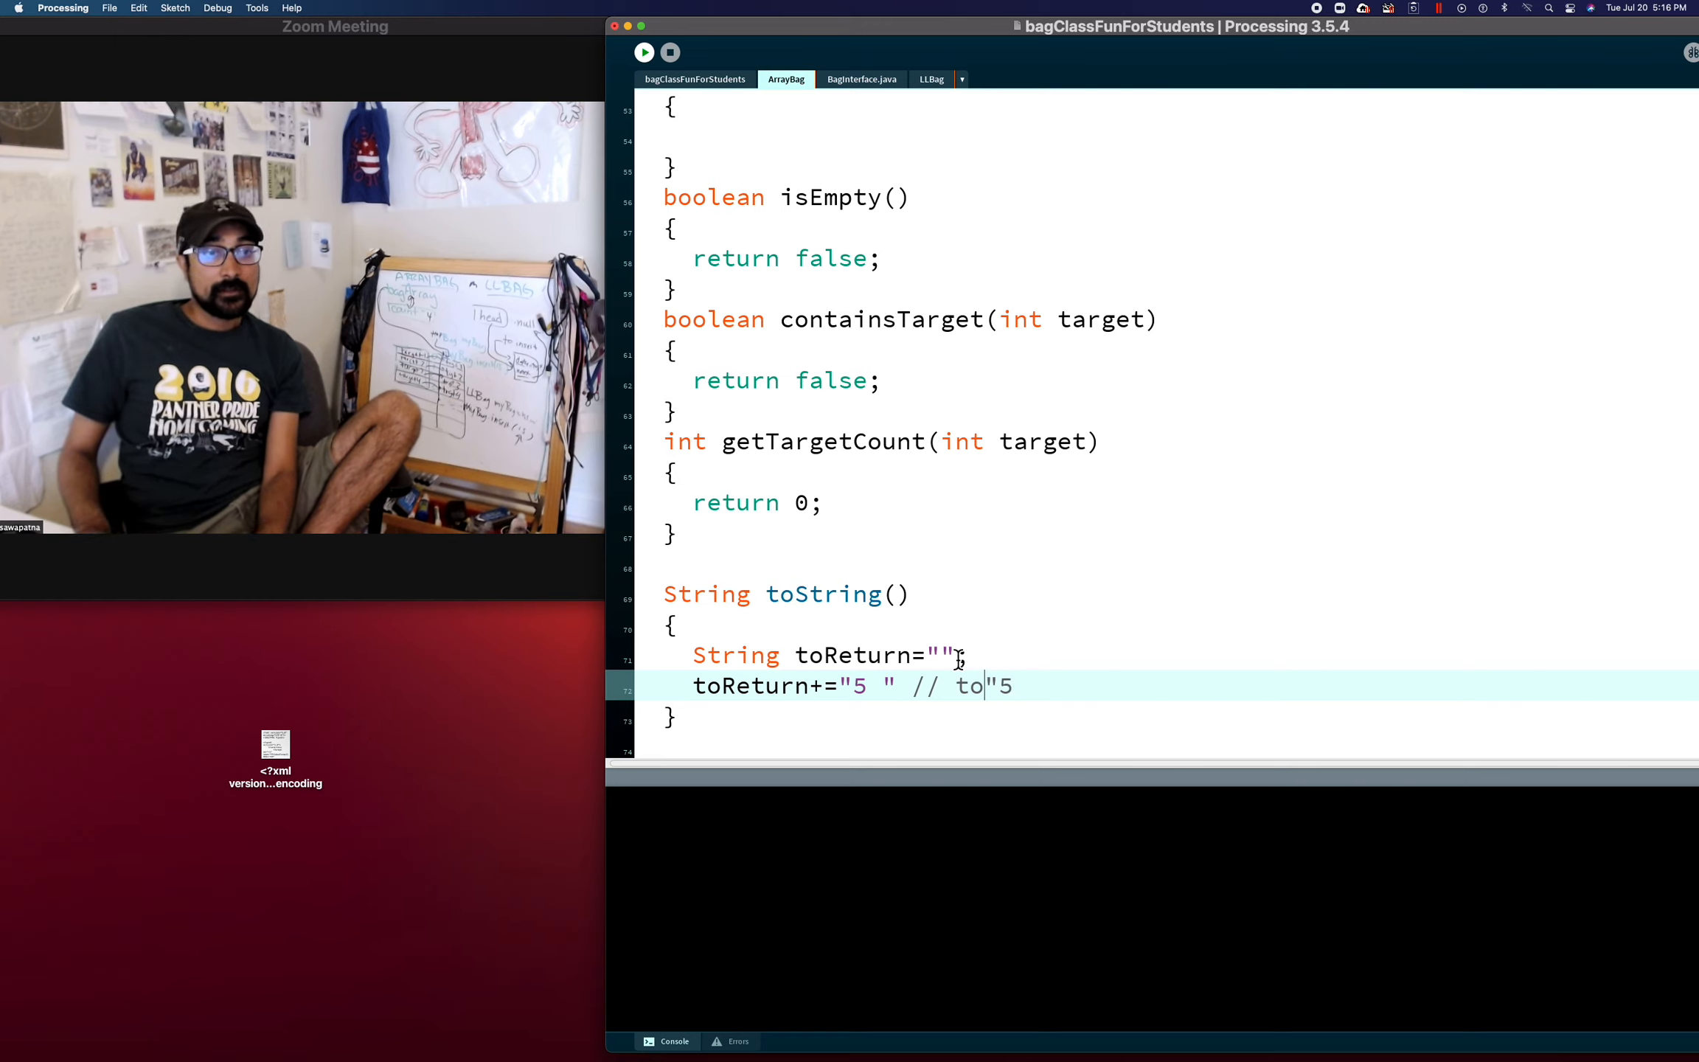
type("\"5 \"")
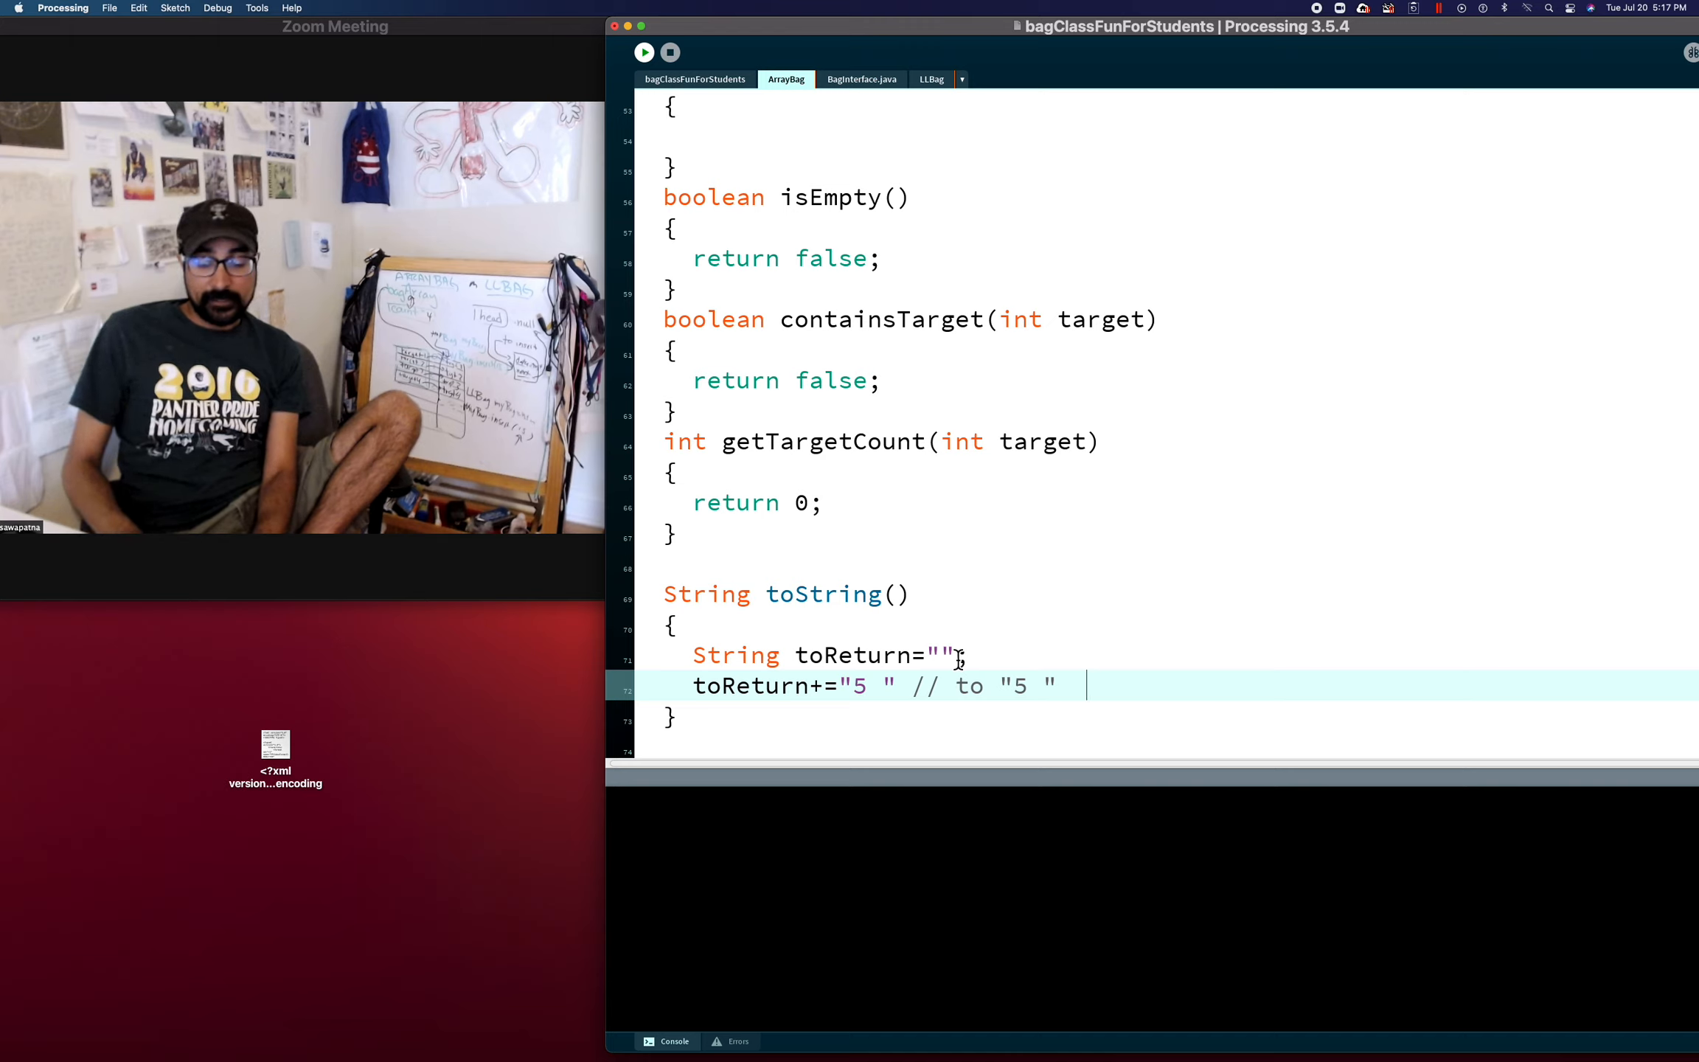
type("toReturn+=")
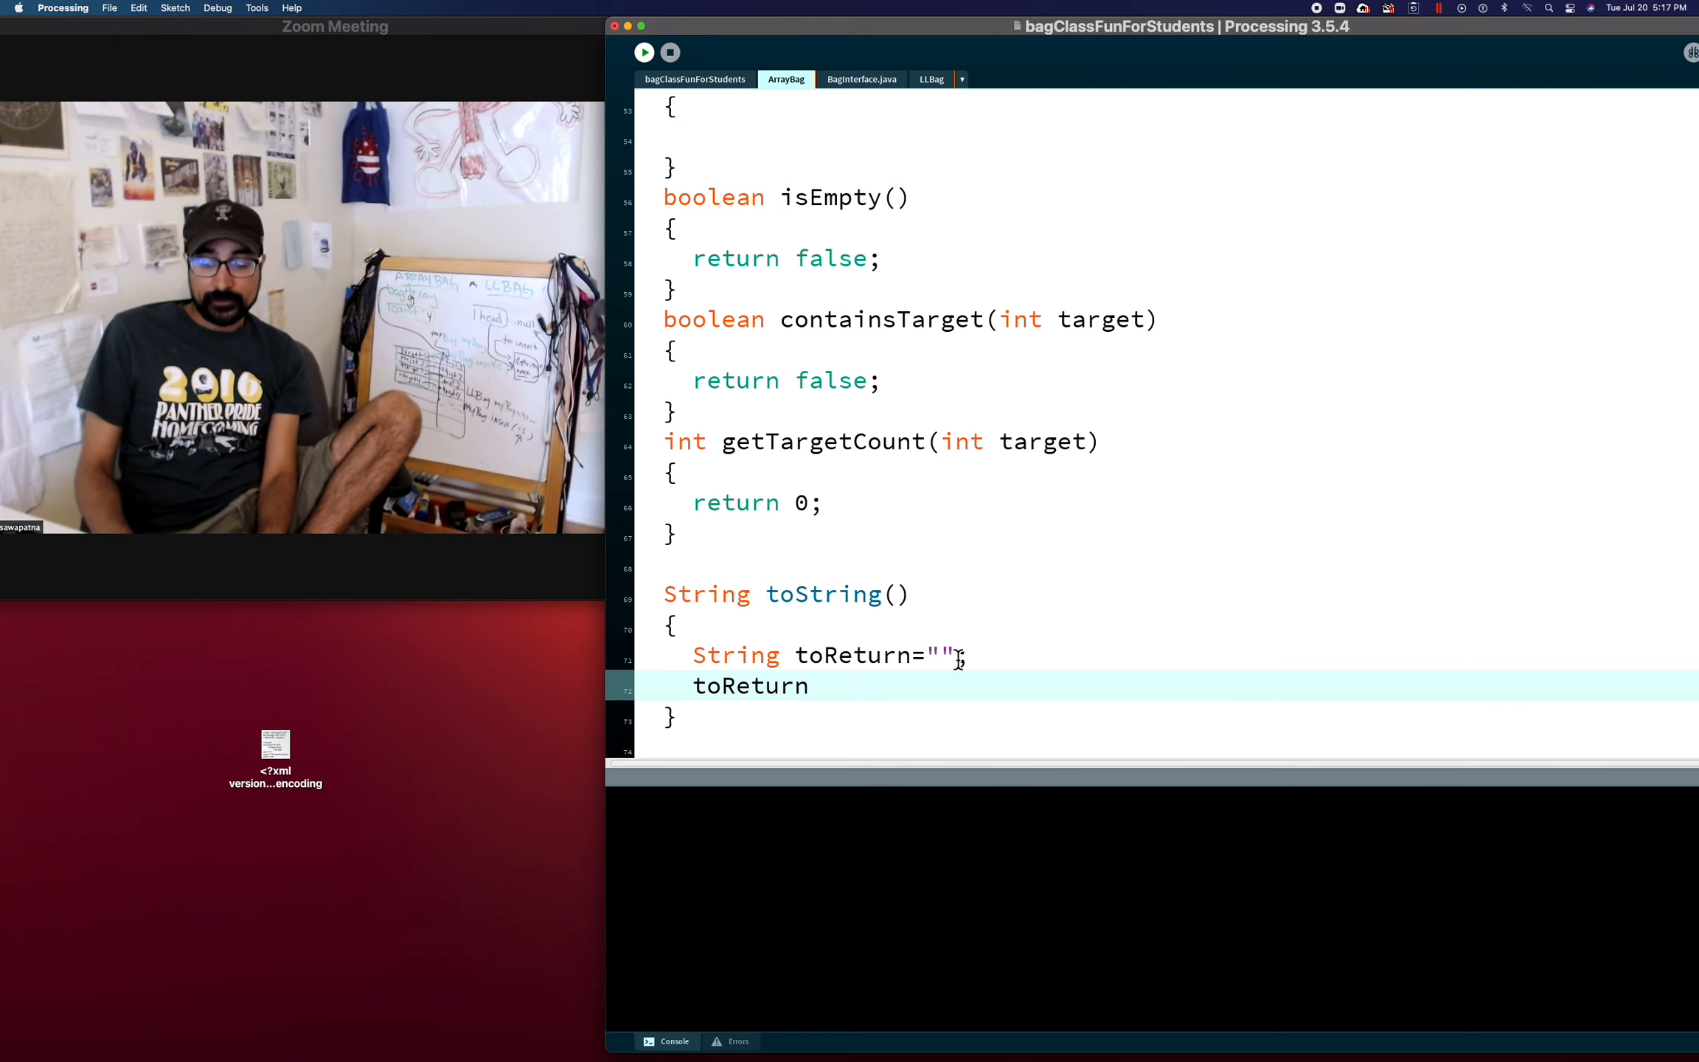
Complete the line as toReturn= toReturn+5 and begin a trailing // comment
type("= toReturn+")
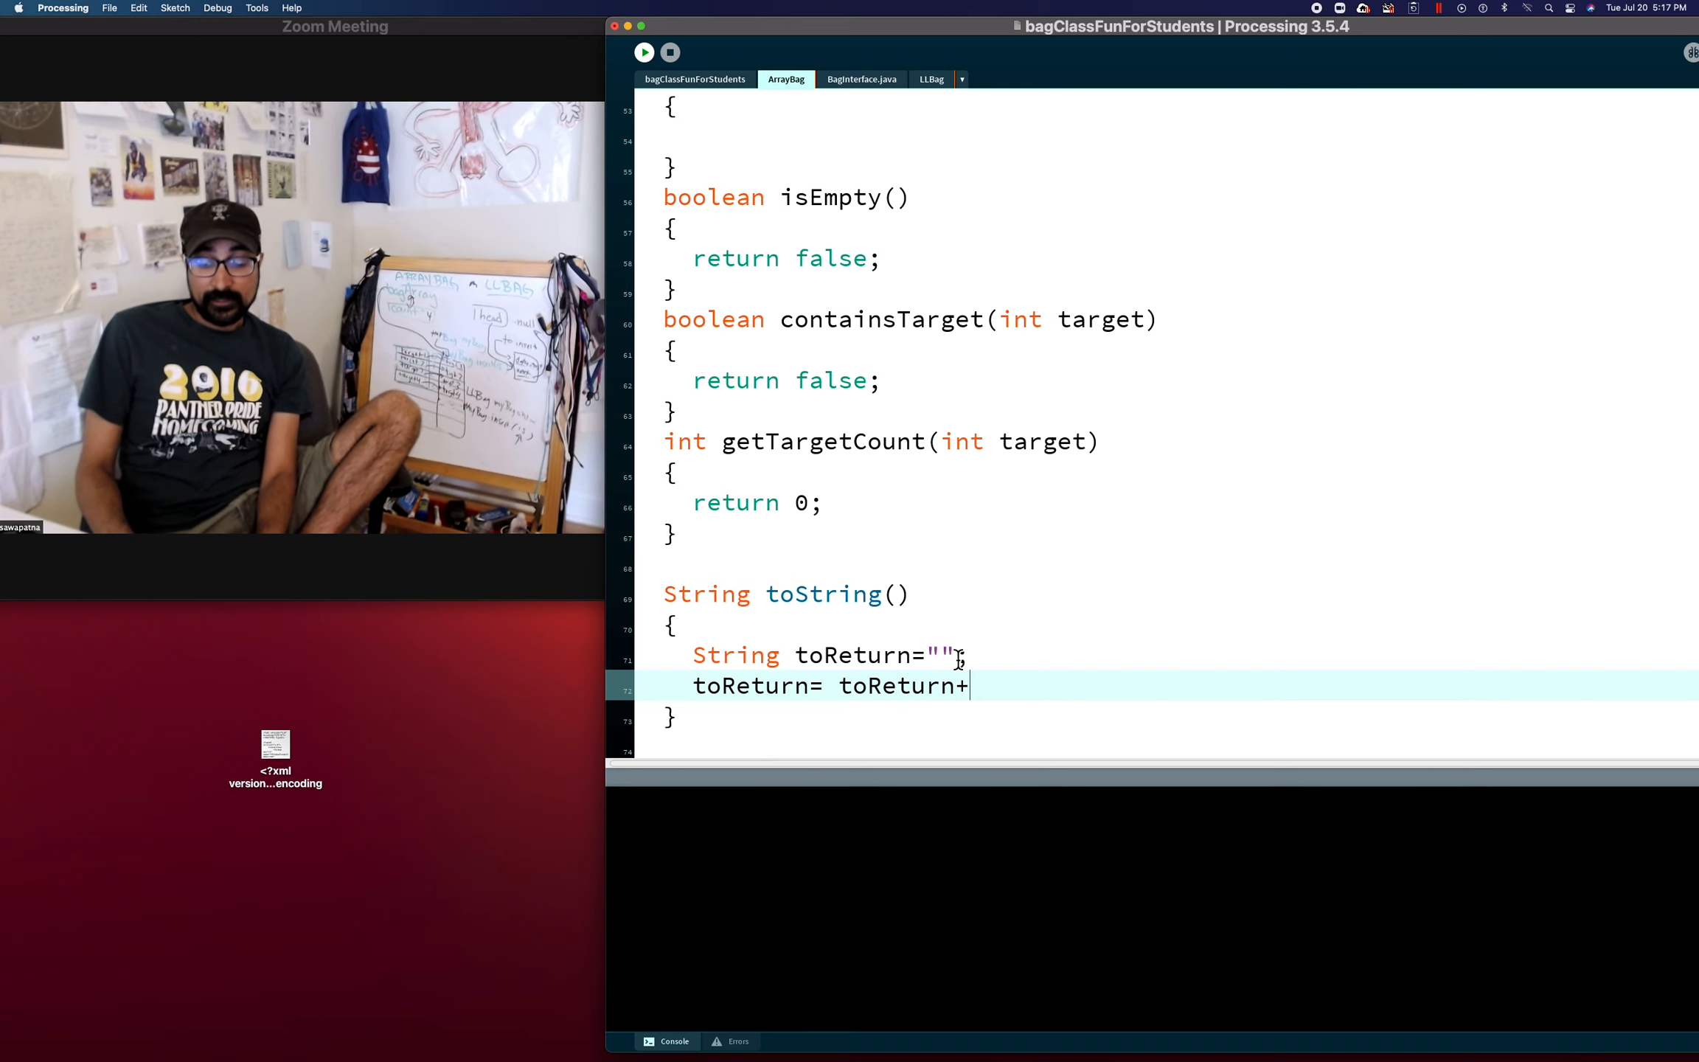
type("5")
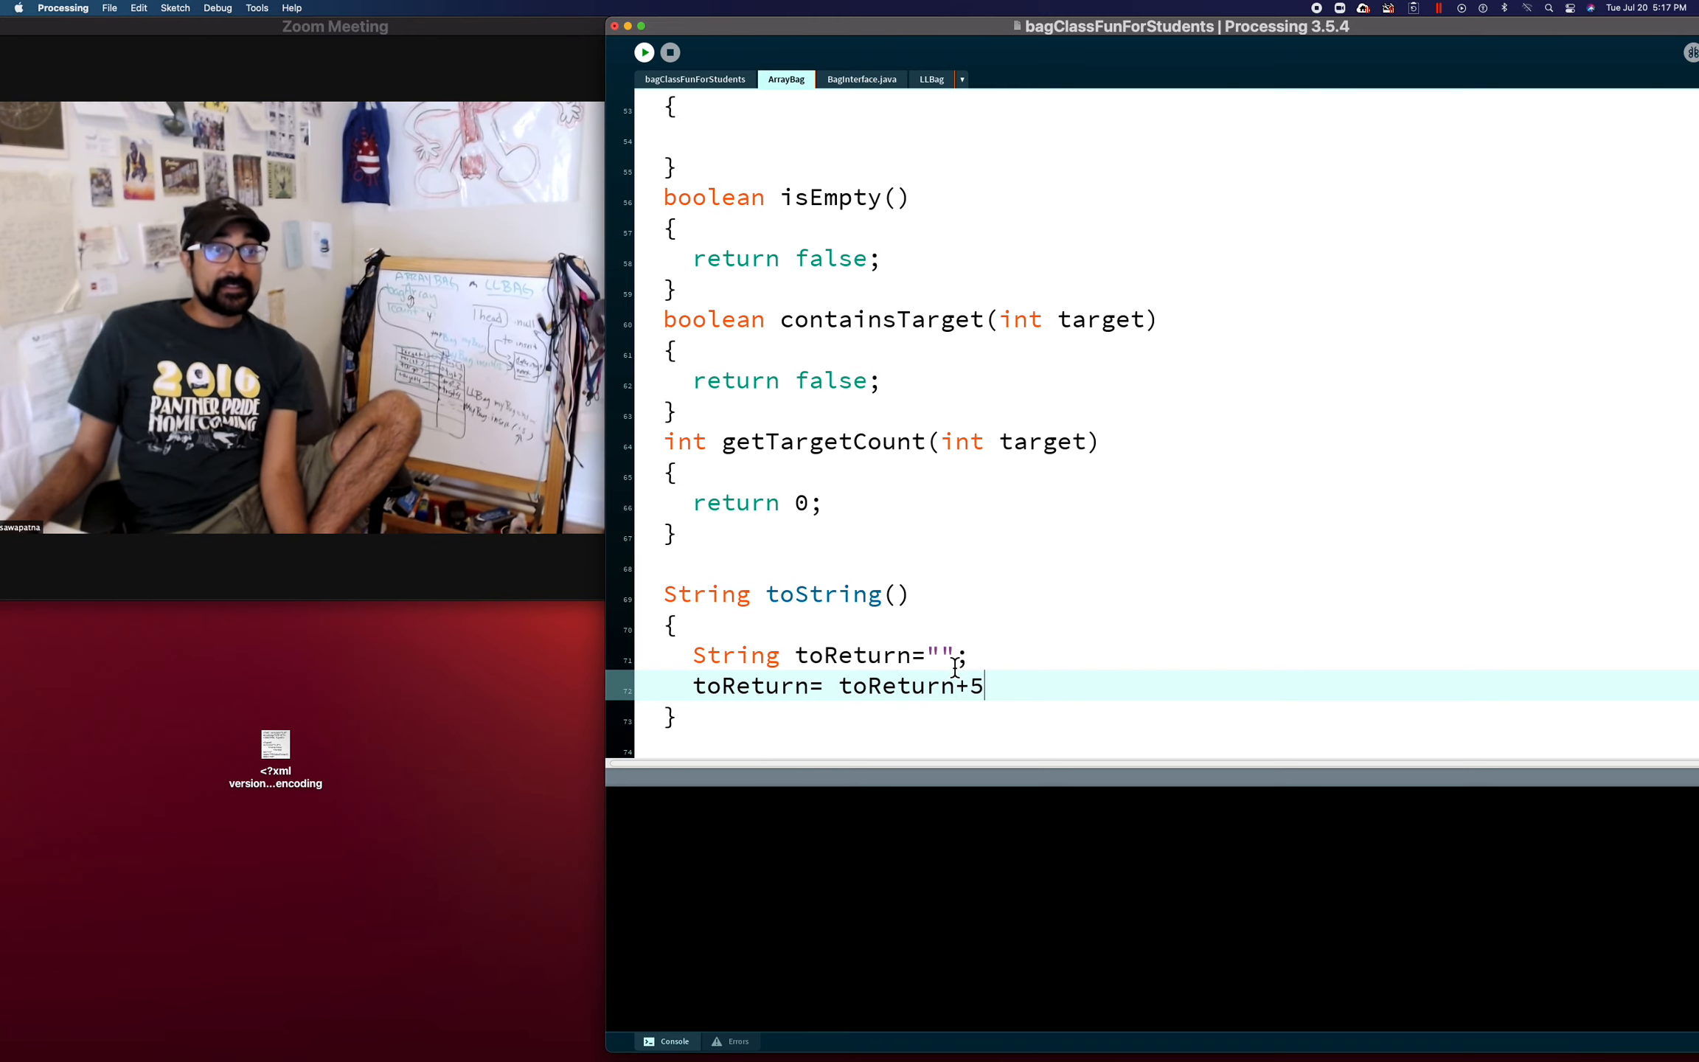
double_click(892, 685)
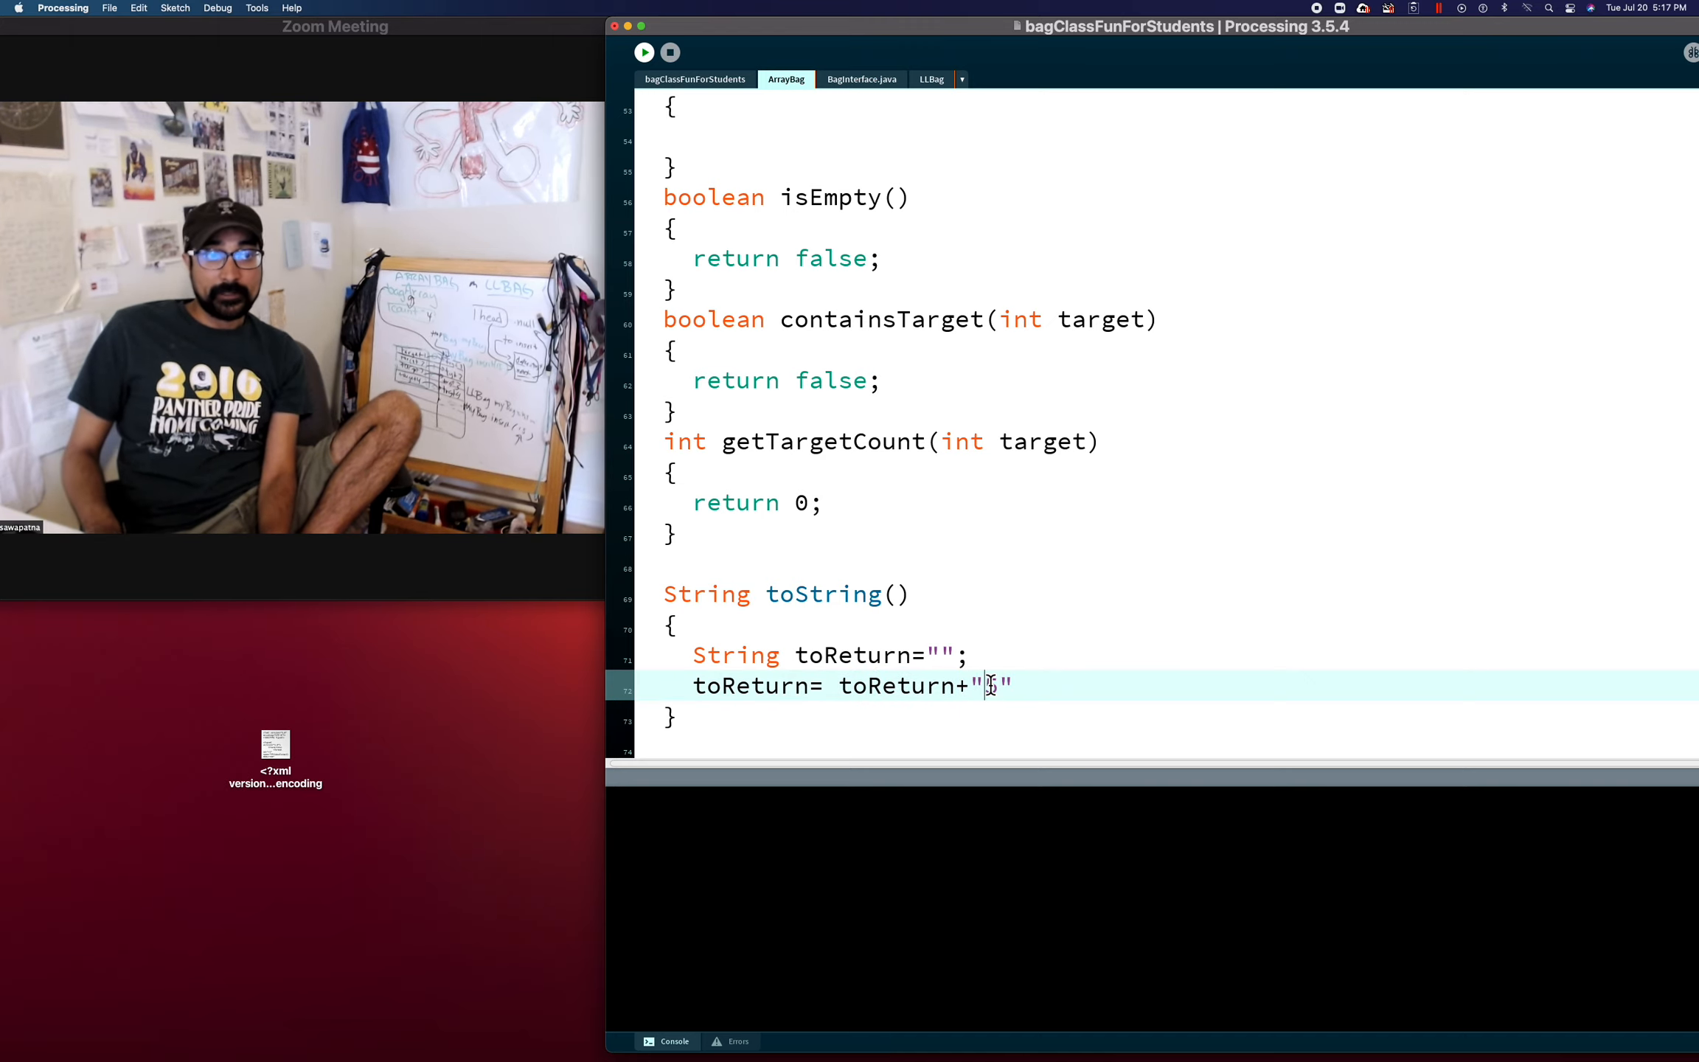
type("; //")
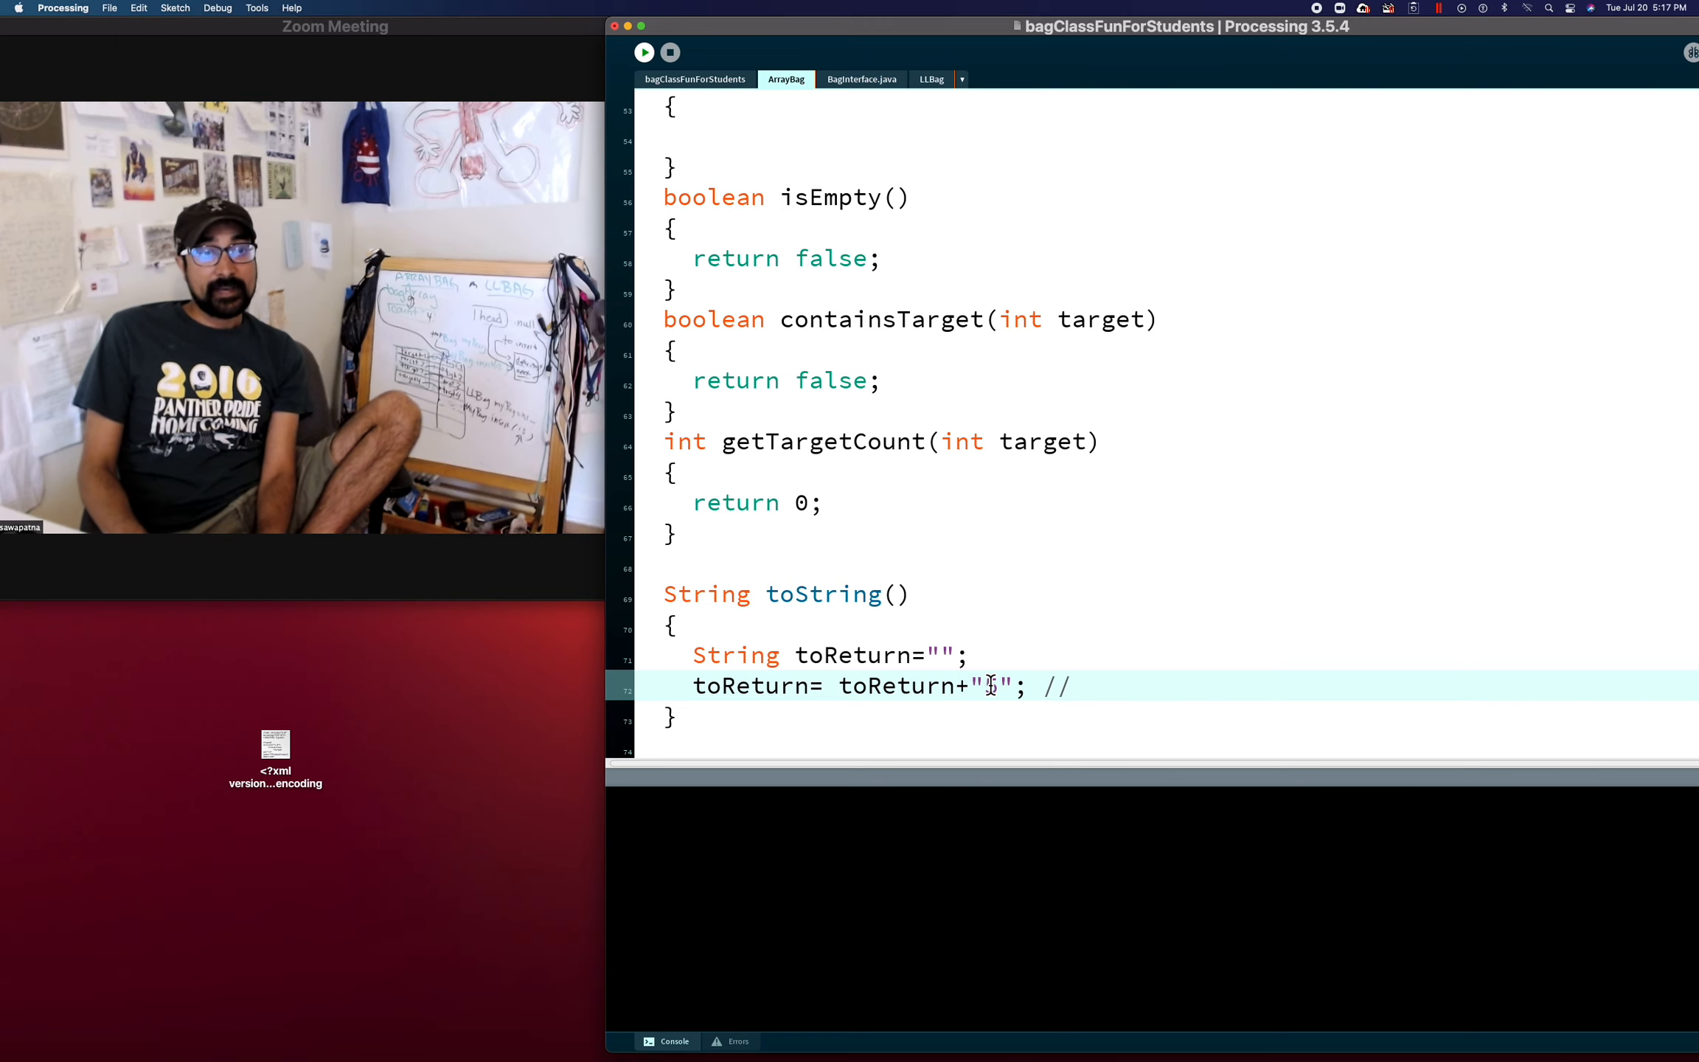
type("5")
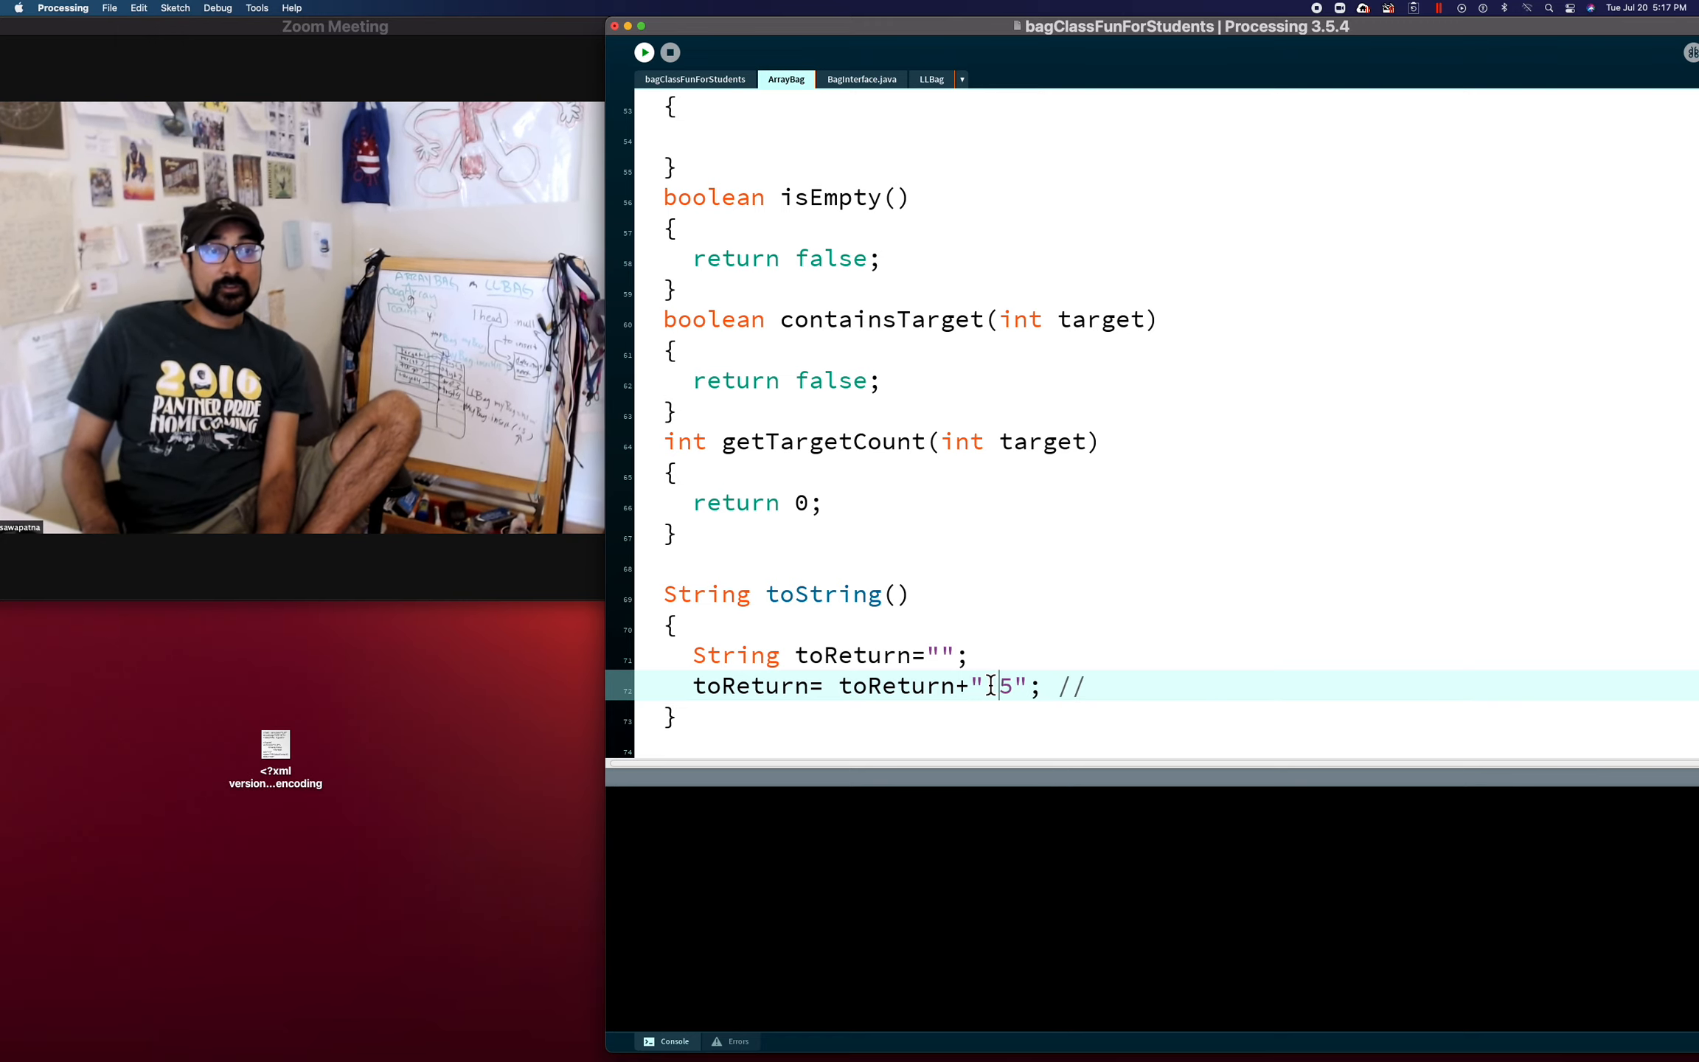
Quote the values so the line reads toReturn= toReturn+"5 "; //"5 "
key("backspace")
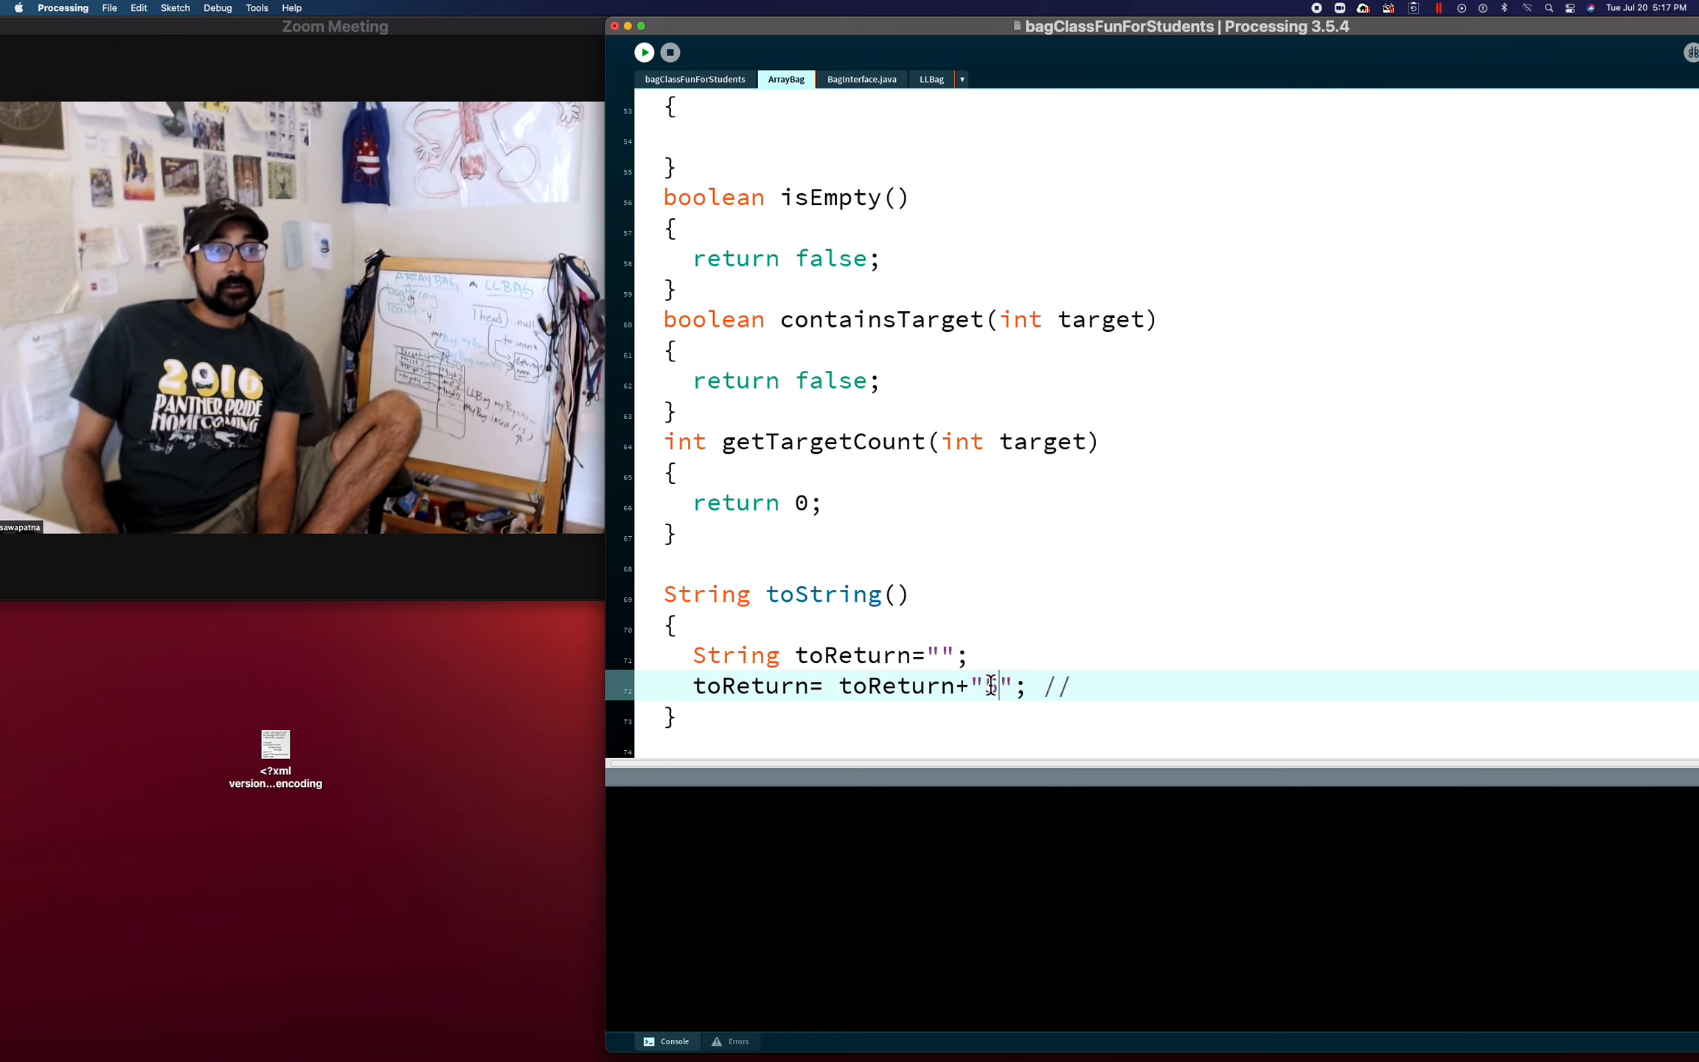
type("\"")
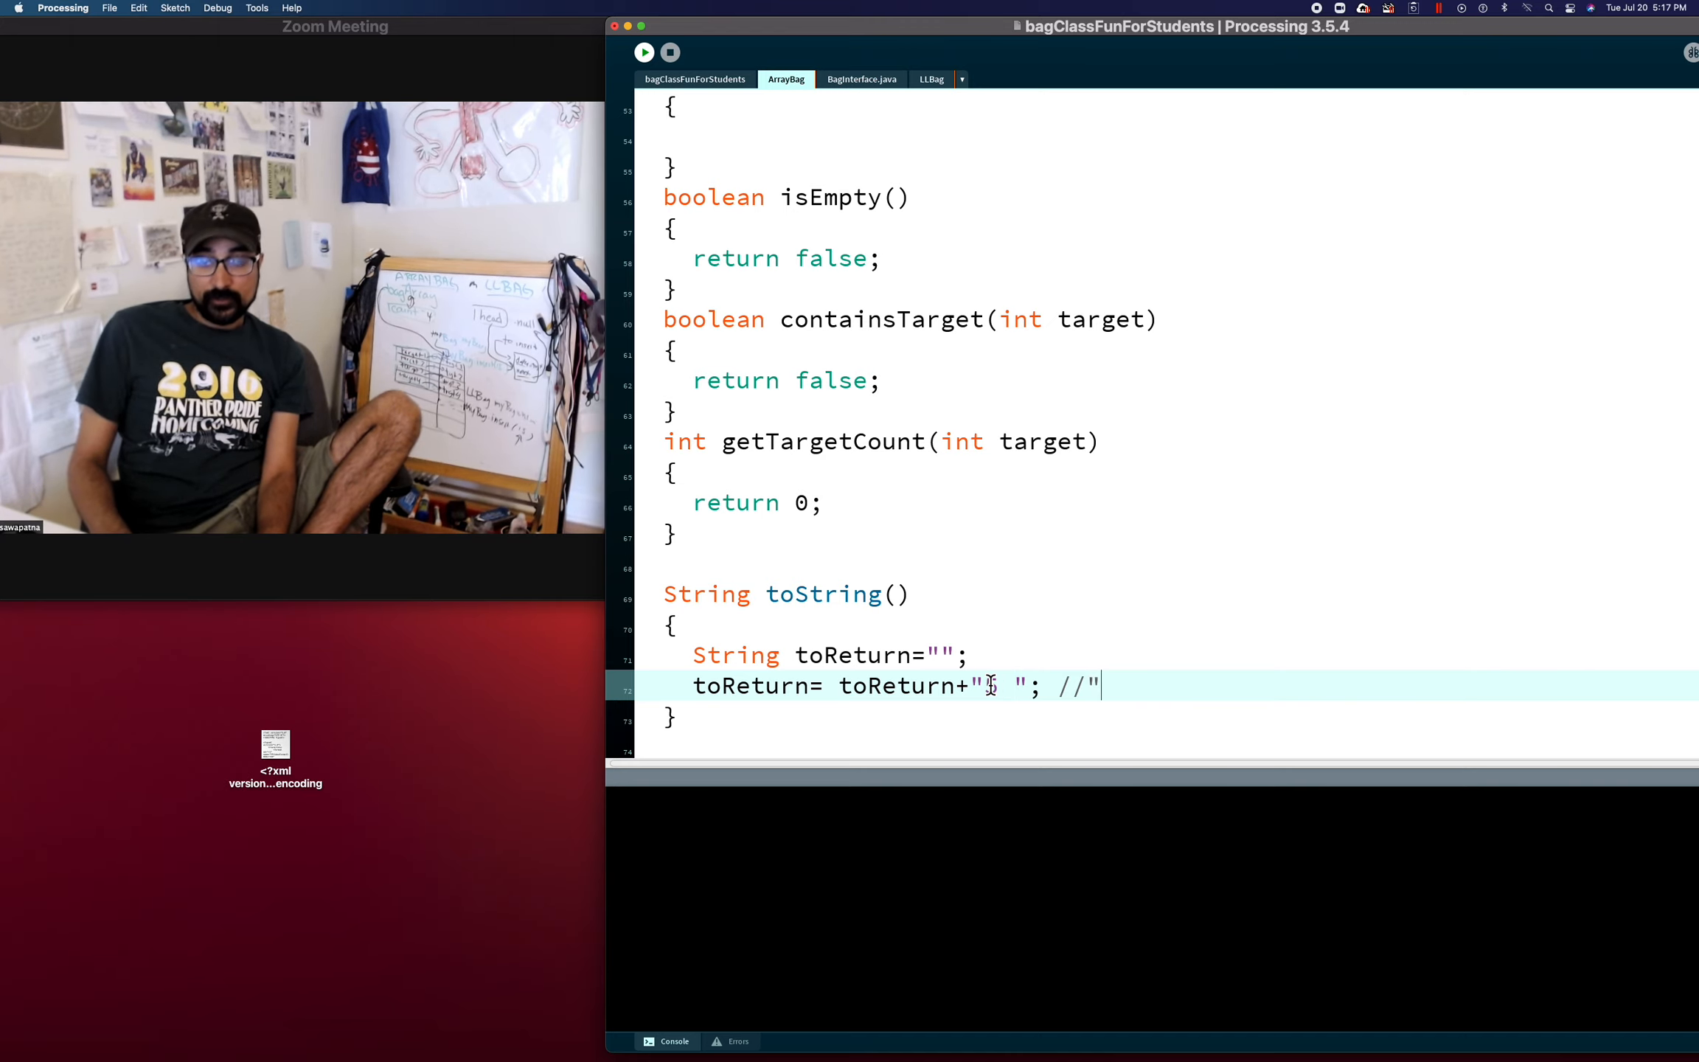
type("5\"")
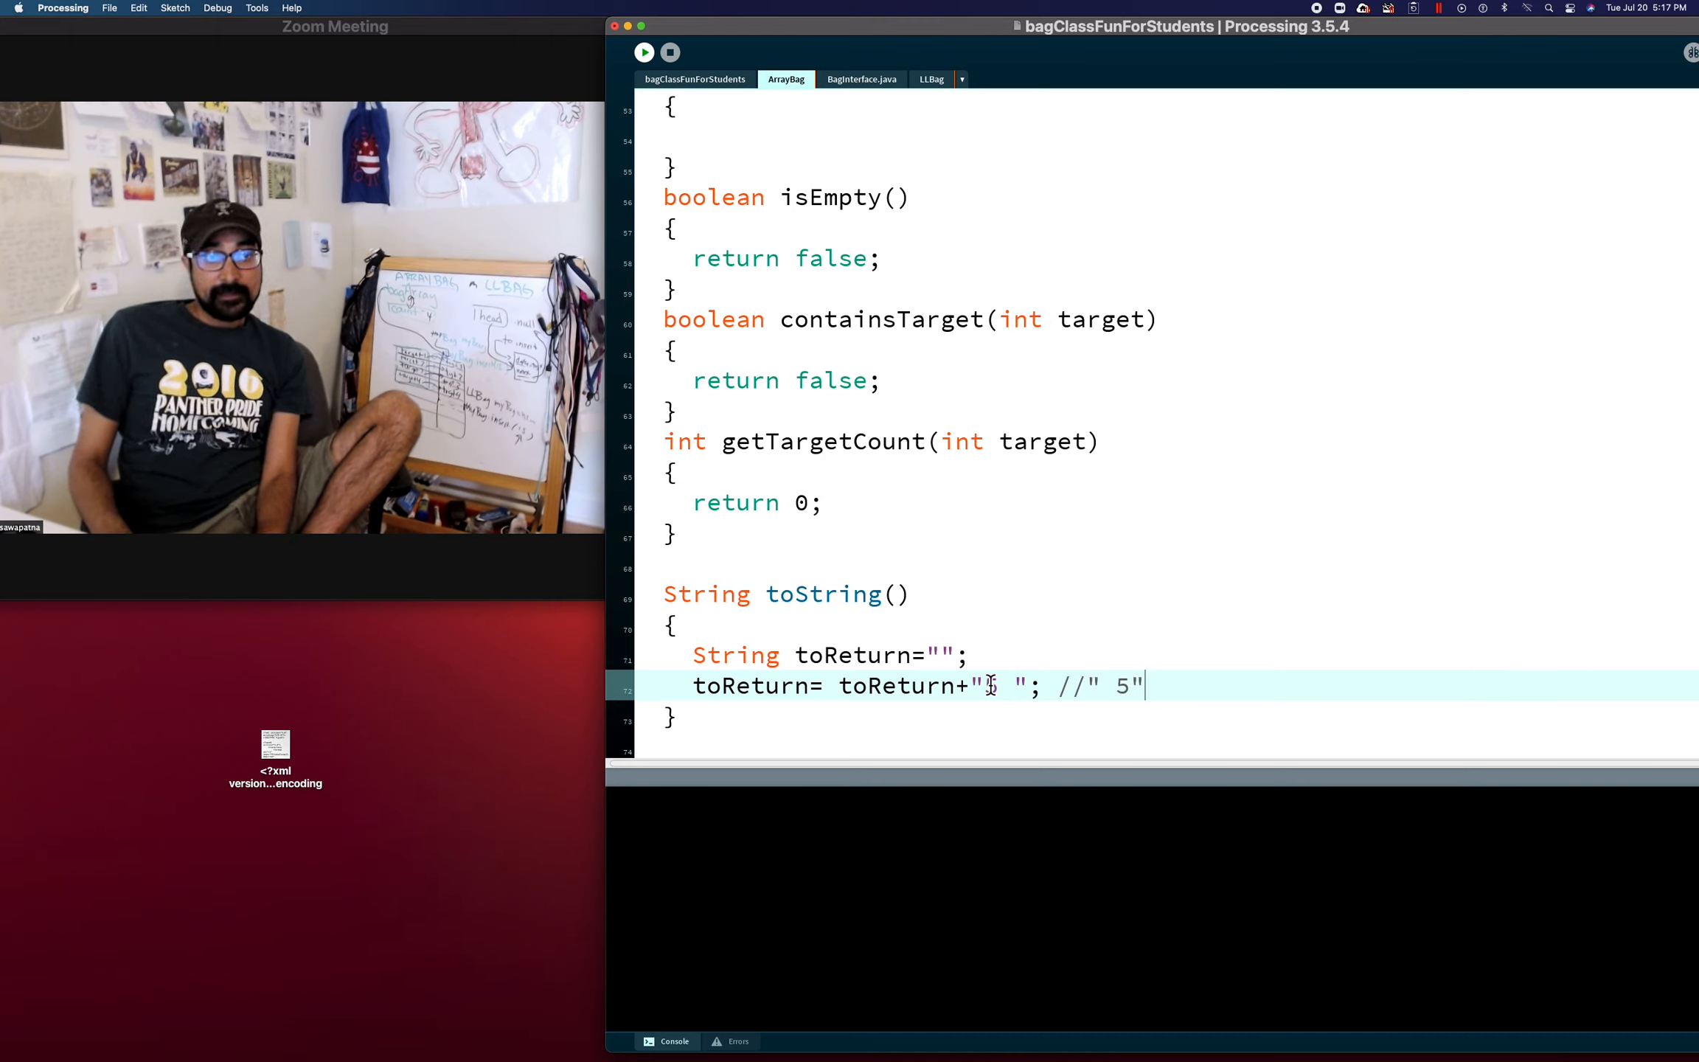
key("backspace")
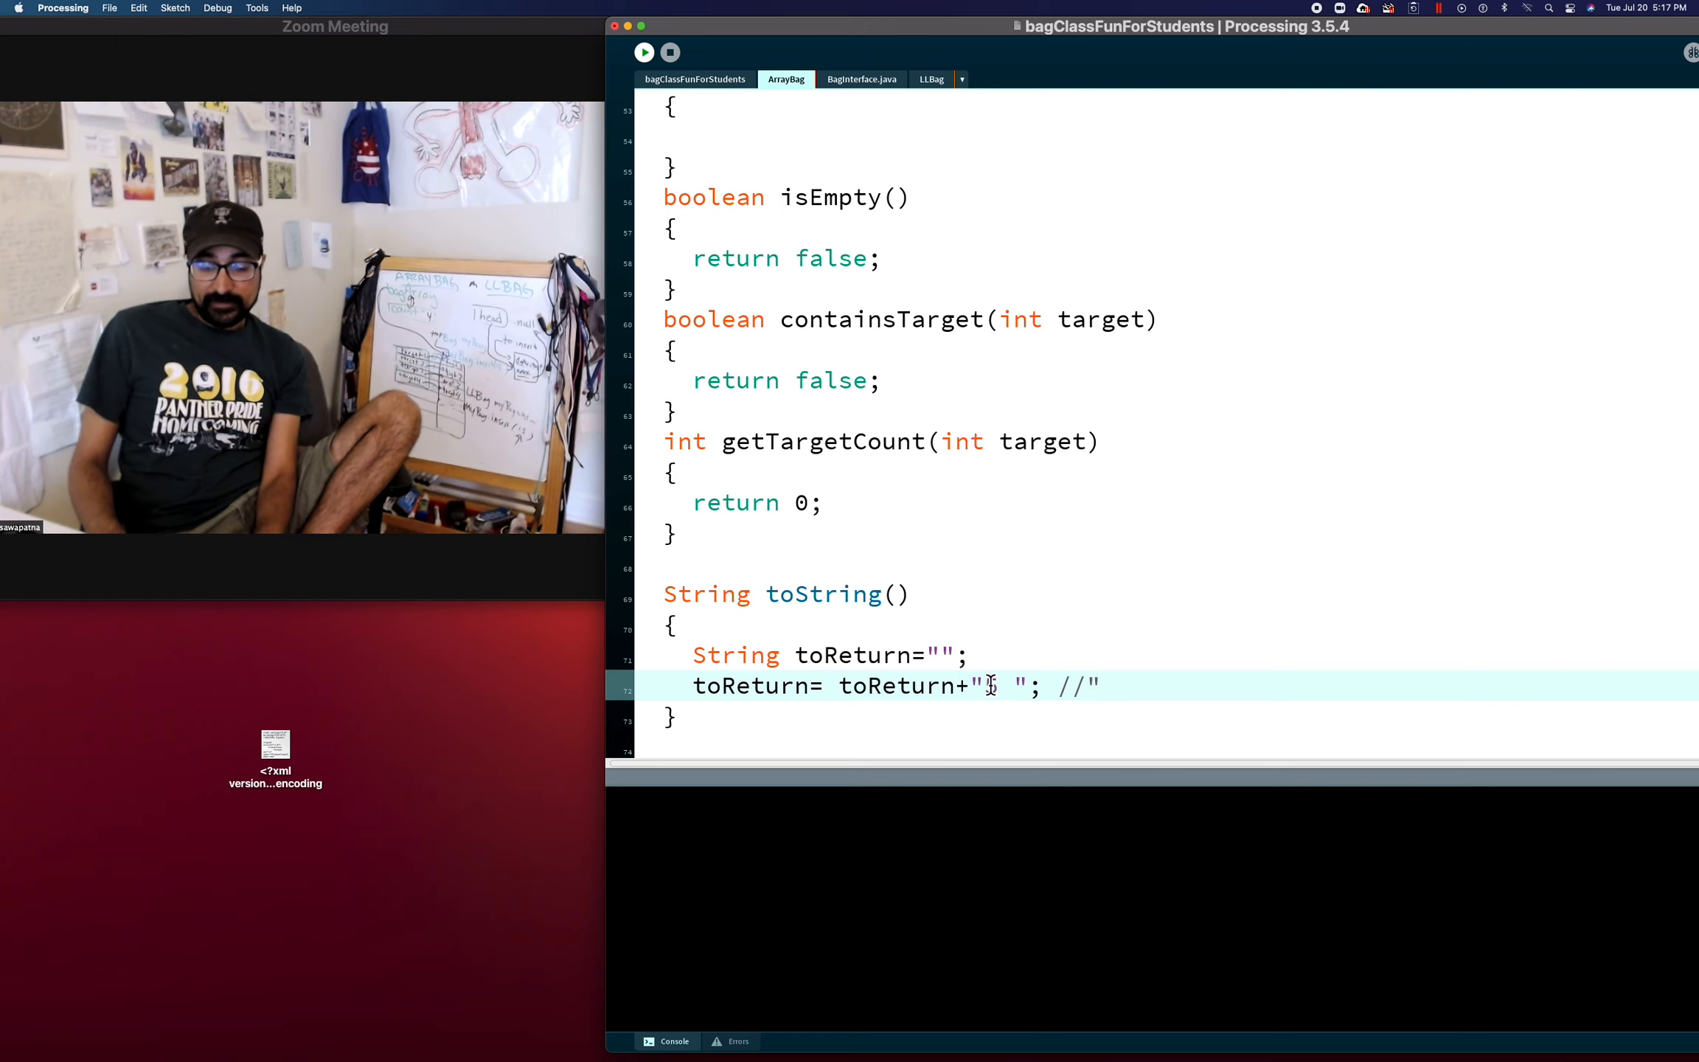
type("5 \"")
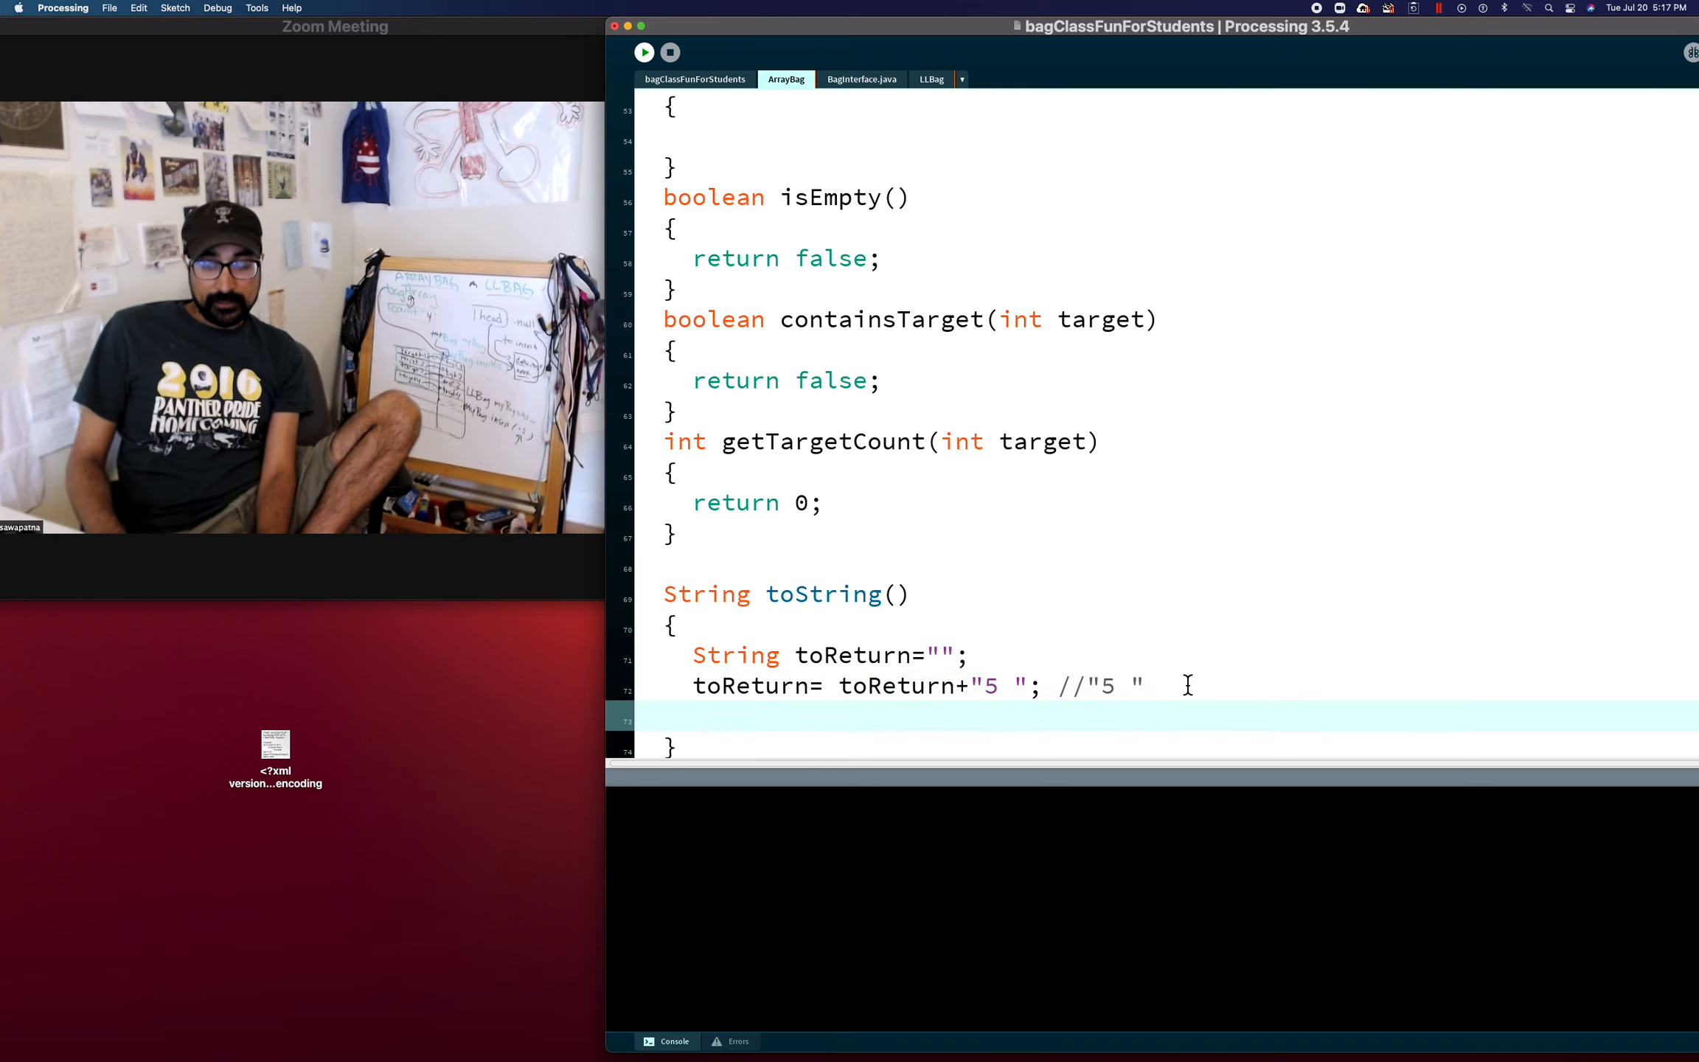
Duplicate the line to append "7 " with the comment //"5 7 "
type("toReturn= toReturn+\"5 \"; //\"5 \"")
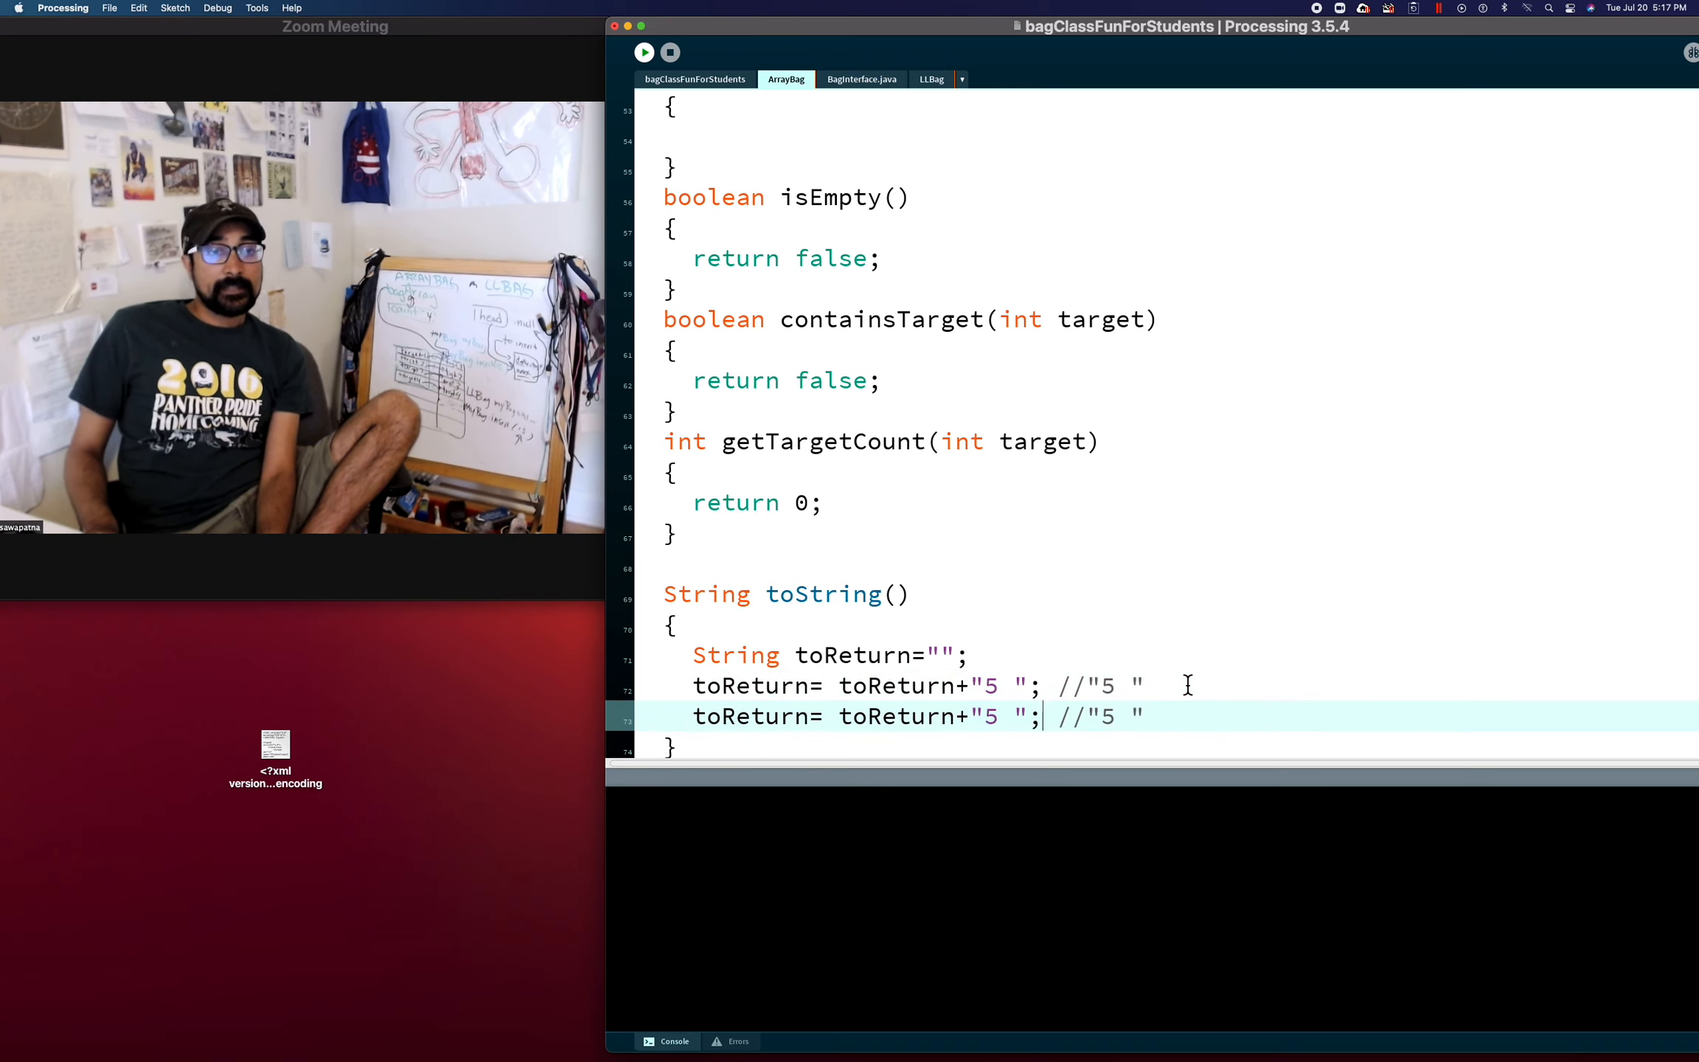
type("7")
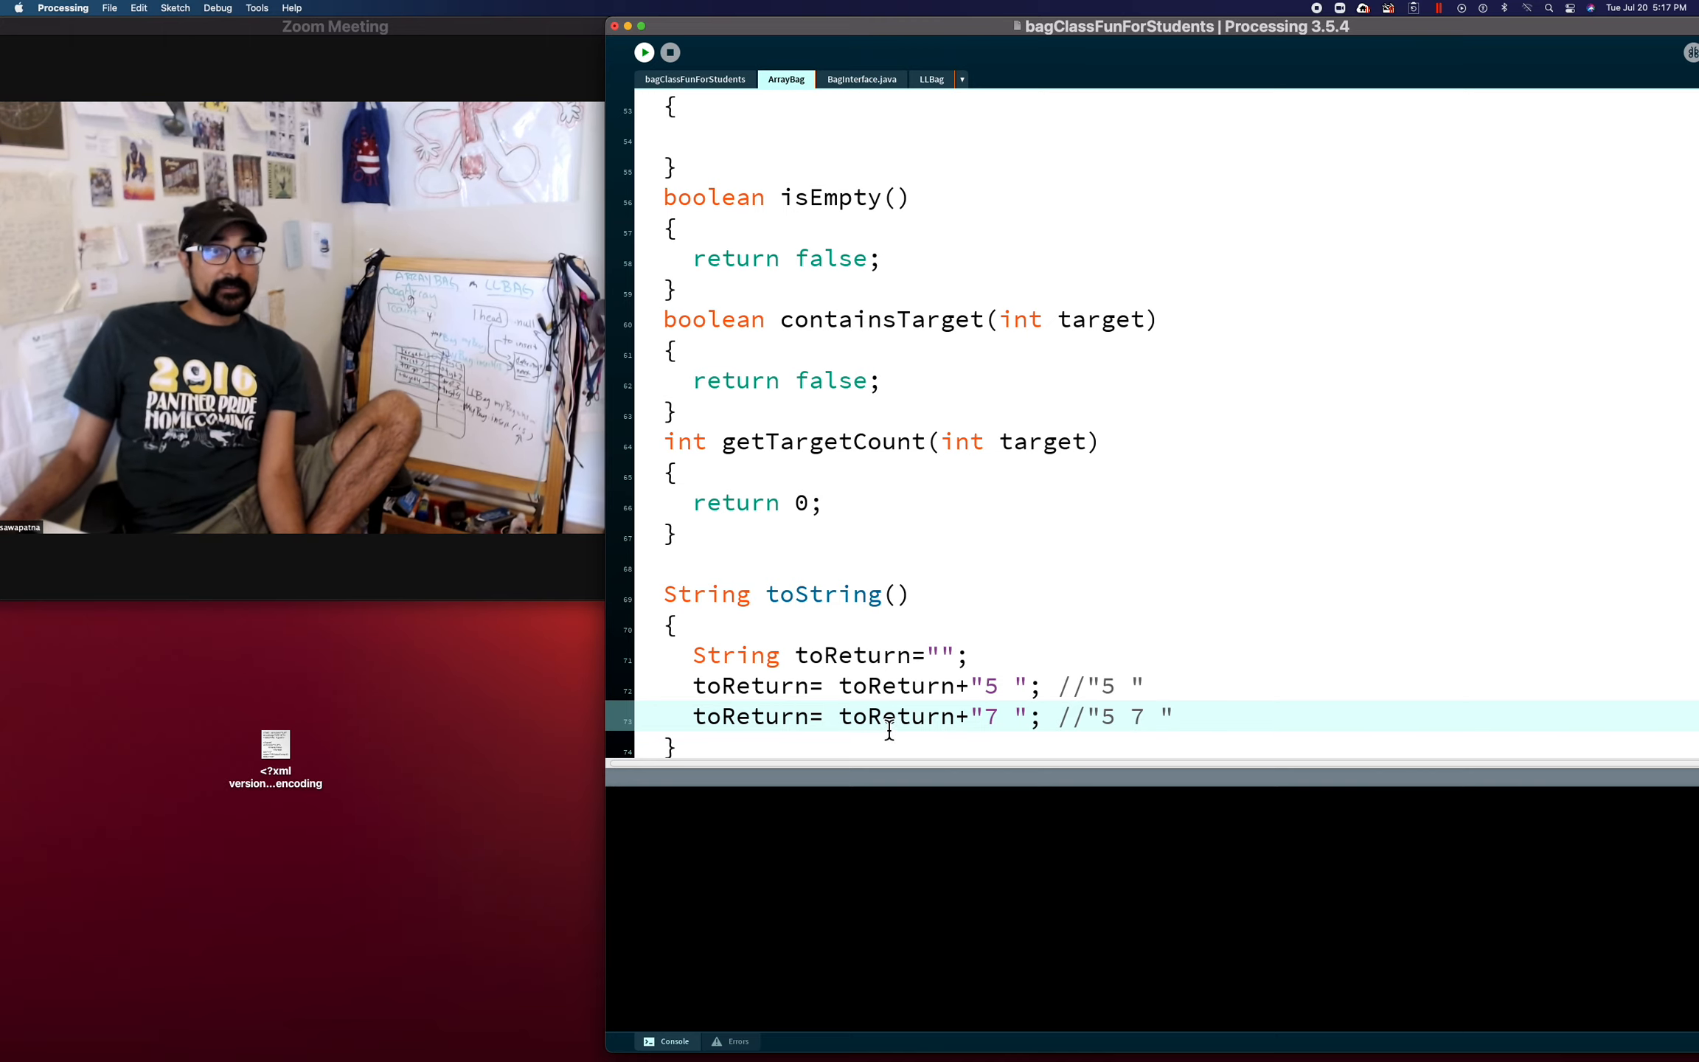
mouse_move(980, 718)
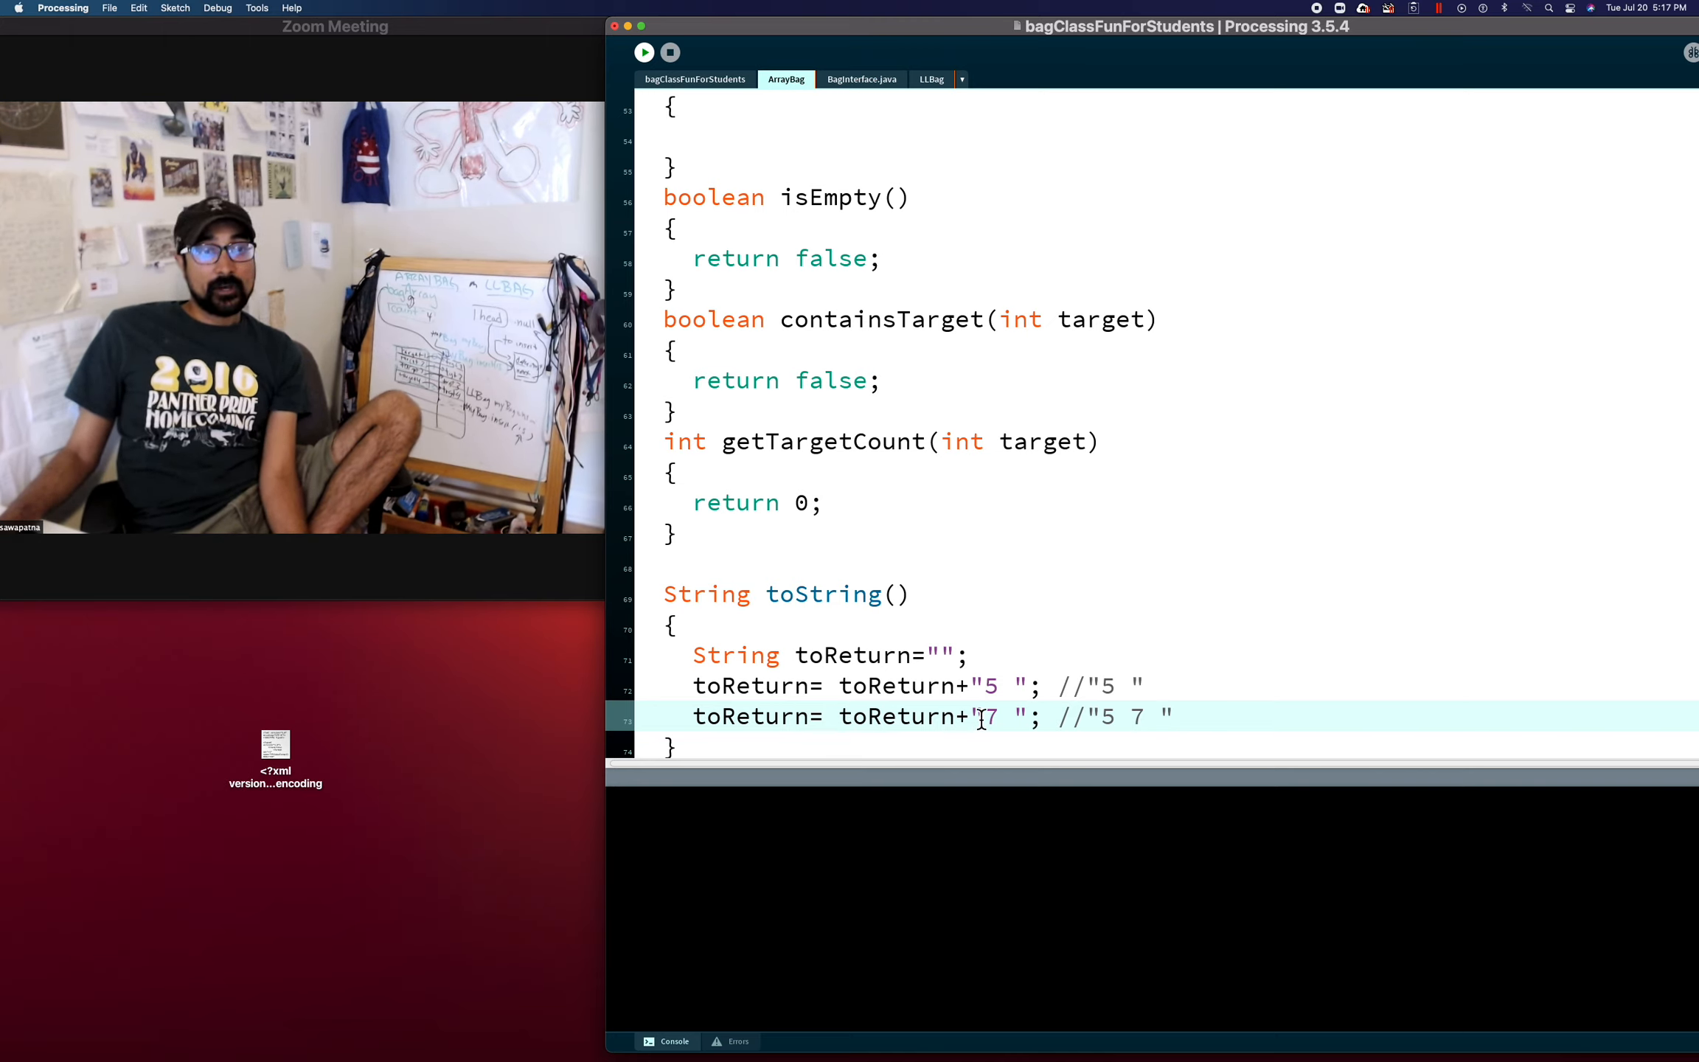
Highlight the appended 7, the result comment and the reassigned toReturn to explain concatenation
double_click(895, 684)
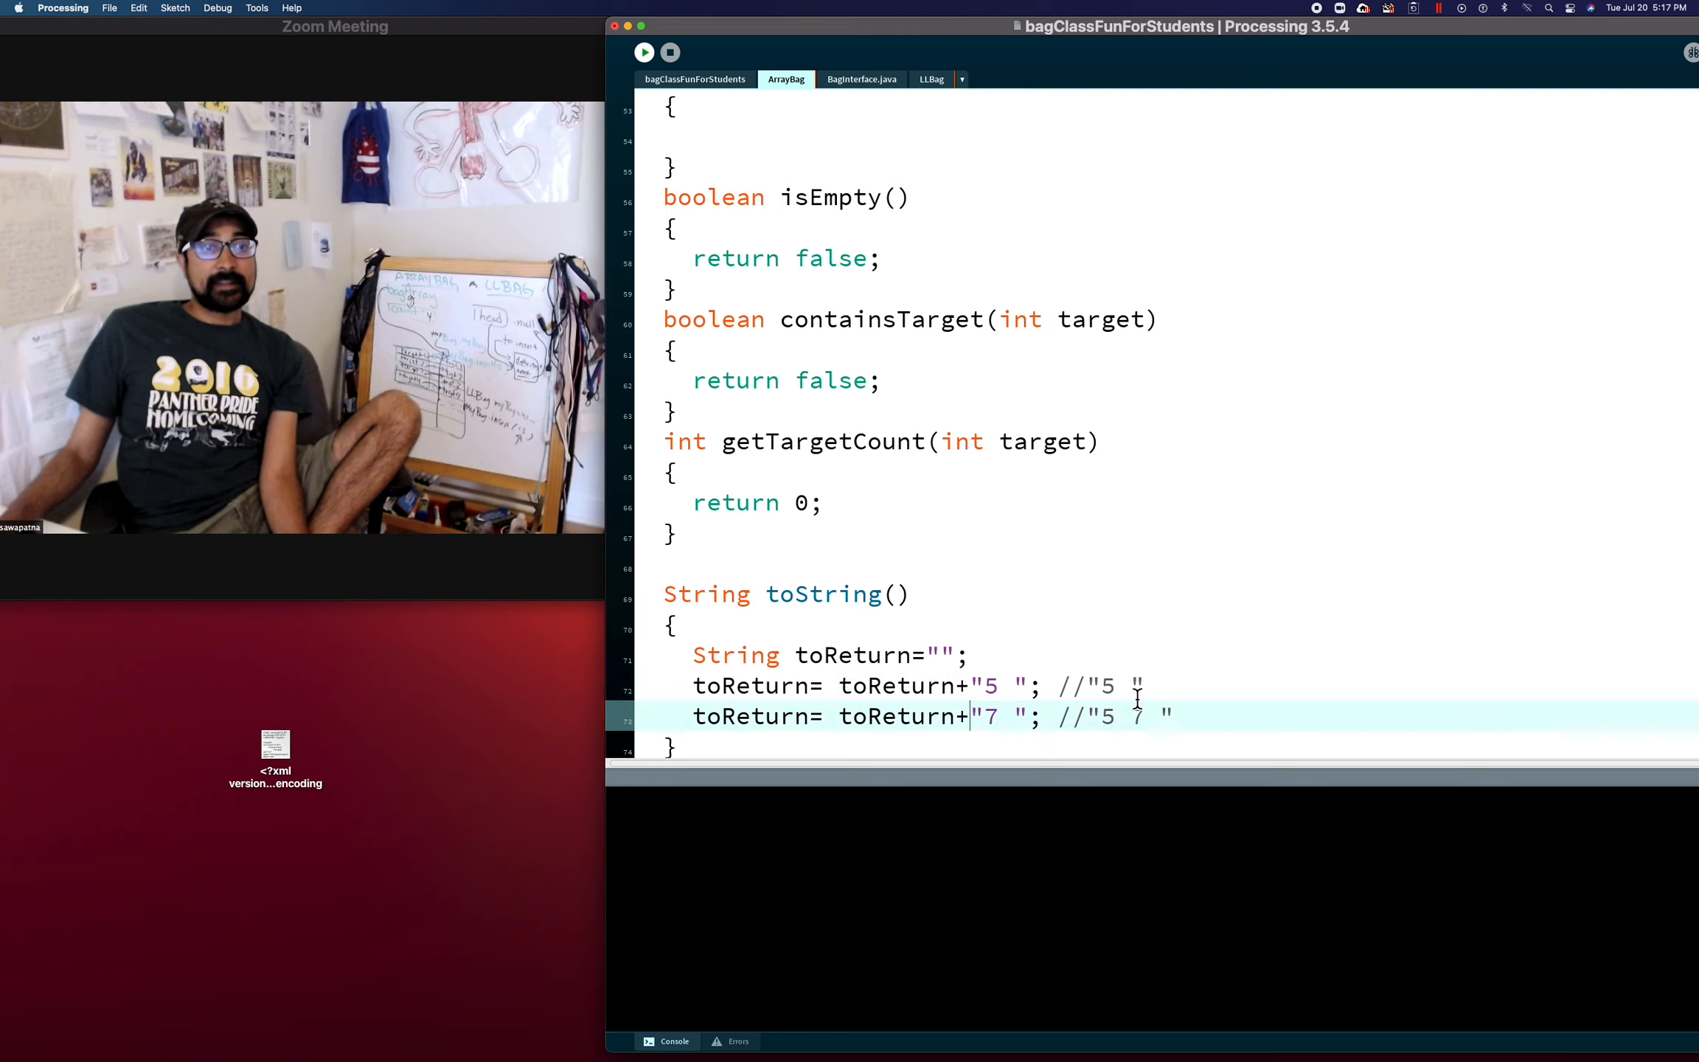
double_click(1136, 717)
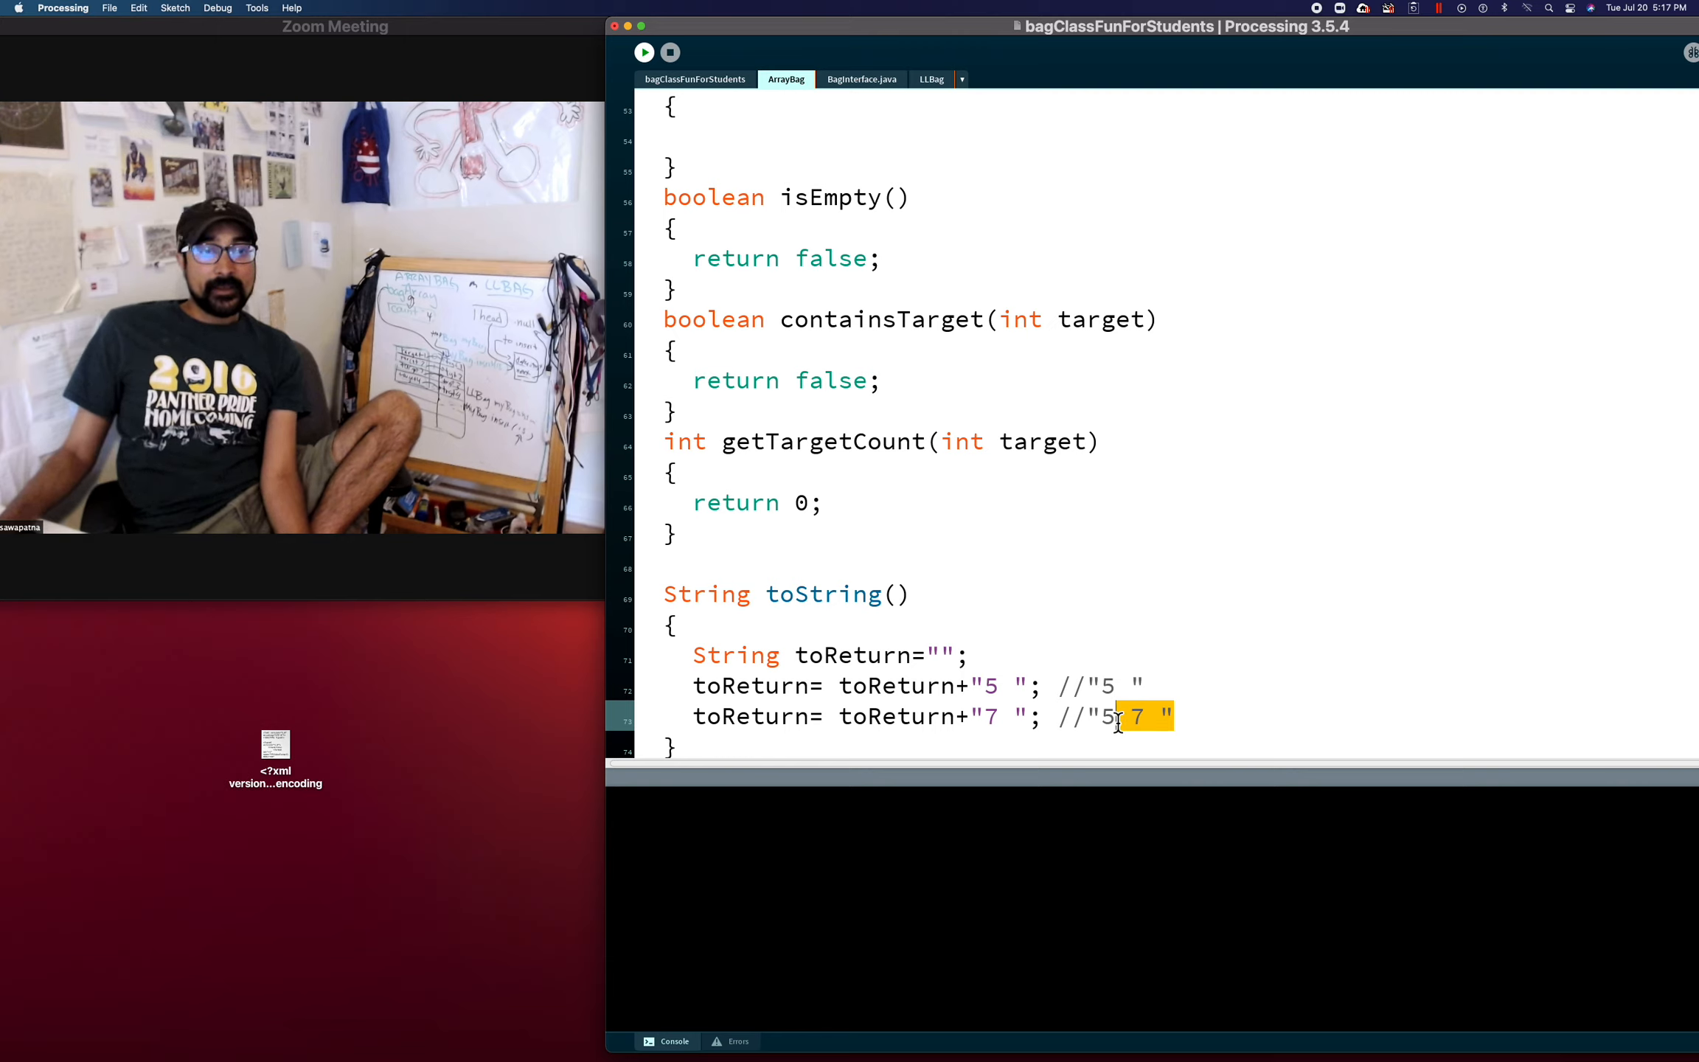
left_click(961, 717)
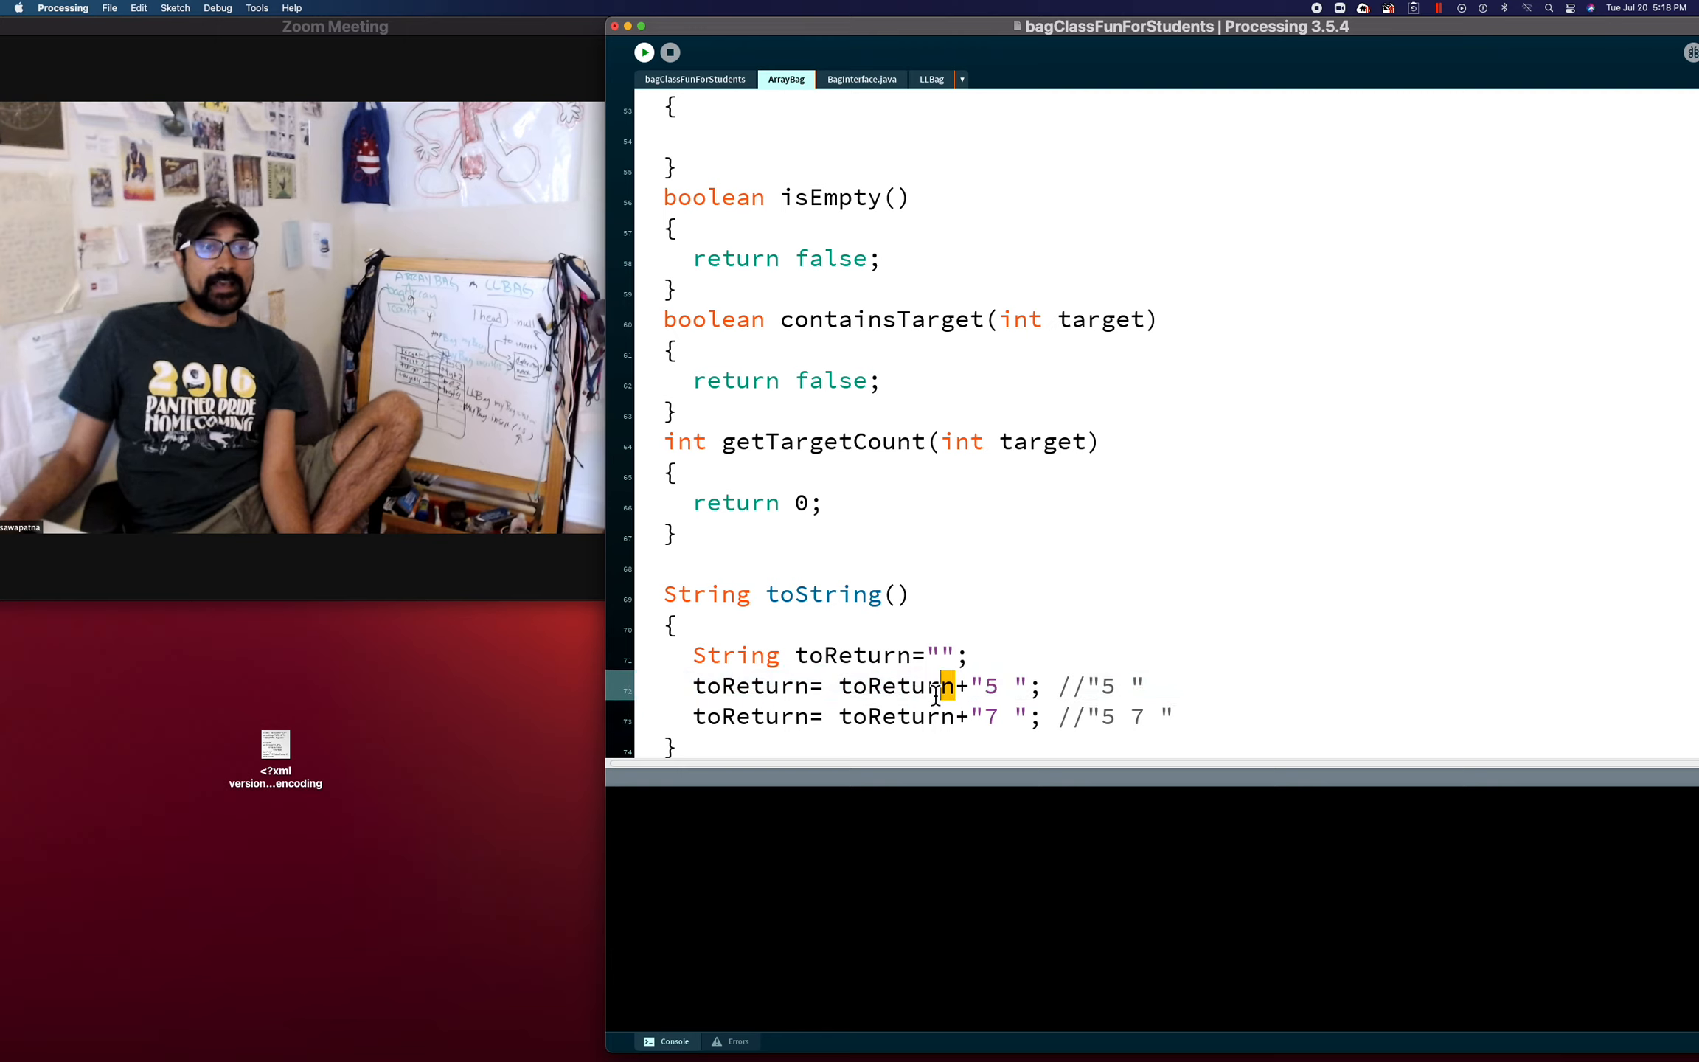
double_click(749, 684)
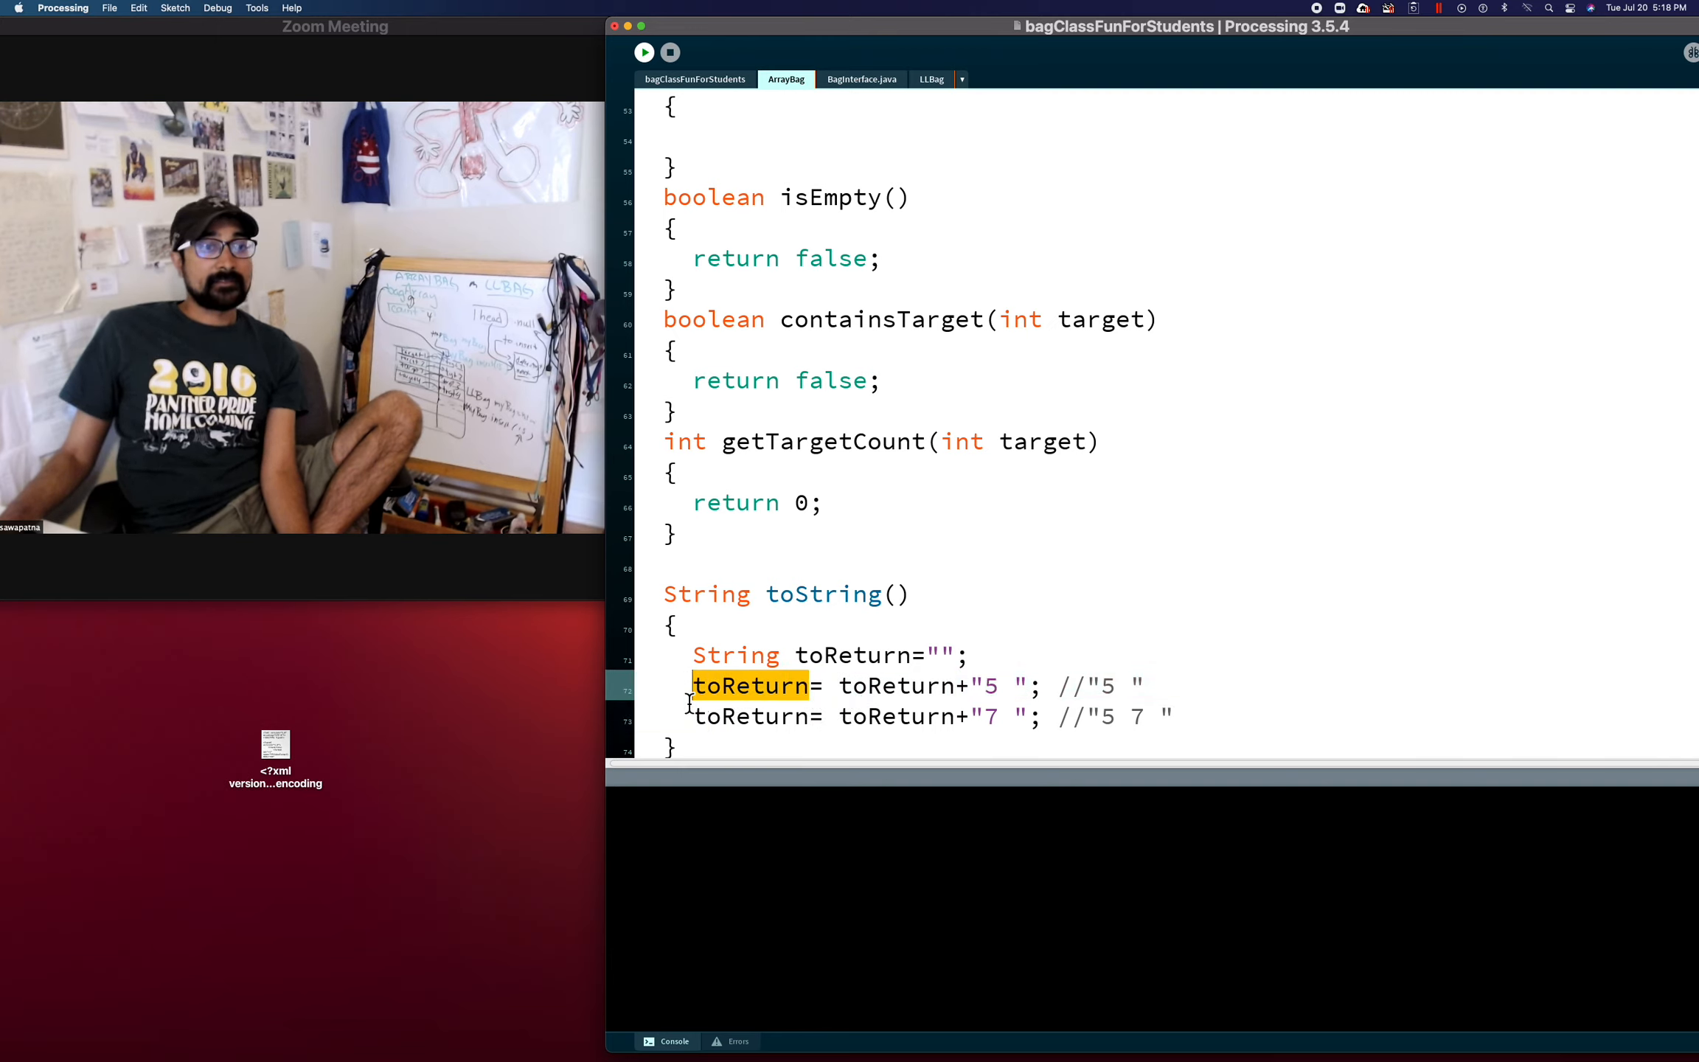